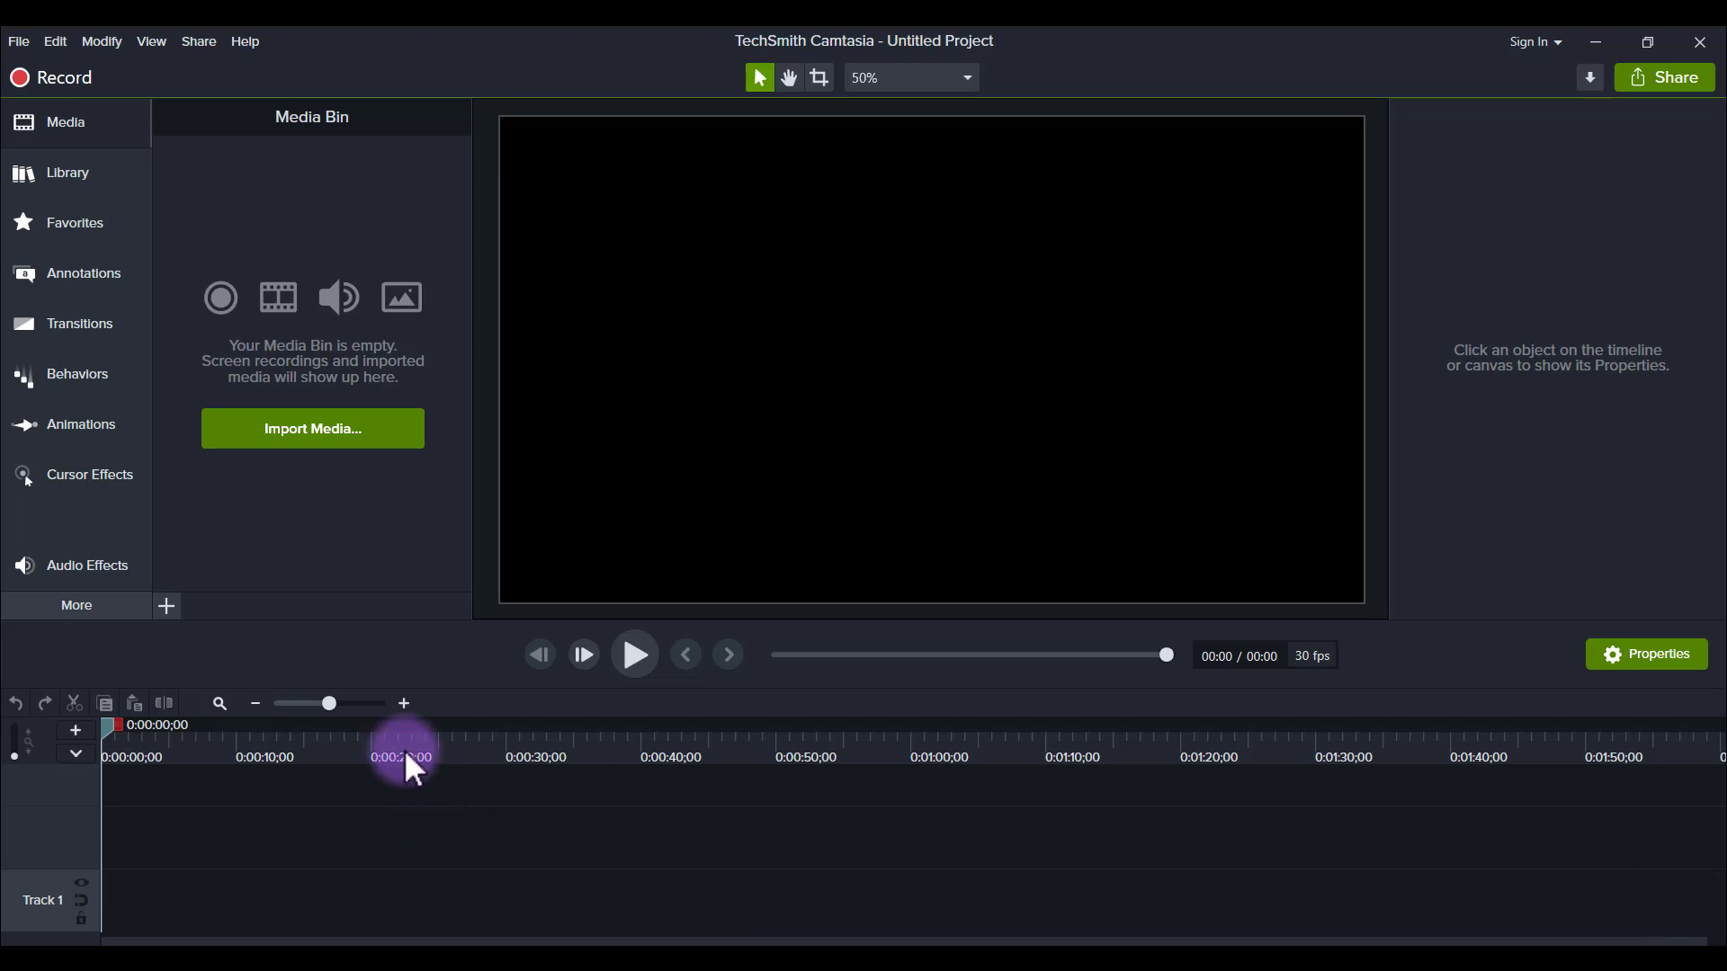
mouse_move(303, 534)
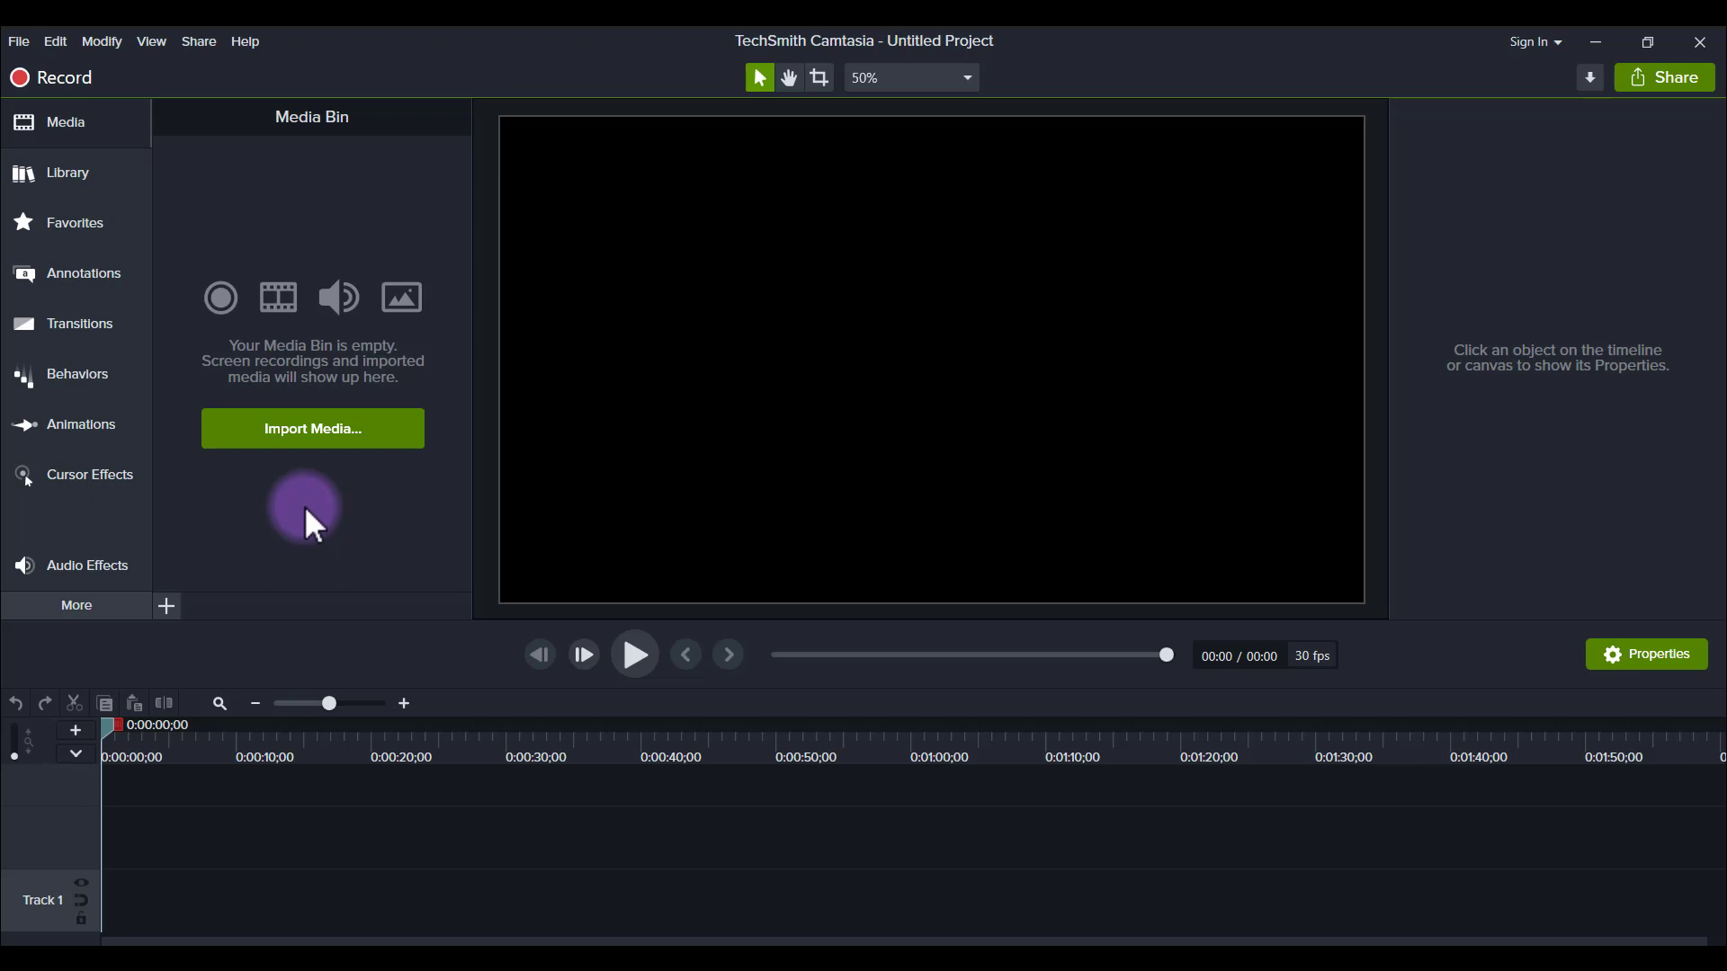
mouse_move(291, 540)
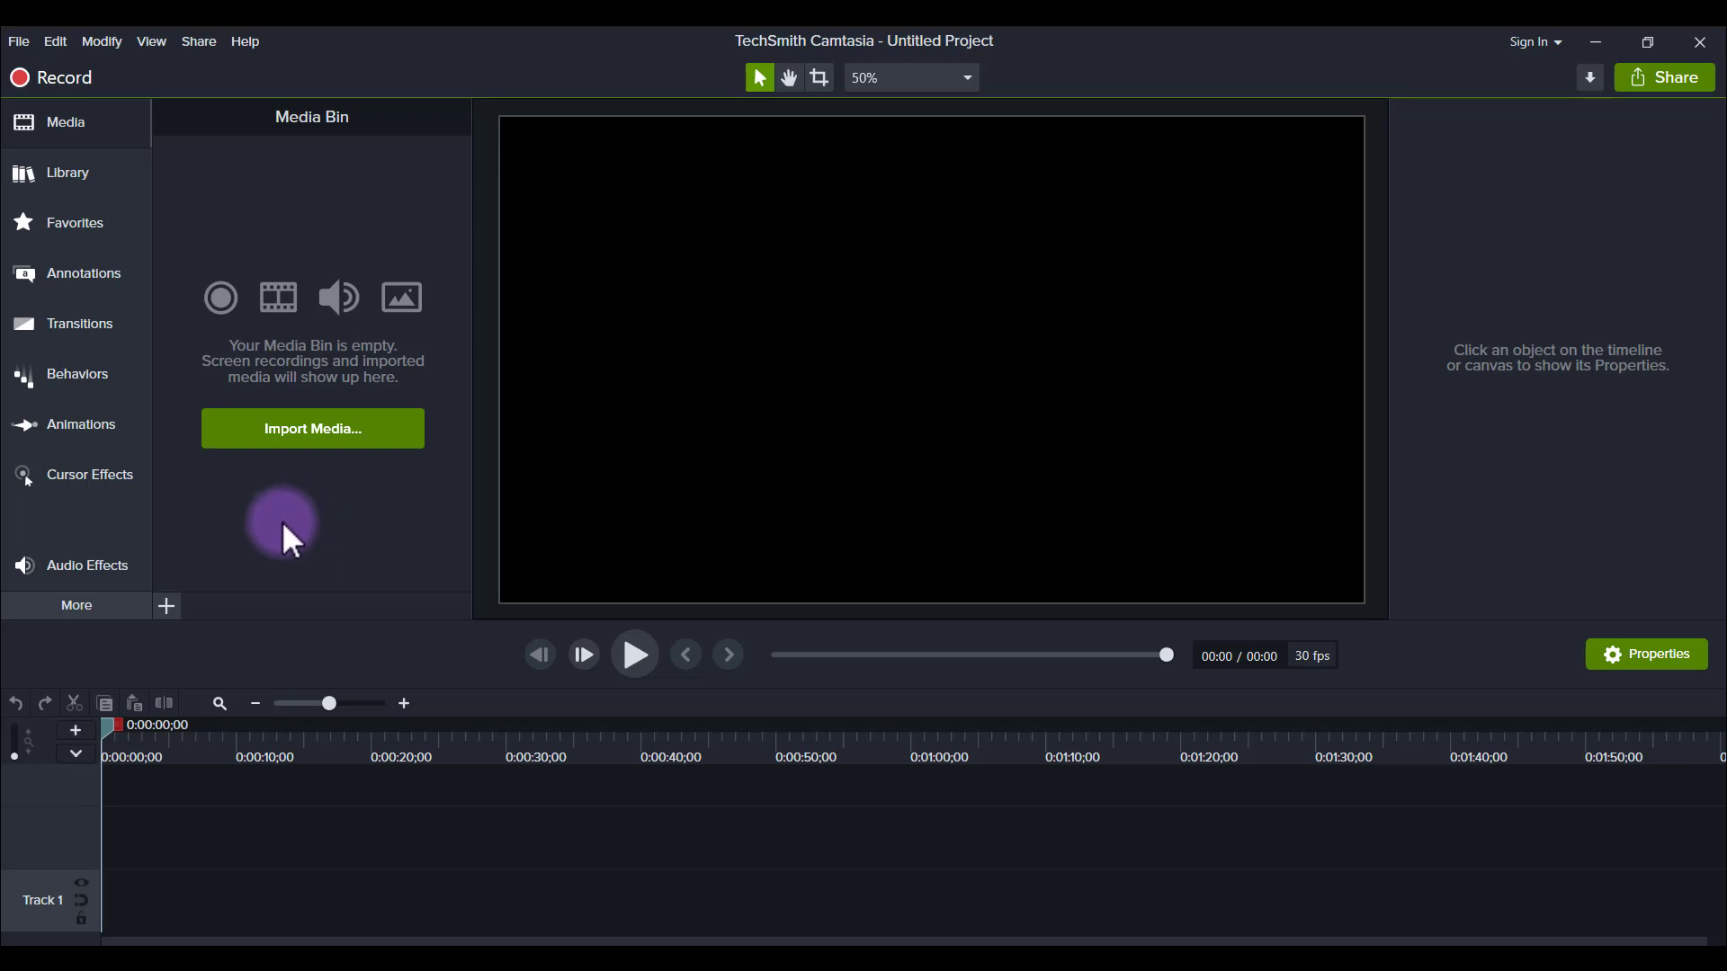
mouse_move(78, 353)
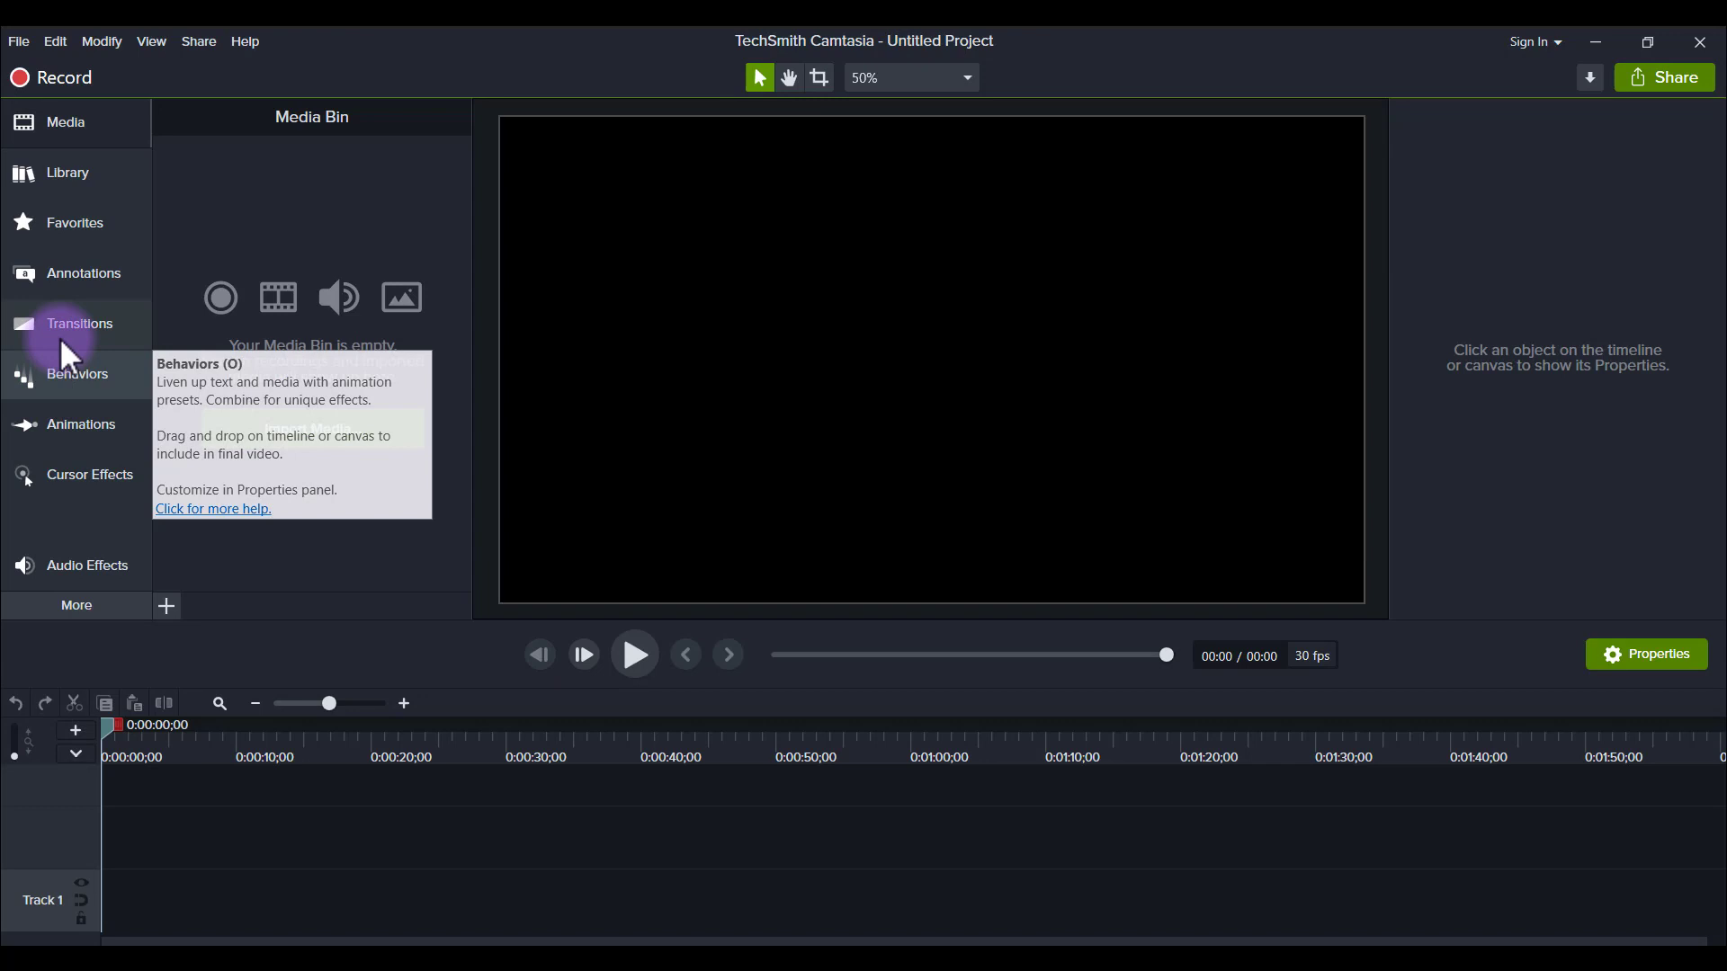
mouse_move(67, 173)
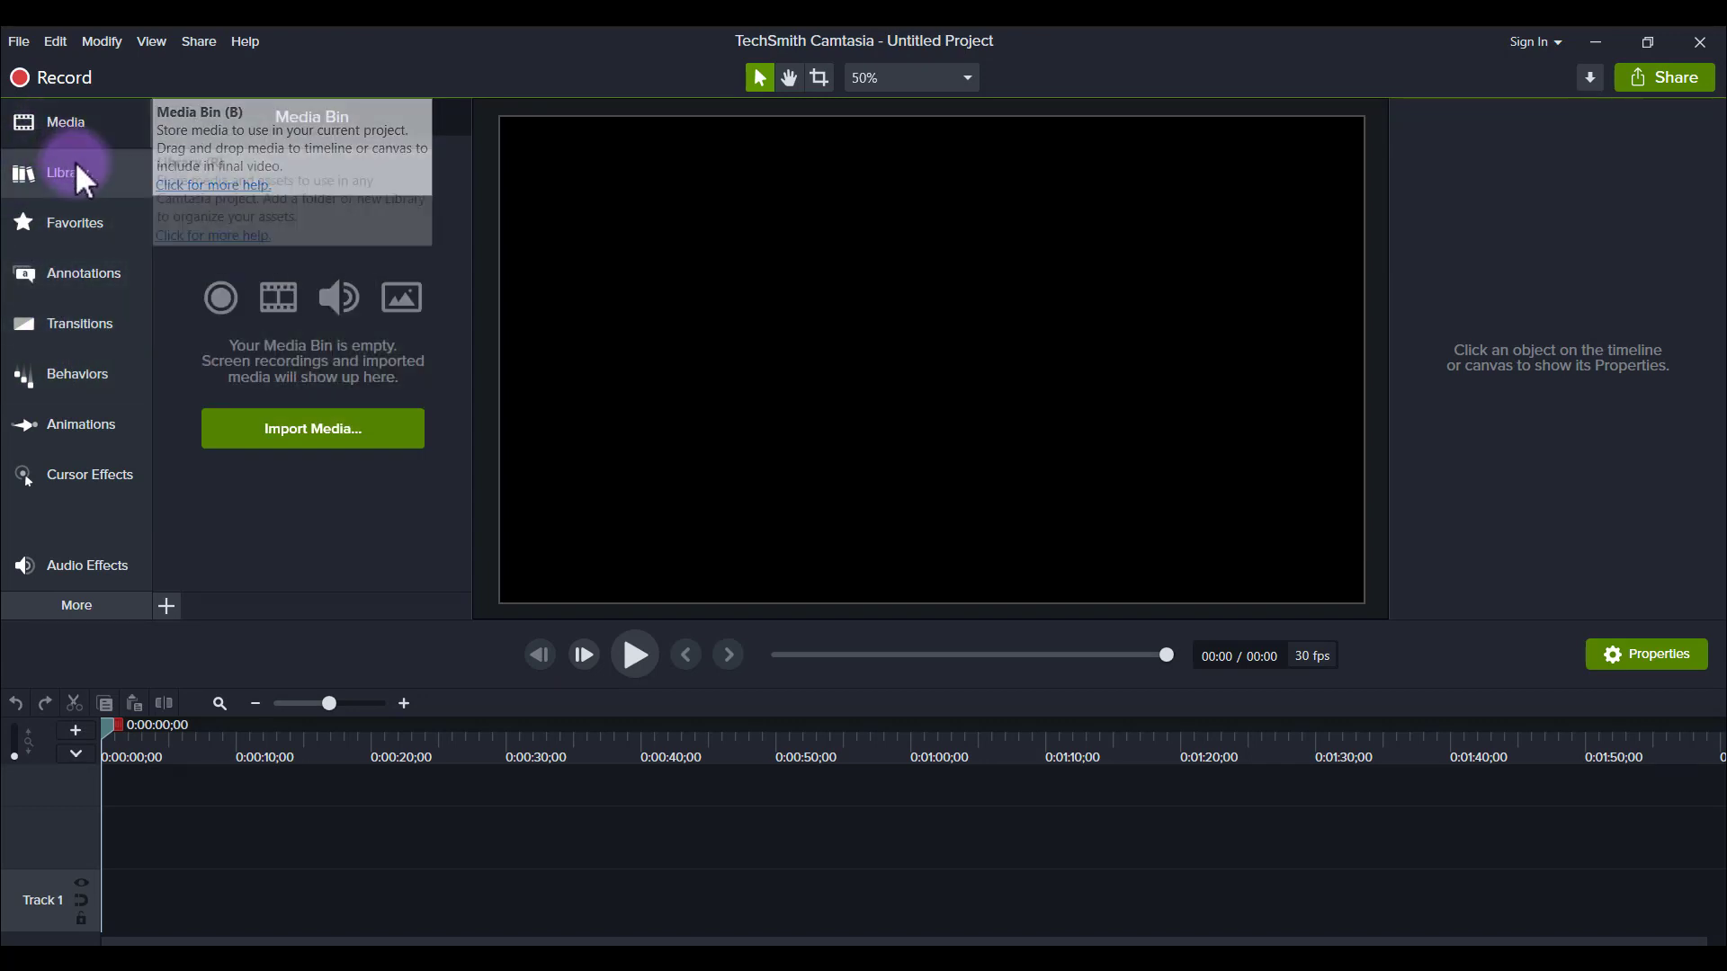
- Switch the Annotations callout library from Basic to All styles and scroll through the callouts
click(82, 273)
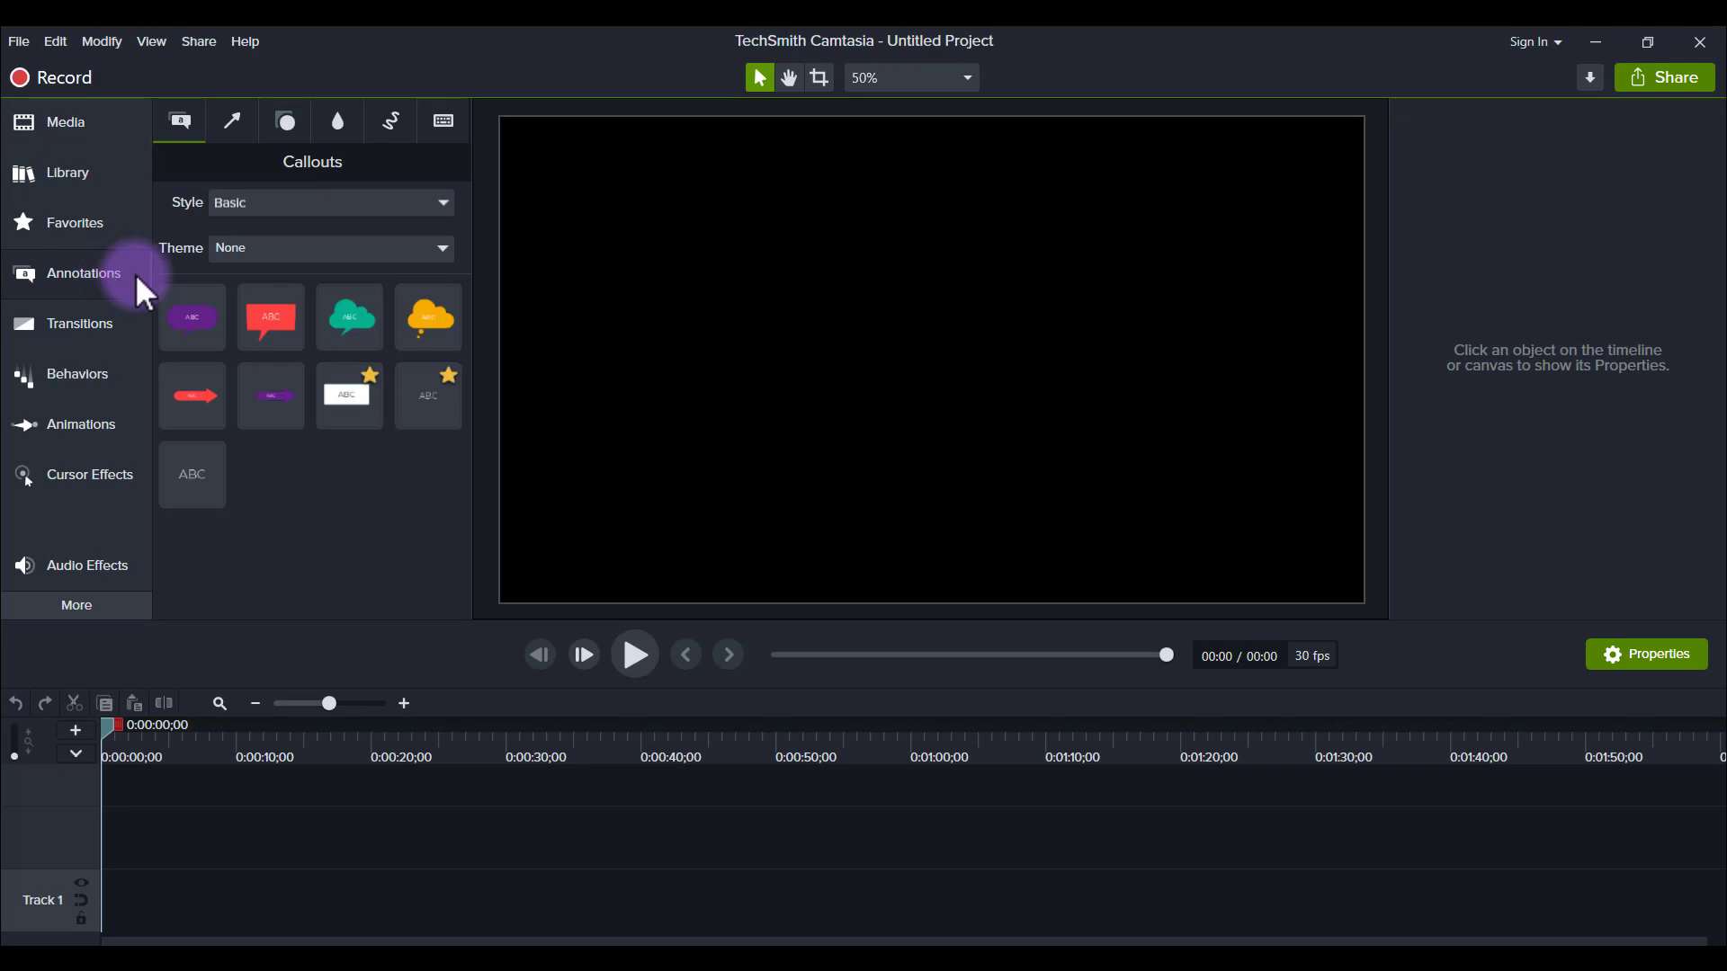
mouse_move(217, 276)
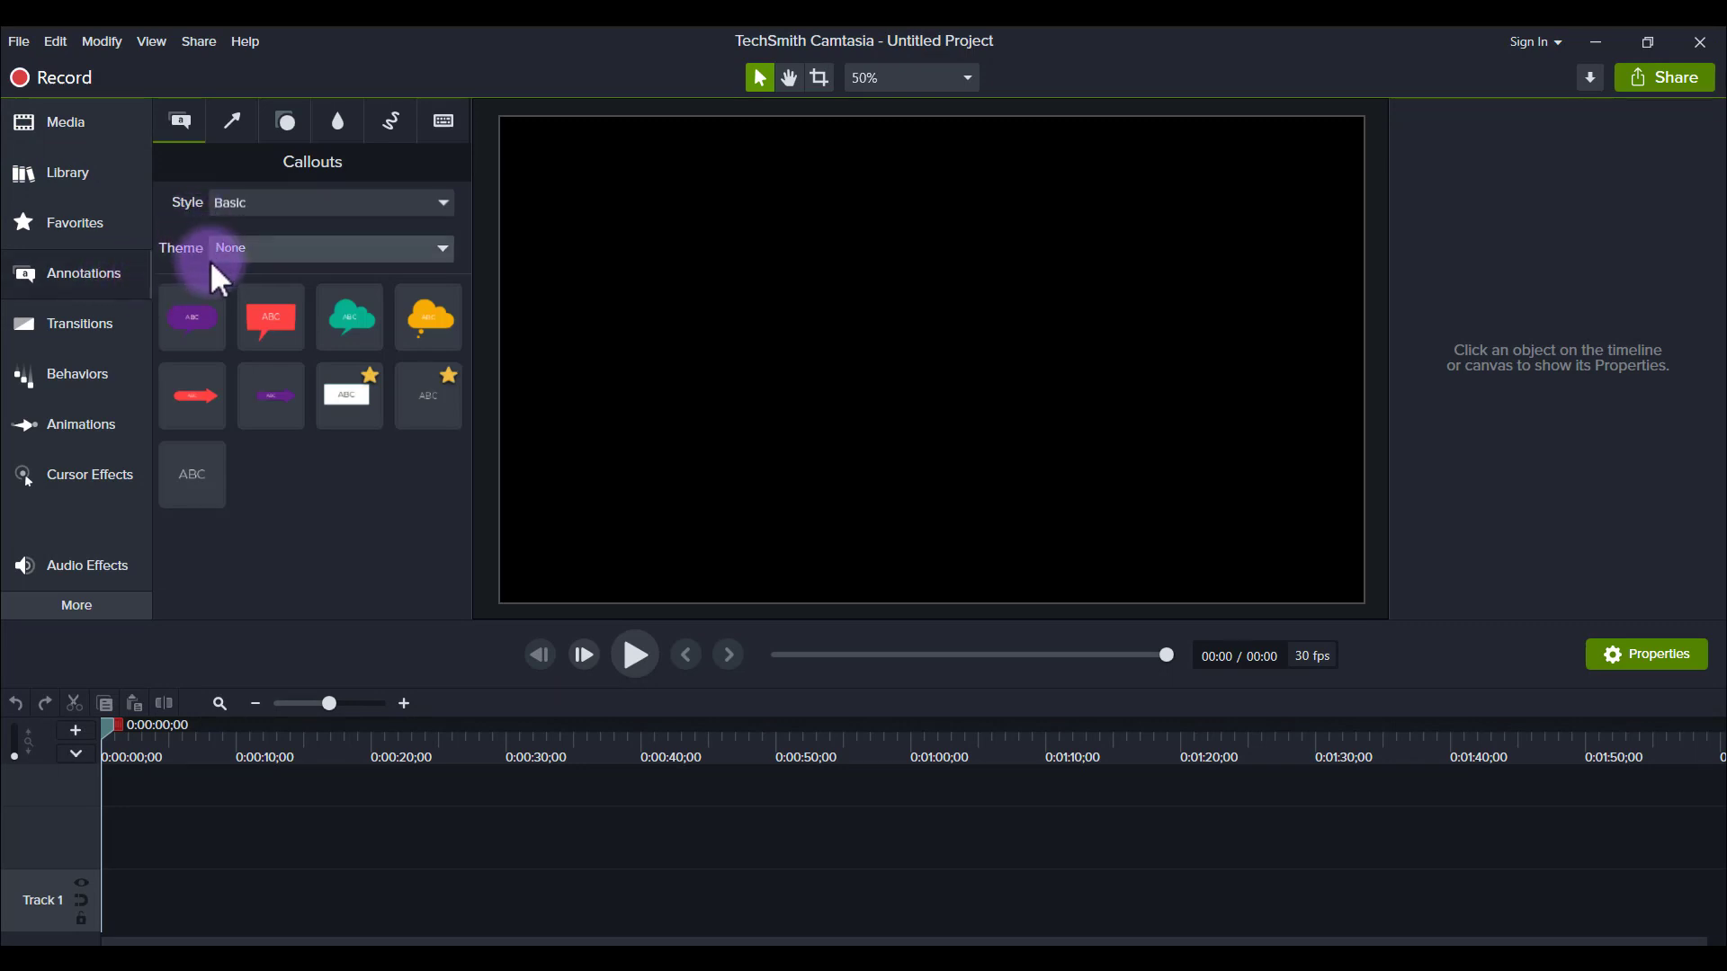
mouse_move(72, 281)
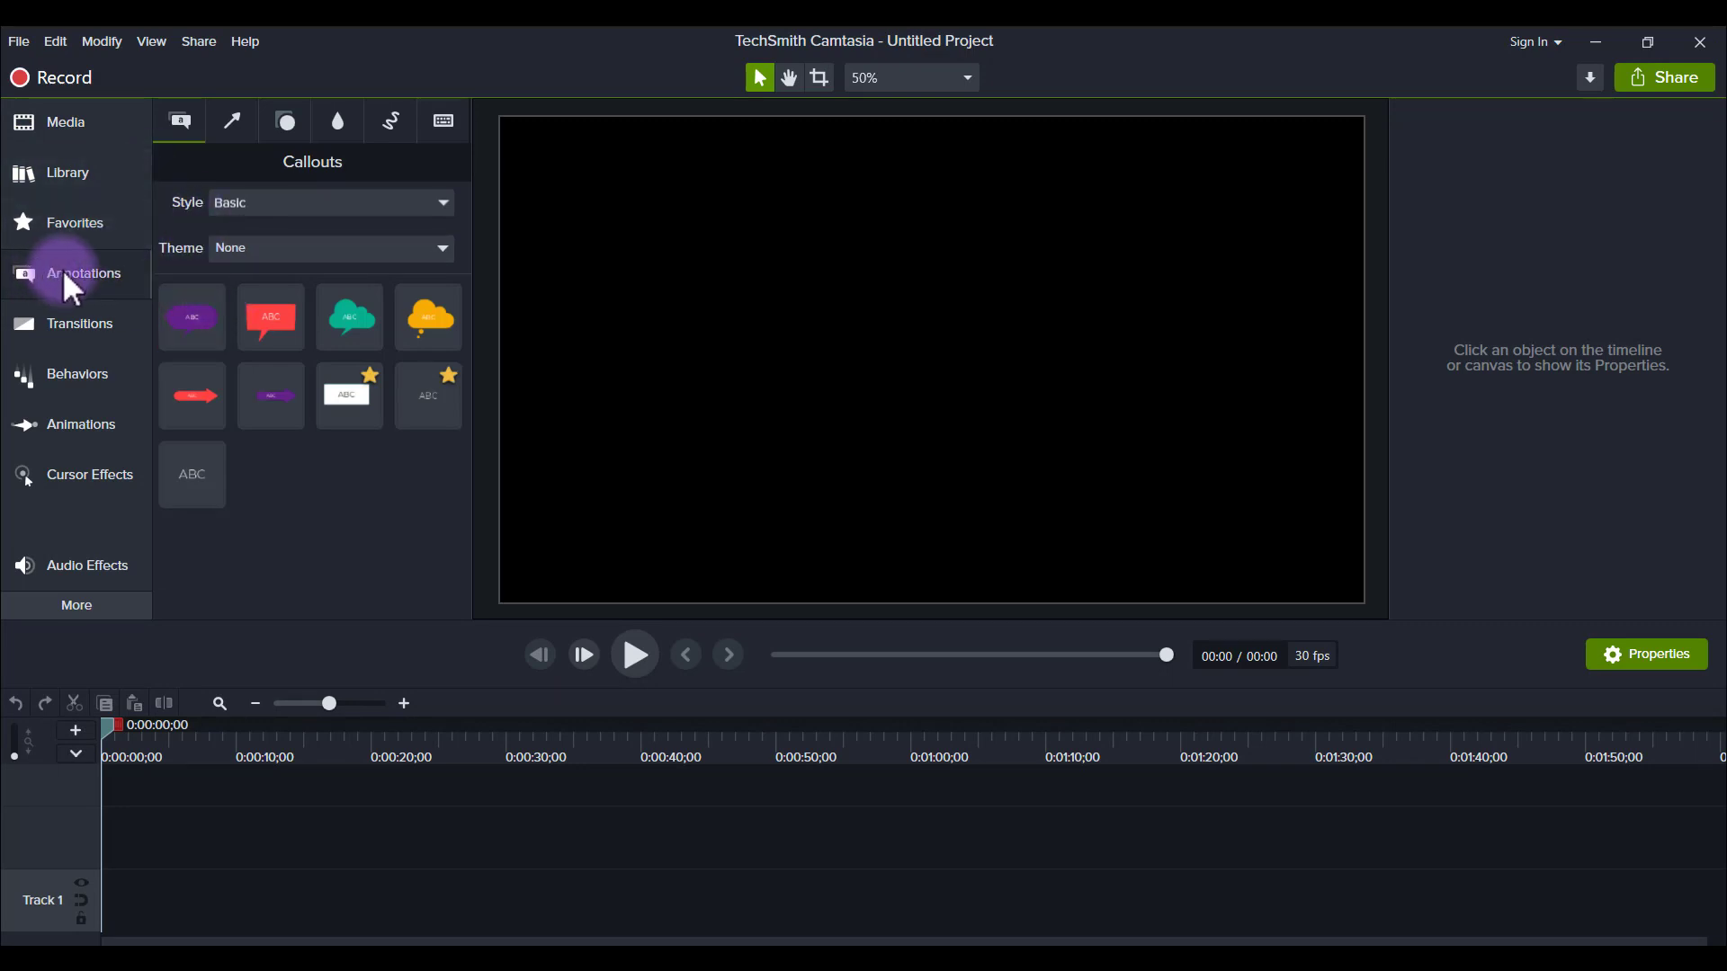
mouse_move(230, 122)
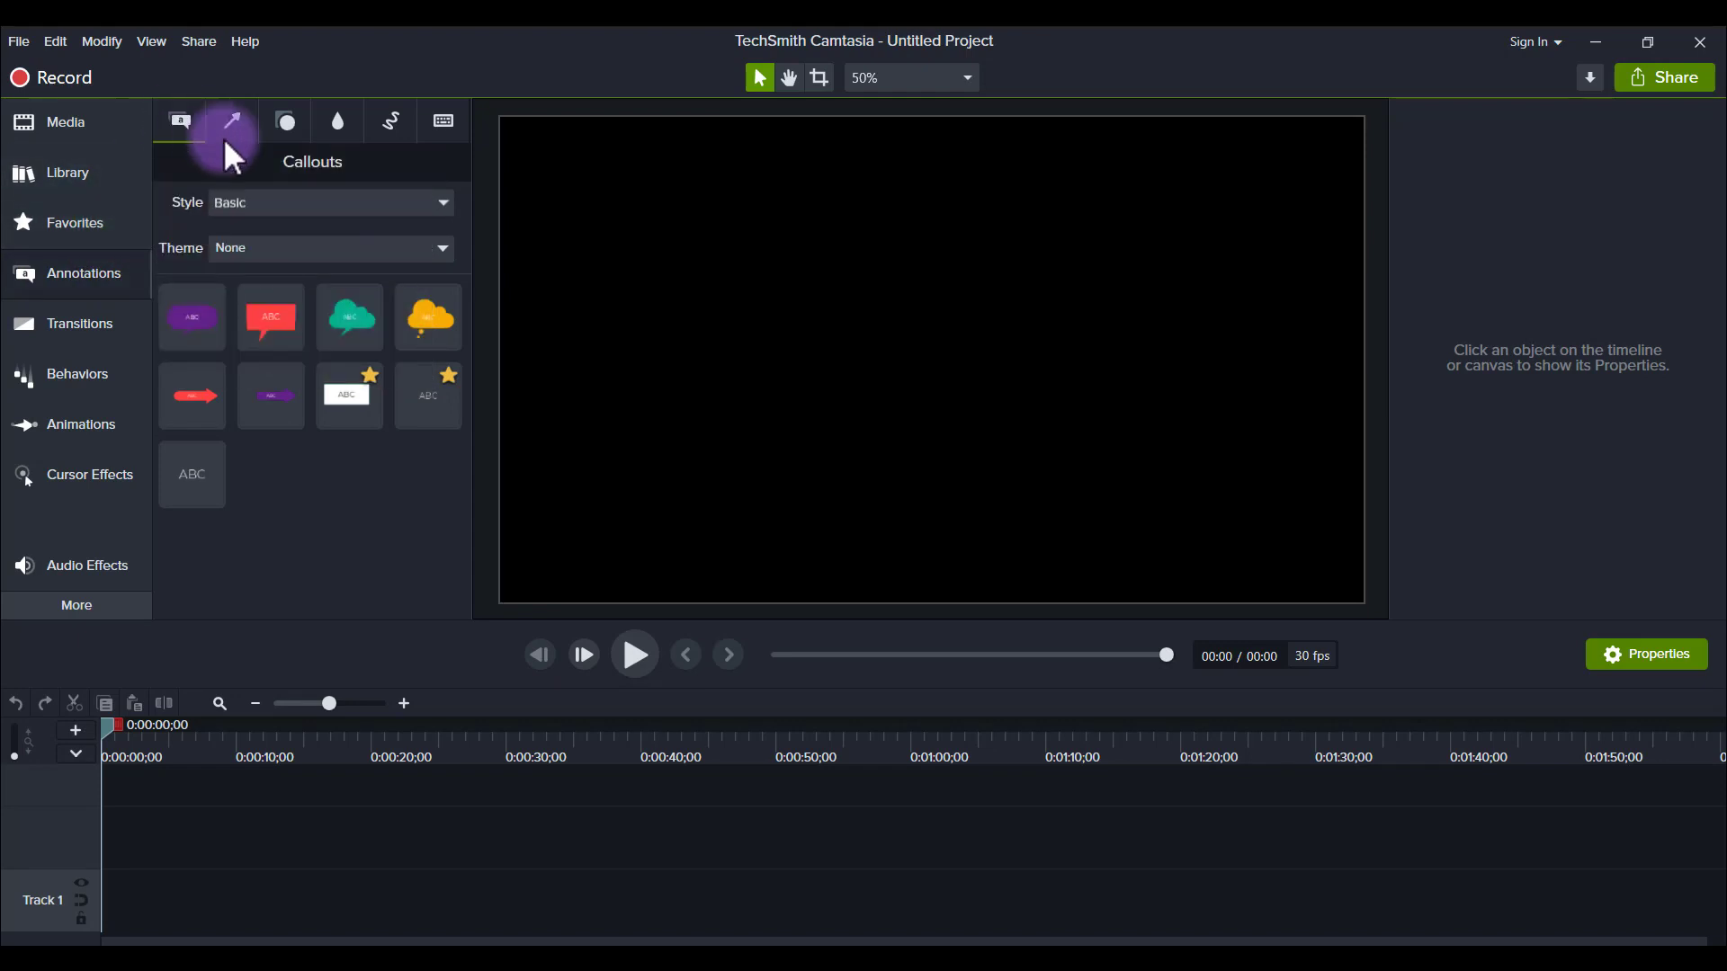
click(330, 202)
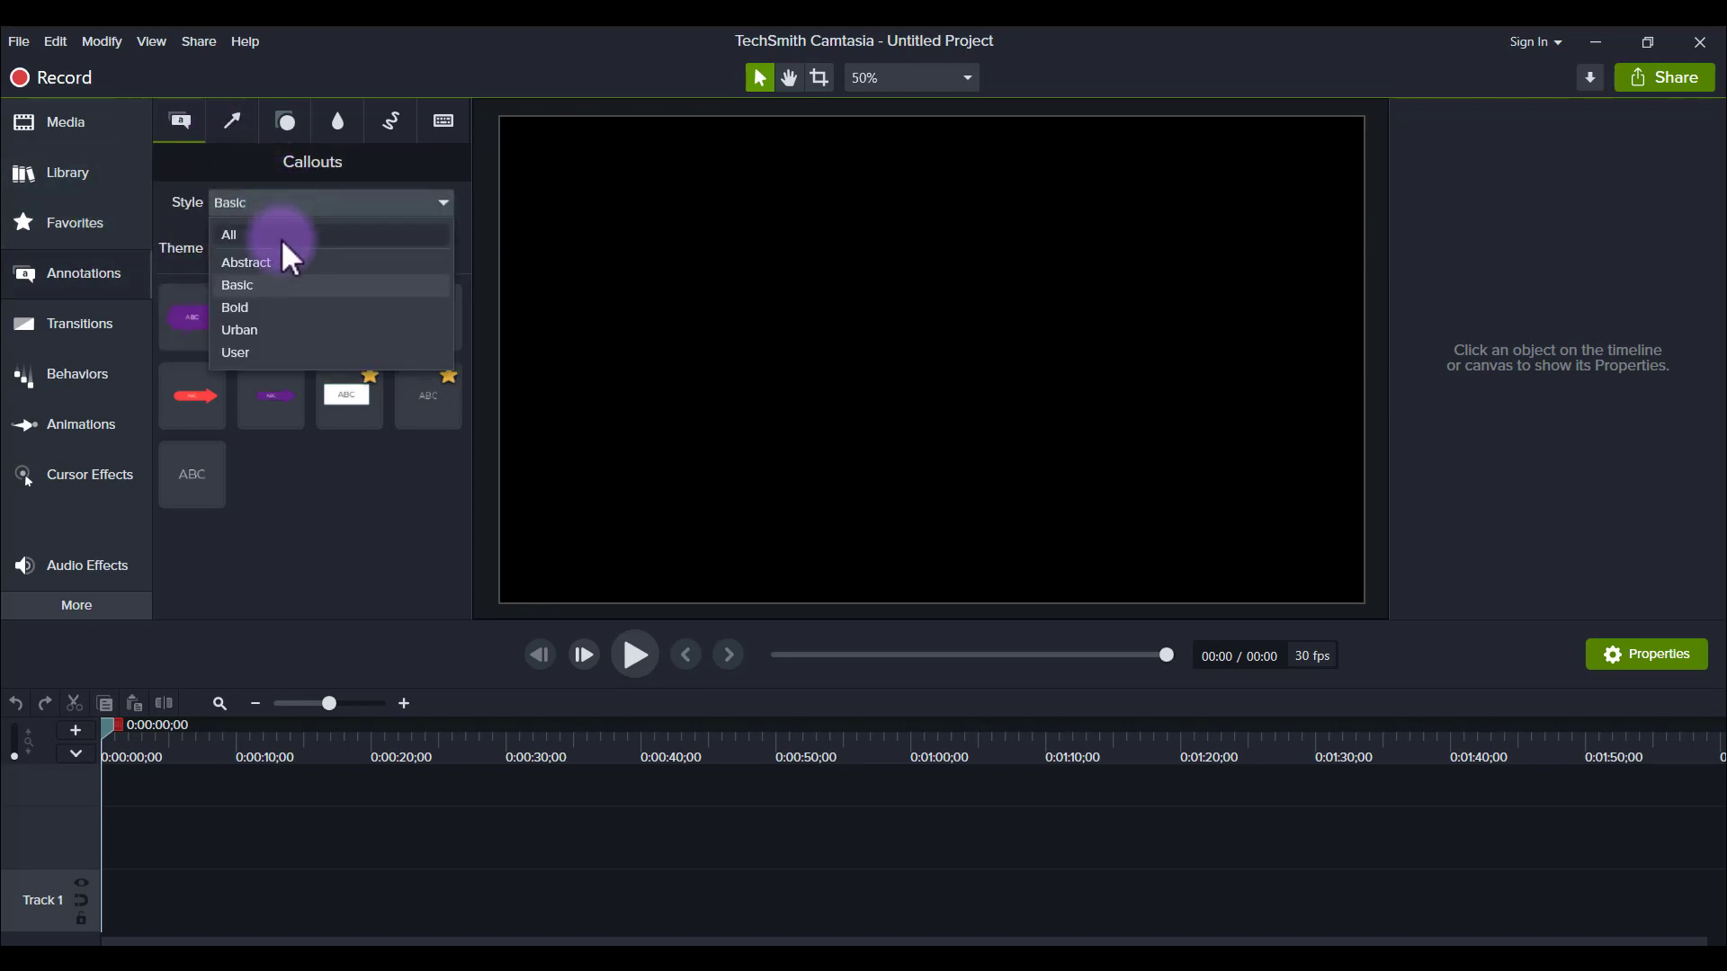
click(227, 235)
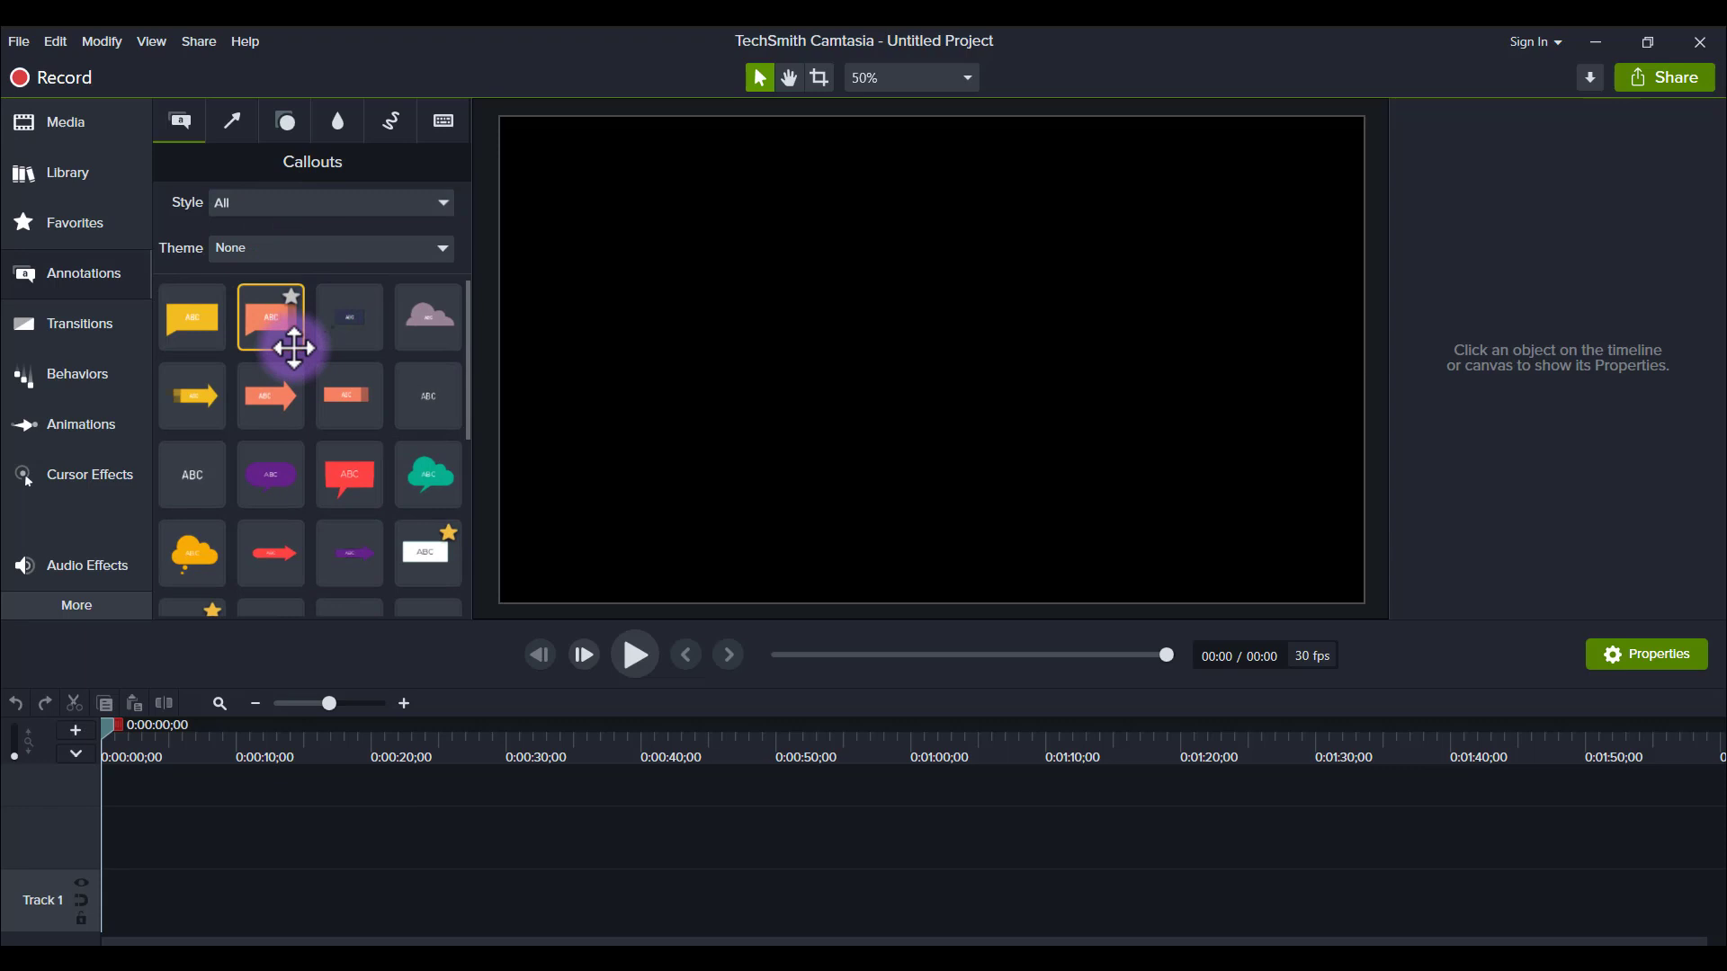
scroll(down, 3)
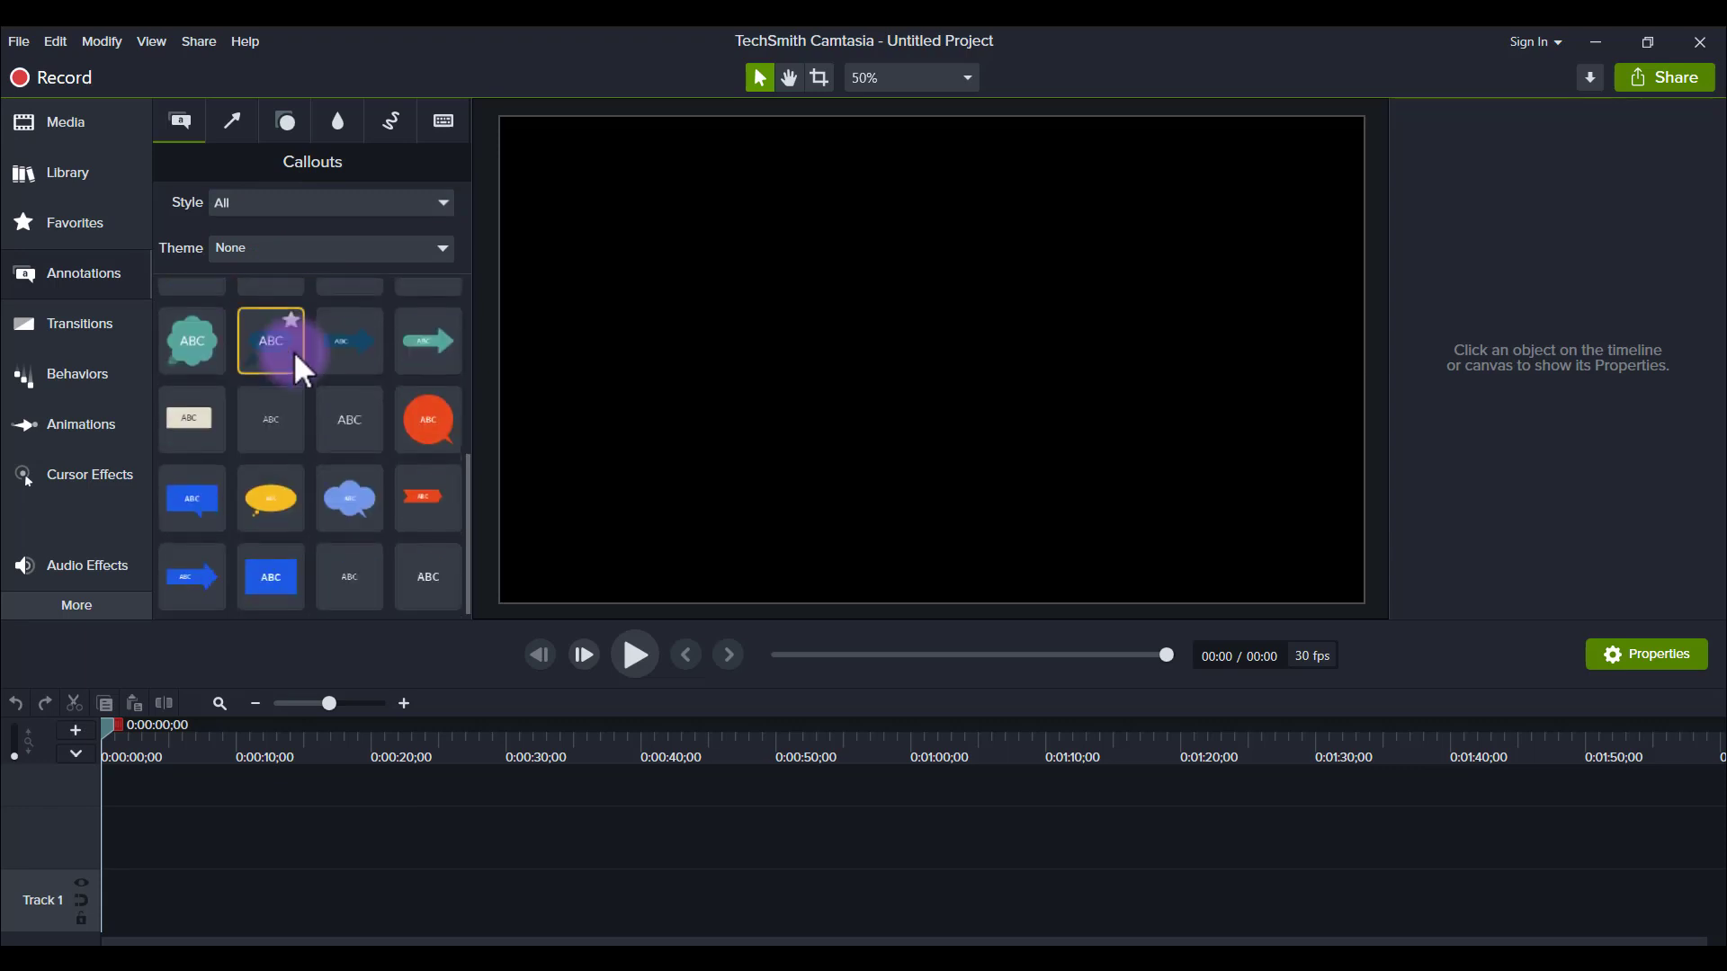
scroll(down, 3)
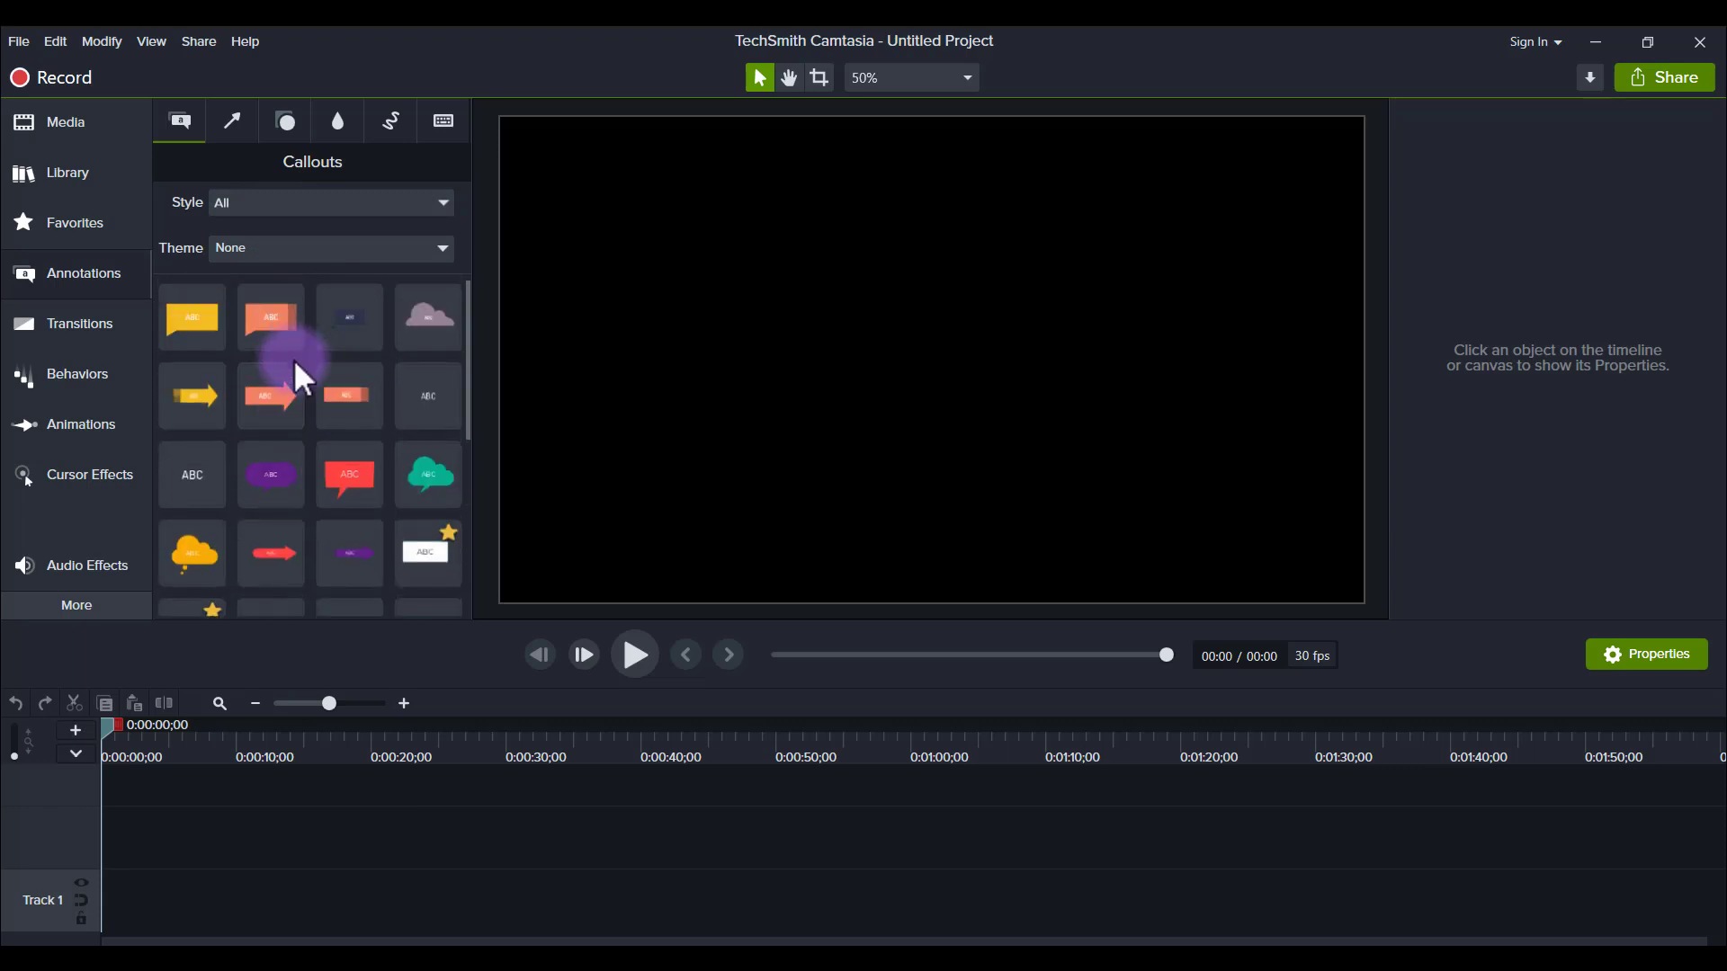
mouse_move(269, 397)
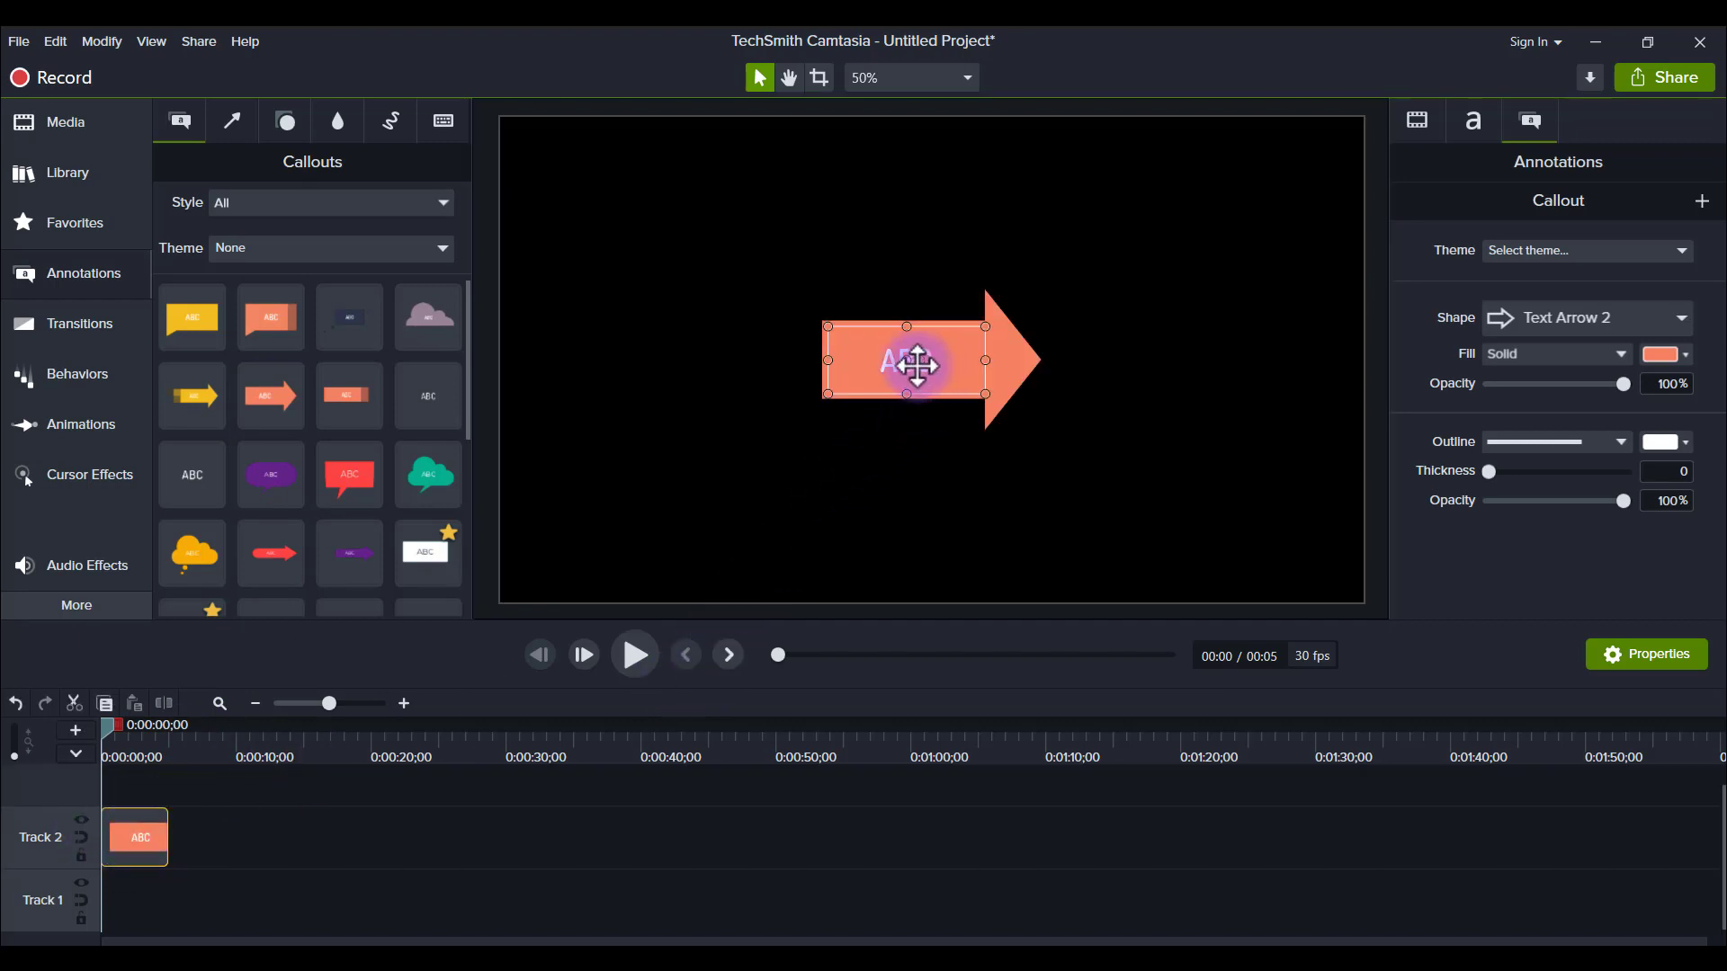
- Double-click the coral arrow callout and clear its ABC placeholder text
double_click(906, 361)
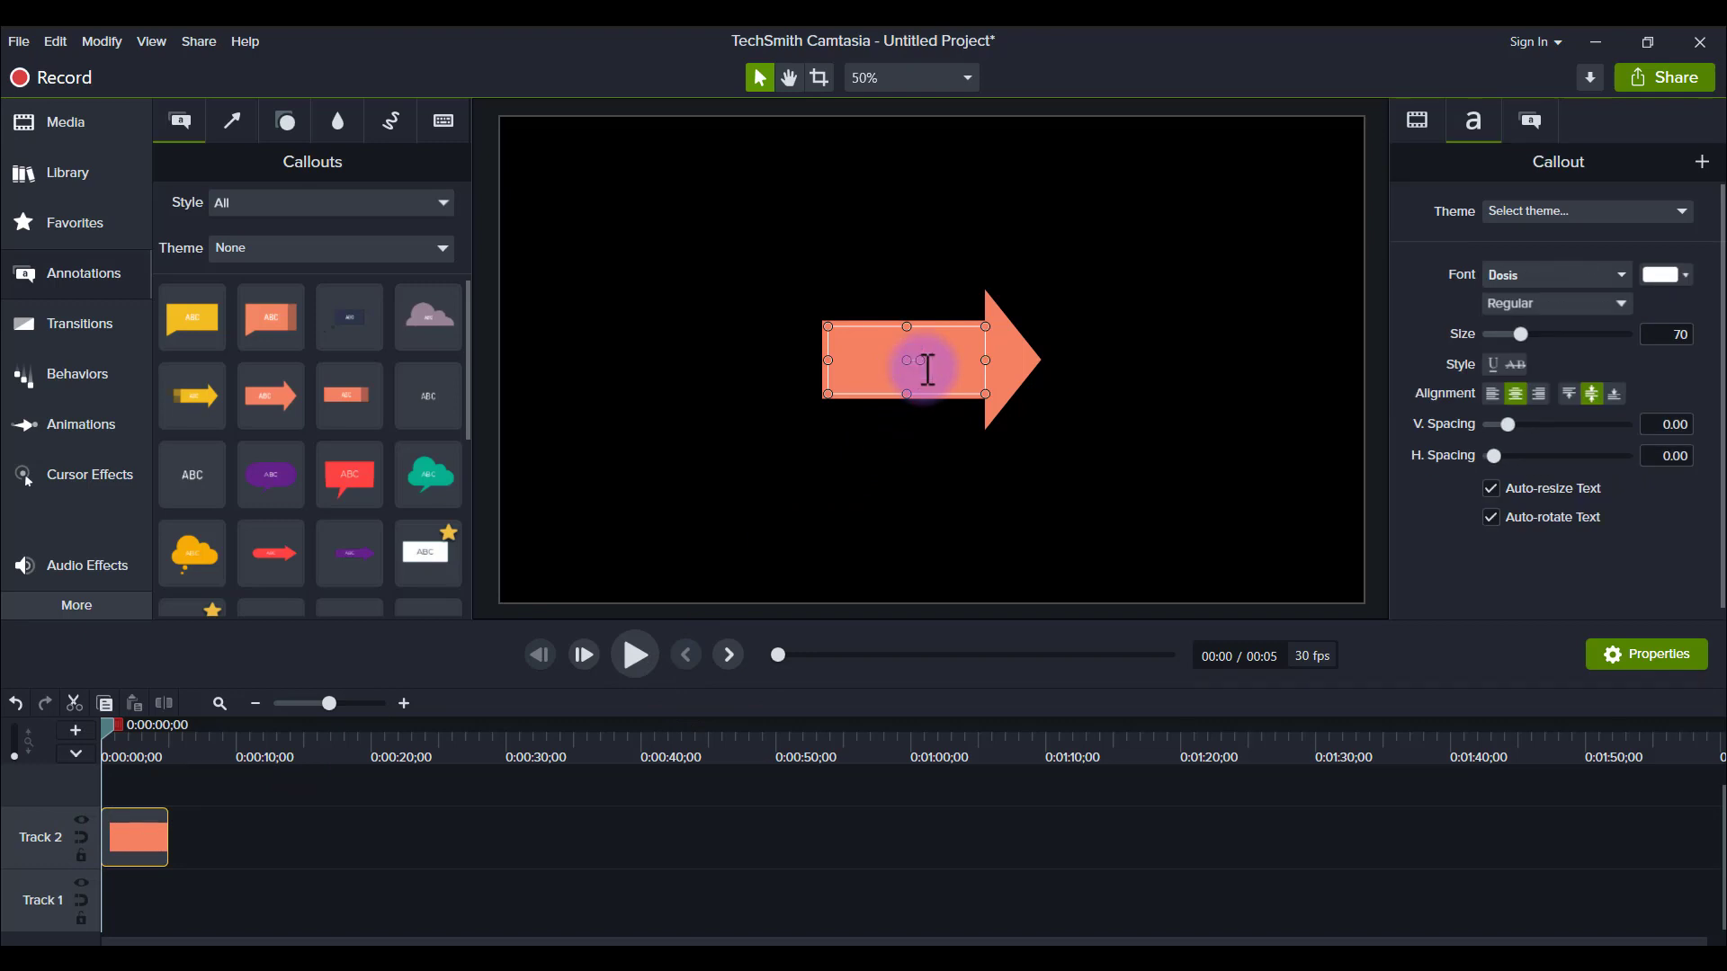
mouse_move(983, 365)
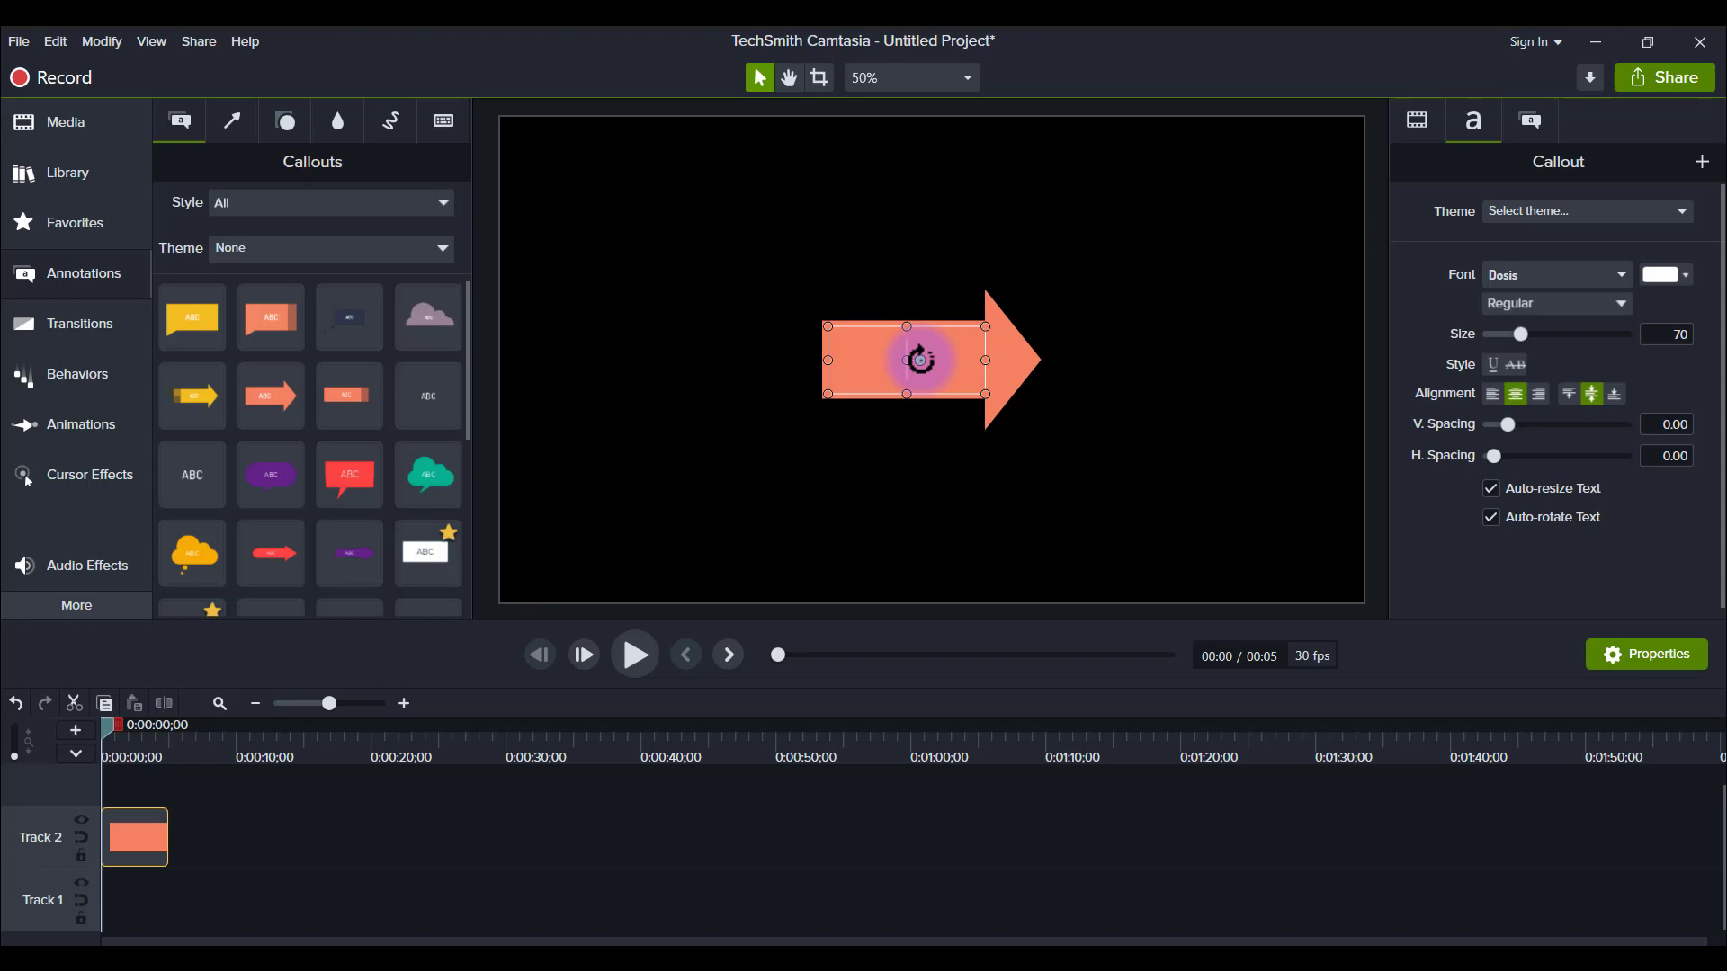
- Drag the coral arrow's rotation handle so it points straight down
drag(921, 329, 947, 347)
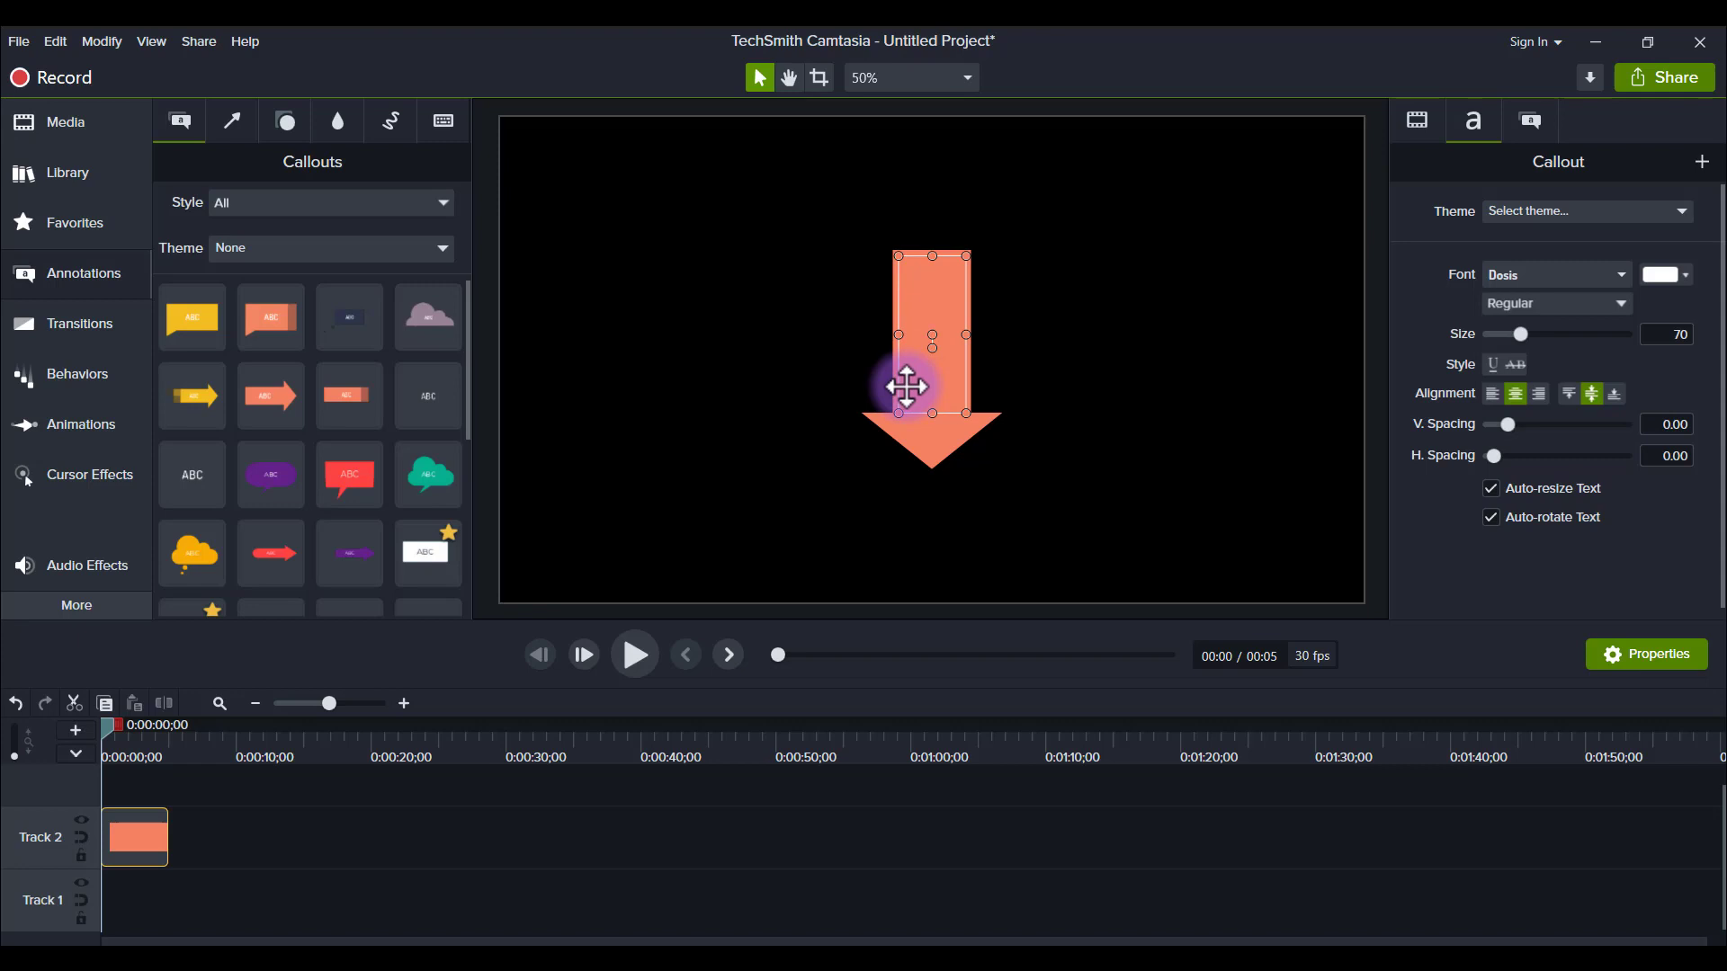
mouse_move(945, 374)
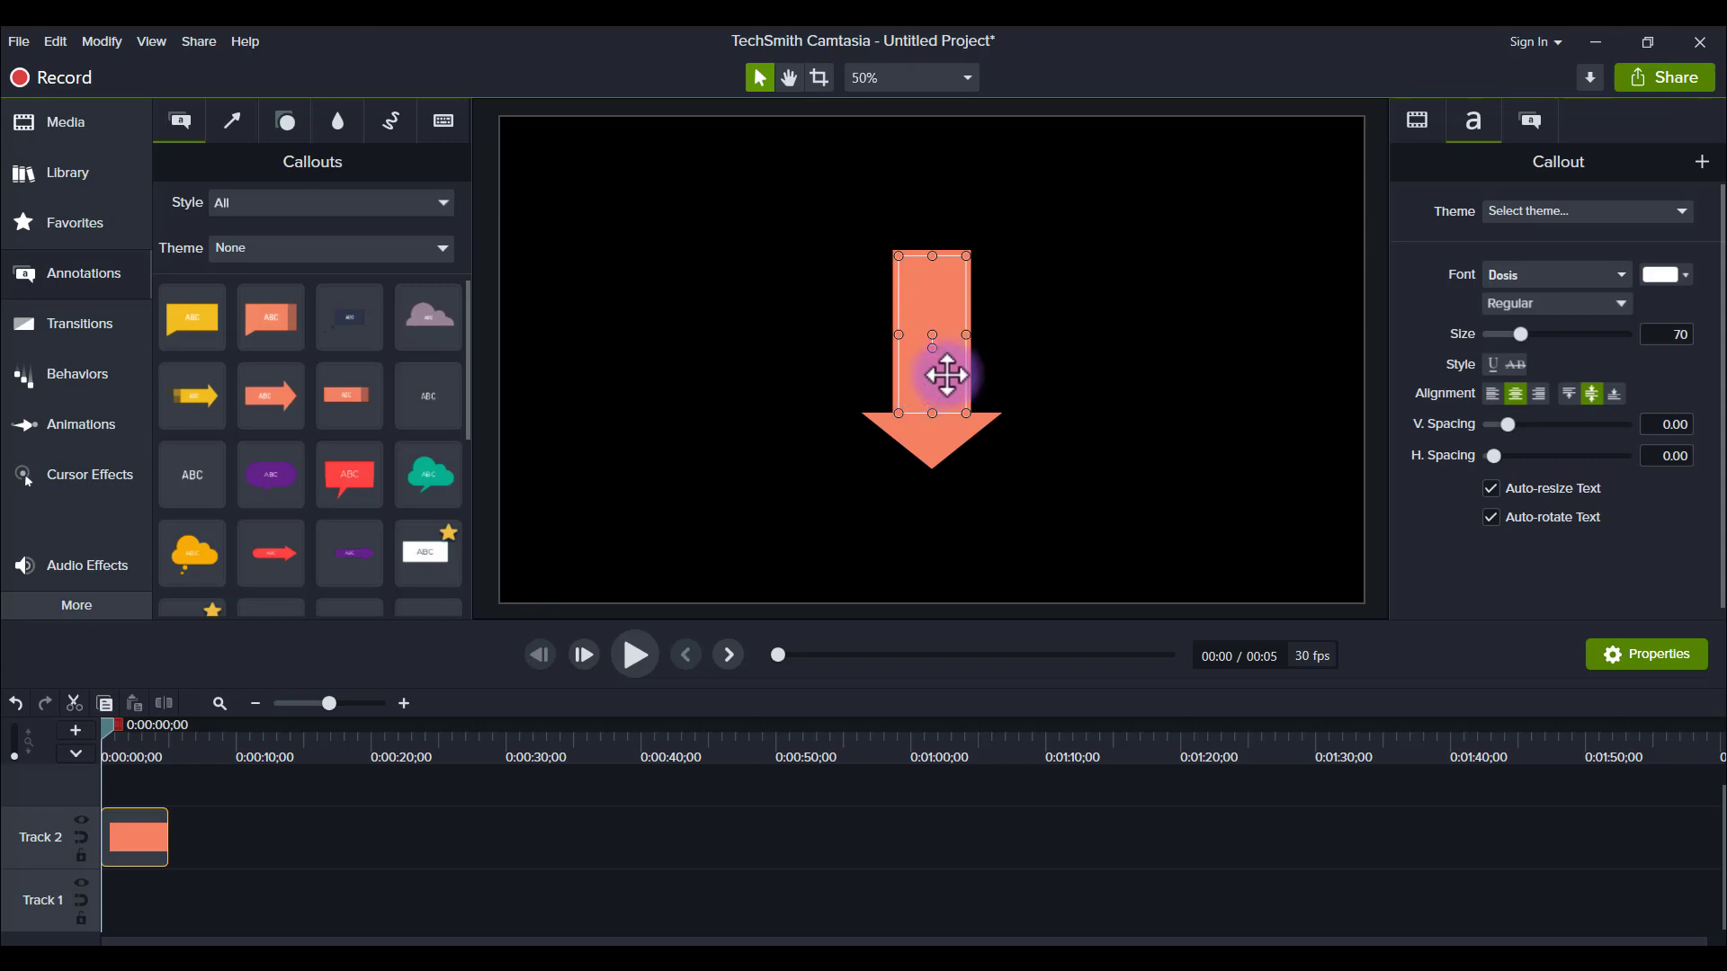
mouse_move(1445, 196)
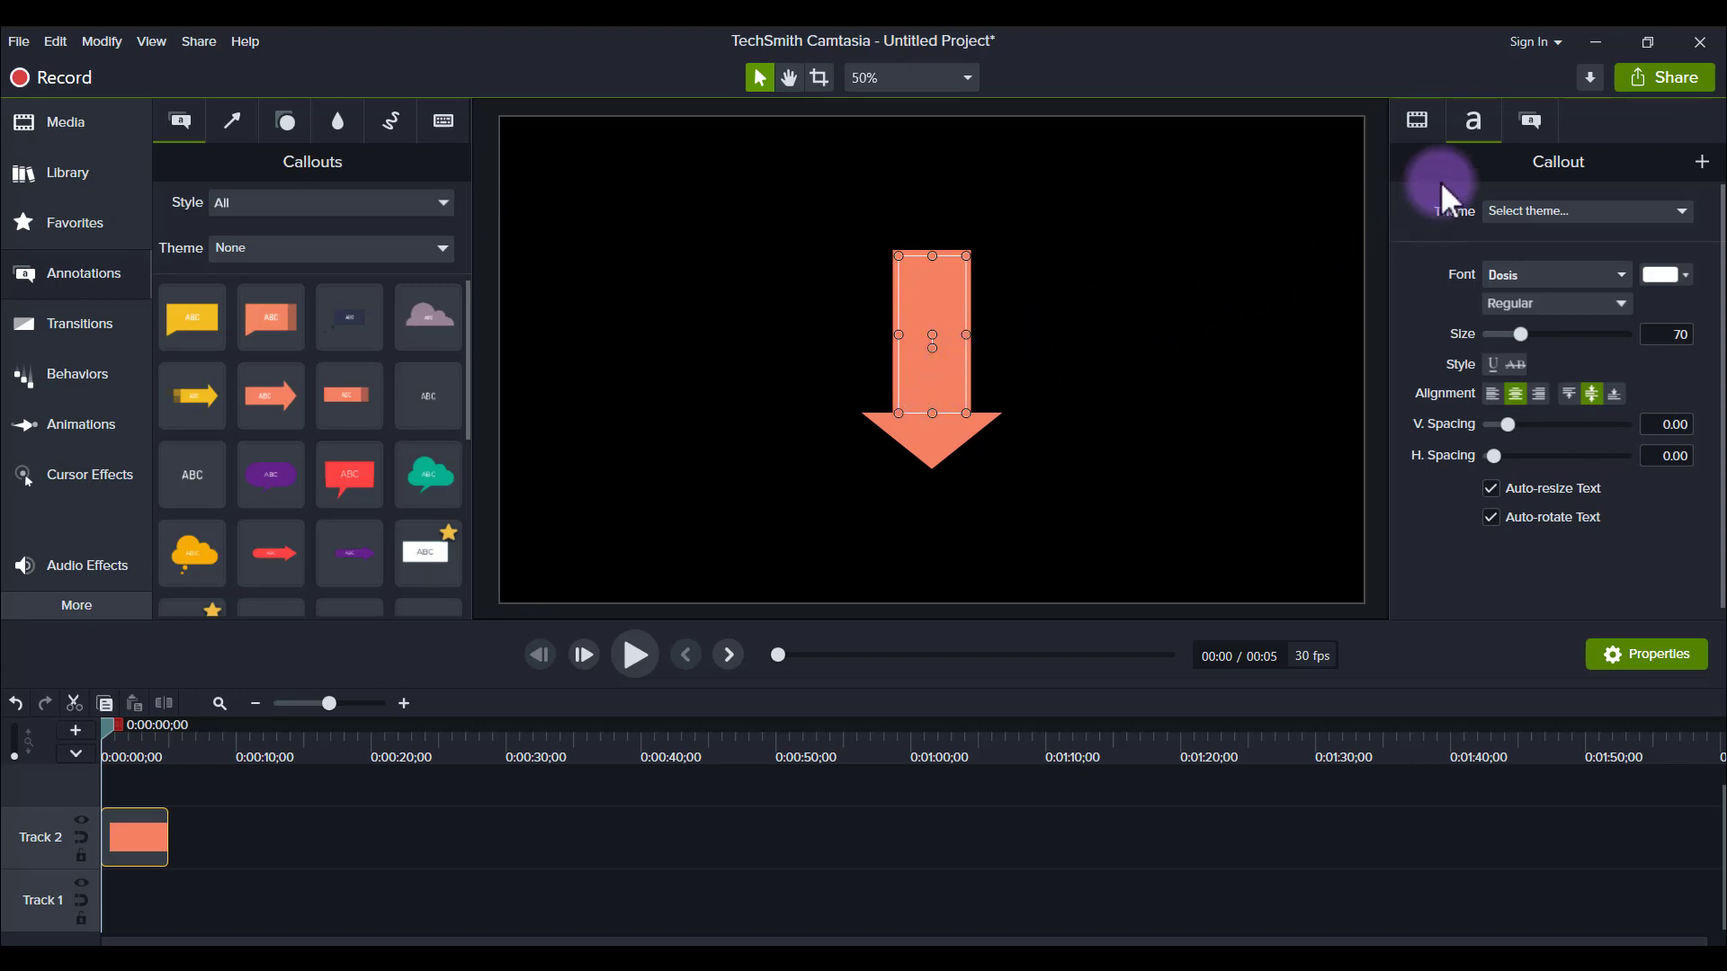
- Set the arrow's fill and outline colors to purple, then deselect it
click(1531, 121)
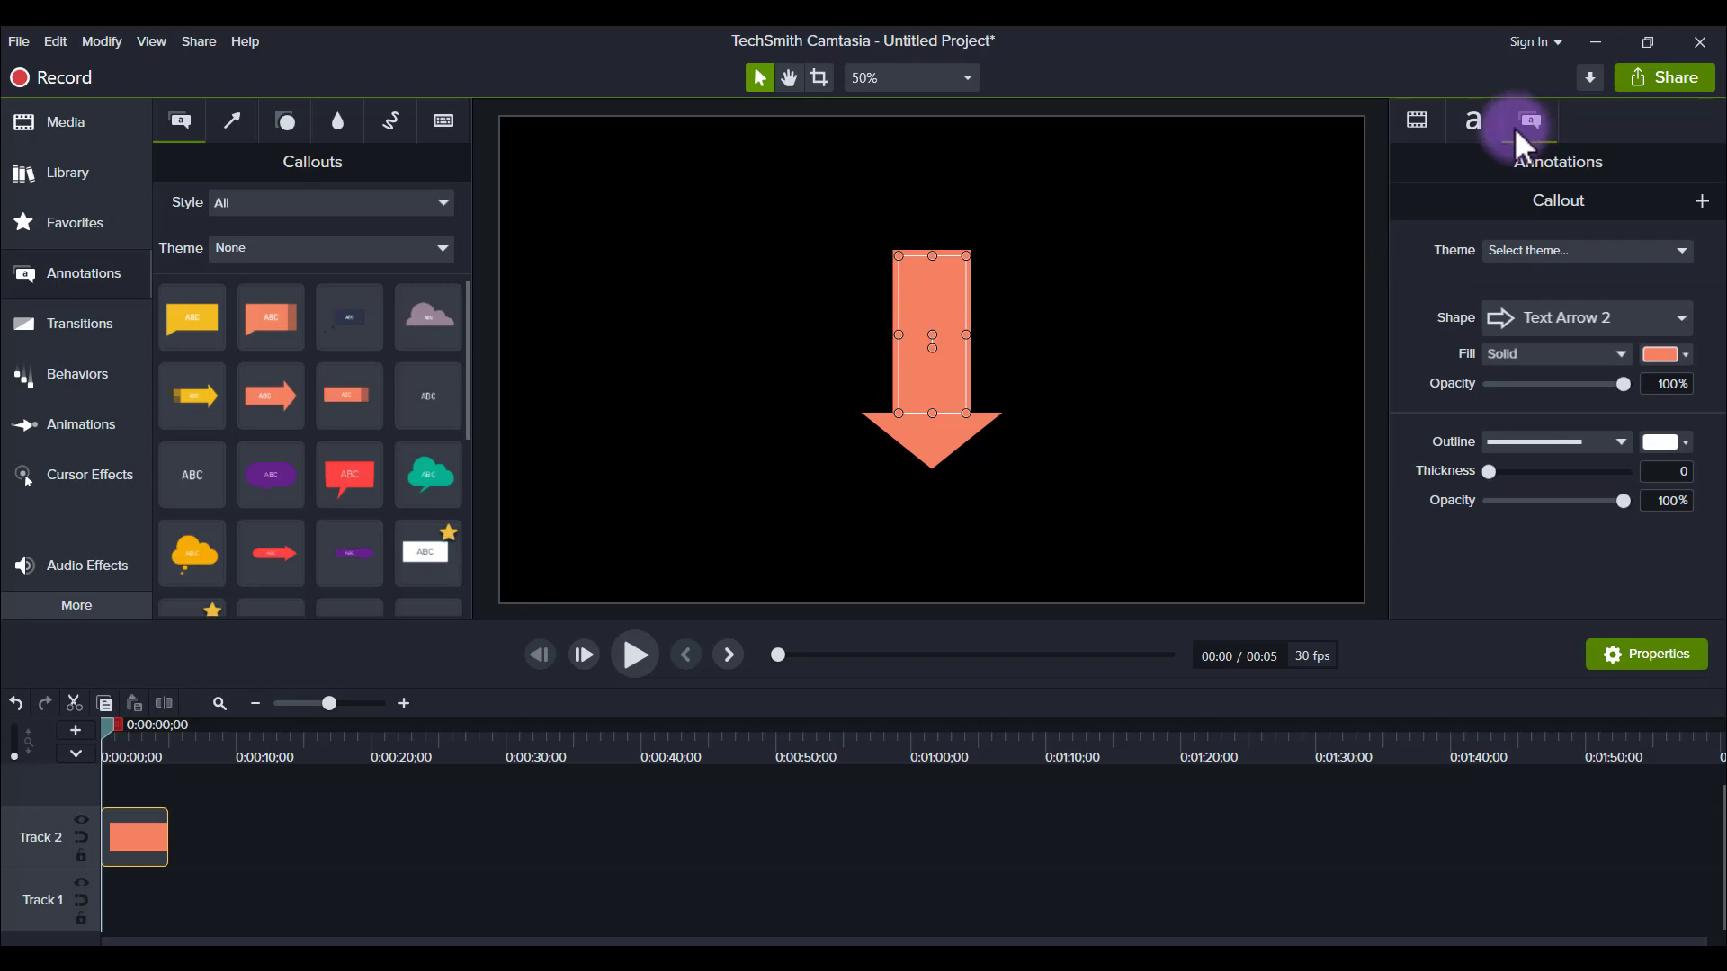
mouse_move(1530, 121)
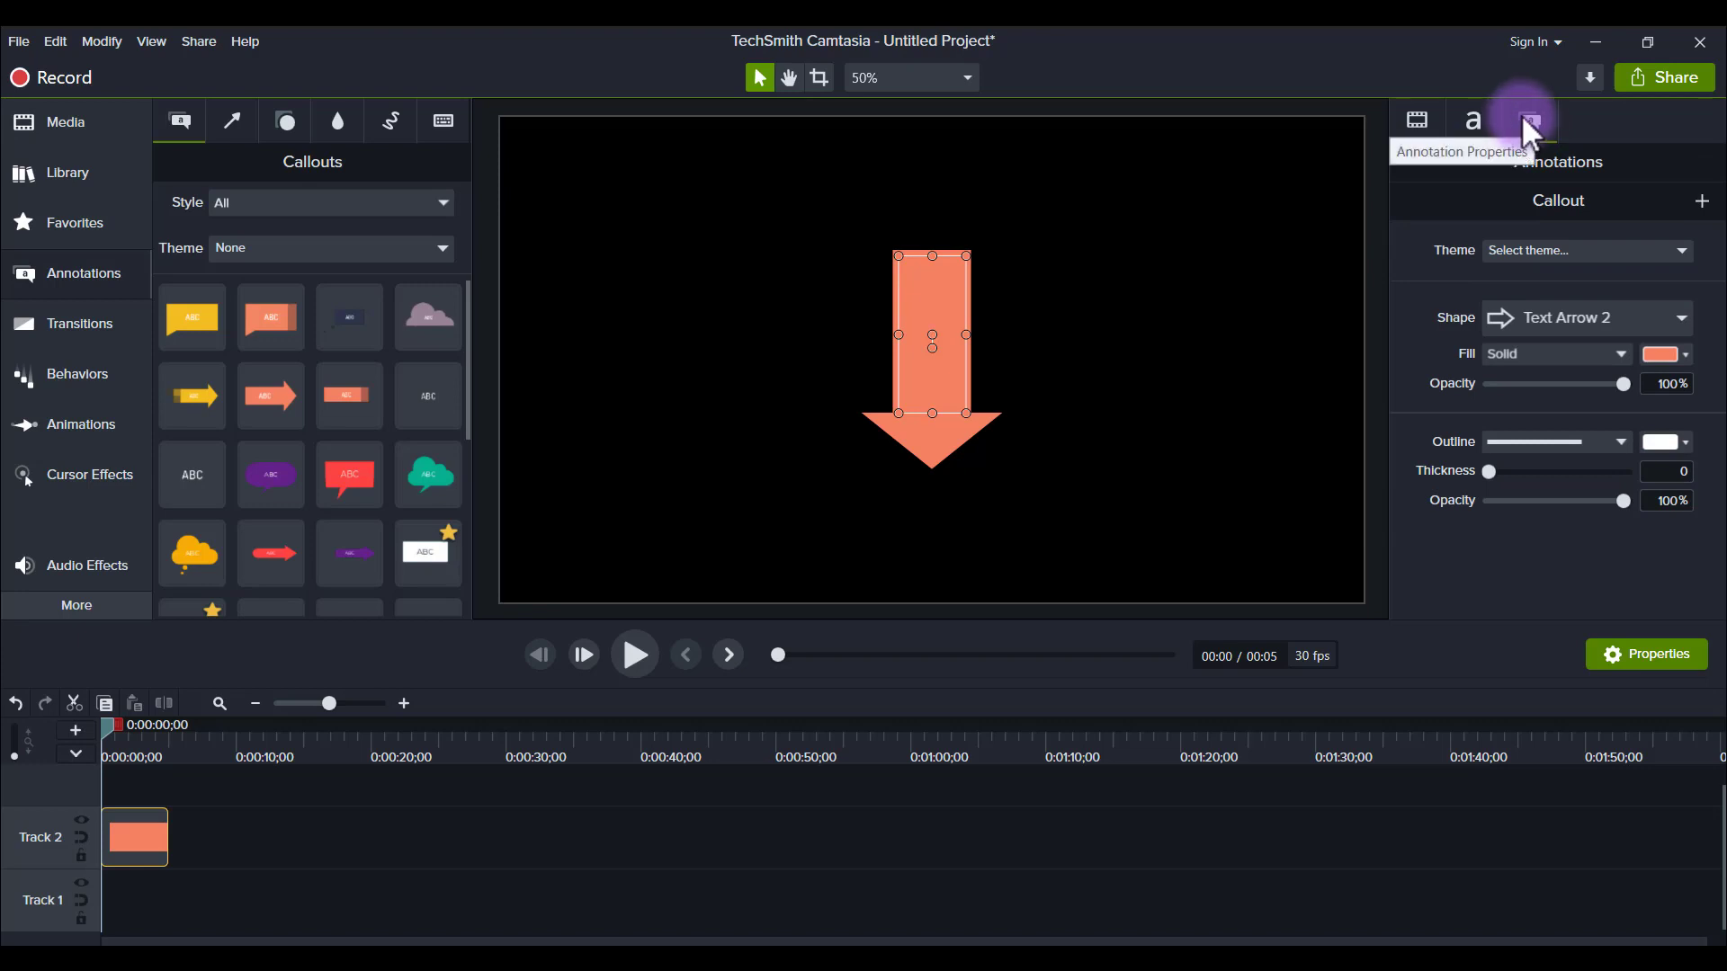
mouse_move(1663, 364)
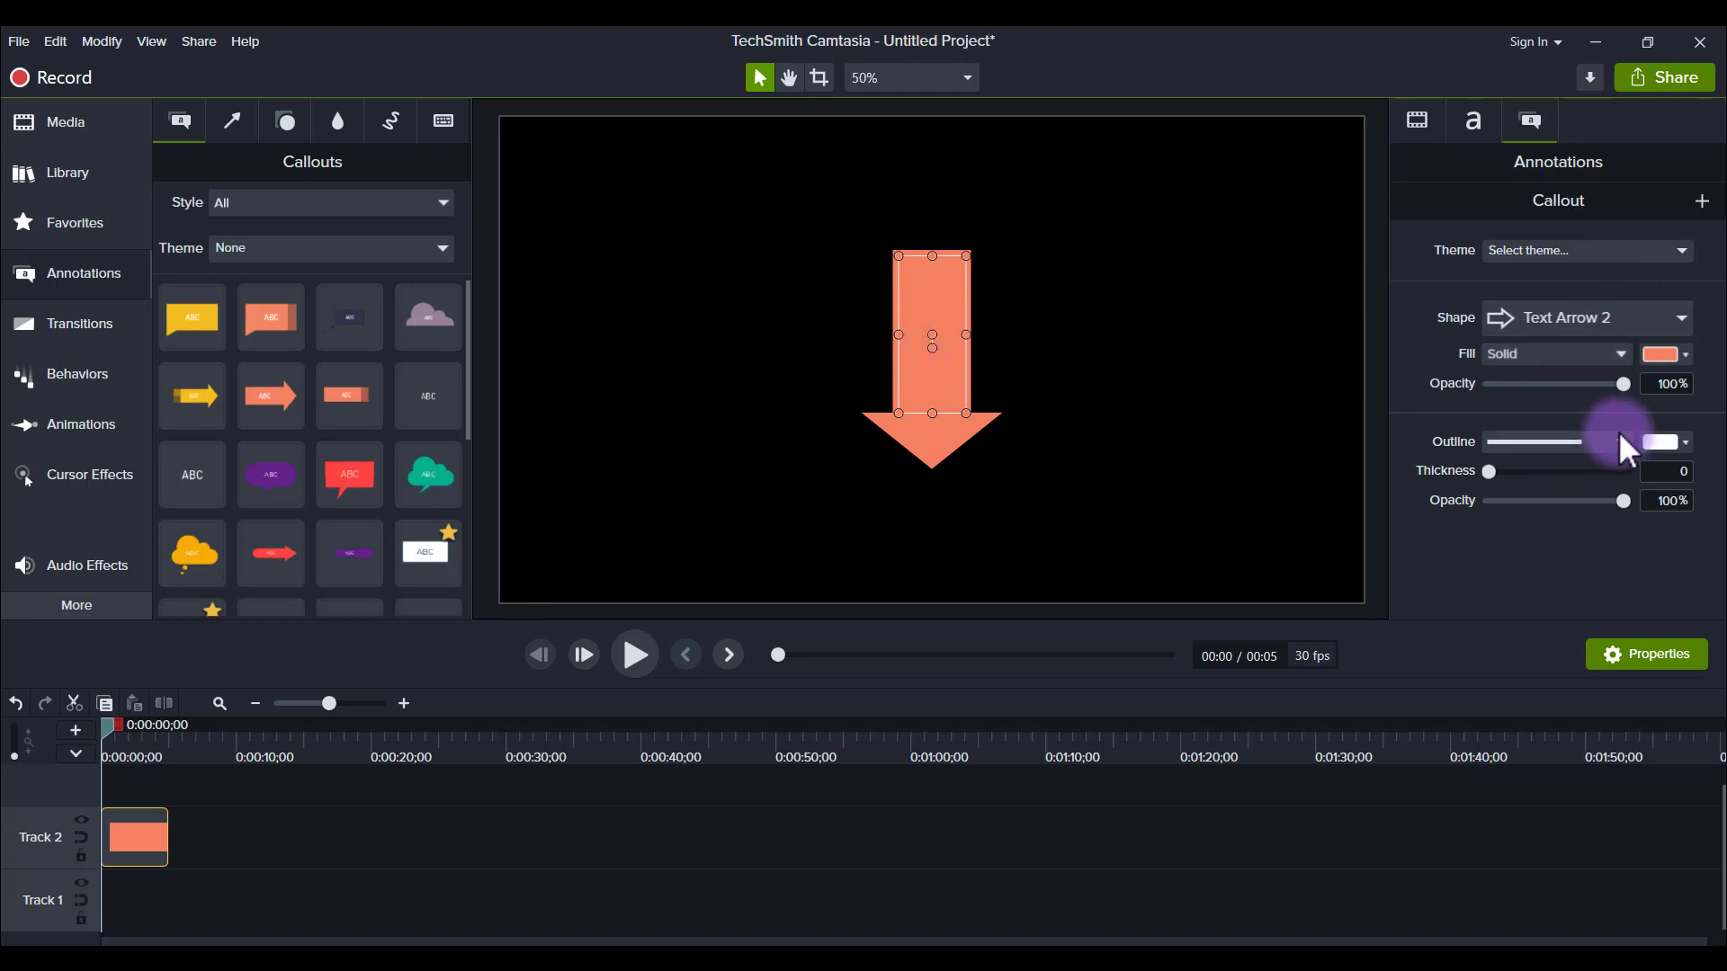
click(1658, 353)
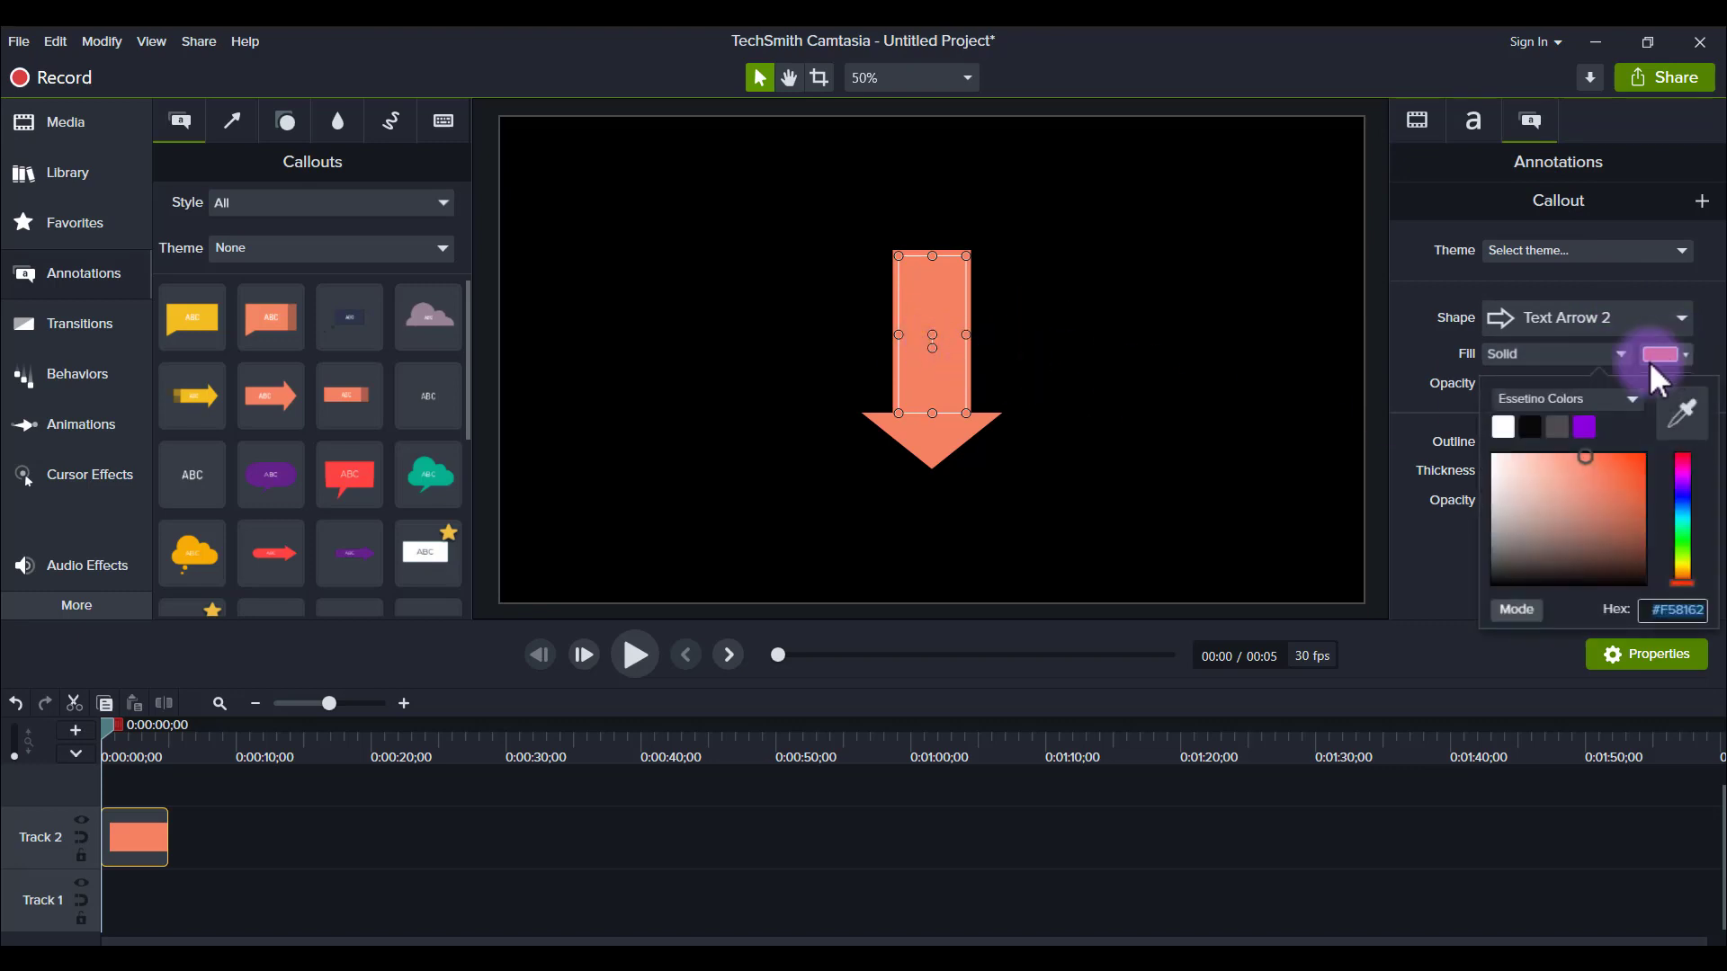
click(1584, 427)
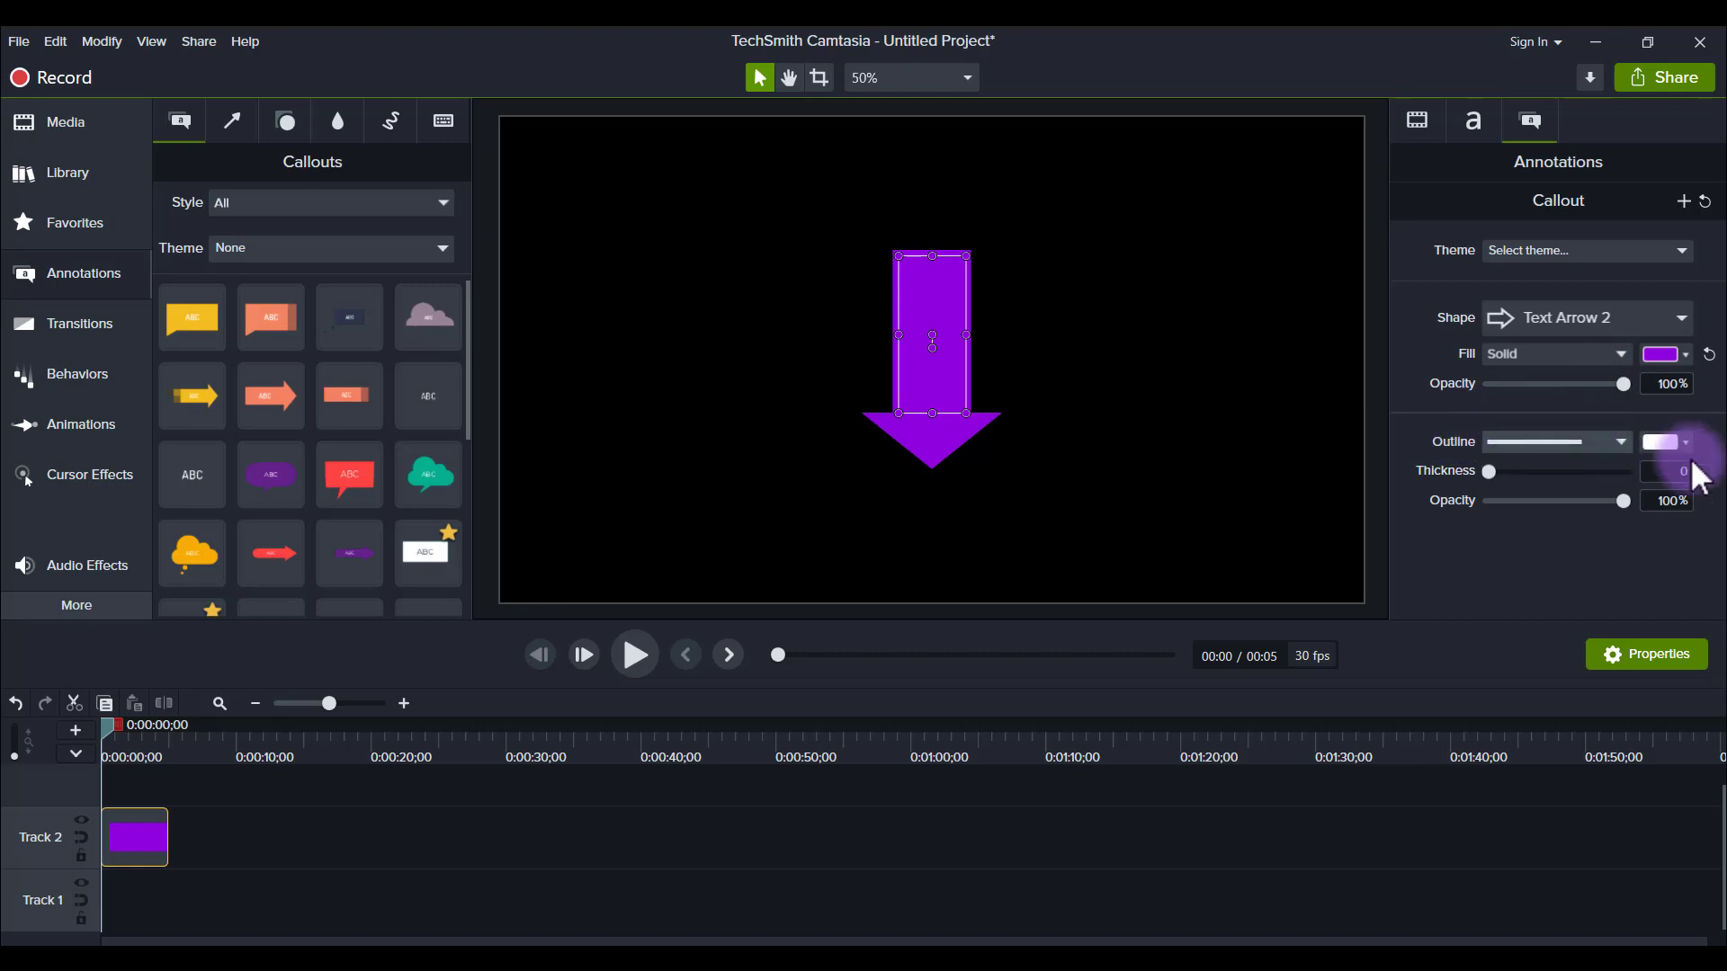
click(1673, 441)
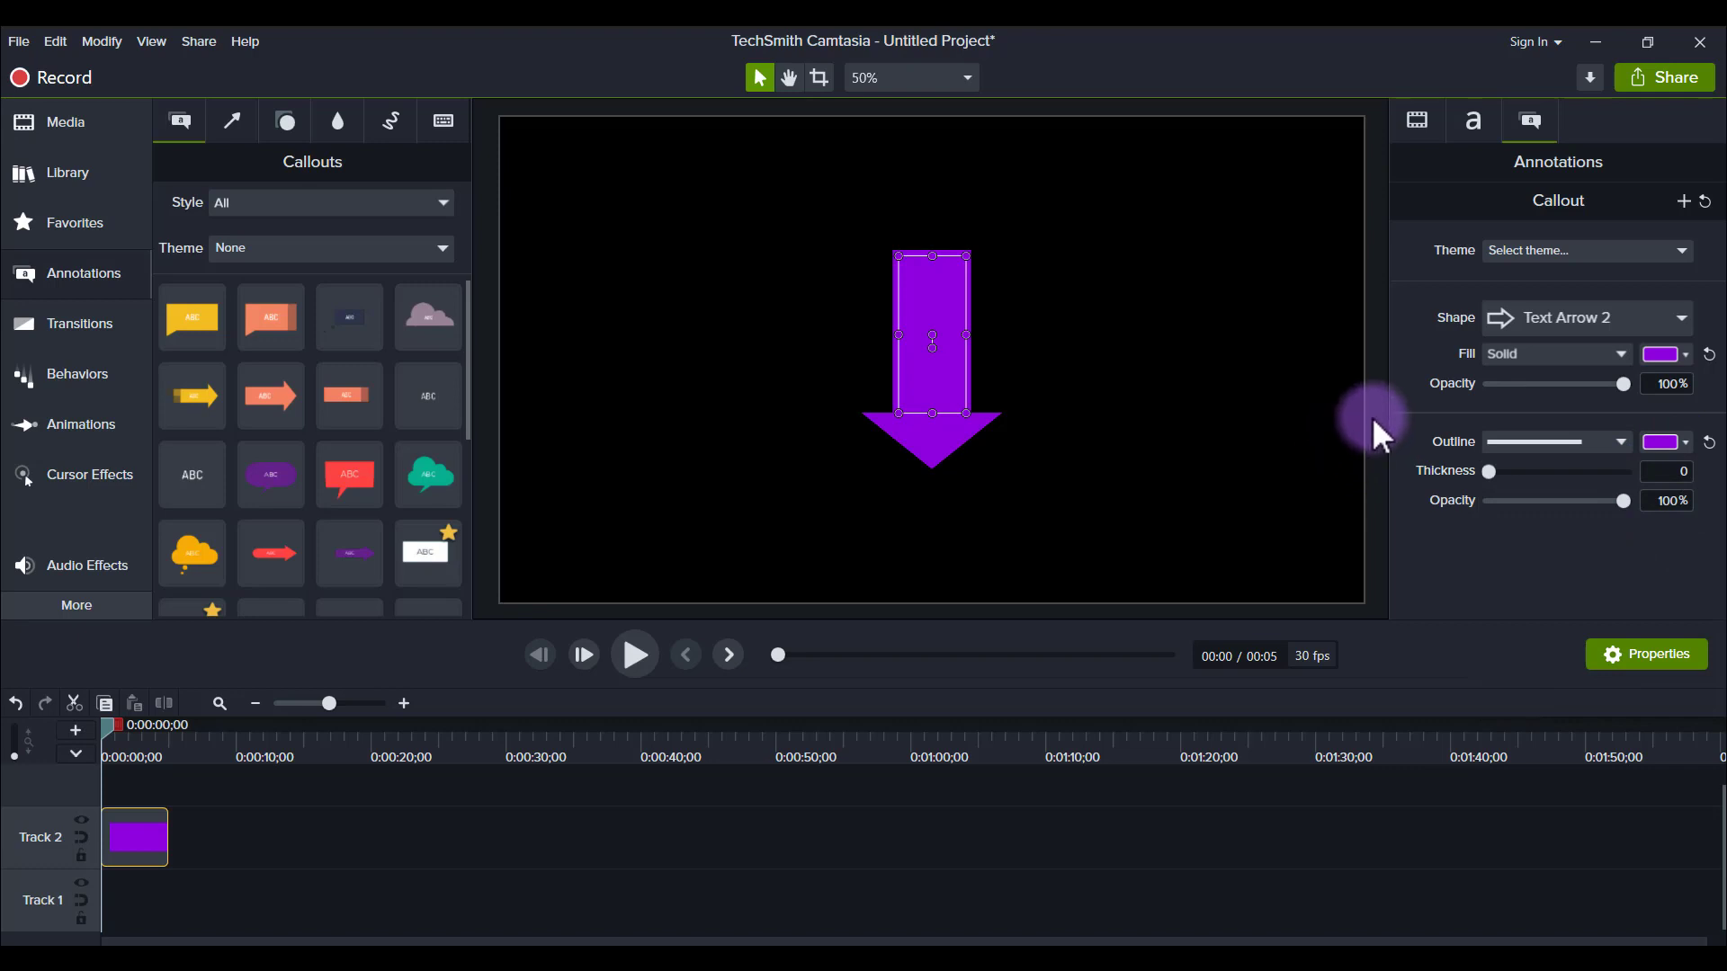
click(1355, 462)
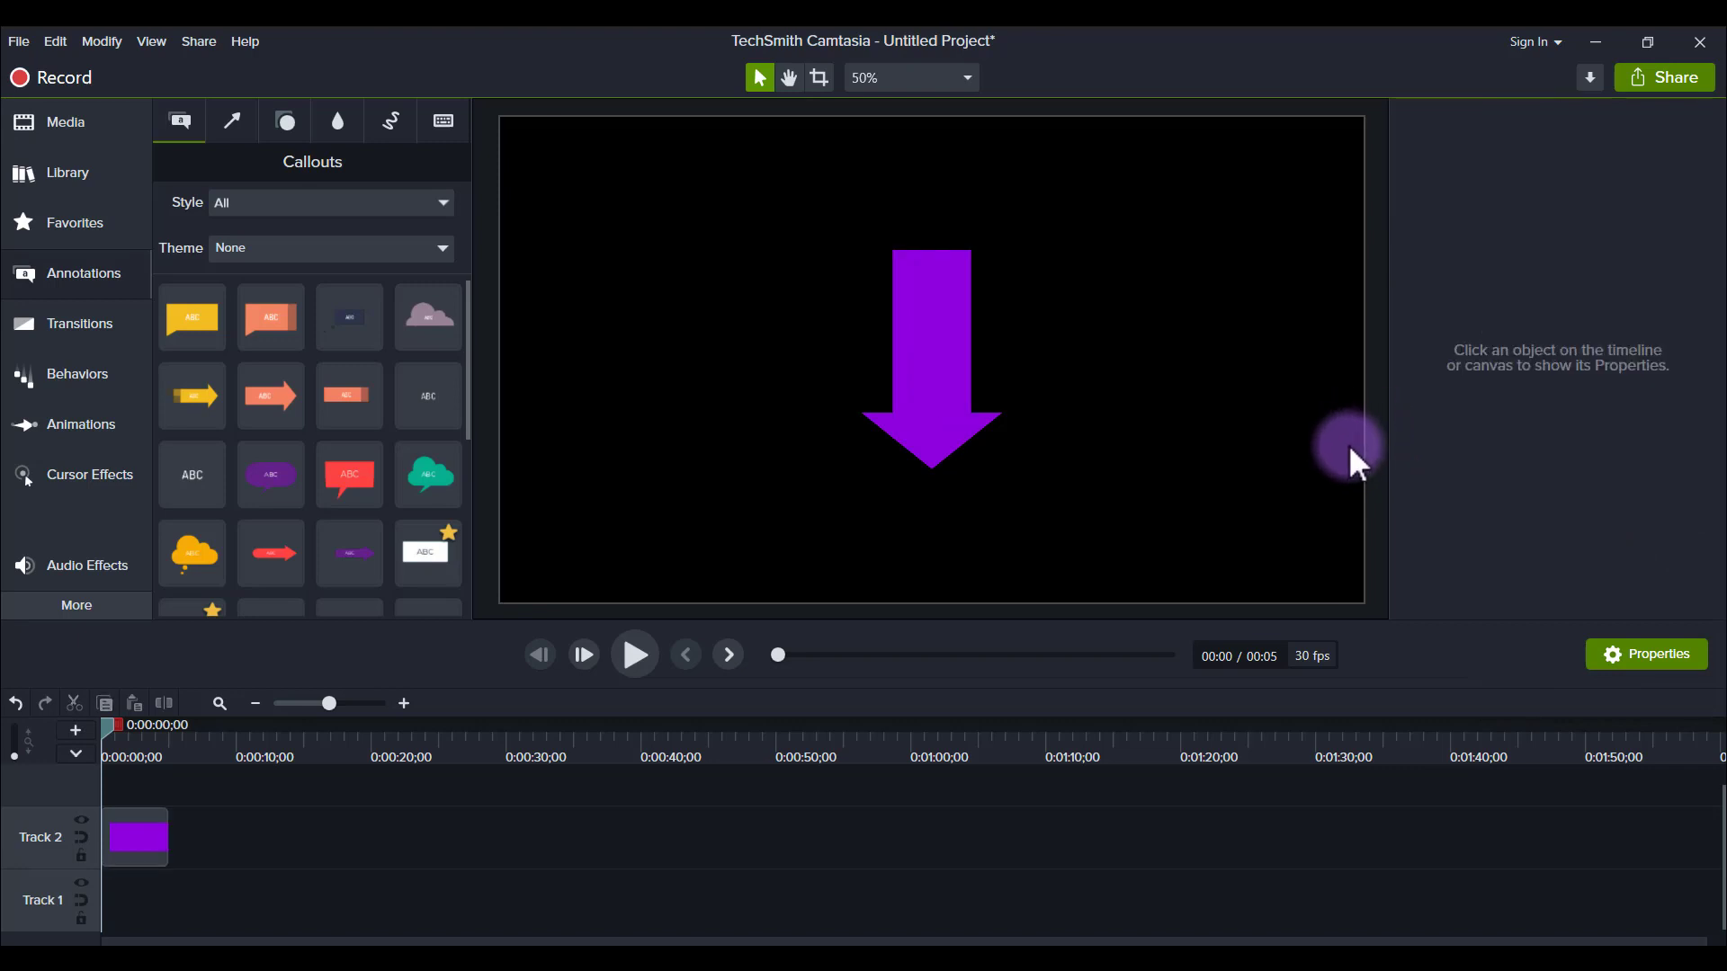
mouse_move(672, 592)
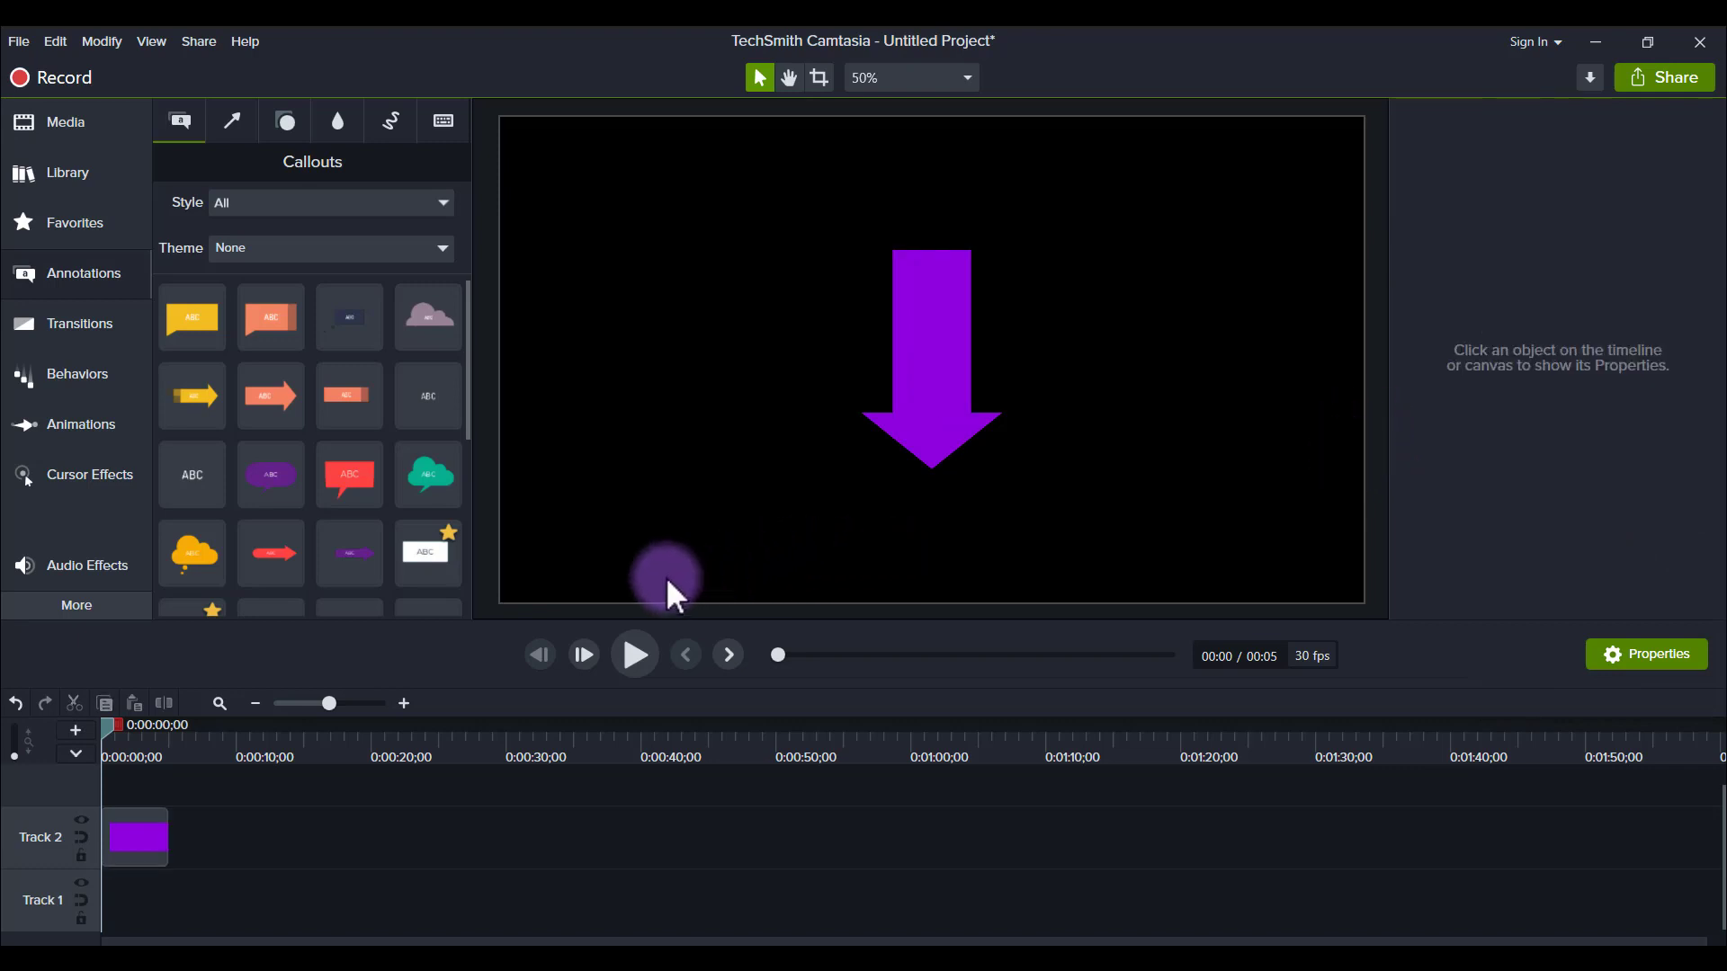
mouse_move(77, 373)
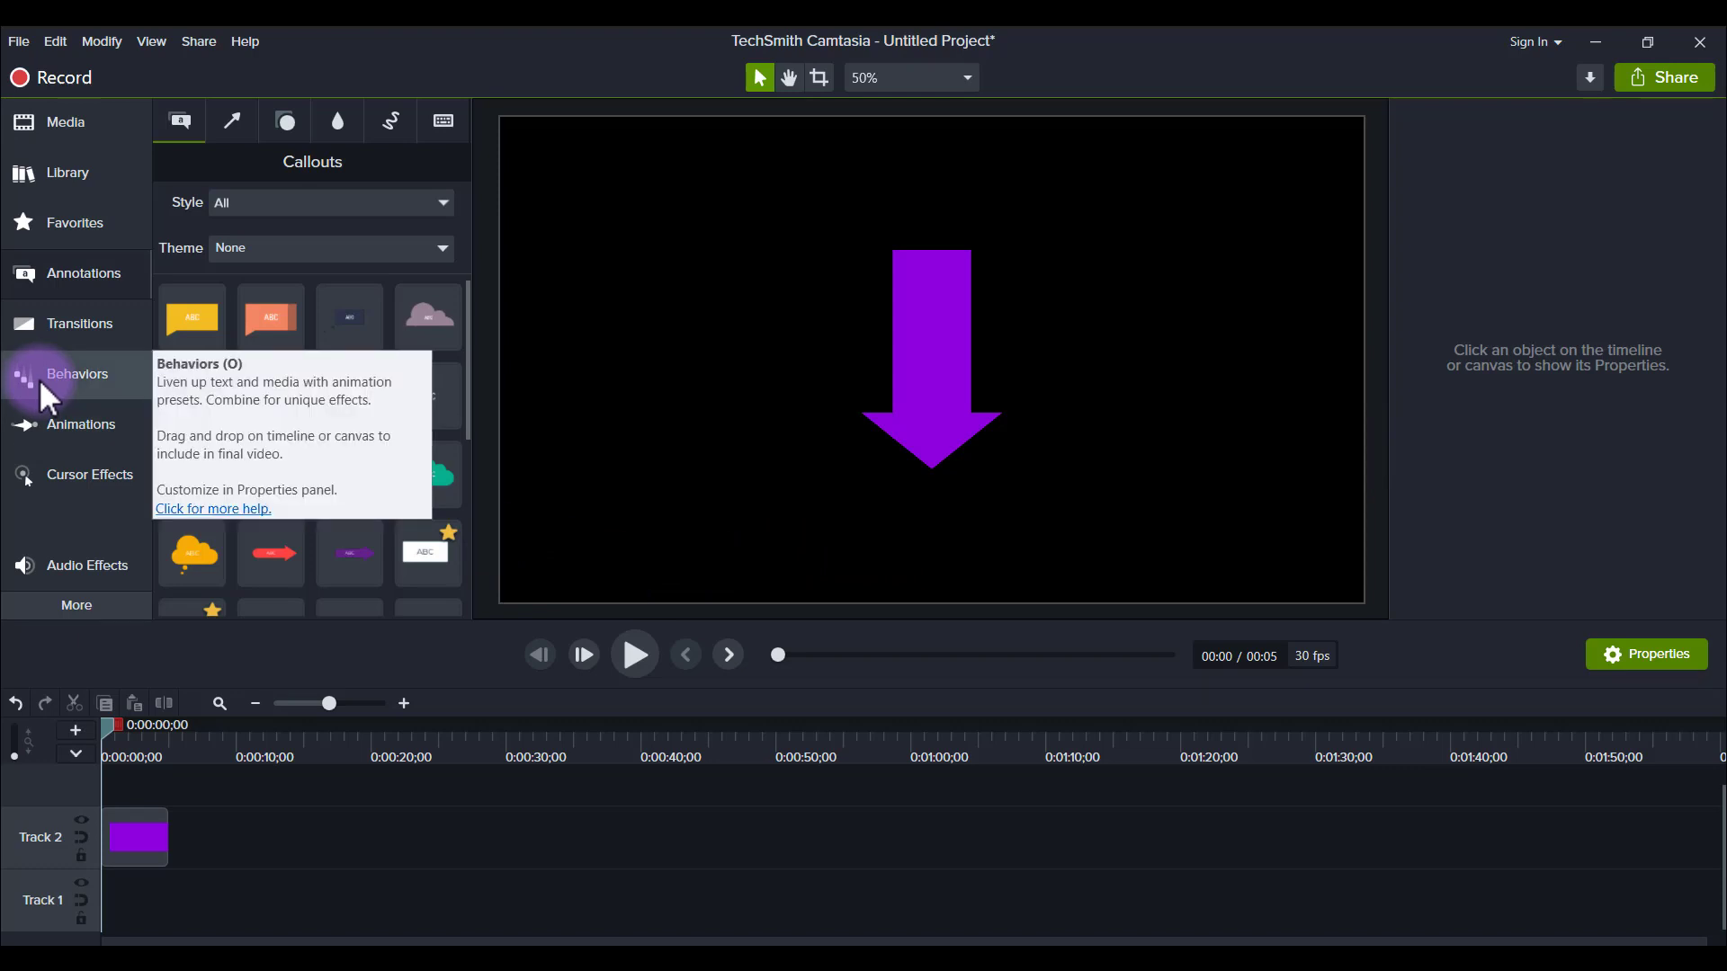
mouse_move(79, 423)
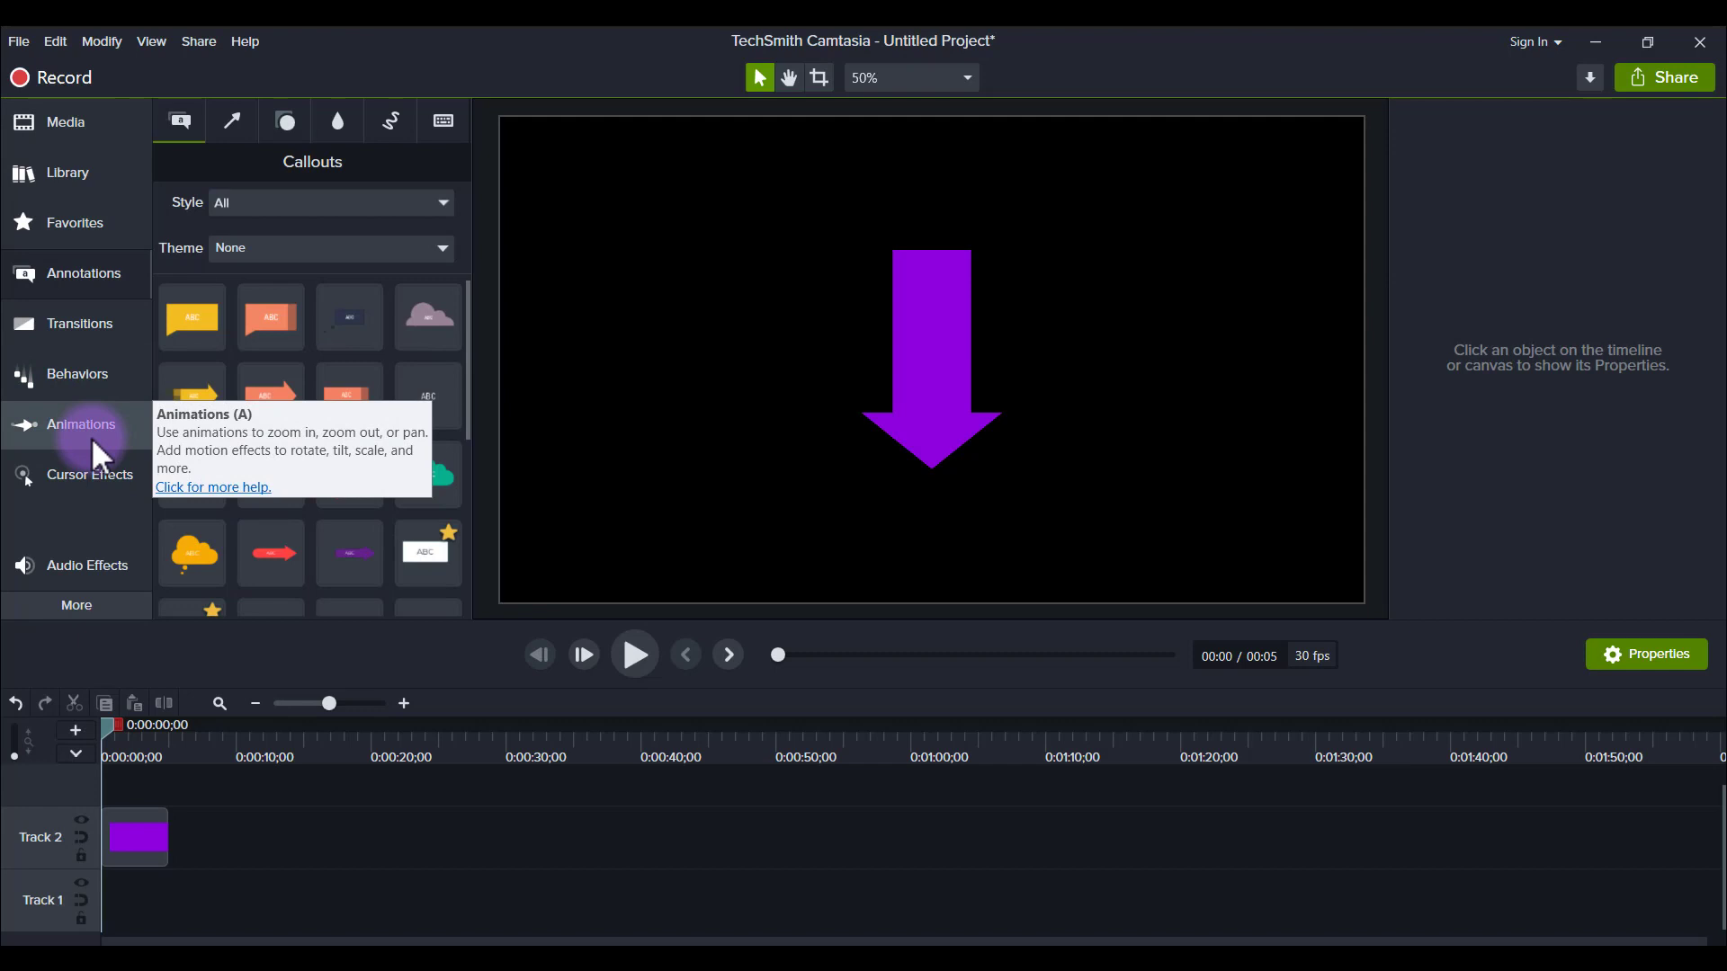
mouse_move(99, 451)
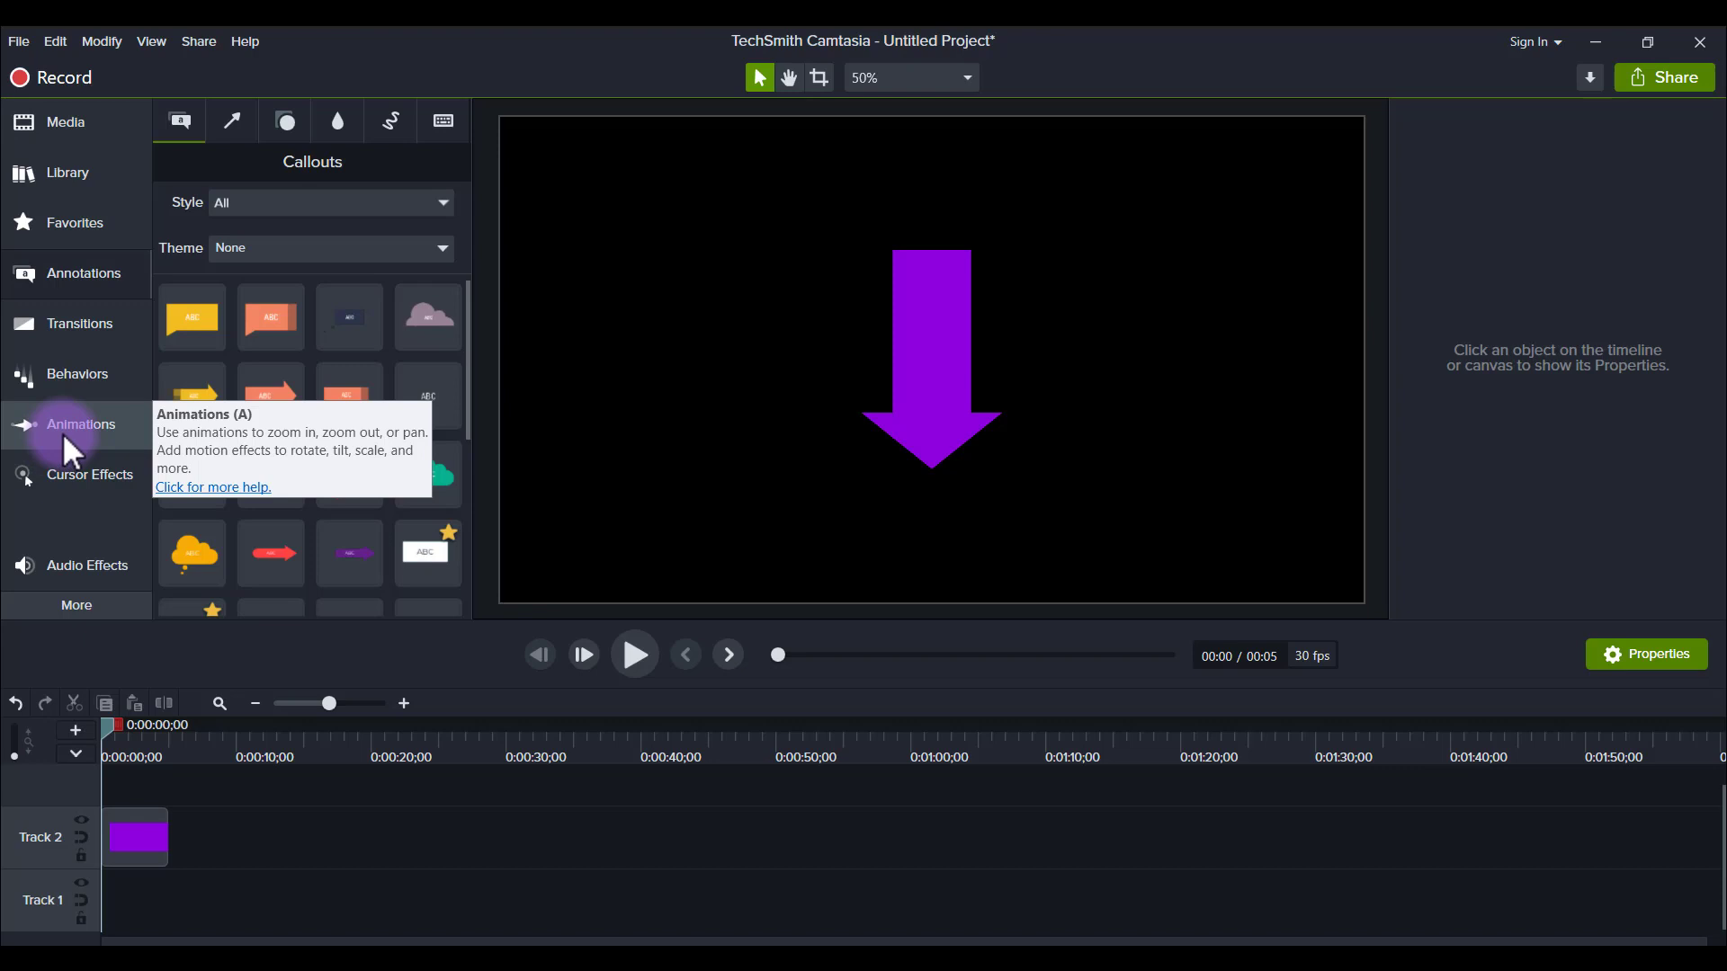
mouse_move(78, 373)
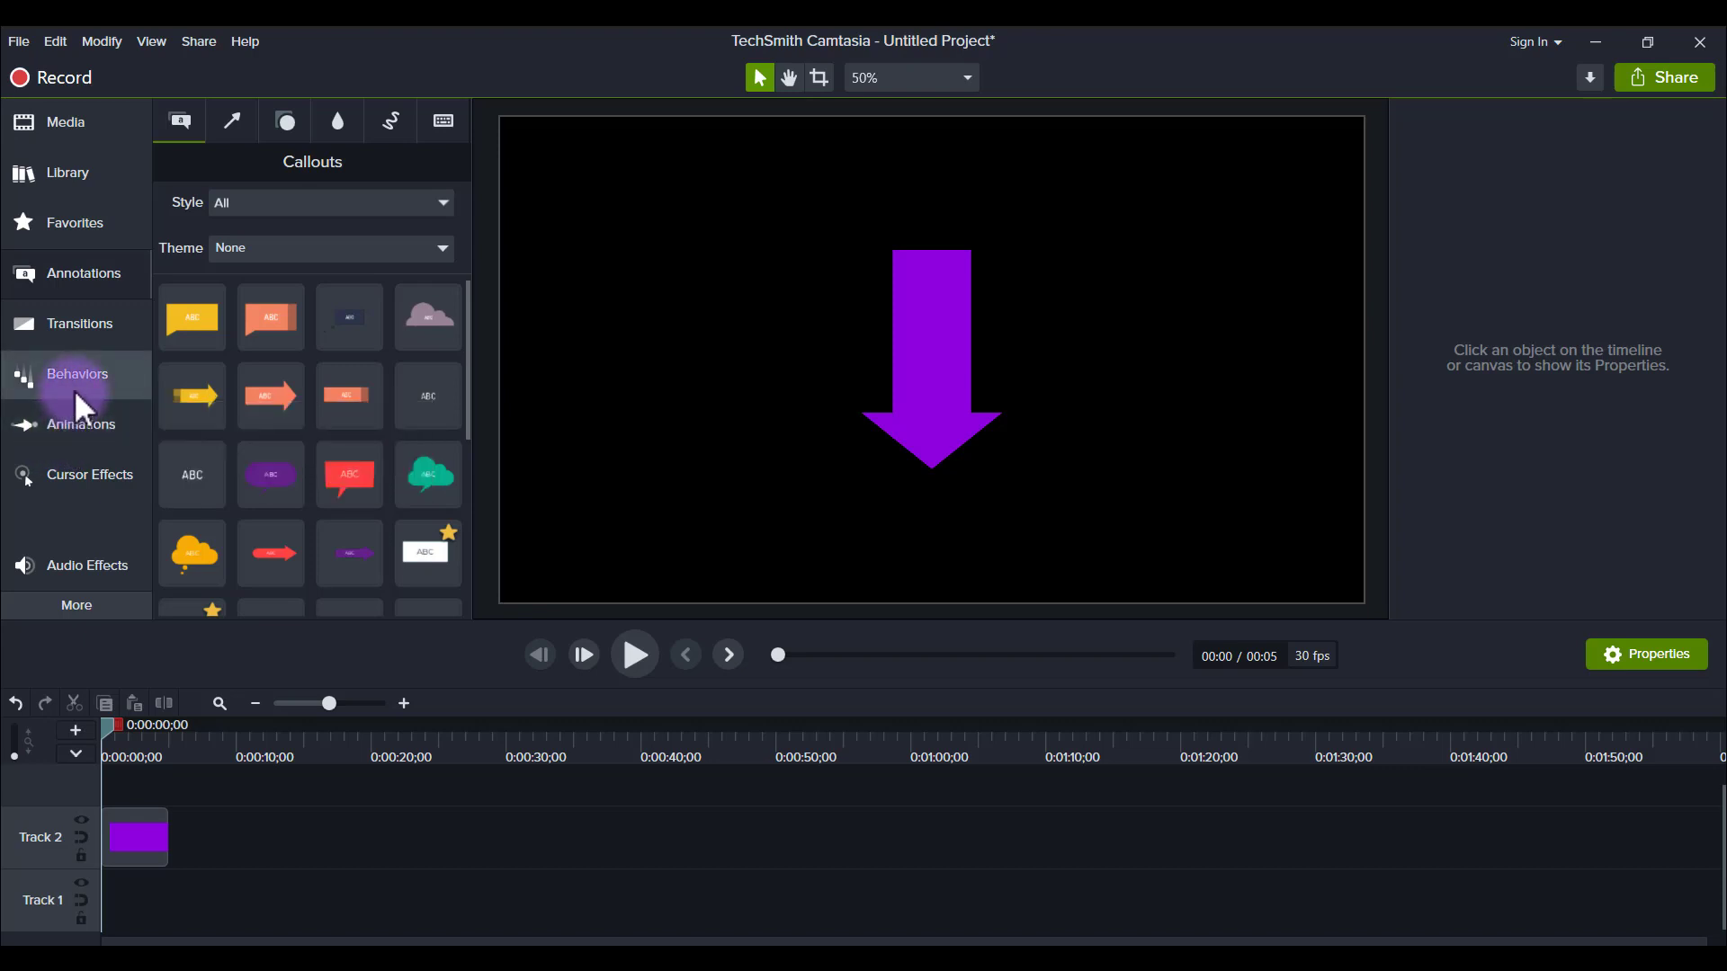
- Show the Behaviors library and scroll down to the Sliding preset
click(78, 373)
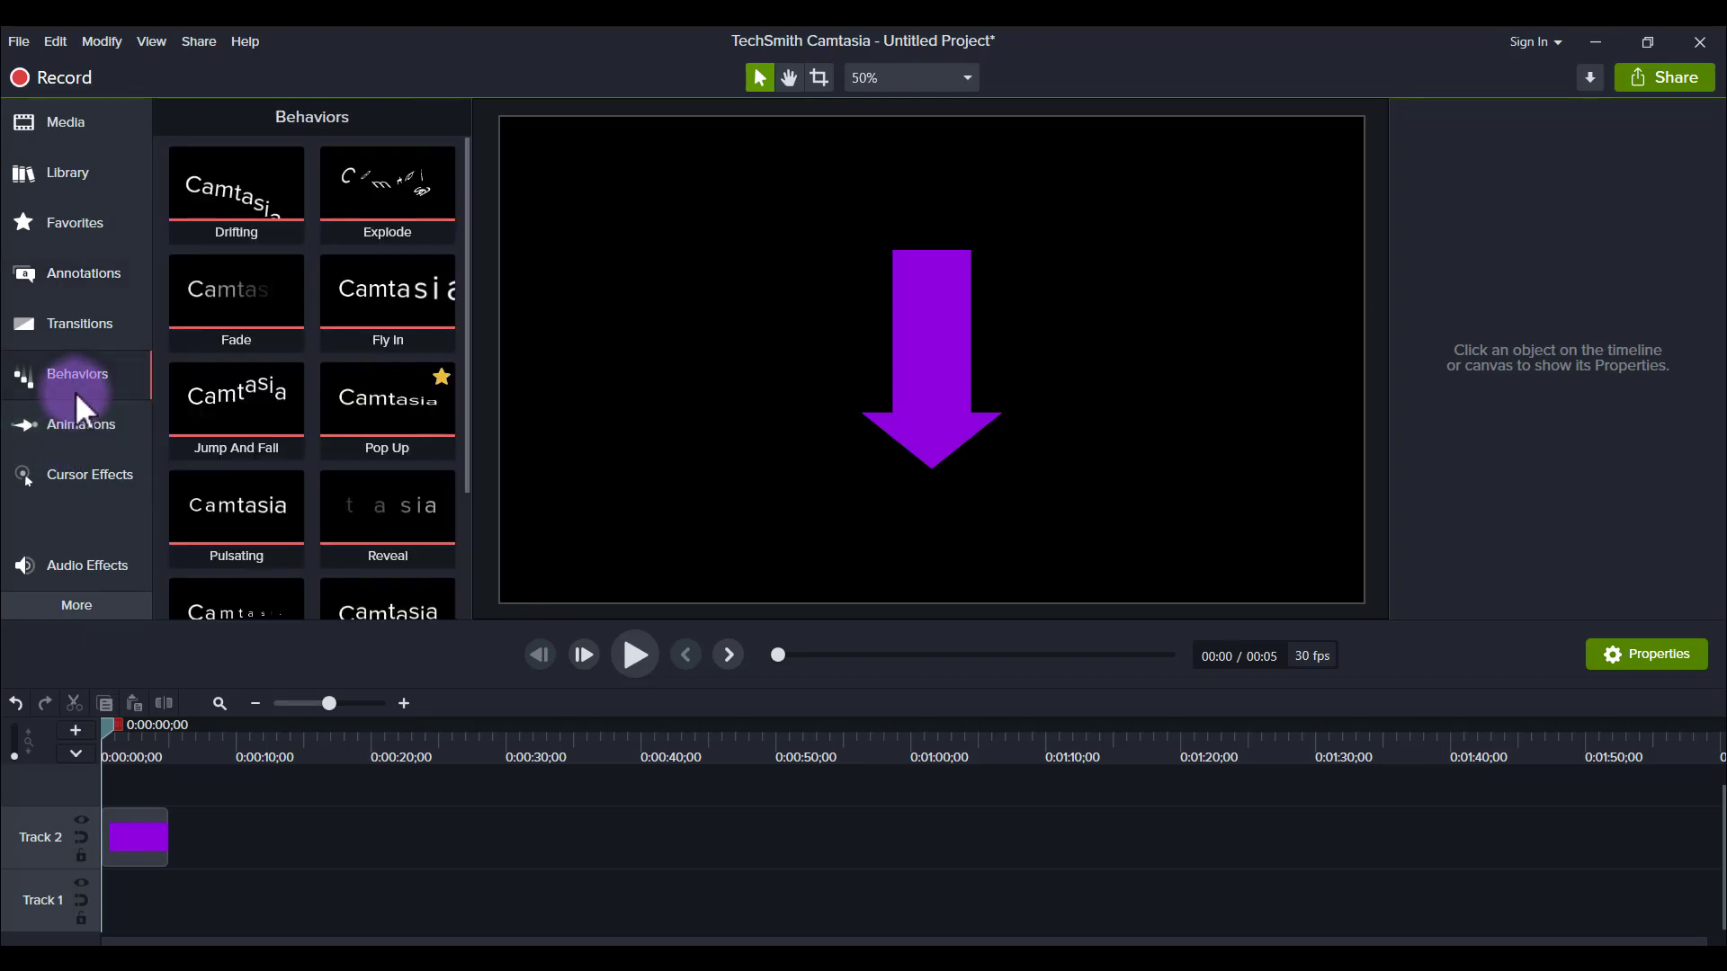
mouse_move(148, 397)
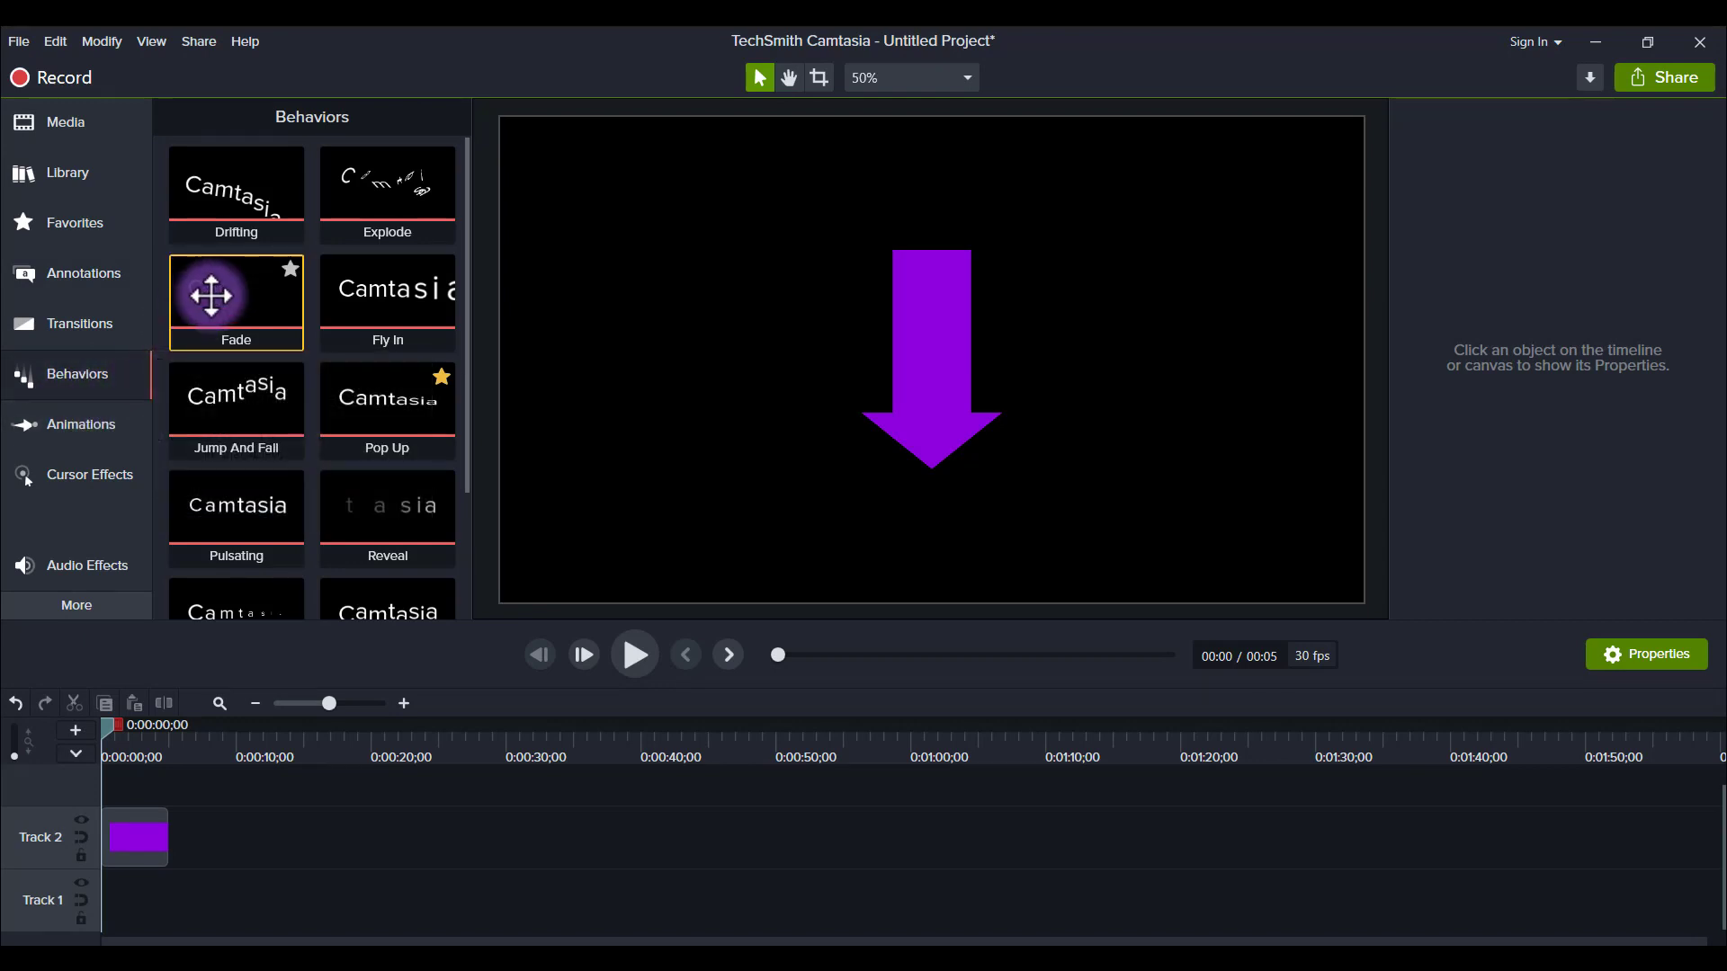
scroll(down, 3)
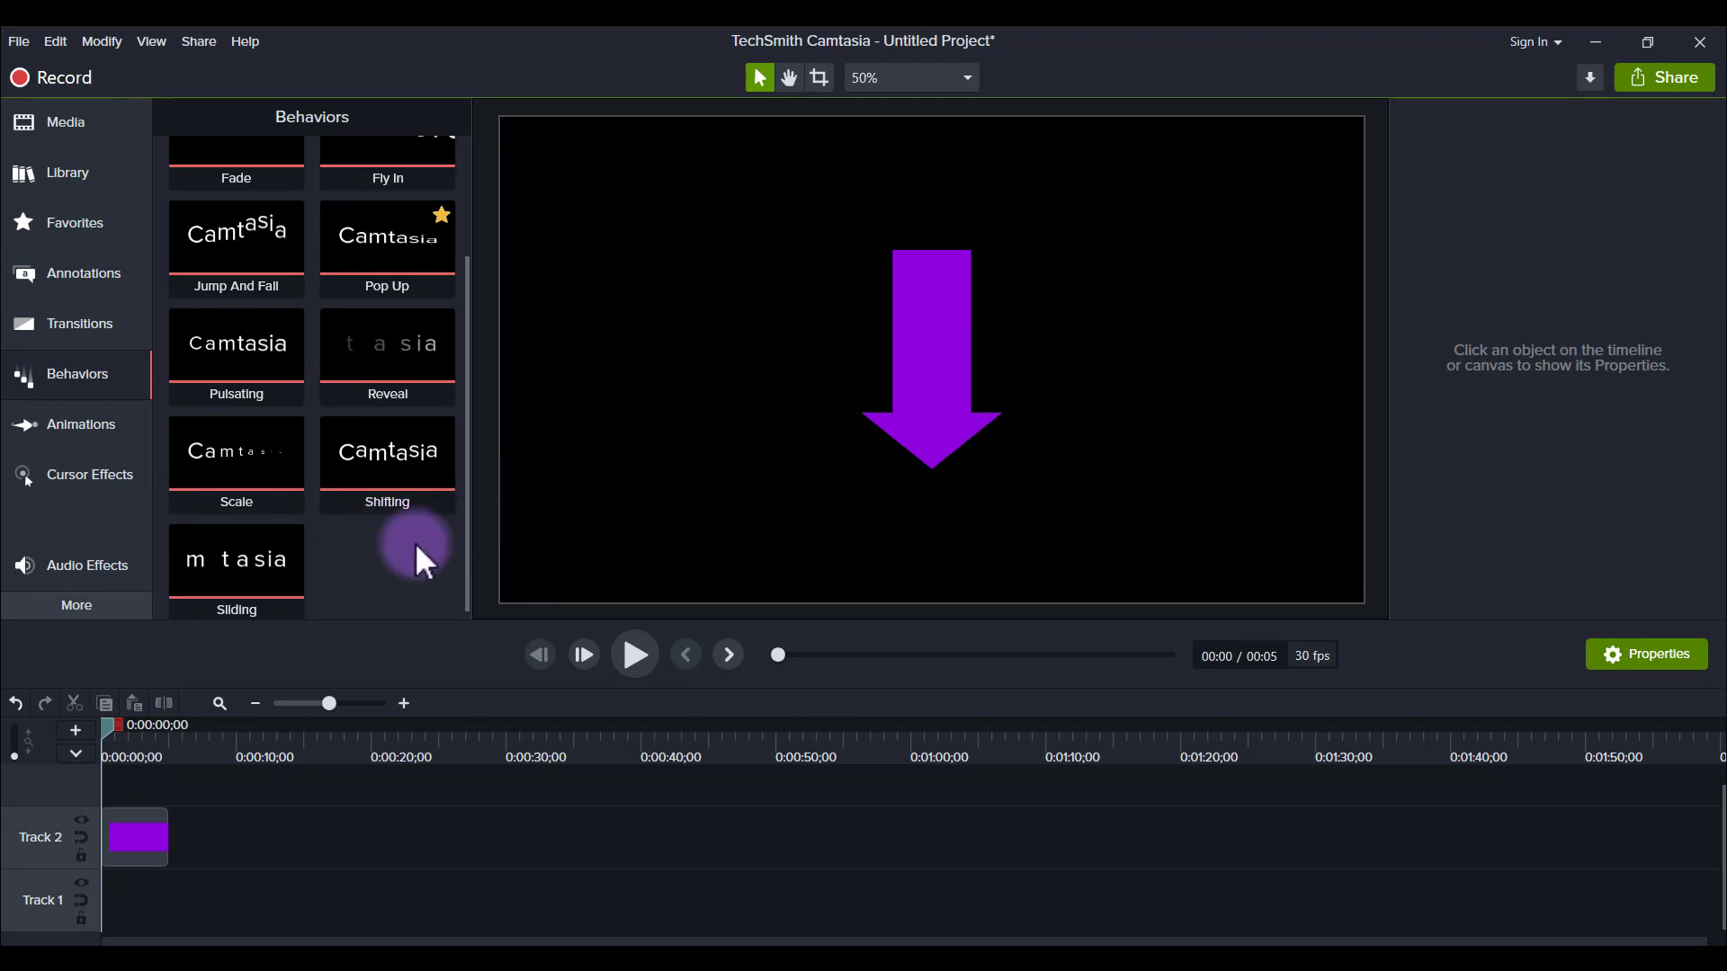
mouse_move(160, 828)
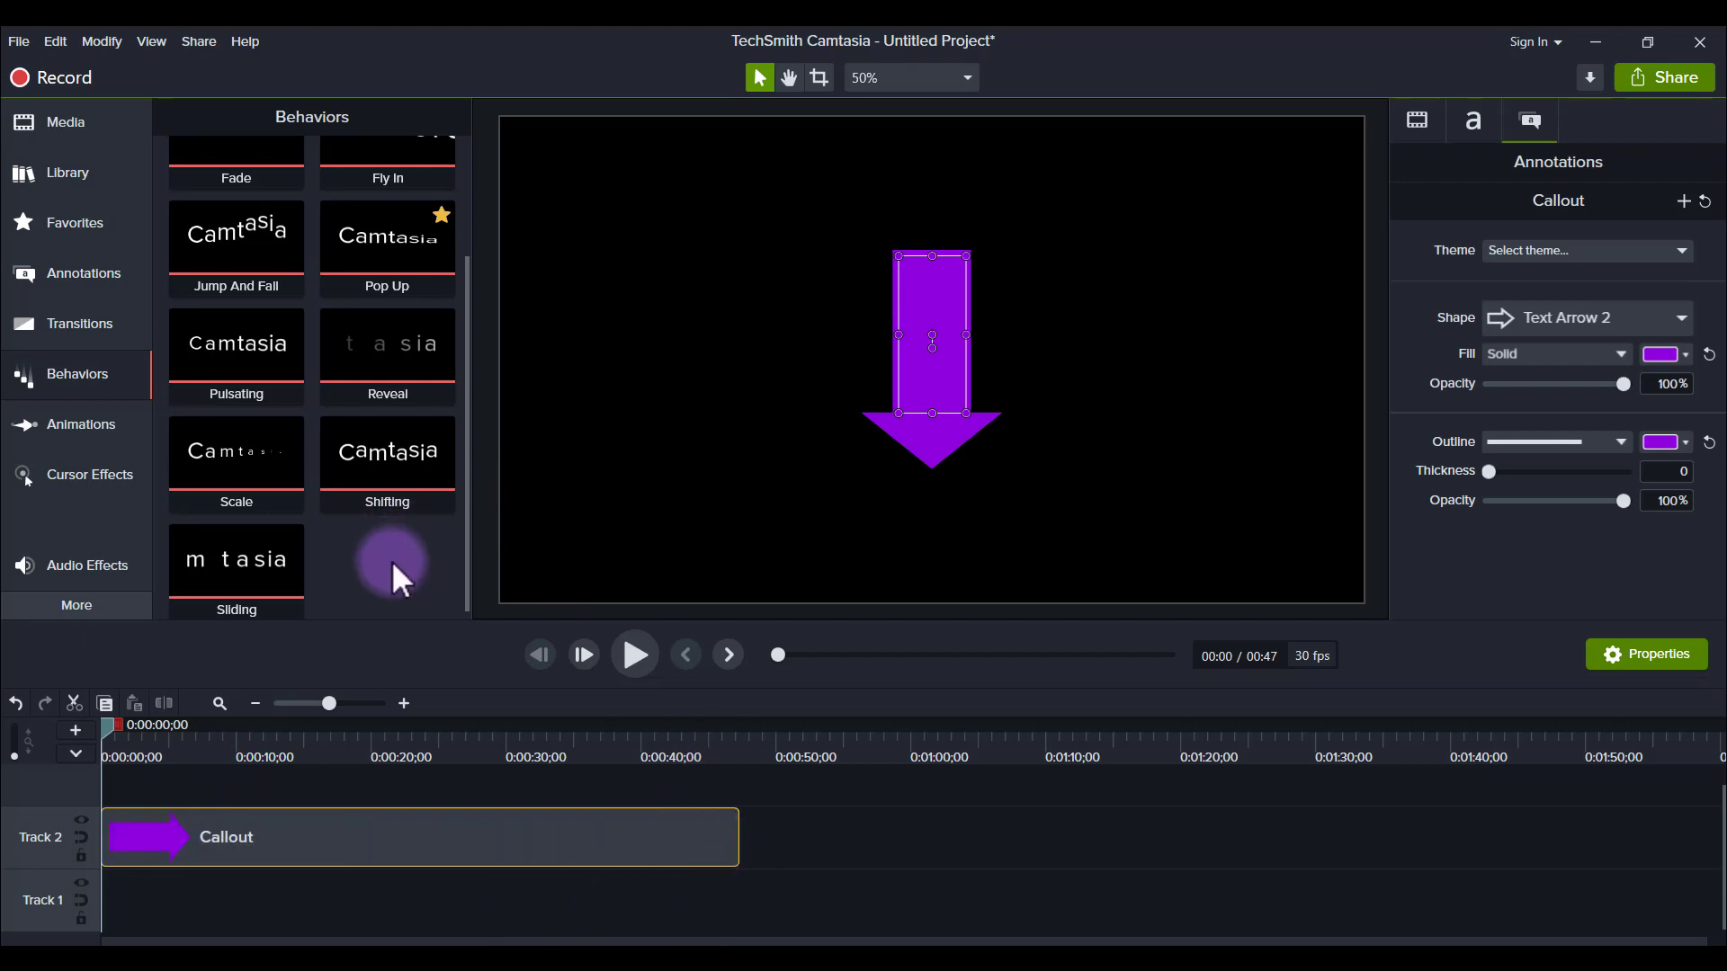
mouse_move(236, 561)
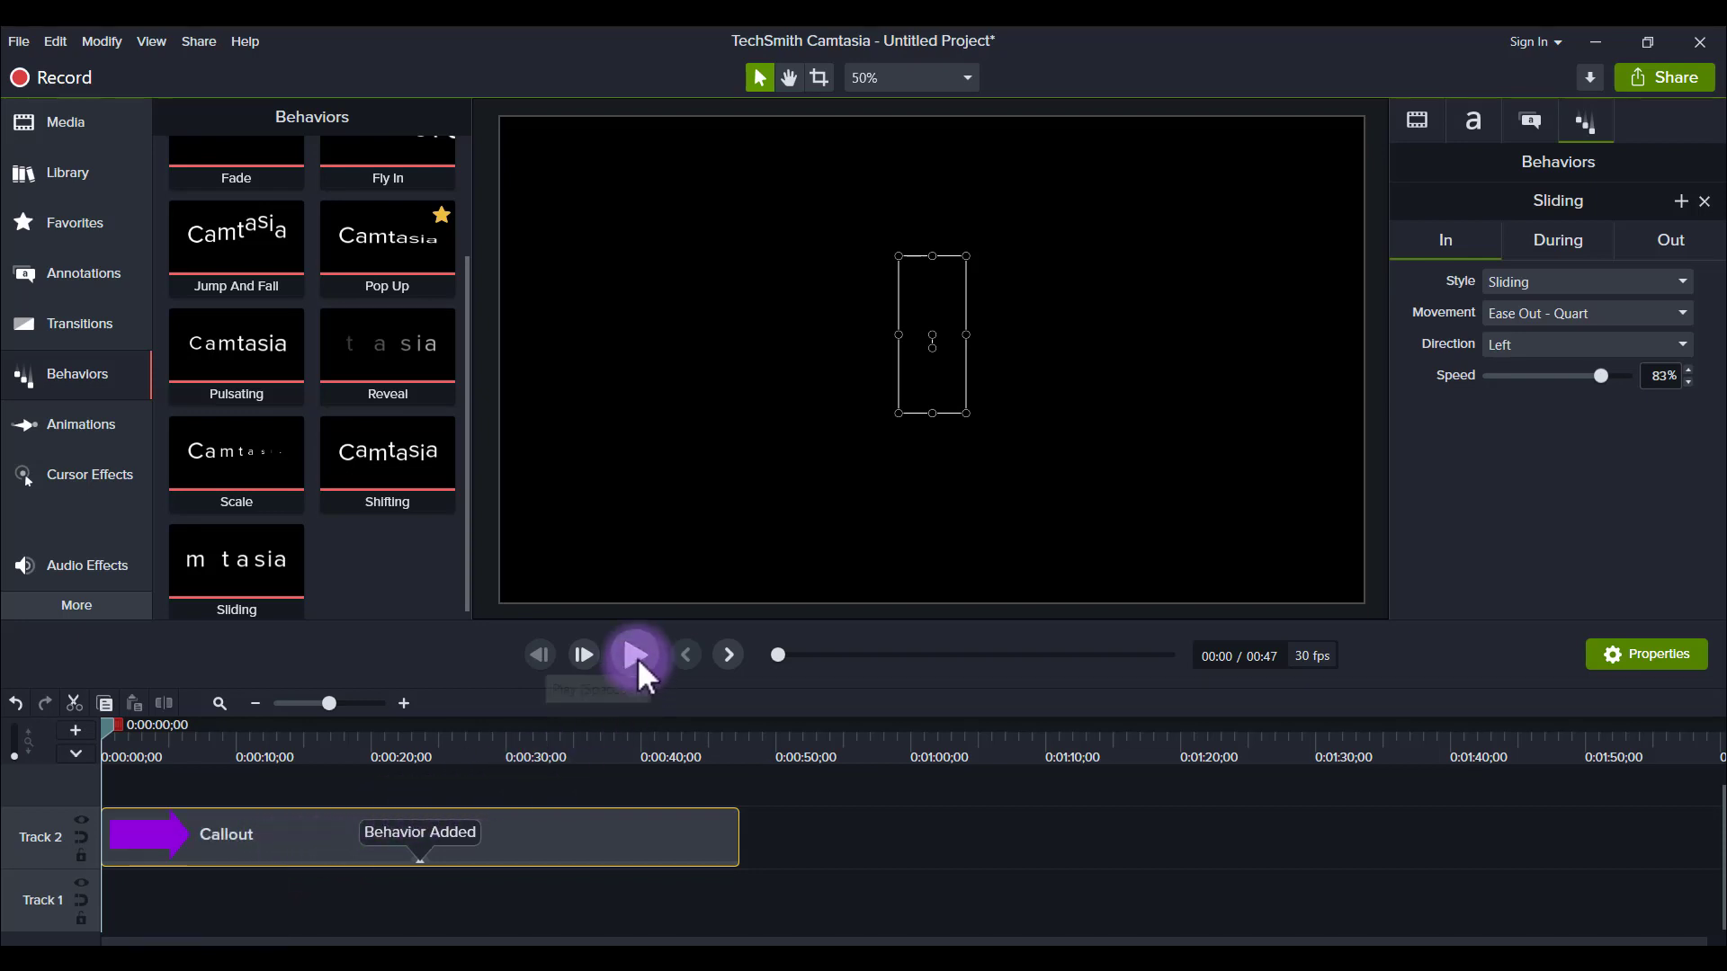
- Change the Sliding entrance direction from Left to Top, previewing playback before and after
click(636, 654)
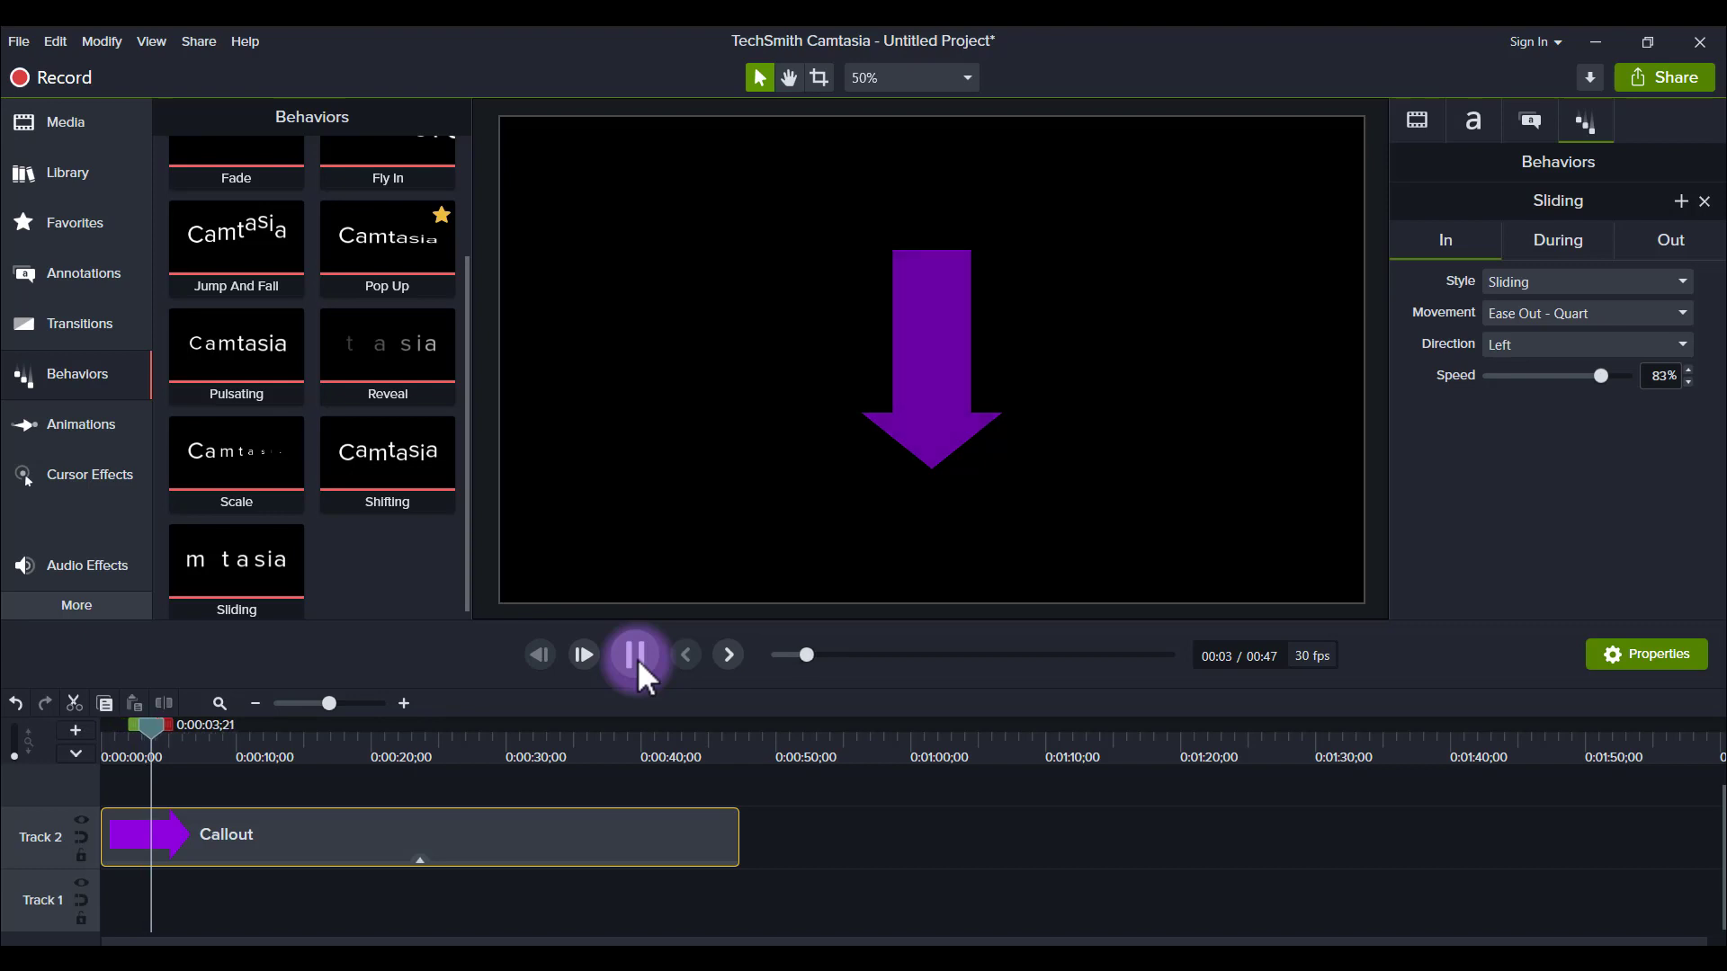
click(634, 654)
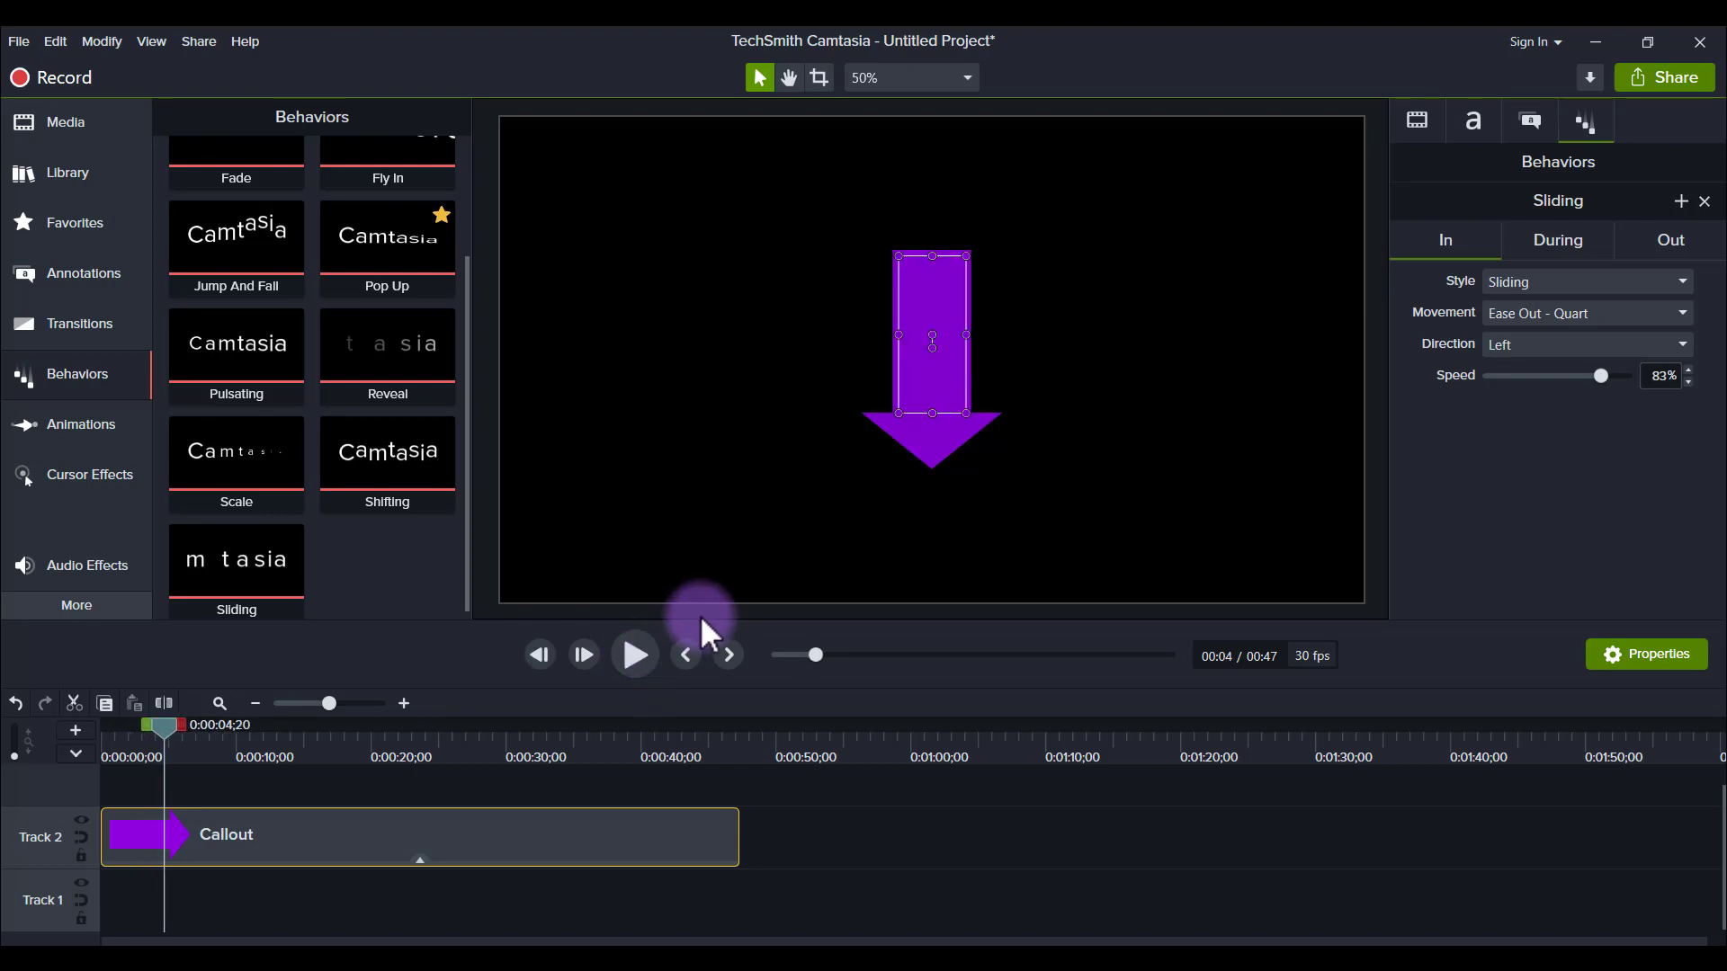
mouse_move(1271, 594)
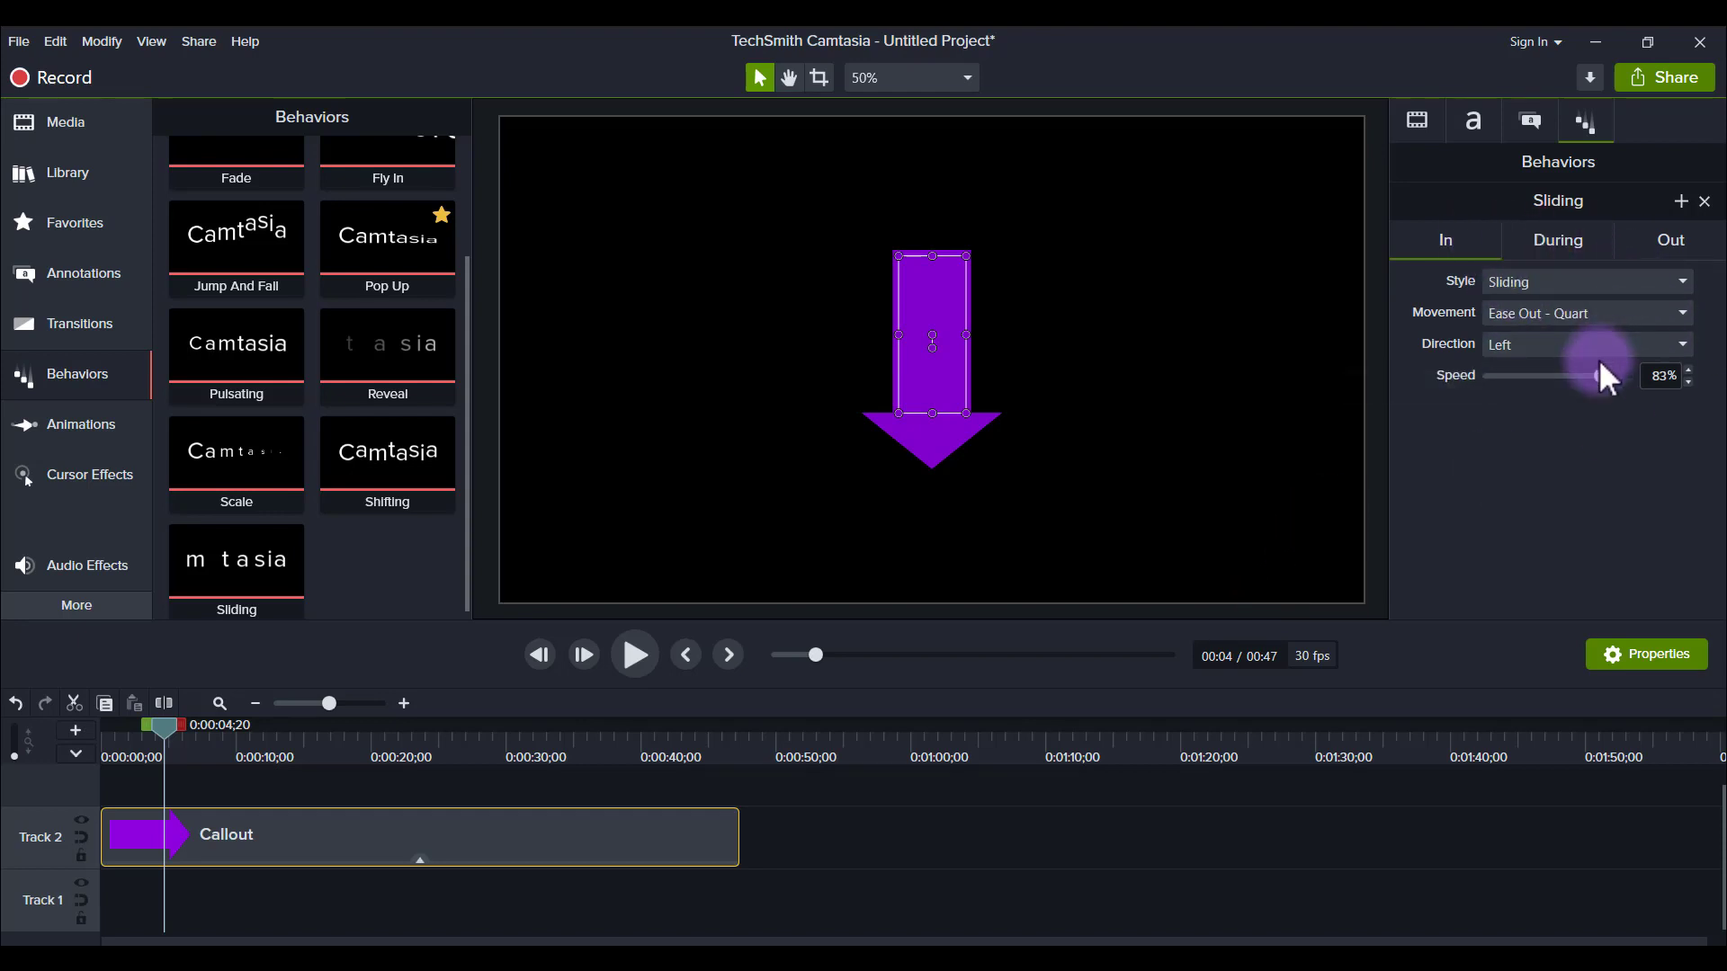
mouse_move(1458, 364)
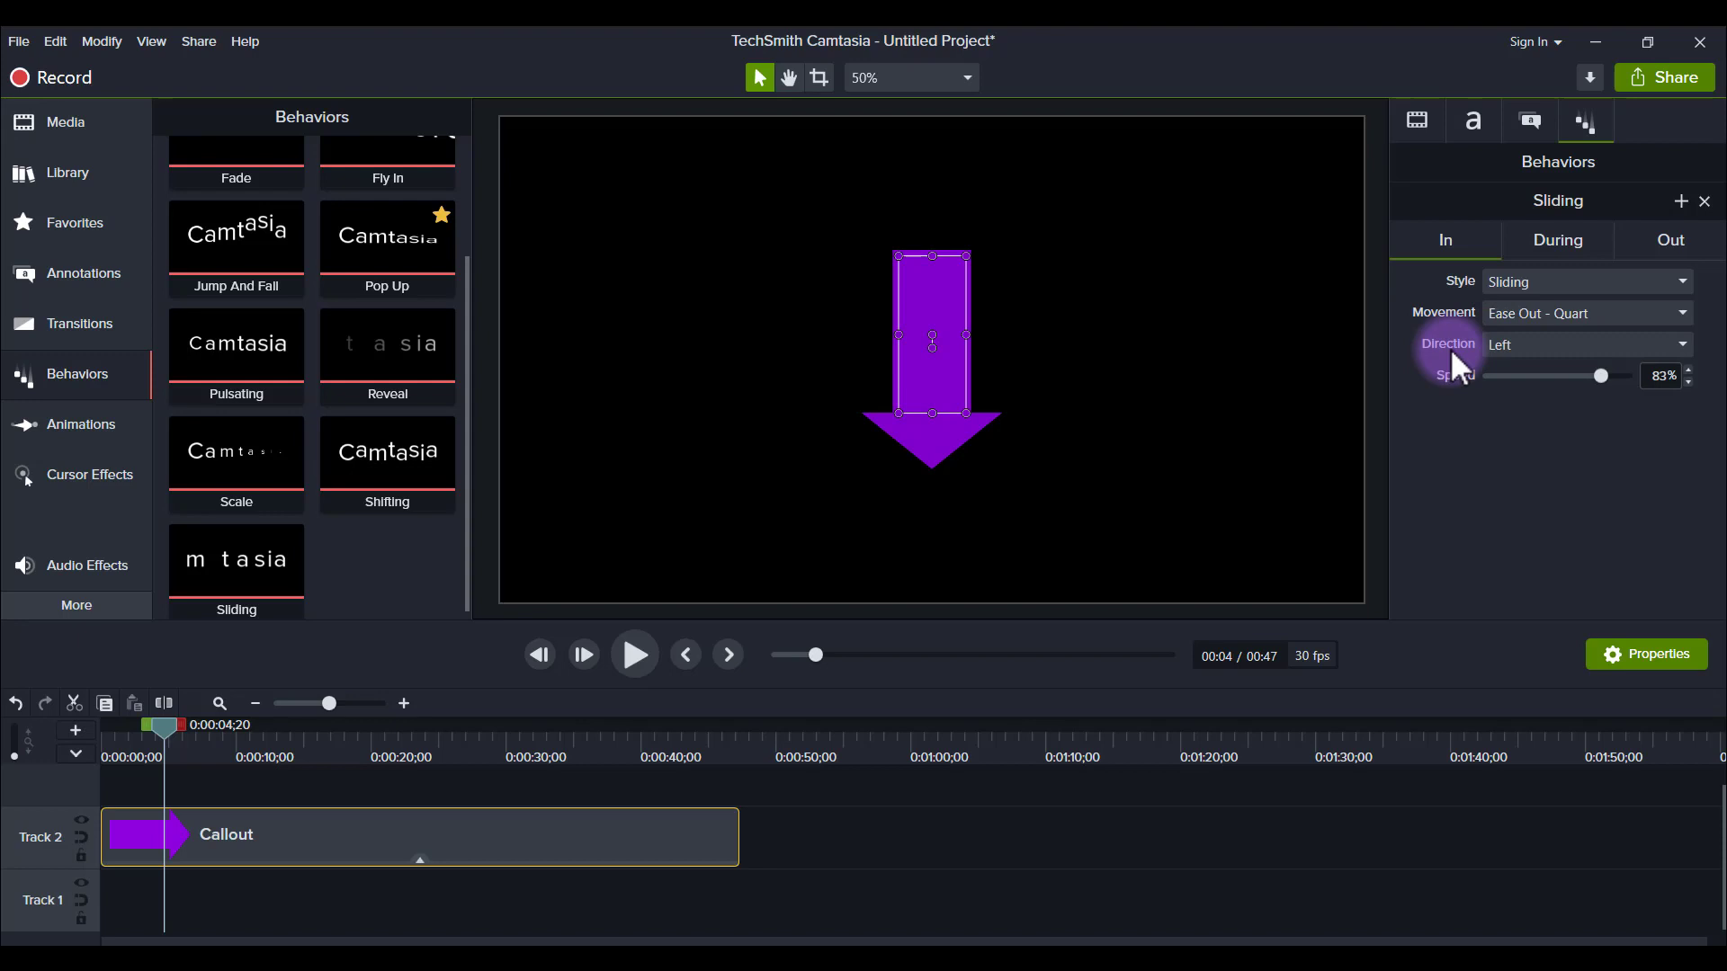
mouse_move(1531, 363)
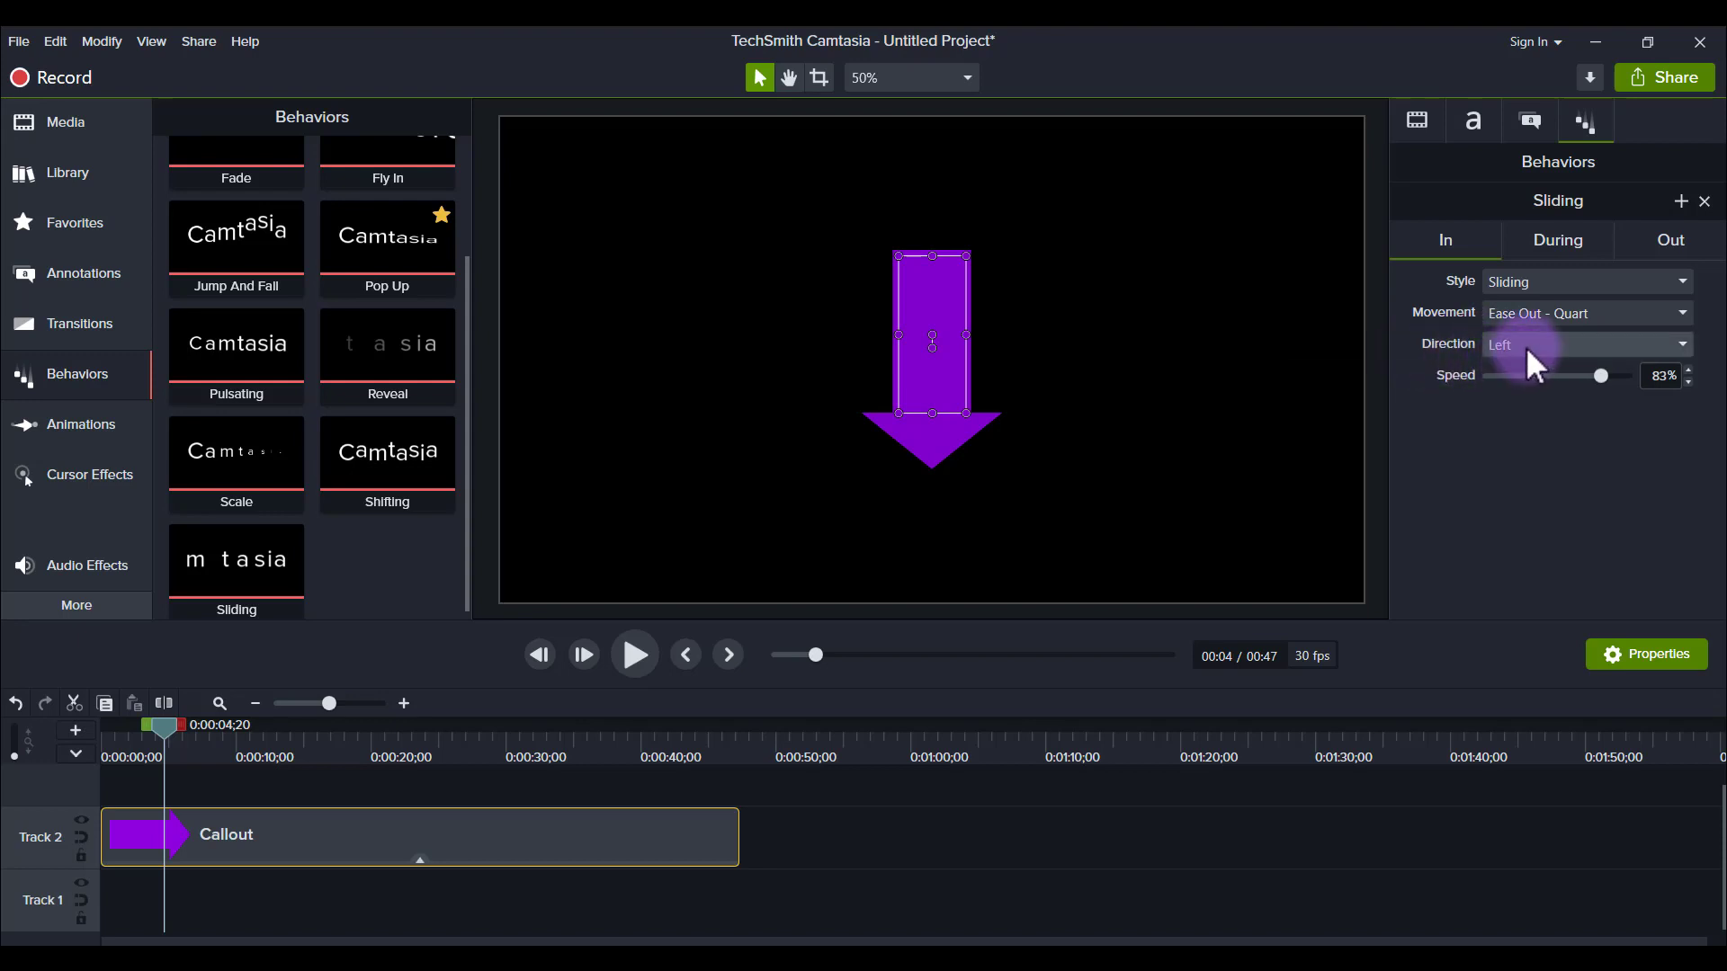
click(1586, 344)
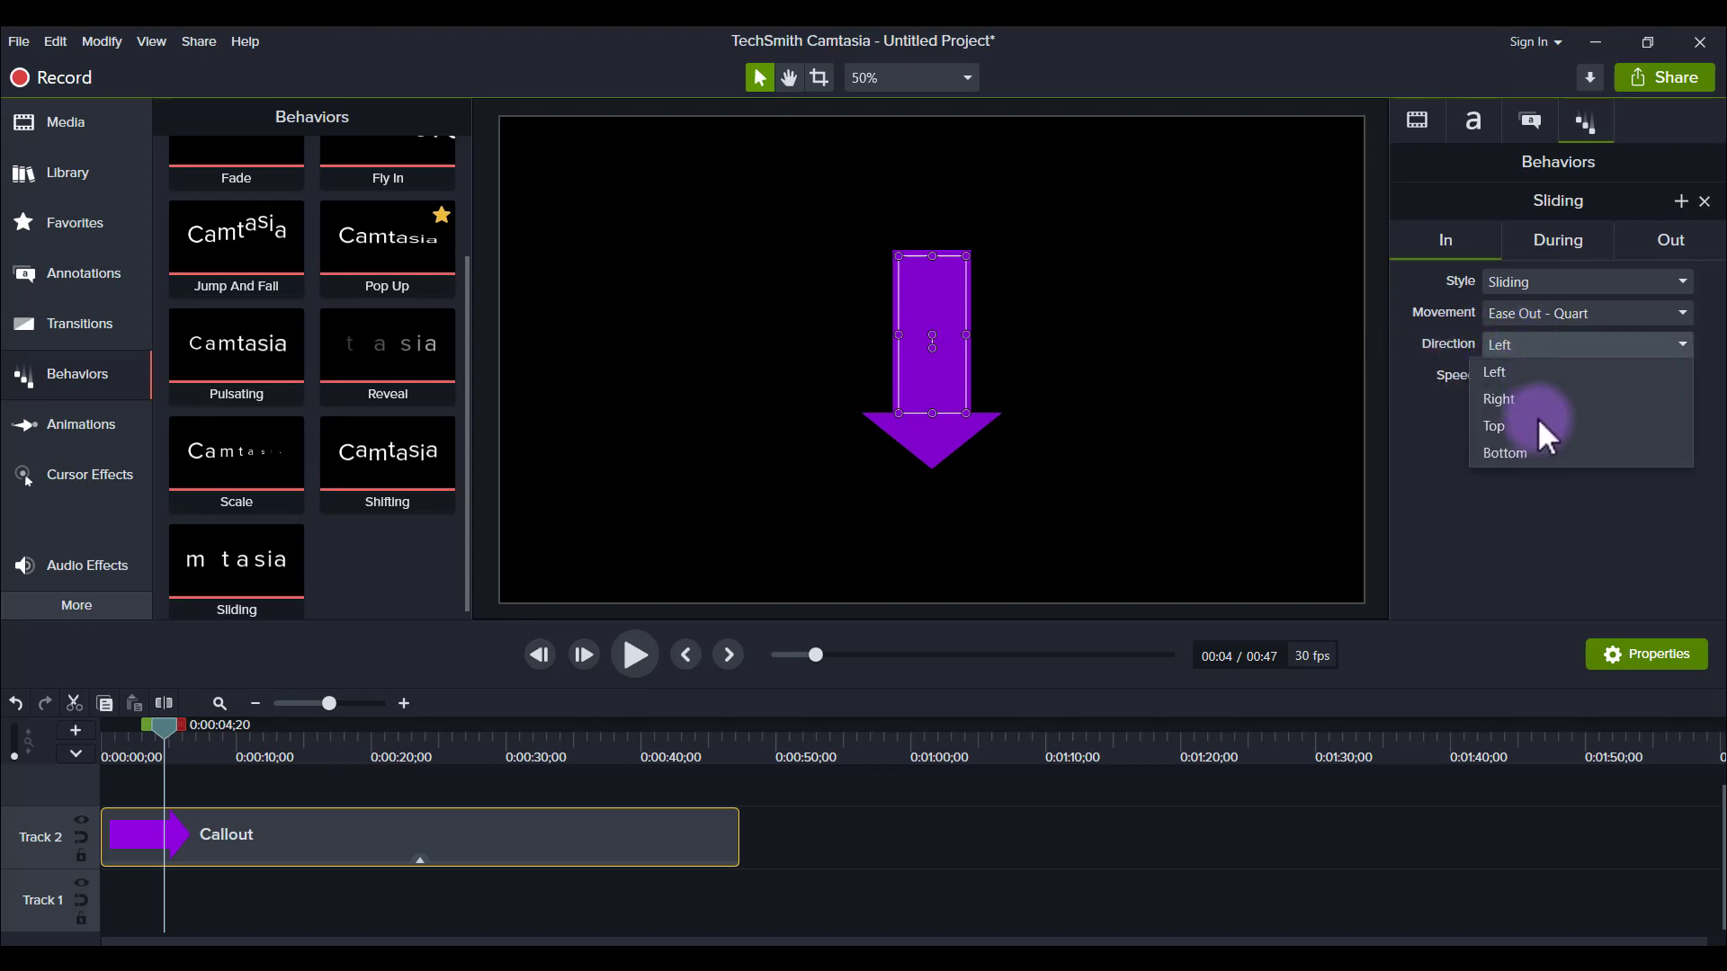
click(1494, 427)
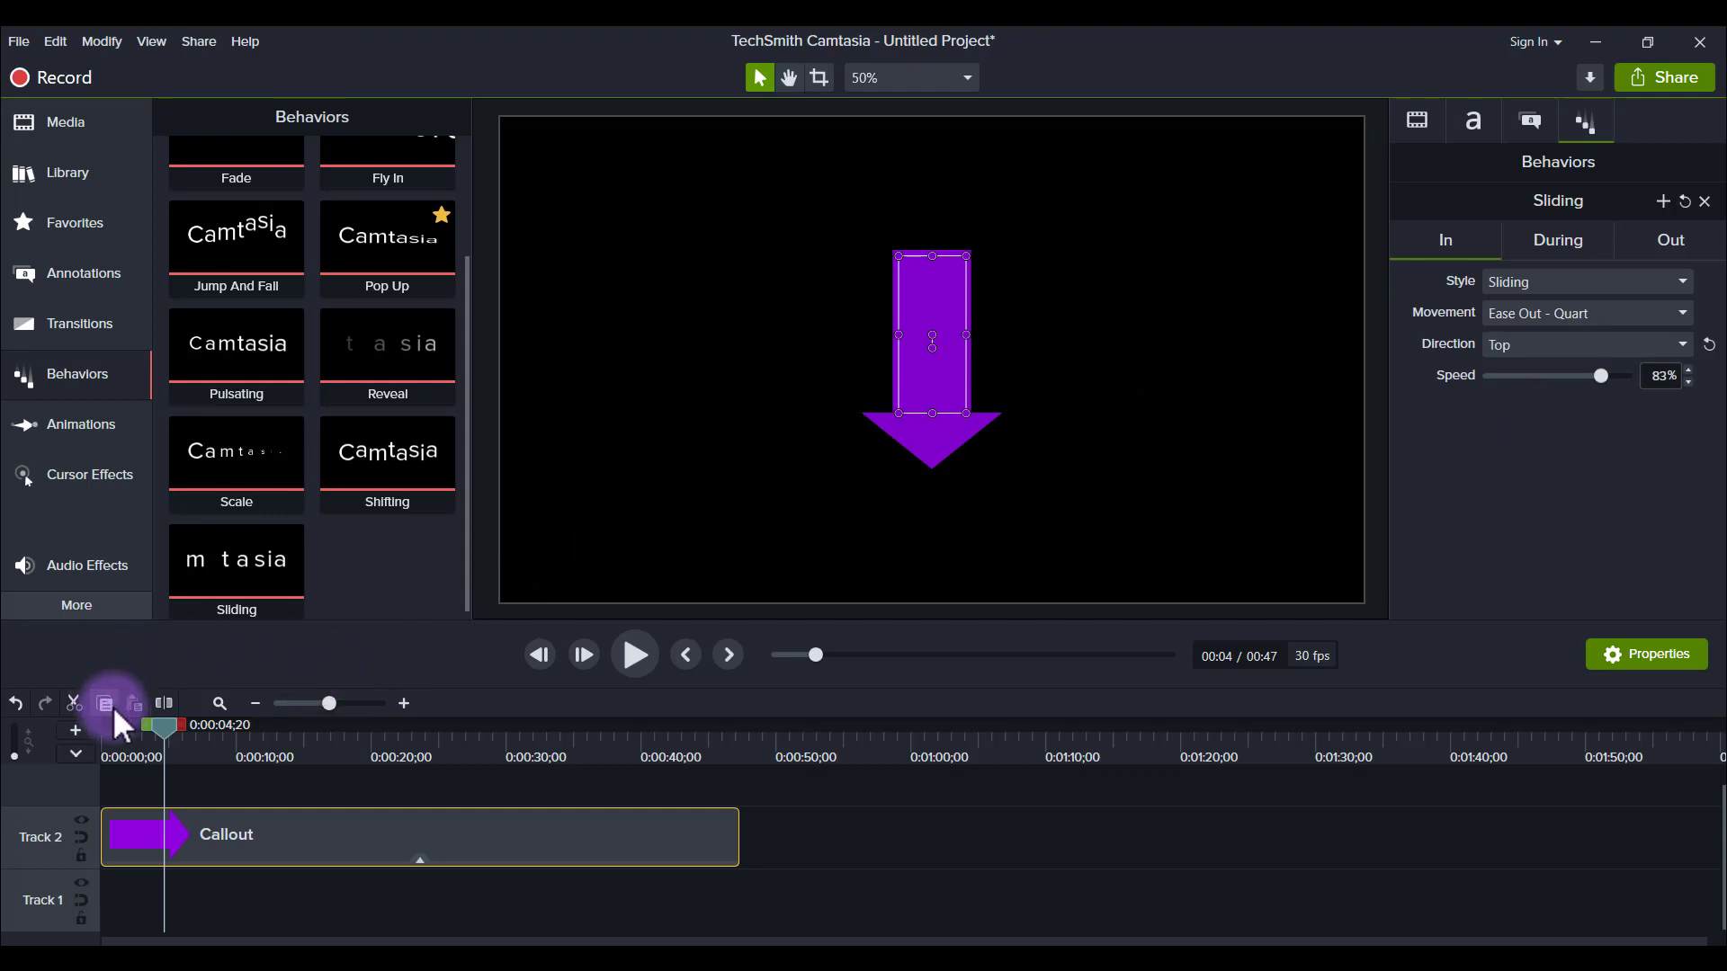
click(633, 654)
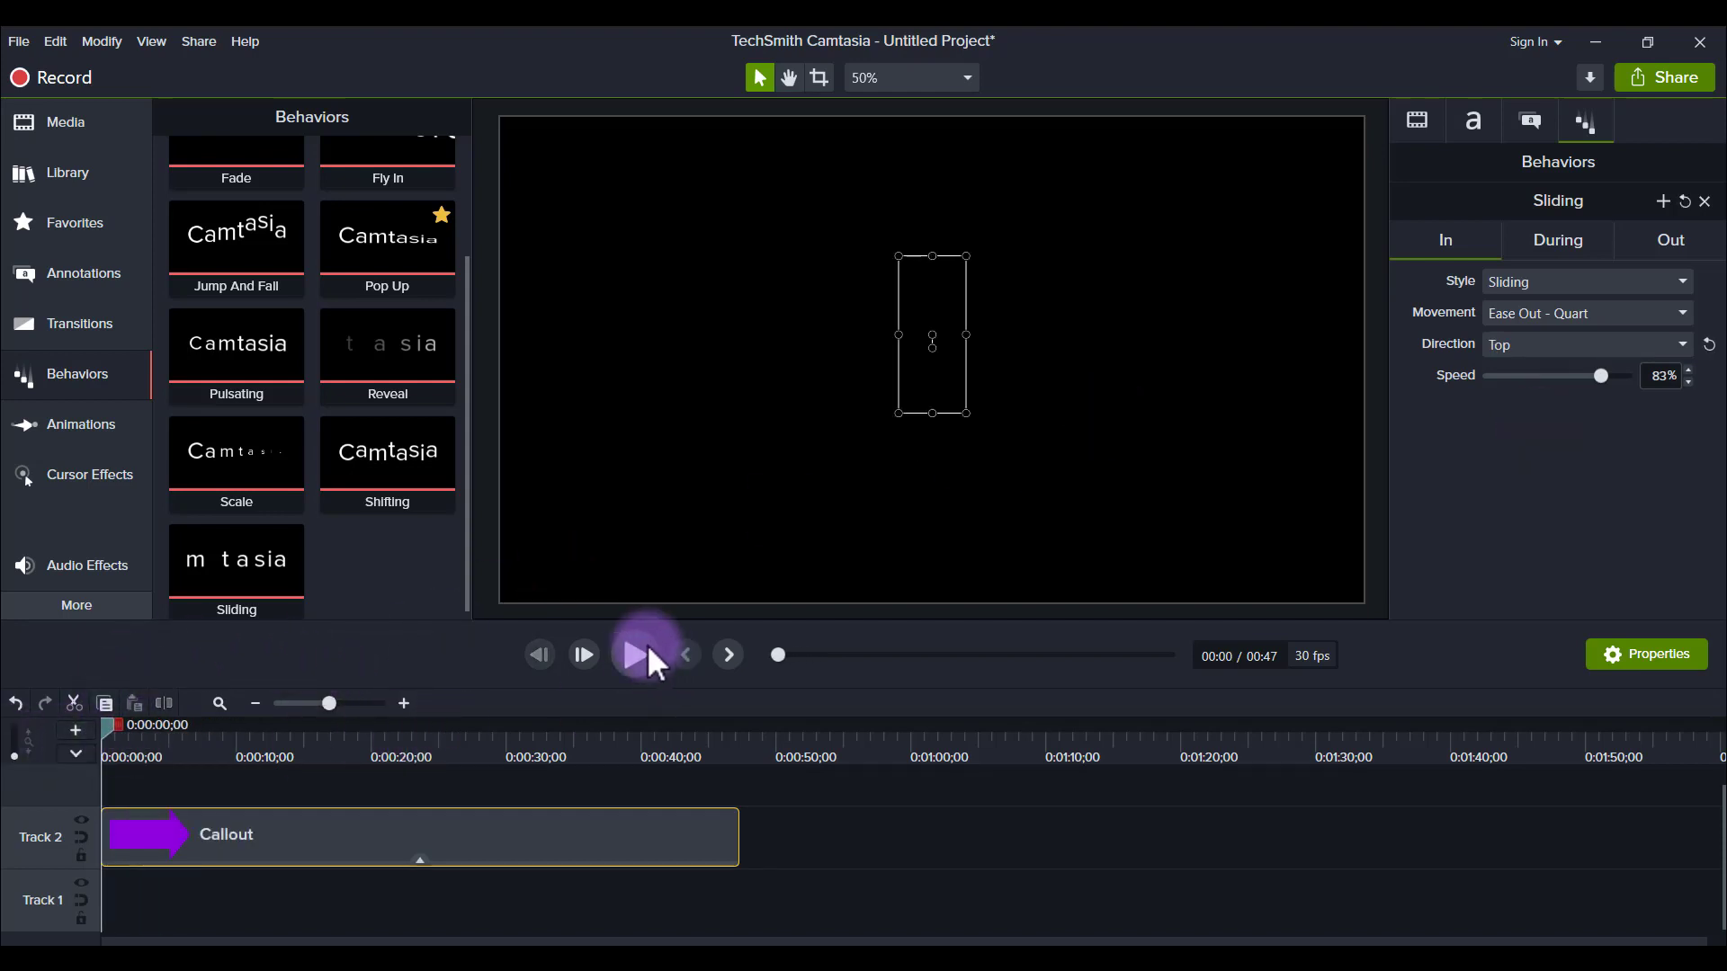
click(633, 654)
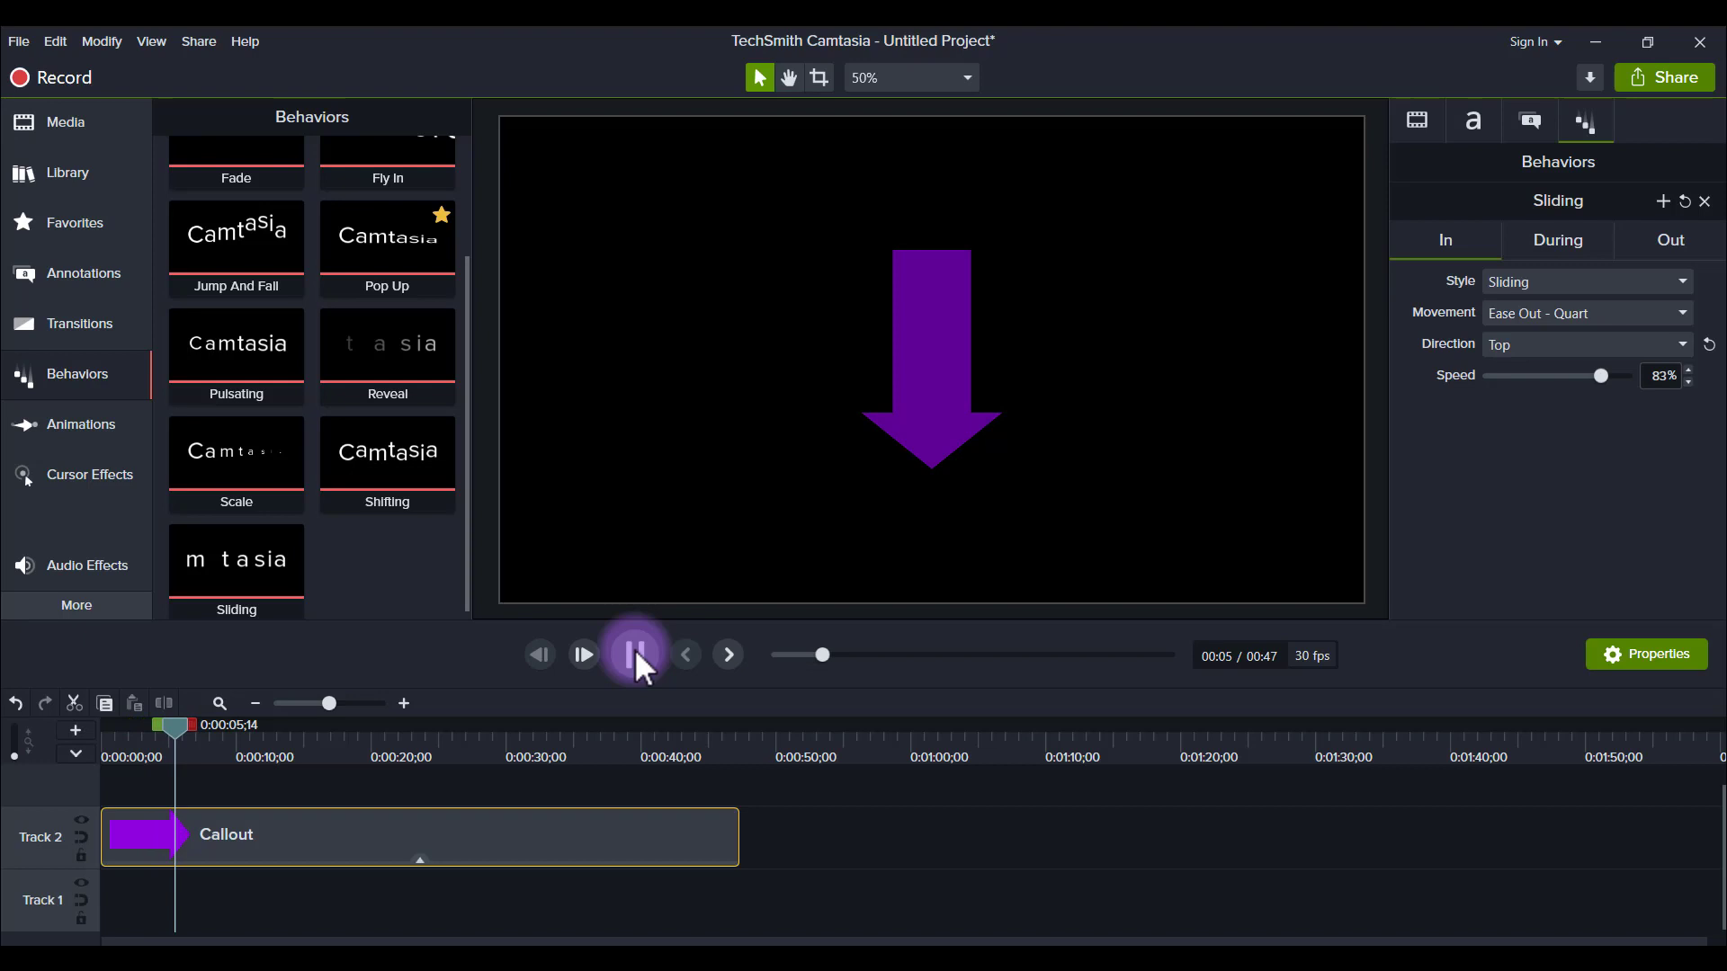
click(636, 653)
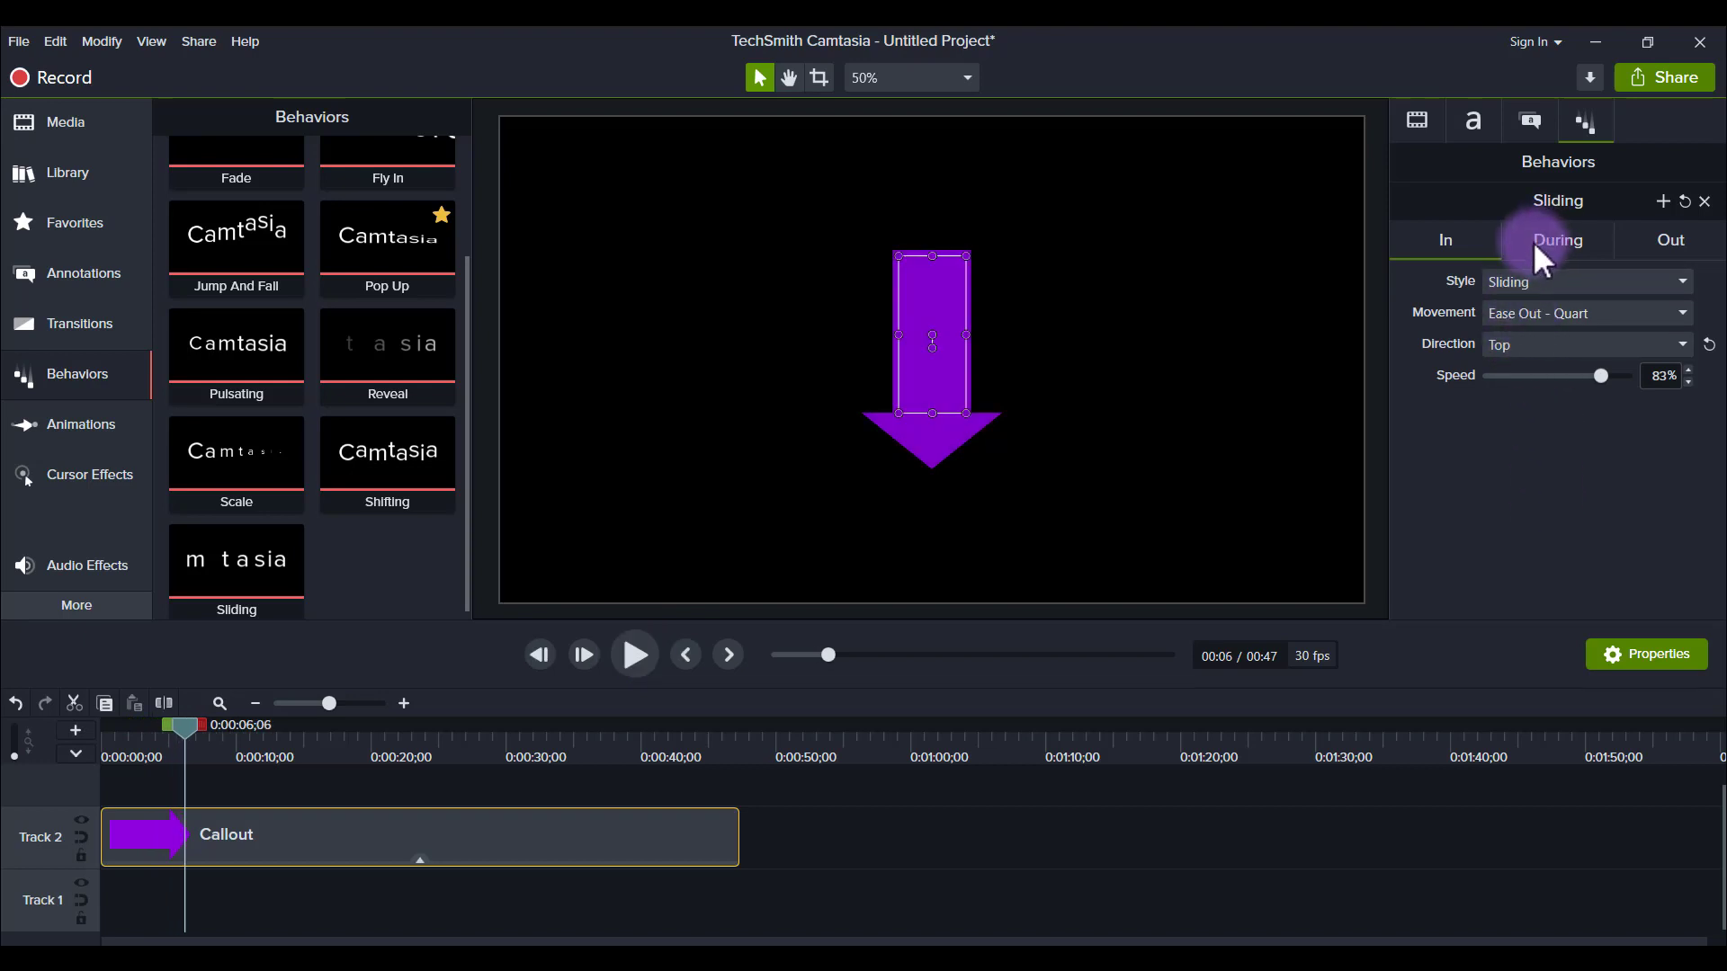
- Set the During phase to Shifting with Ease Out - Circ movement and preview it
click(1584, 281)
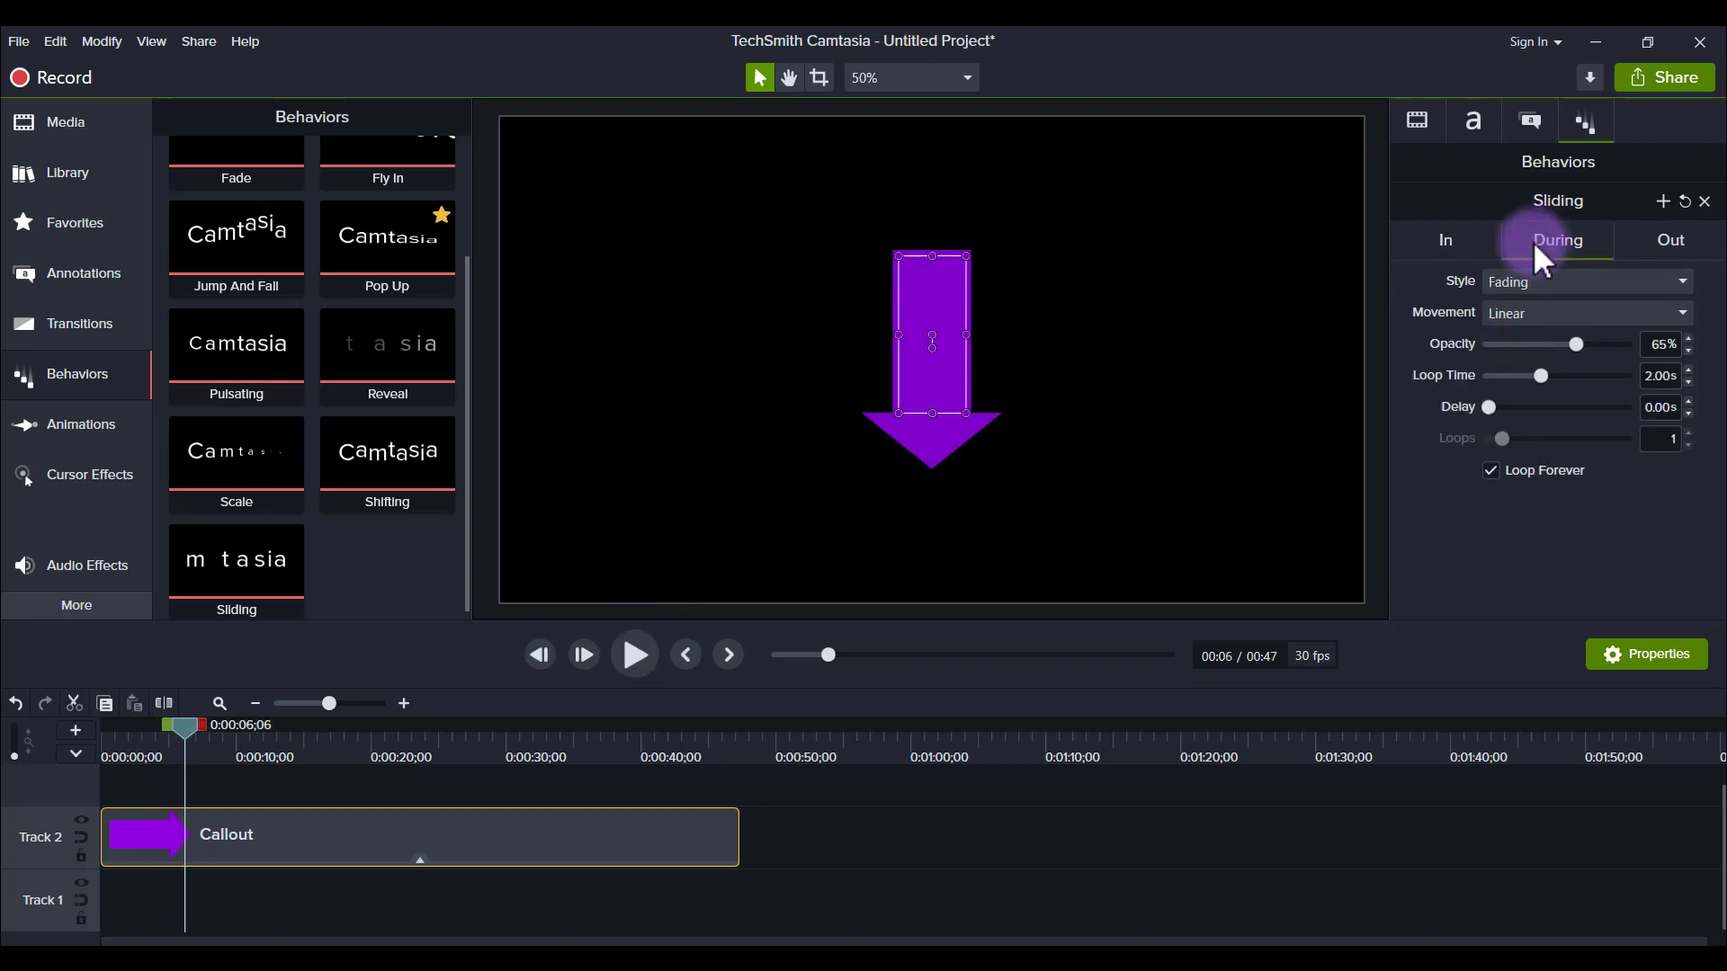
mouse_move(1459, 314)
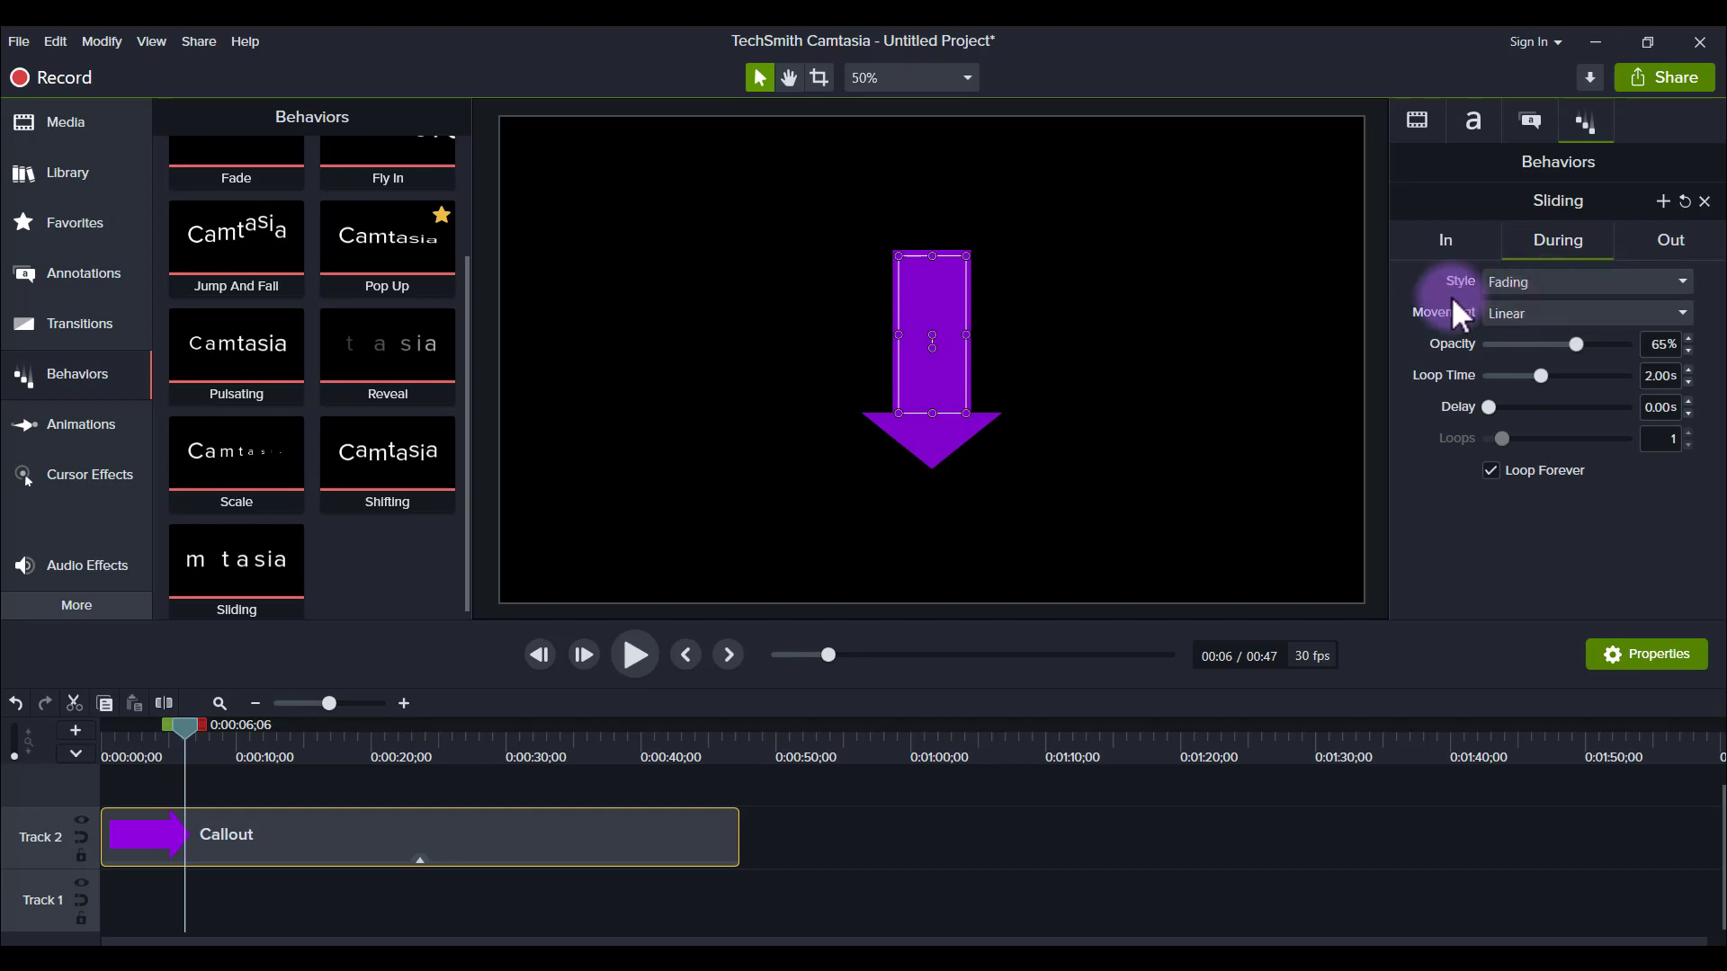
mouse_move(1305, 334)
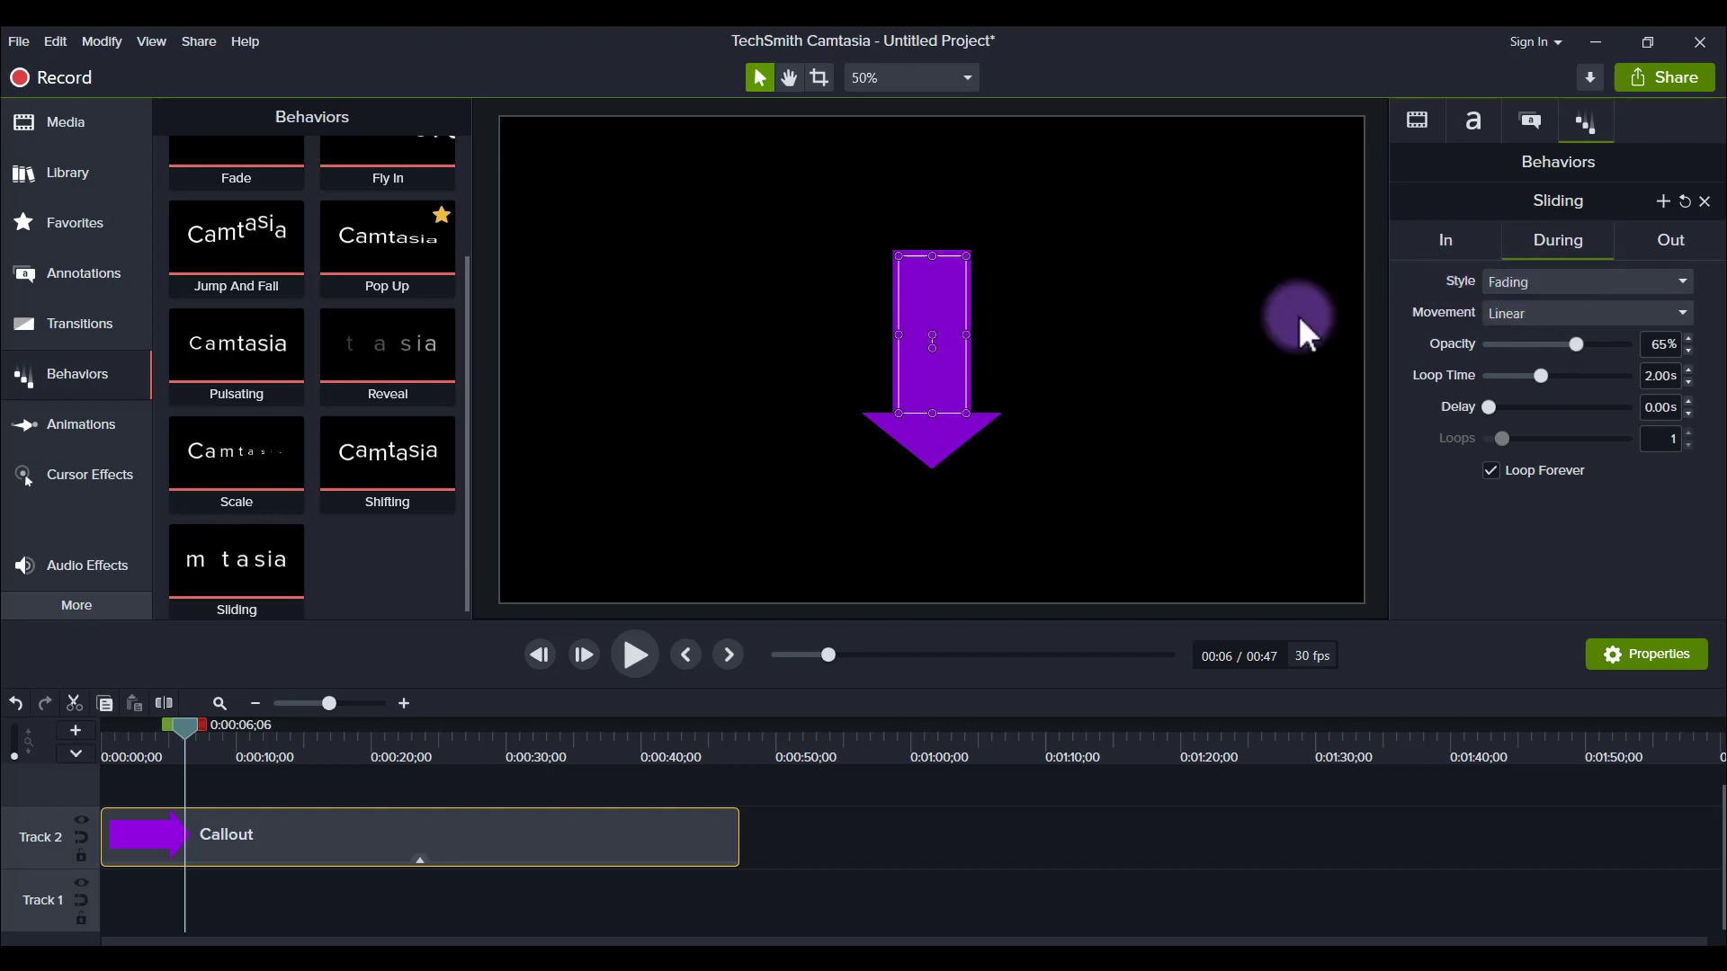
mouse_move(1057, 368)
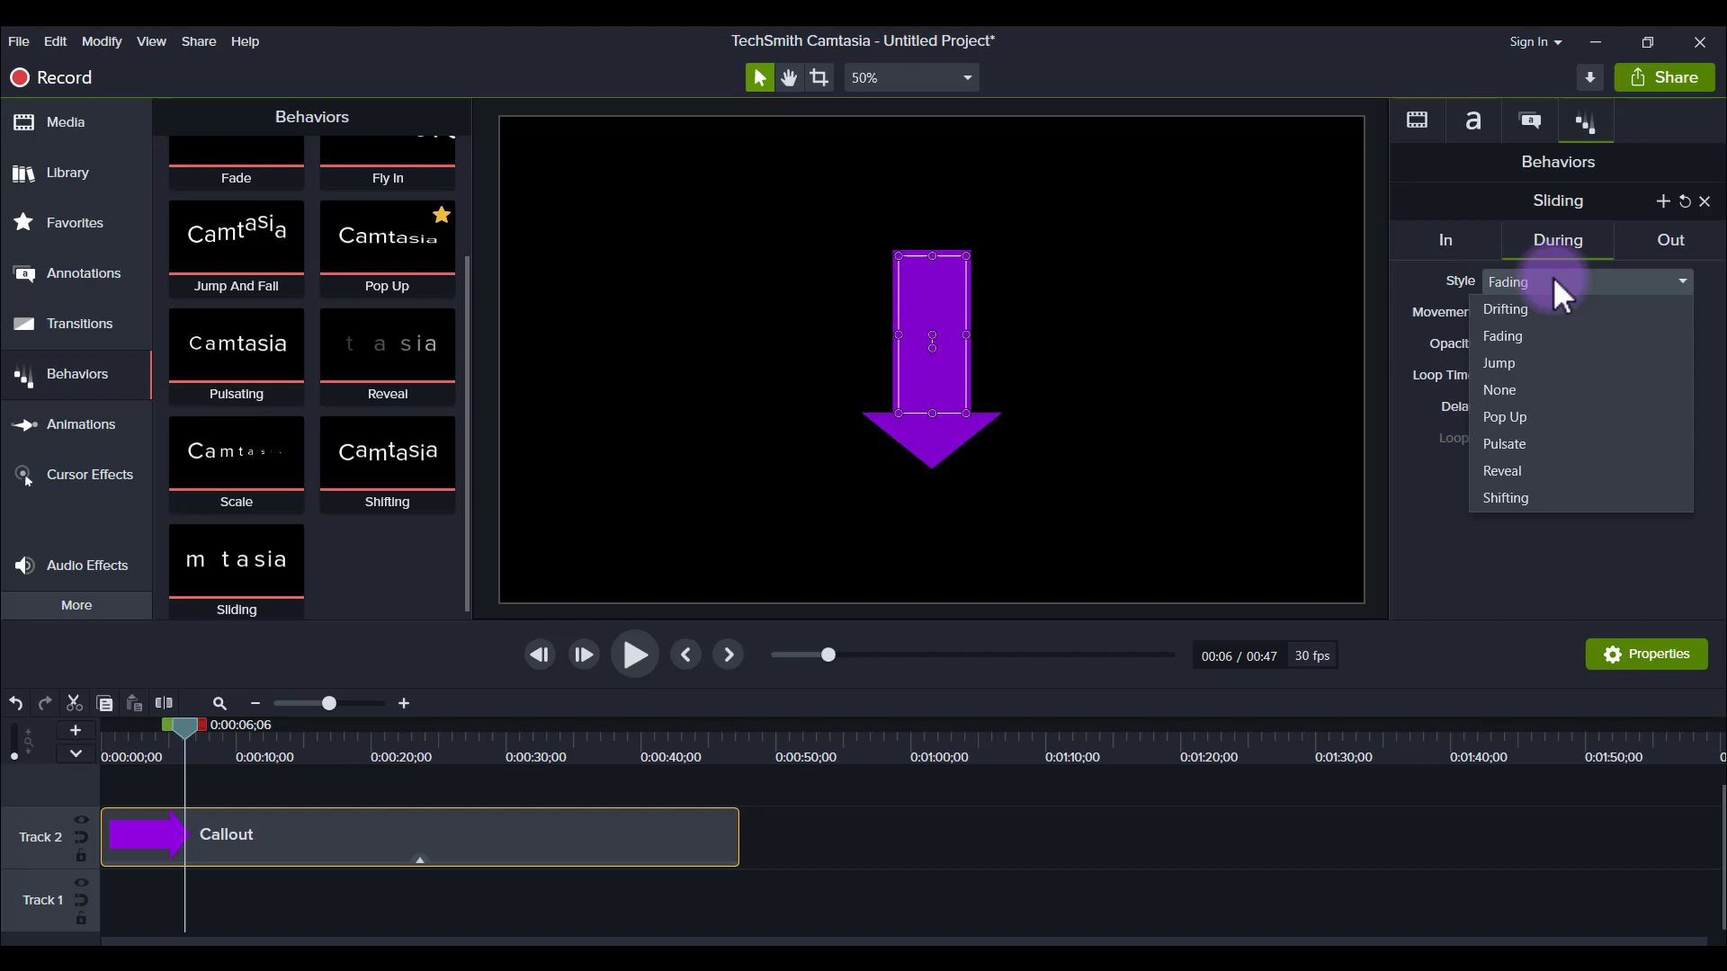
mouse_move(1615, 446)
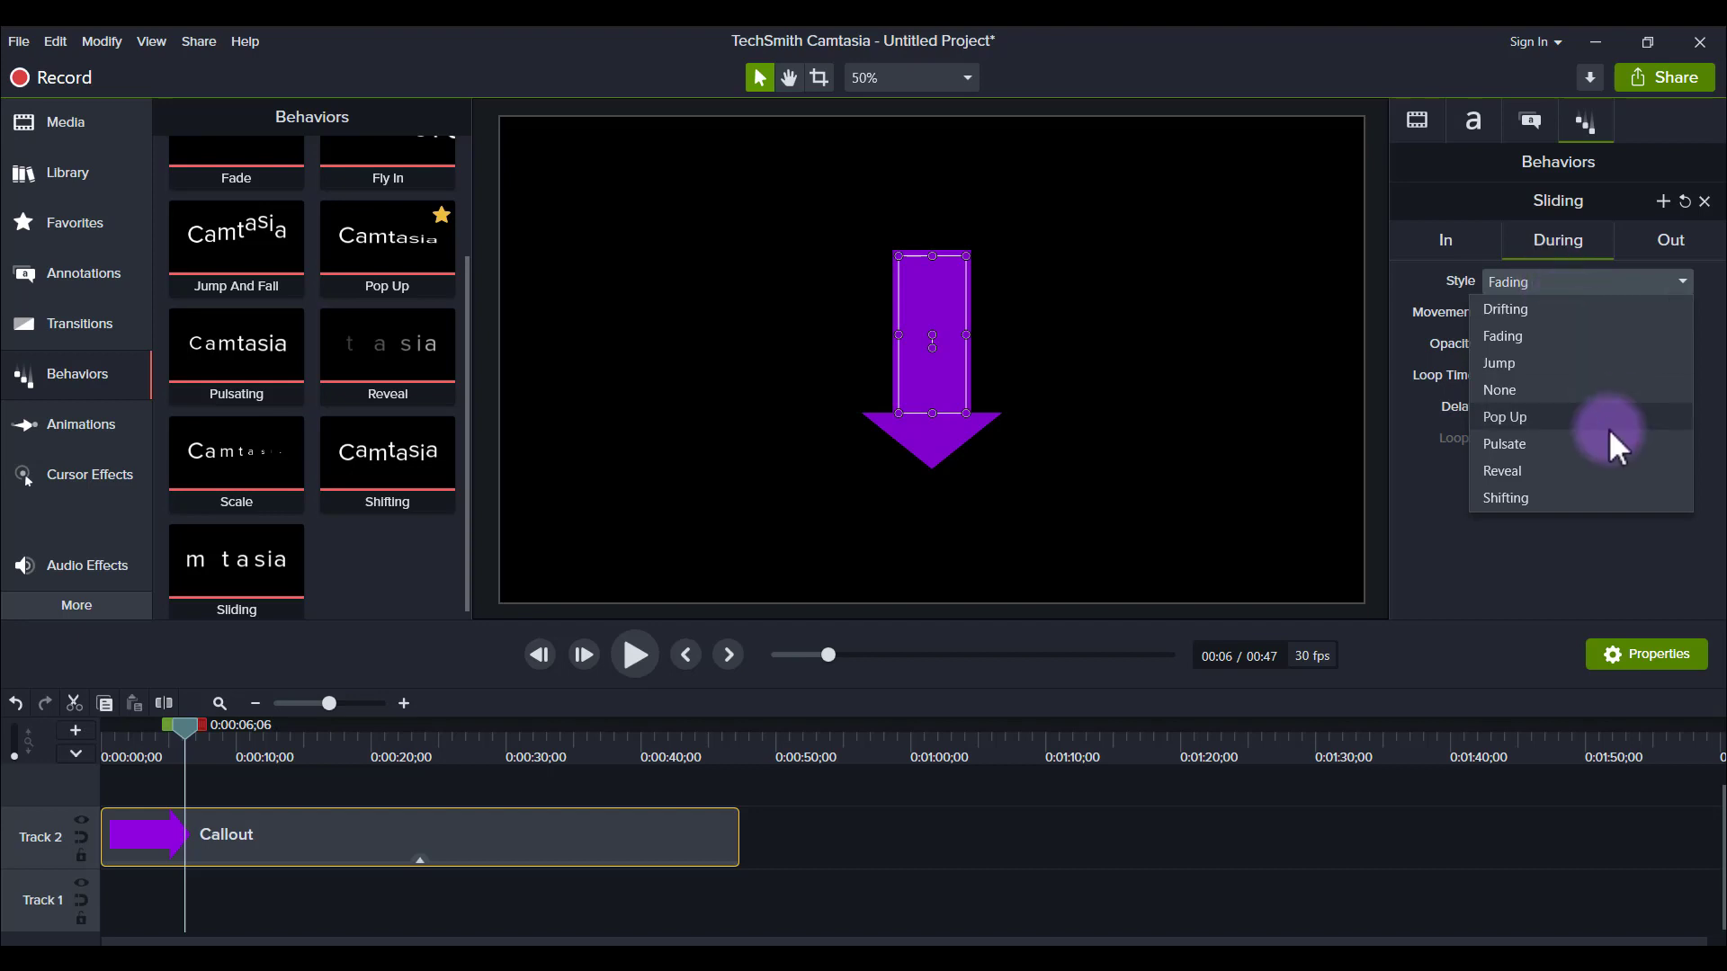
click(1505, 498)
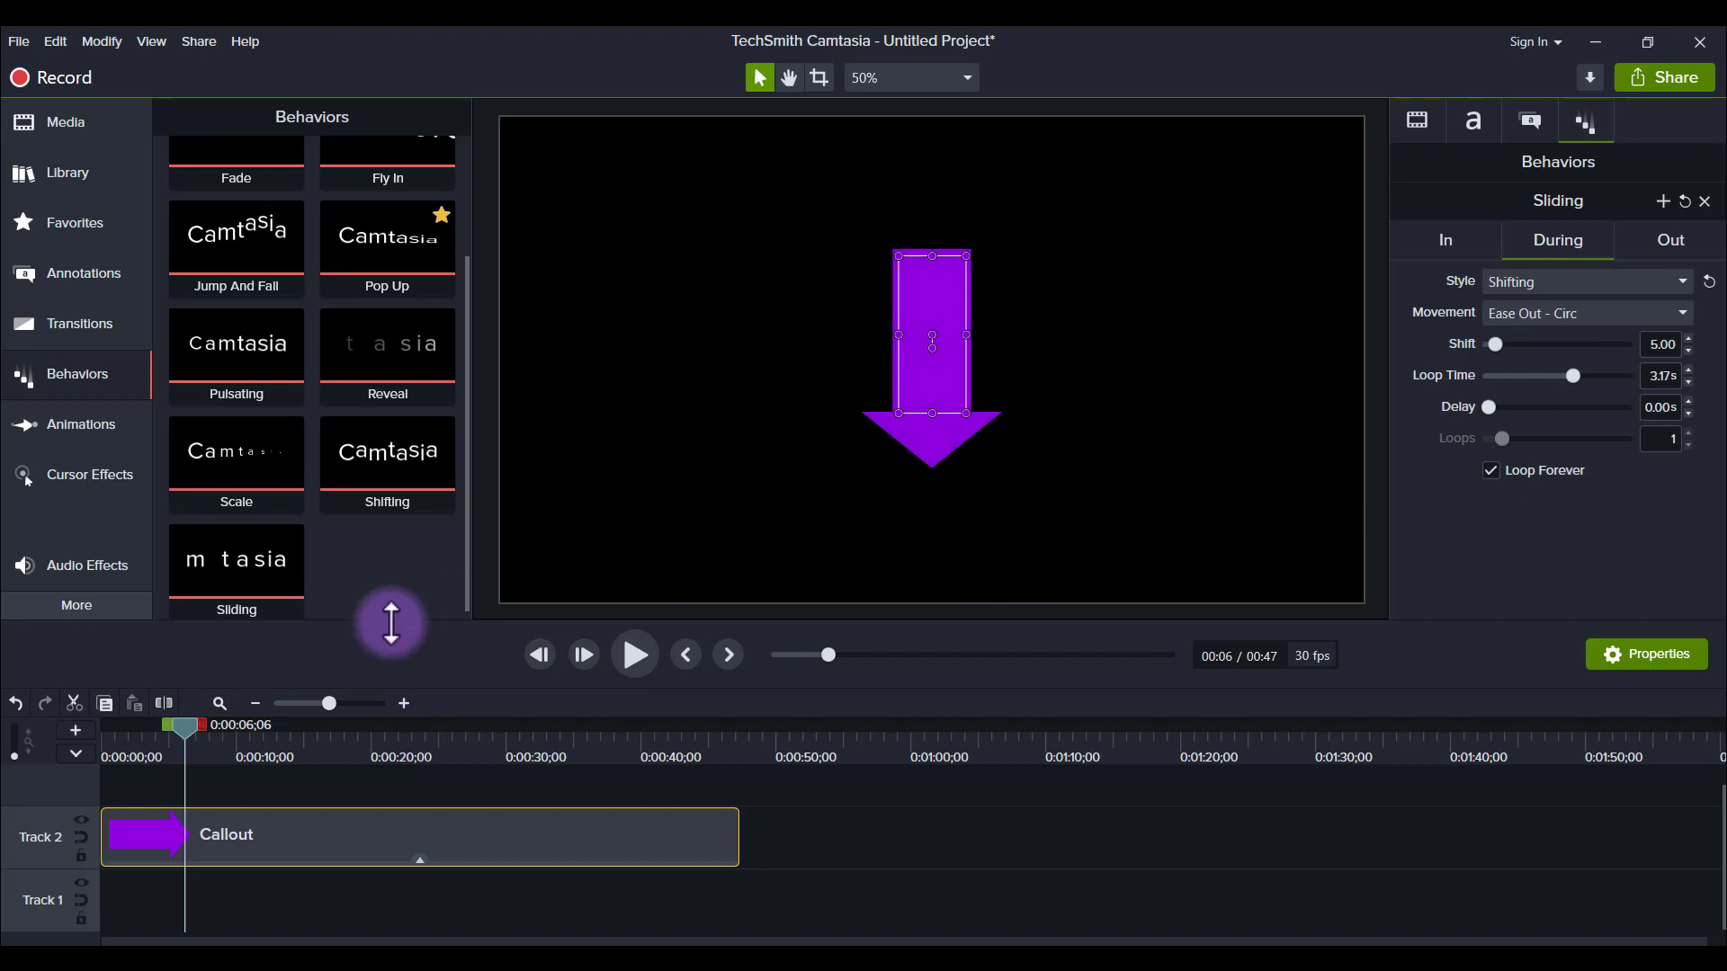
mouse_move(644, 689)
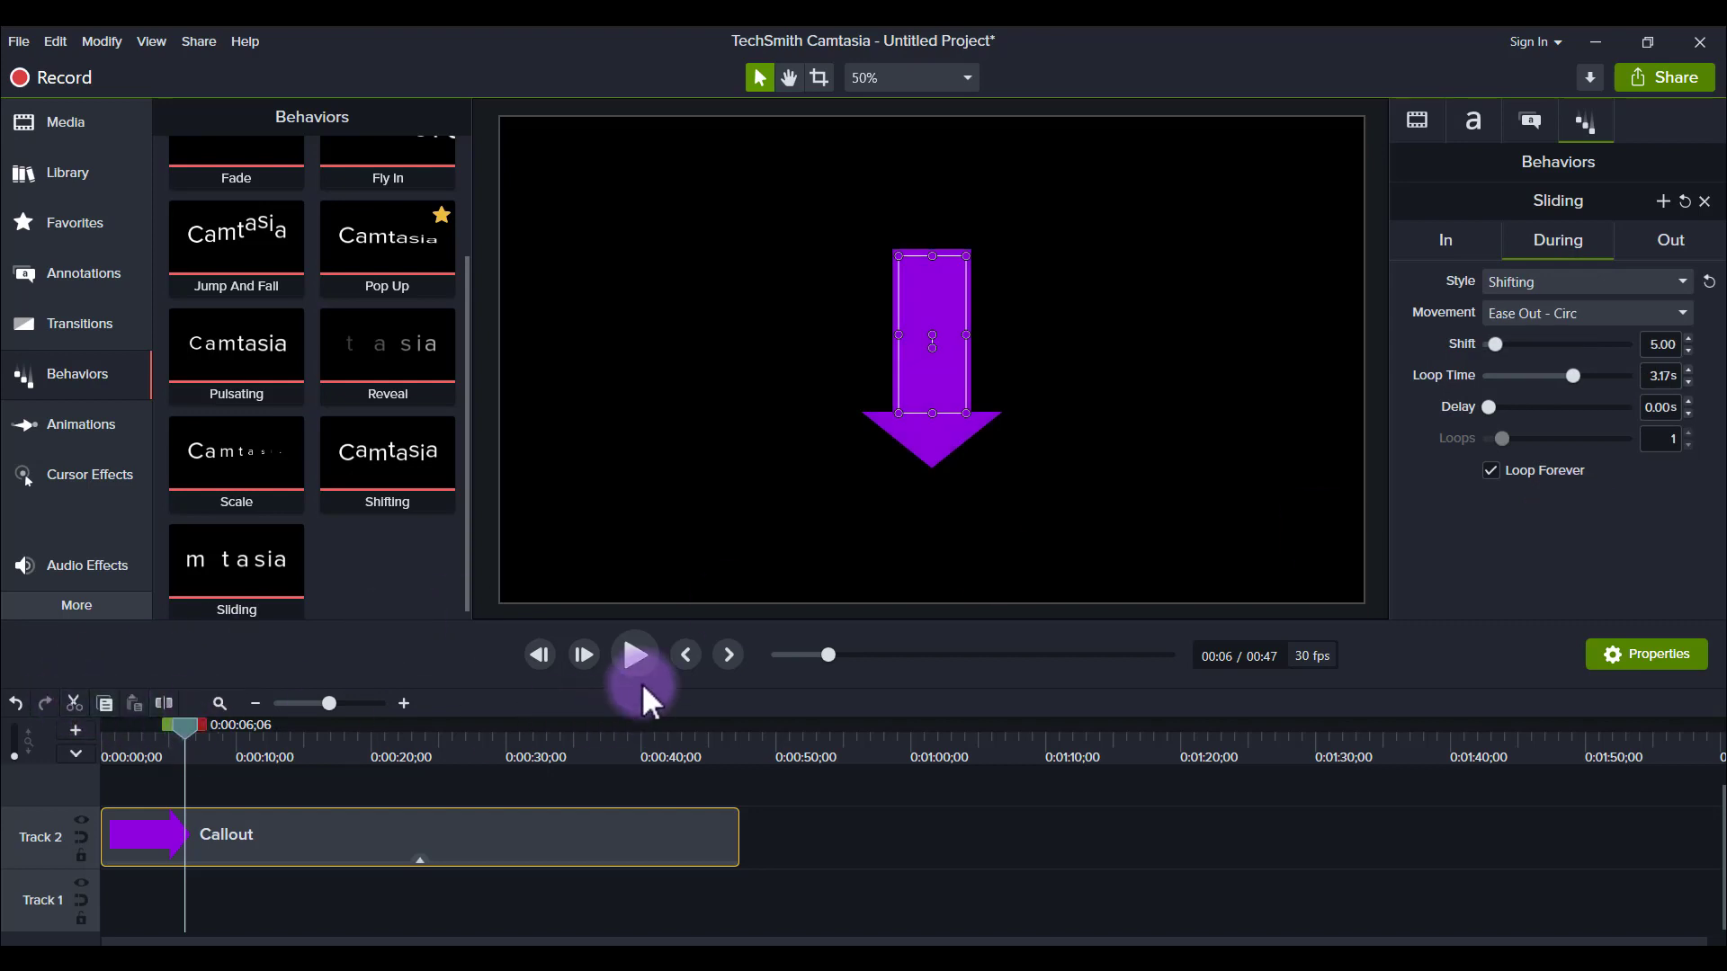
click(633, 654)
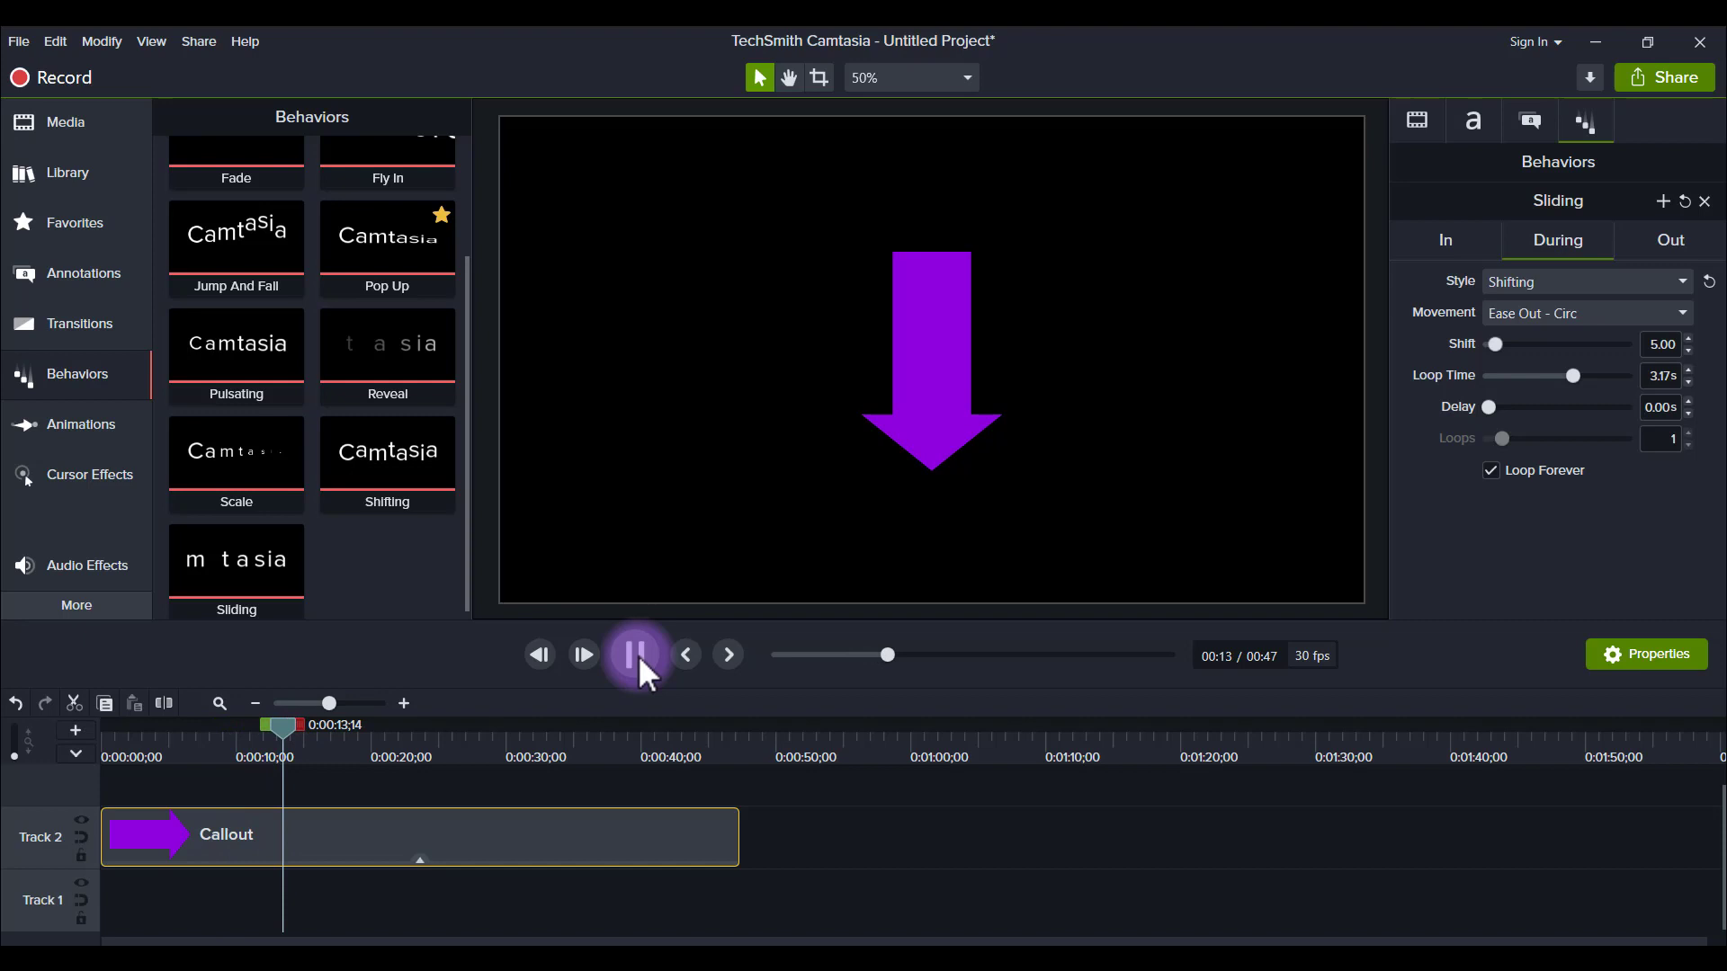
click(636, 654)
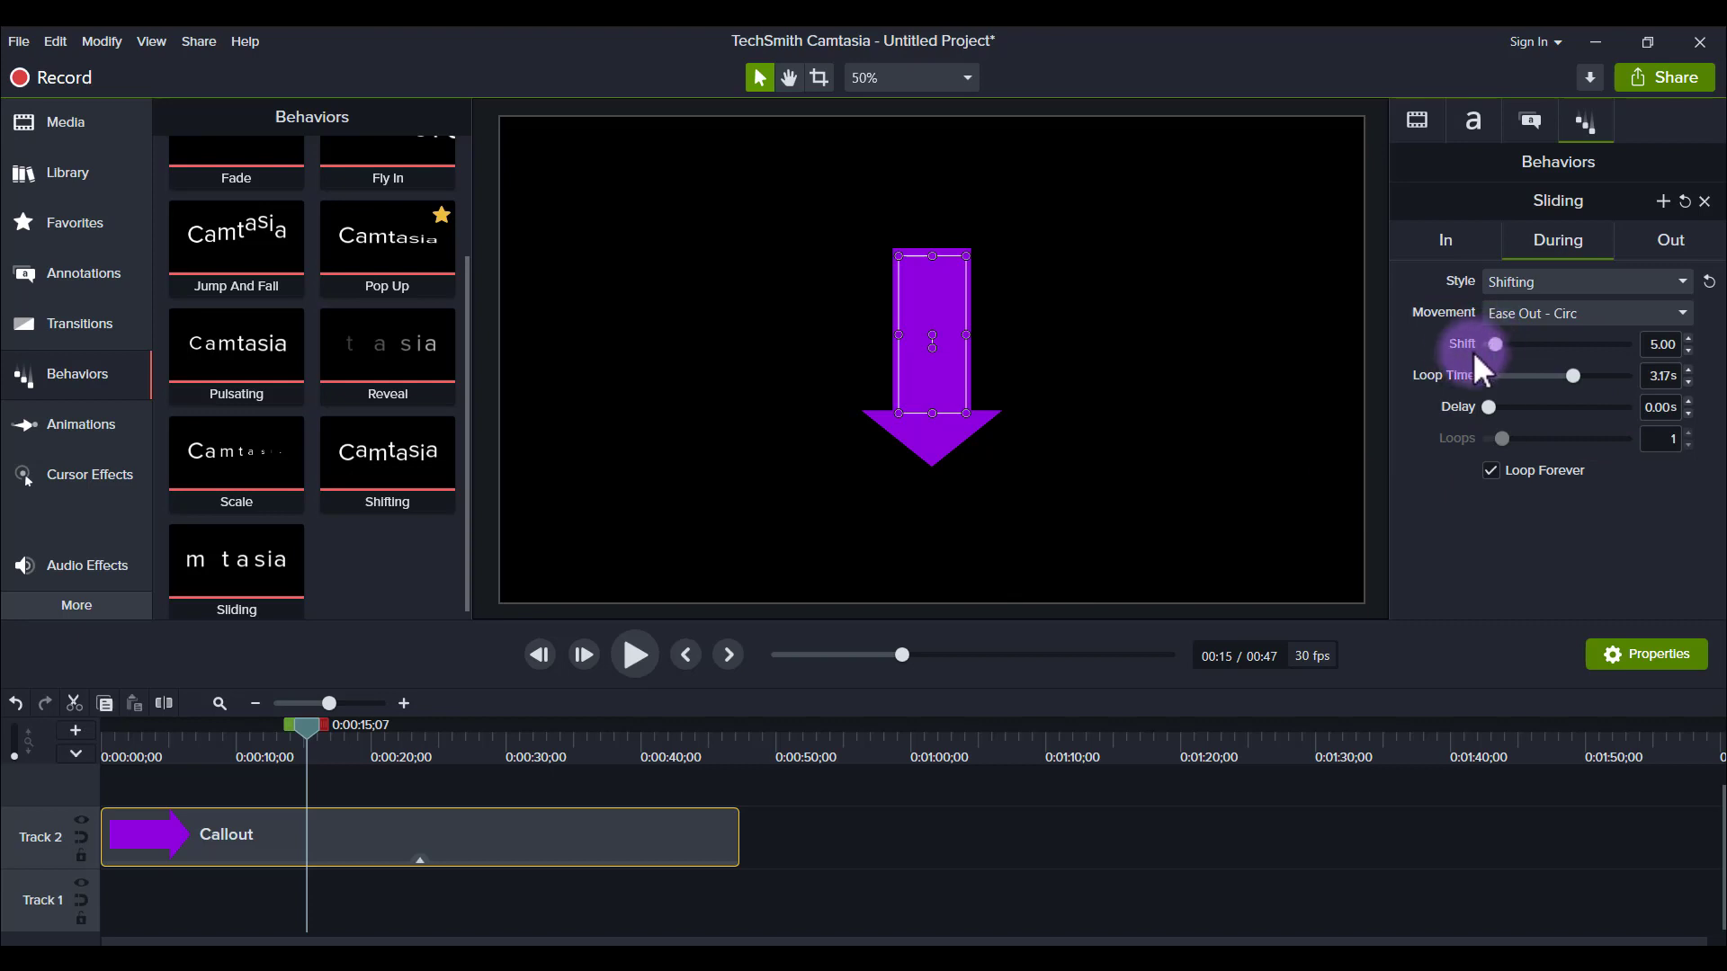
mouse_move(1517, 358)
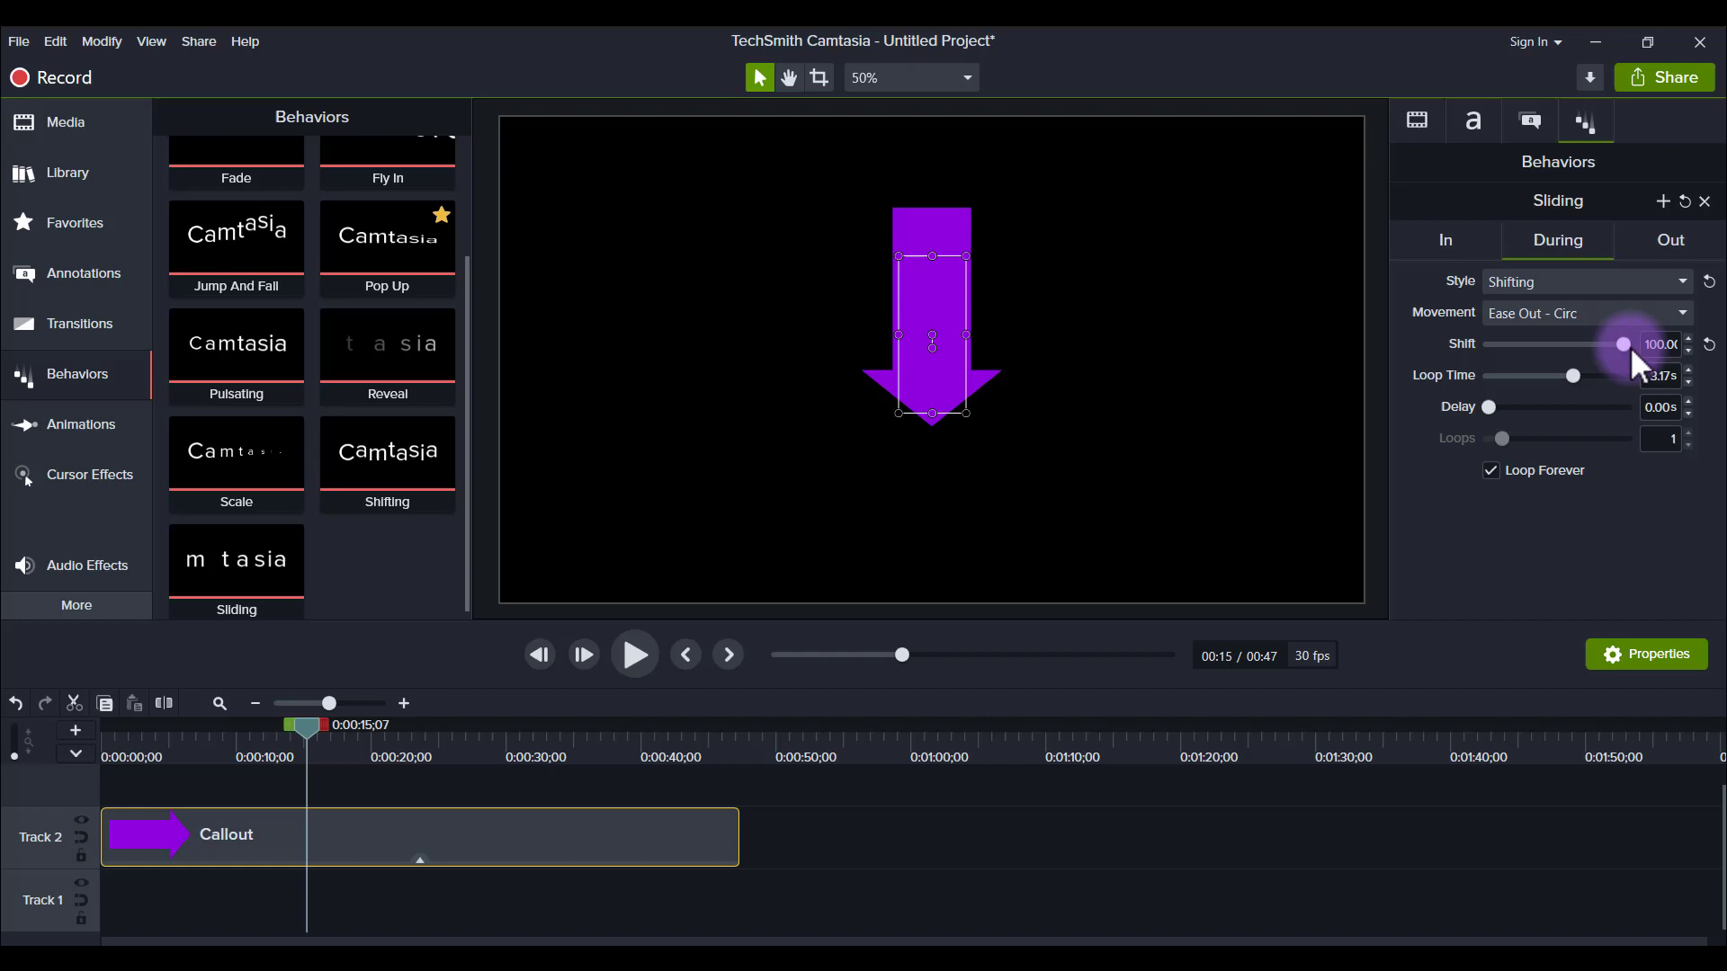
mouse_move(180, 711)
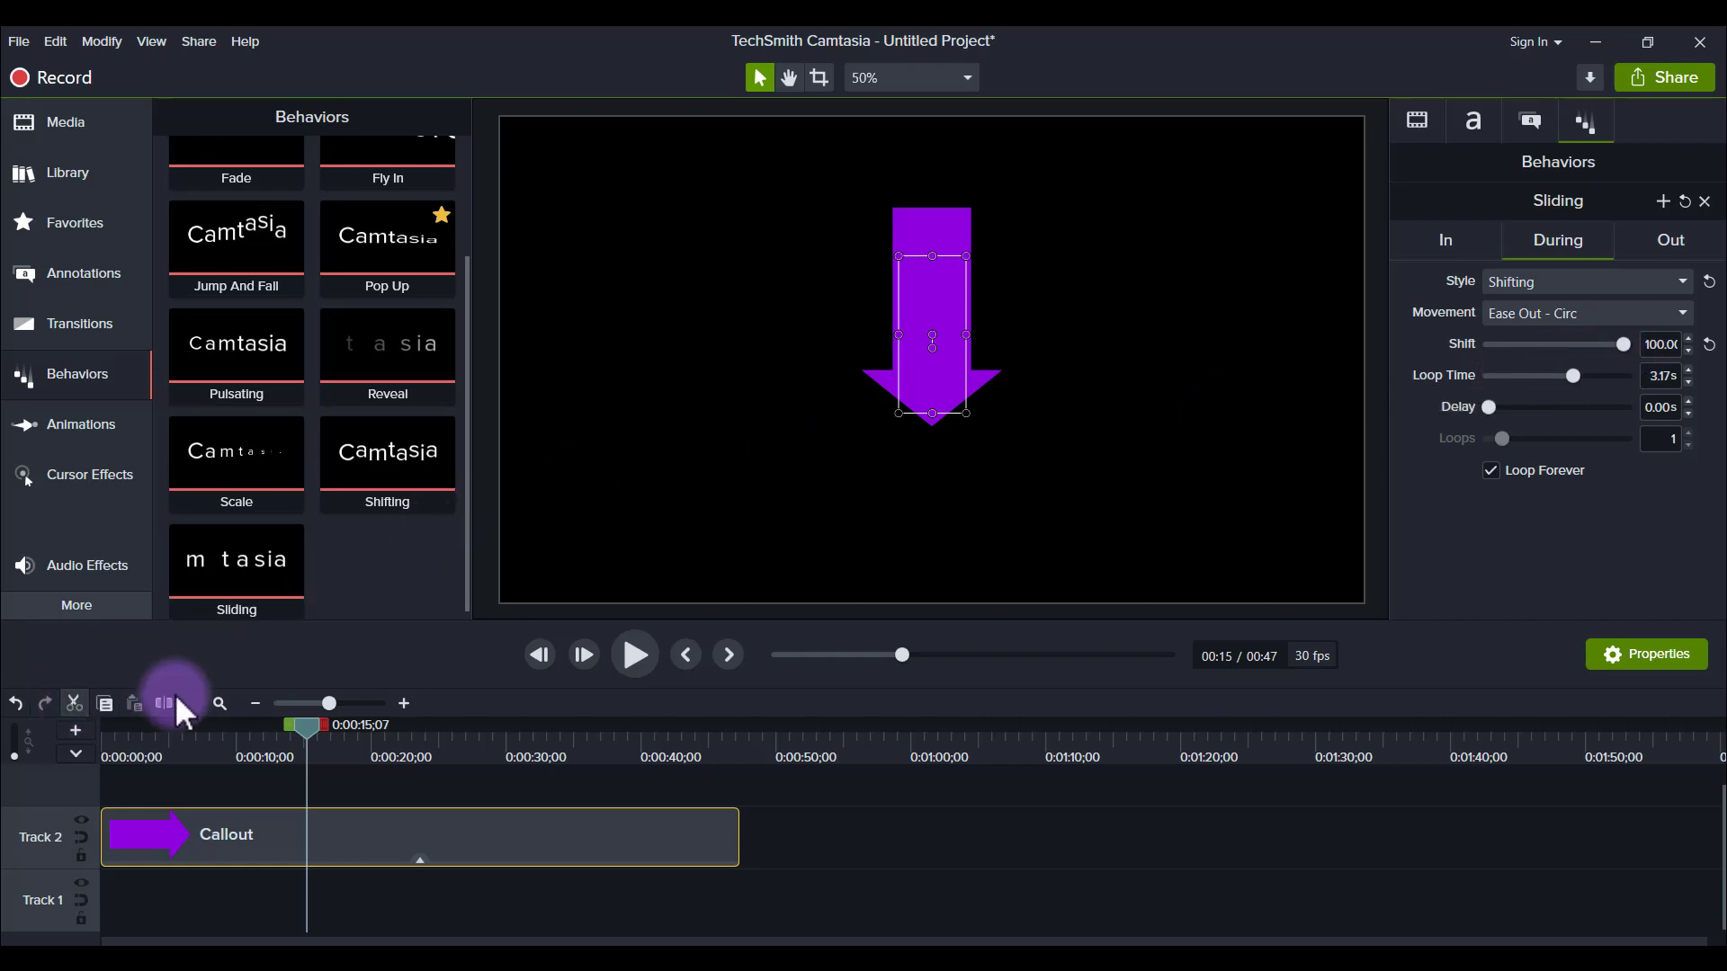
- Rewind and replay the preview to watch the arrow shift by 100
click(633, 654)
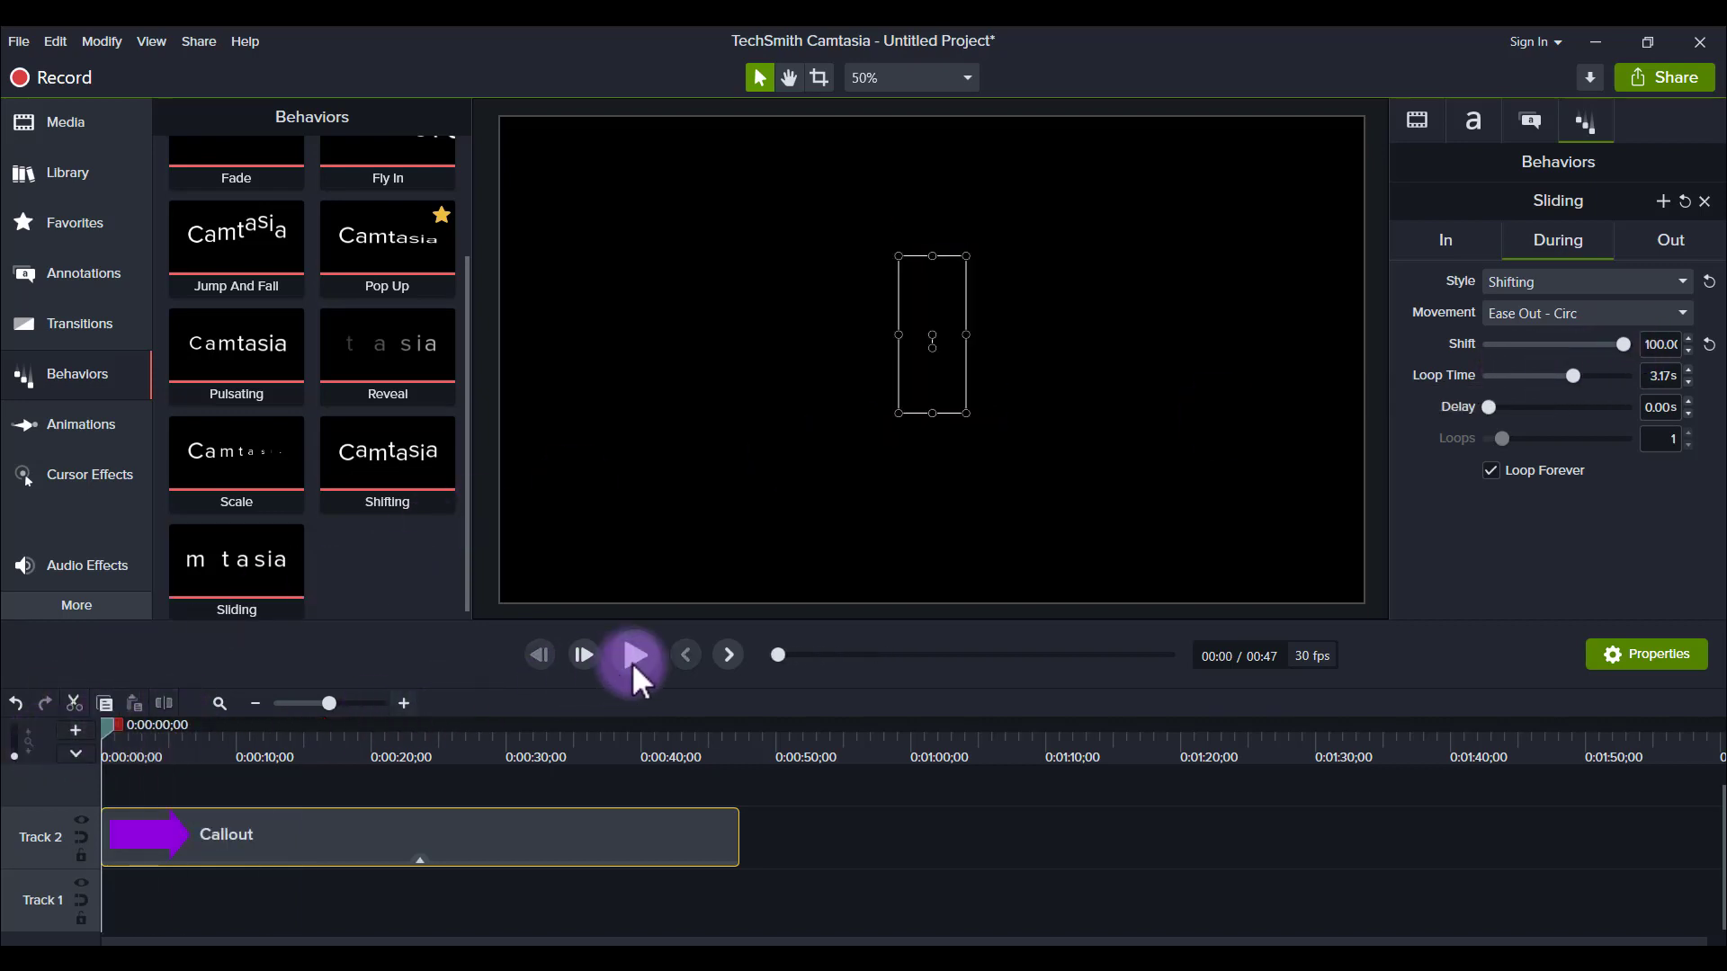
click(633, 654)
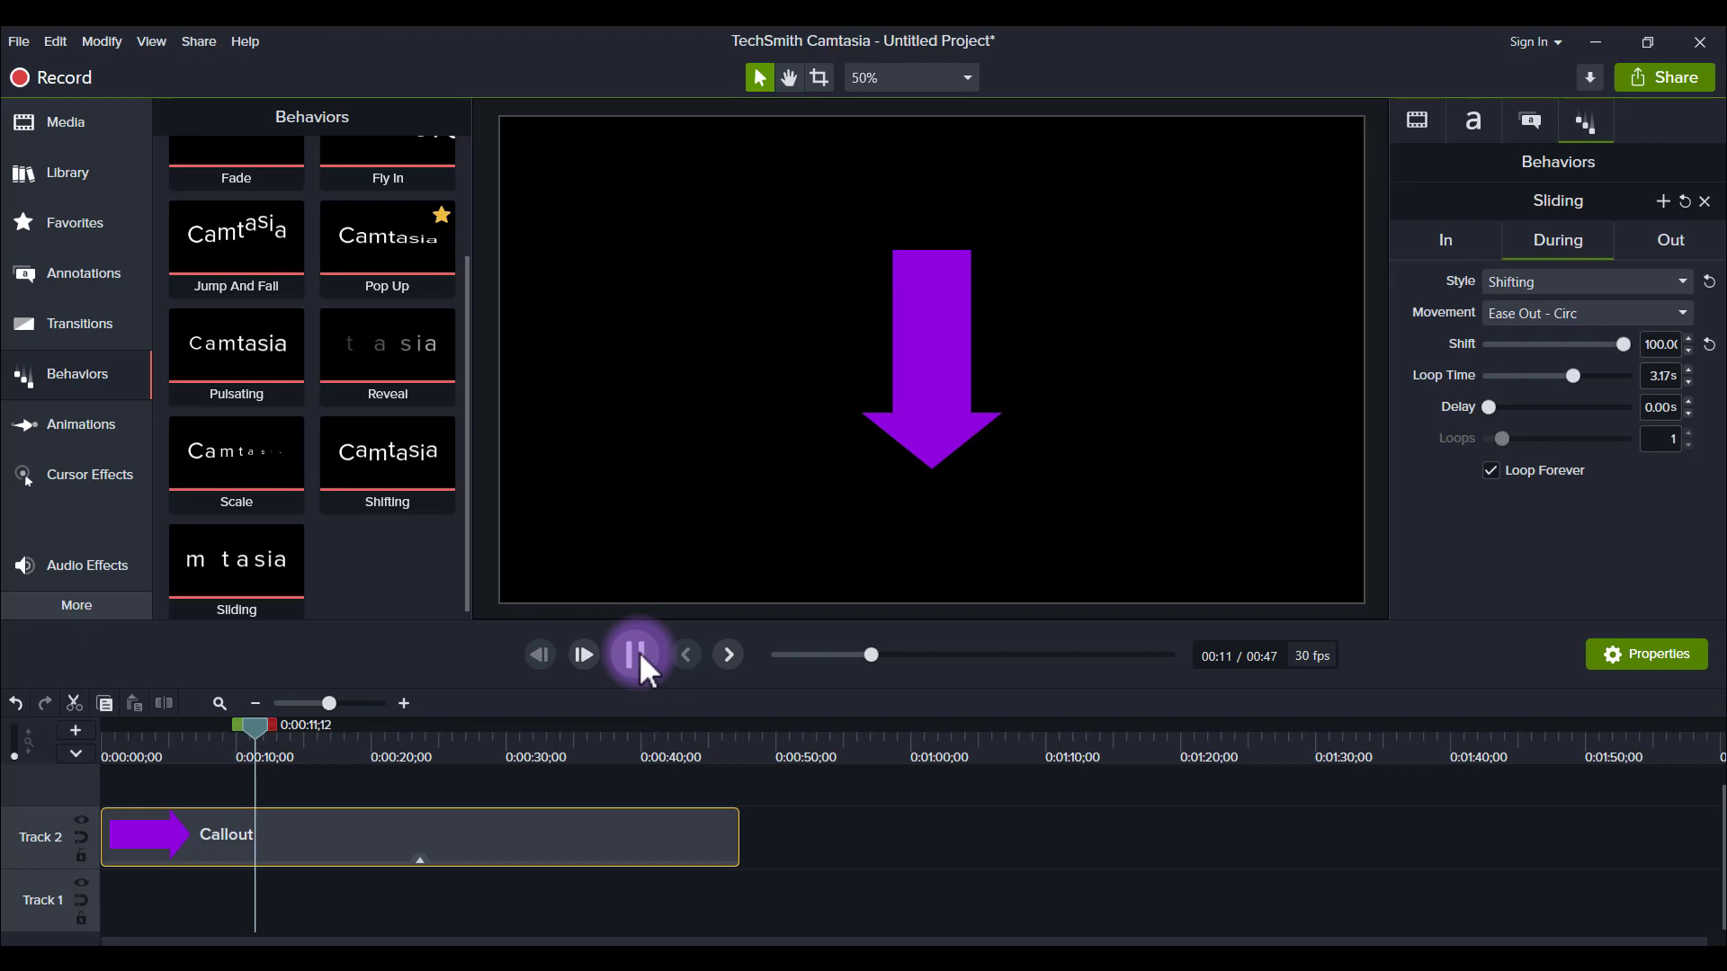
- Pause, rewind and replay the preview with the 1.99 s loop time
click(637, 654)
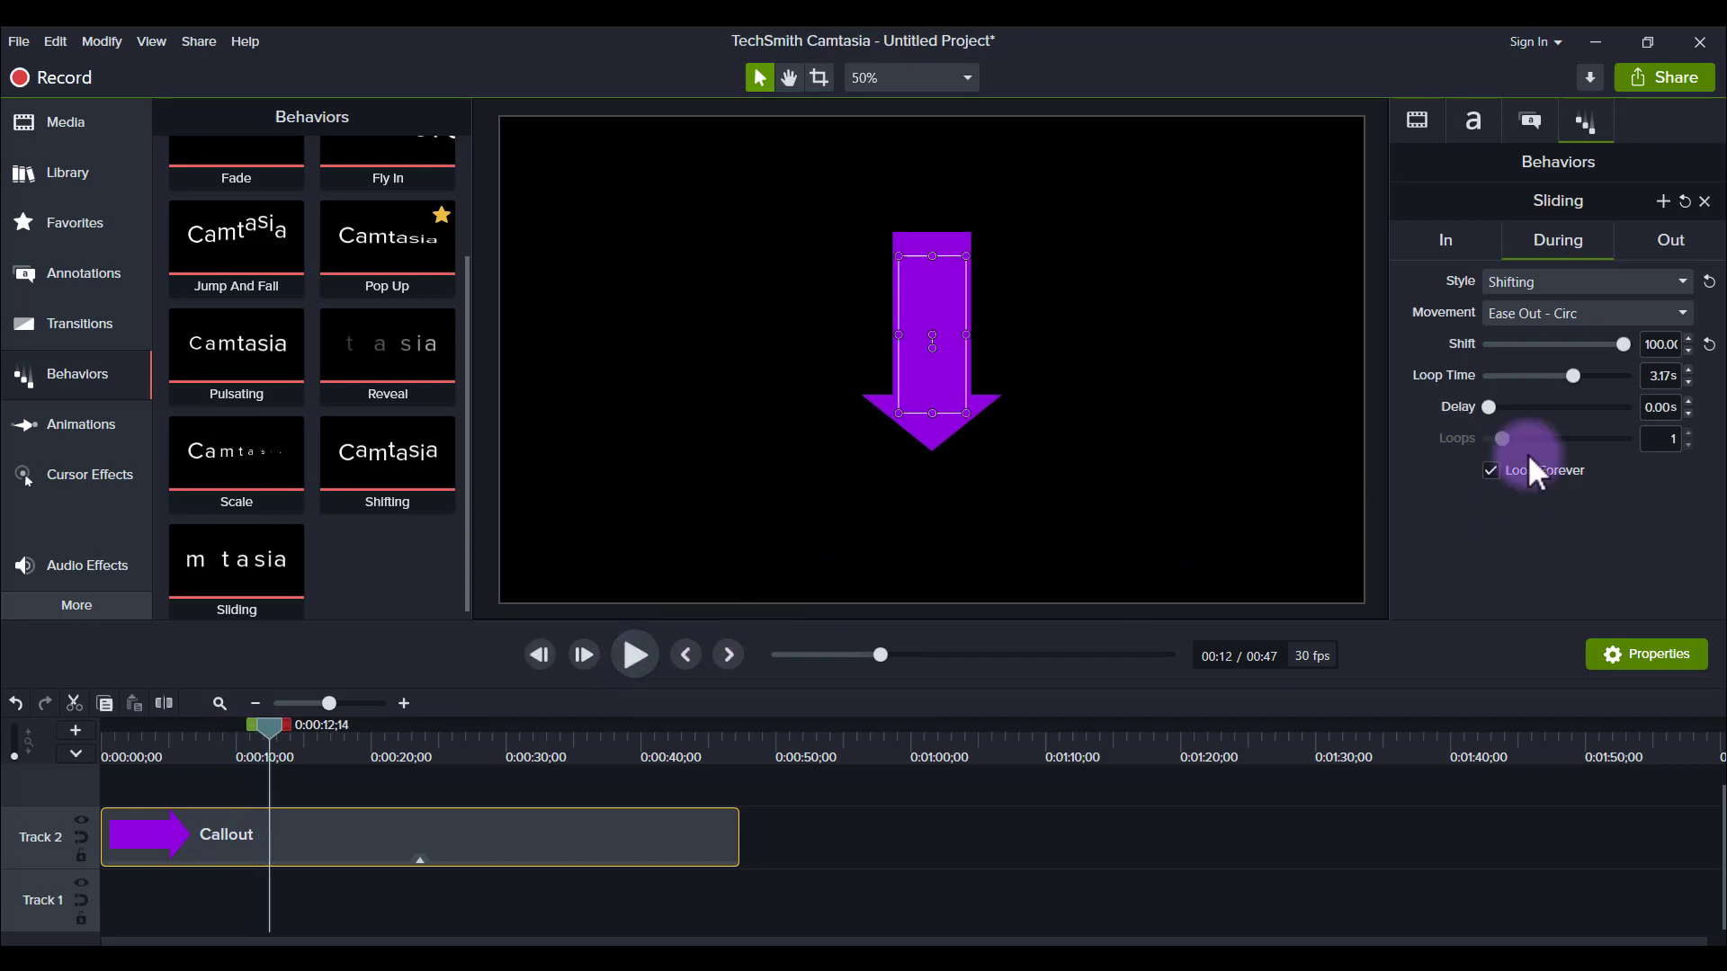
mouse_move(1613, 391)
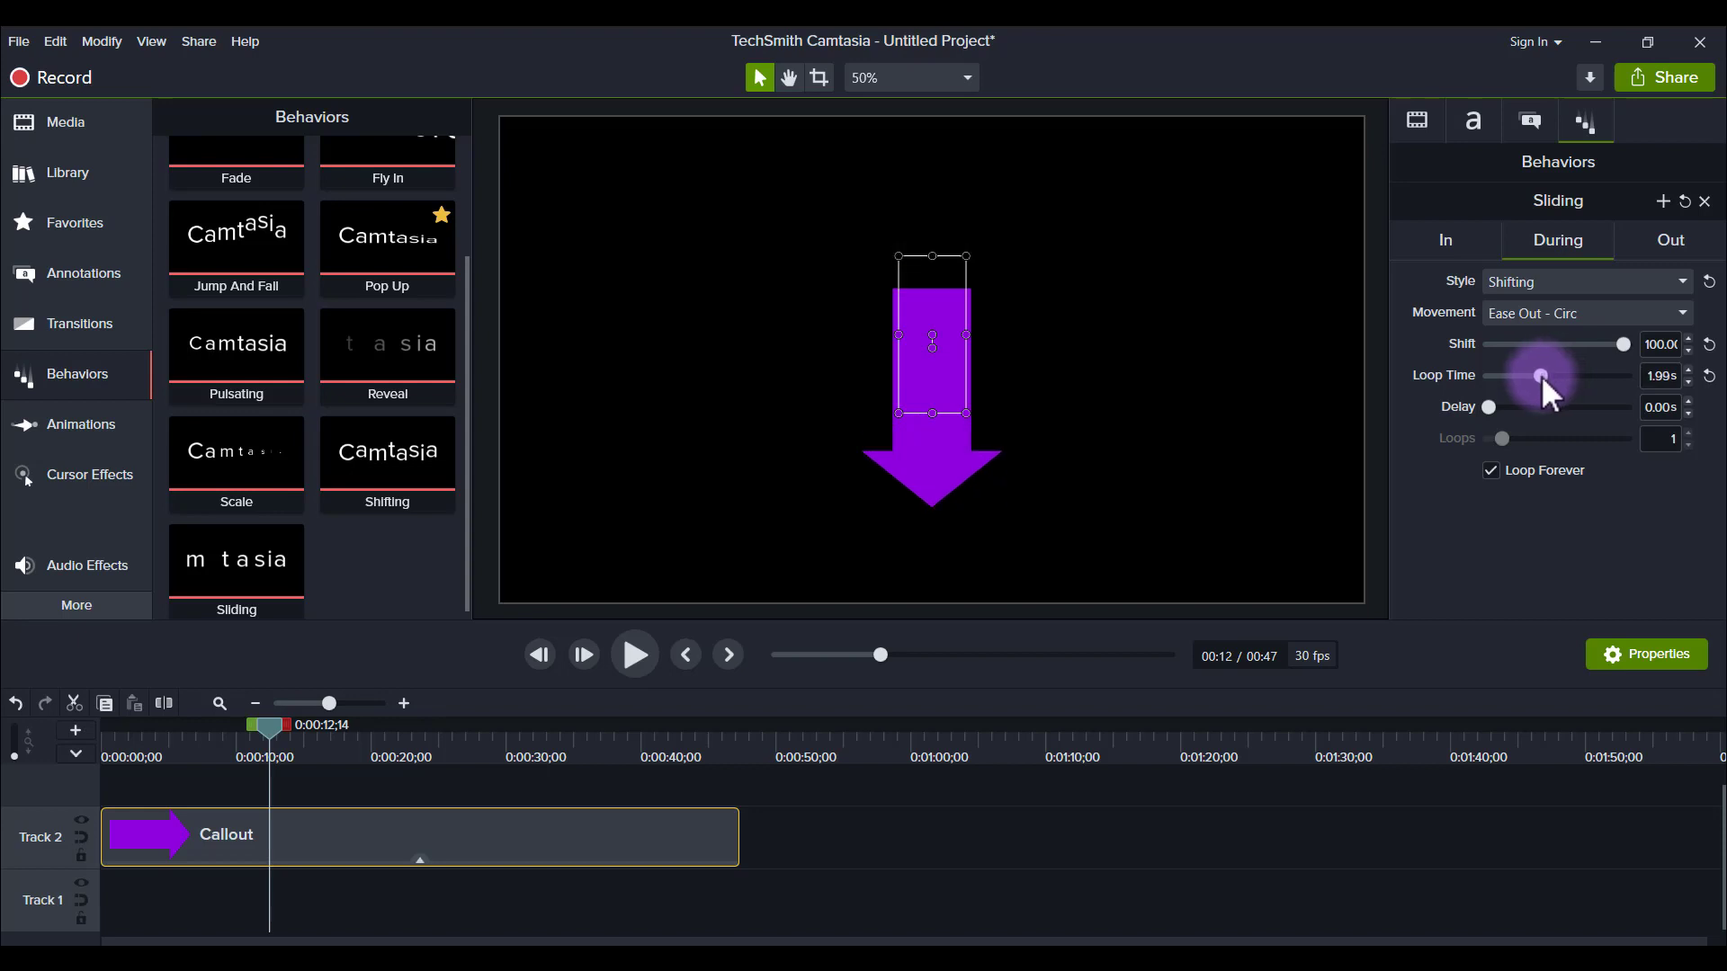
mouse_move(298, 672)
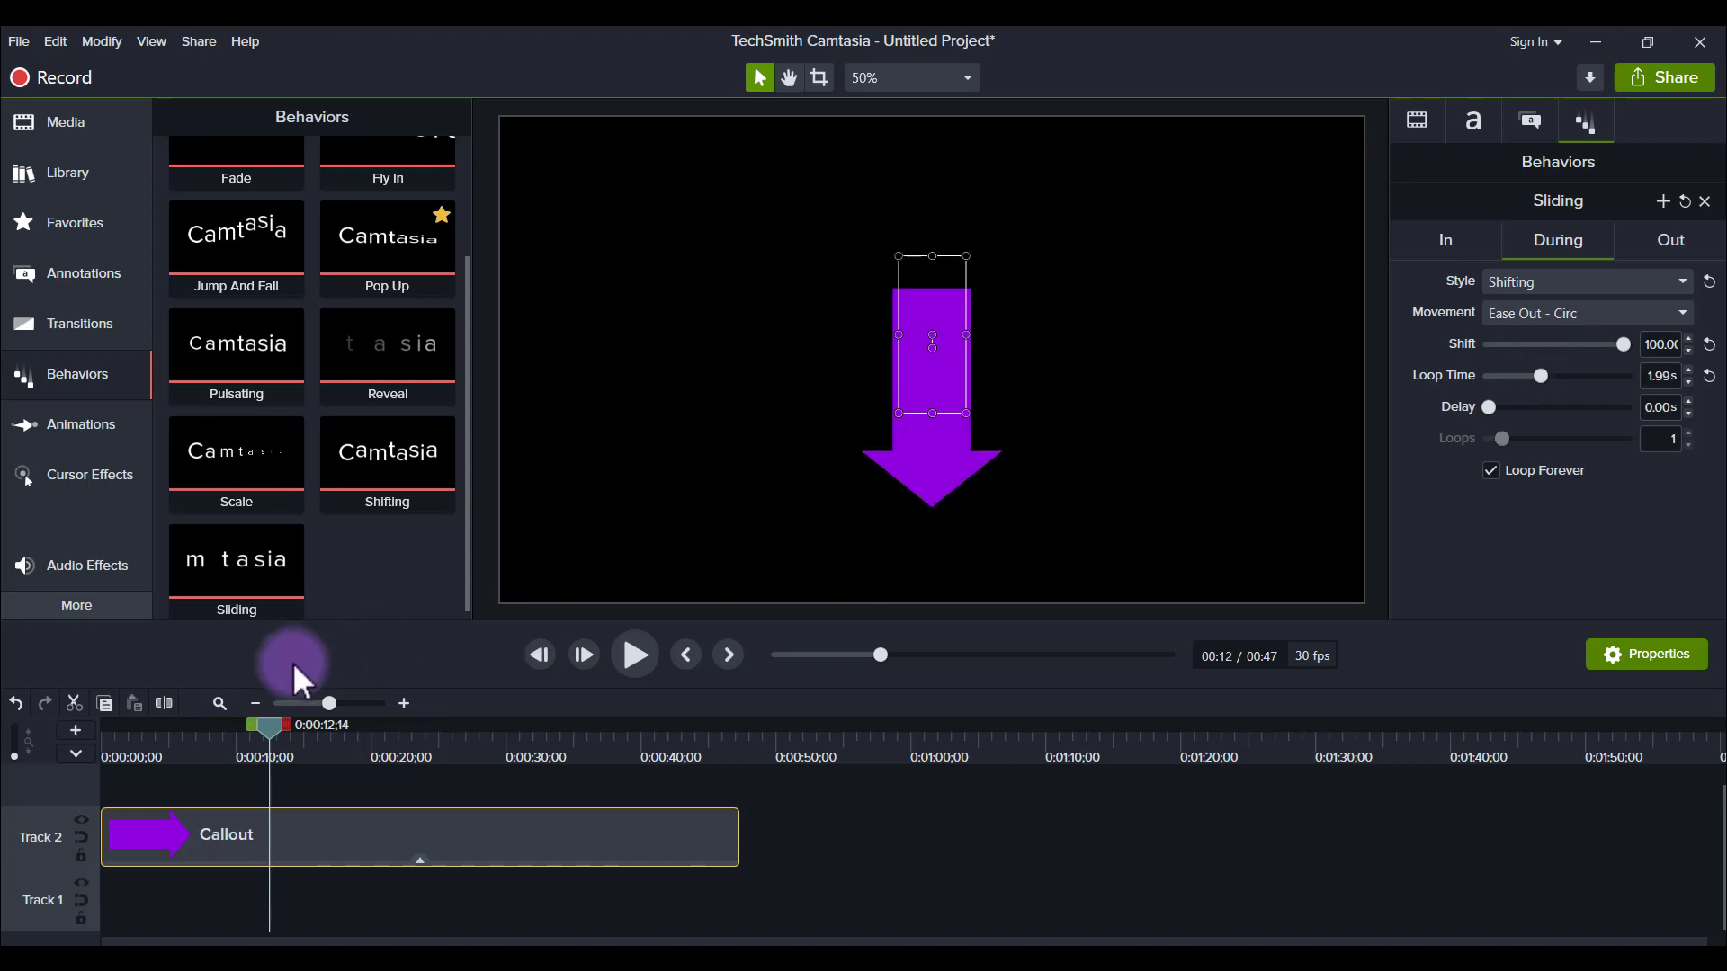
click(633, 654)
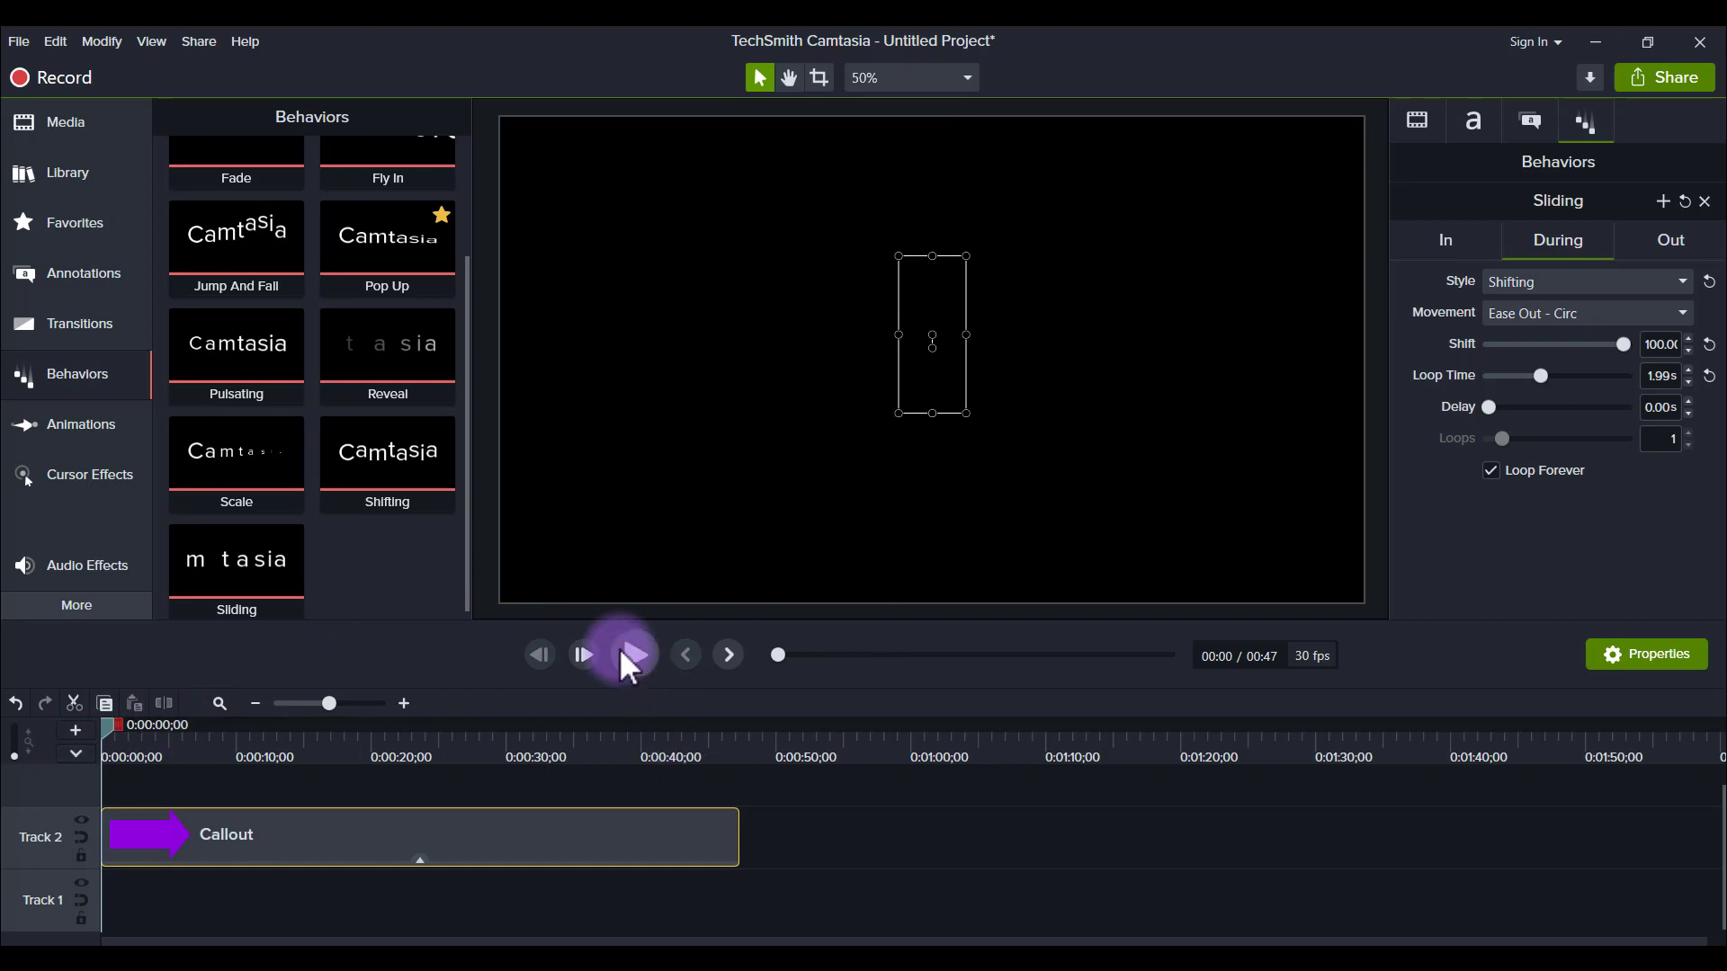
click(632, 654)
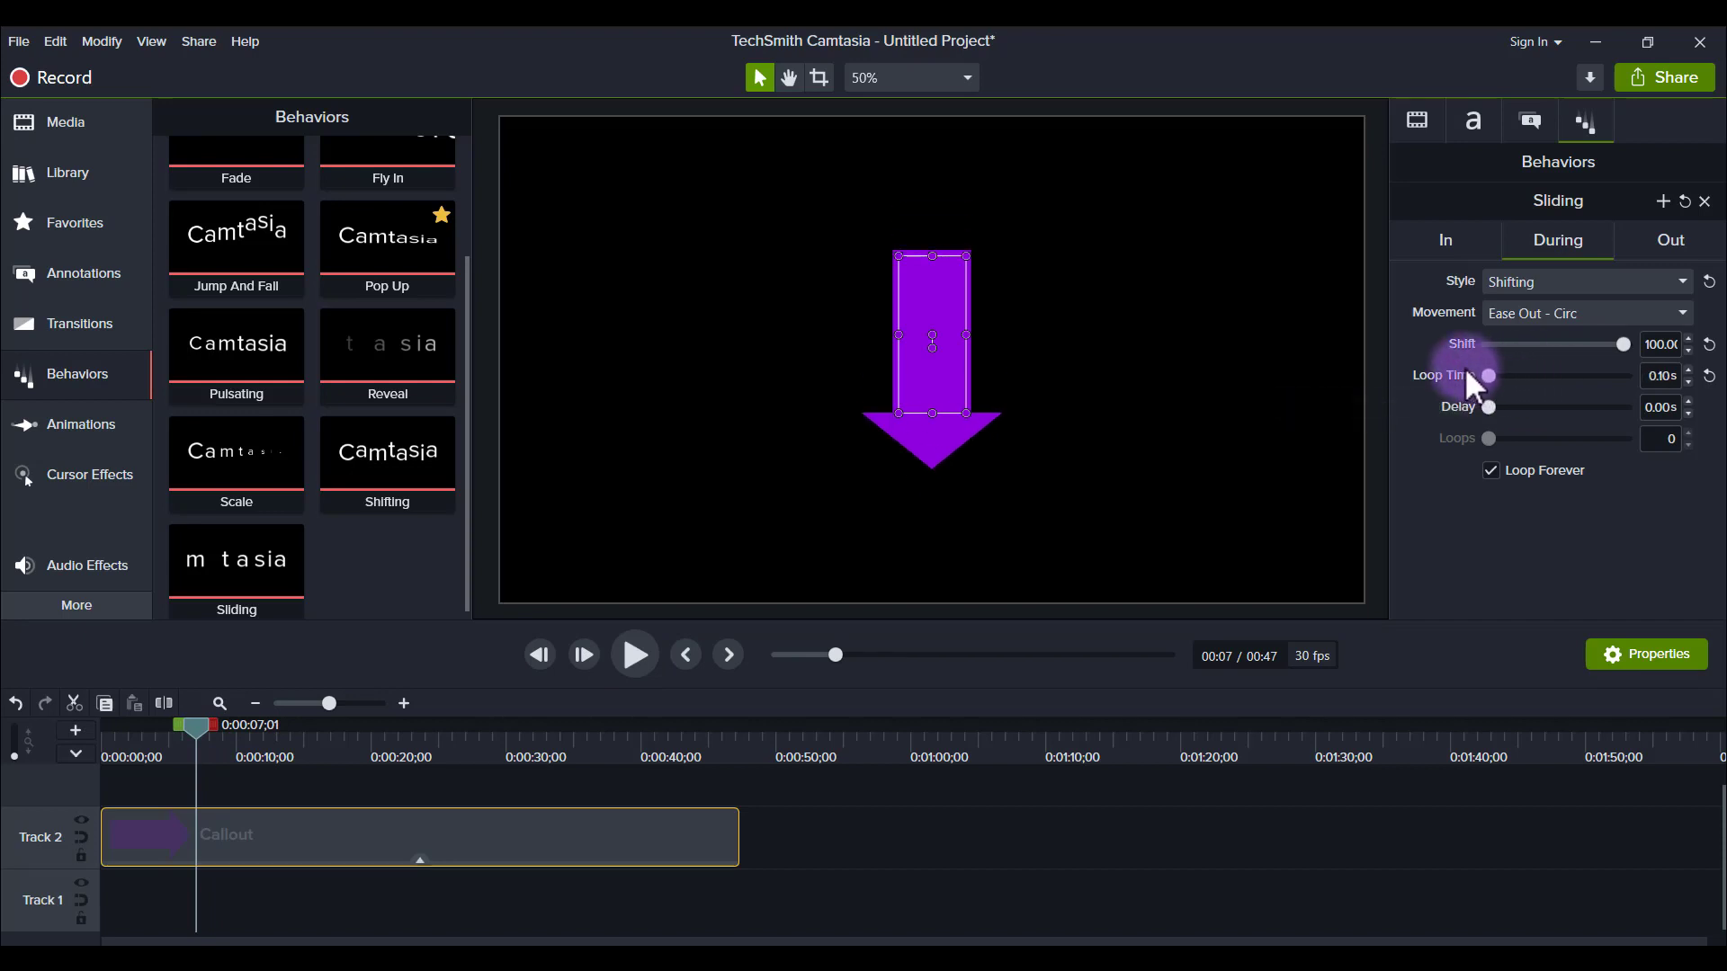
mouse_move(1465, 391)
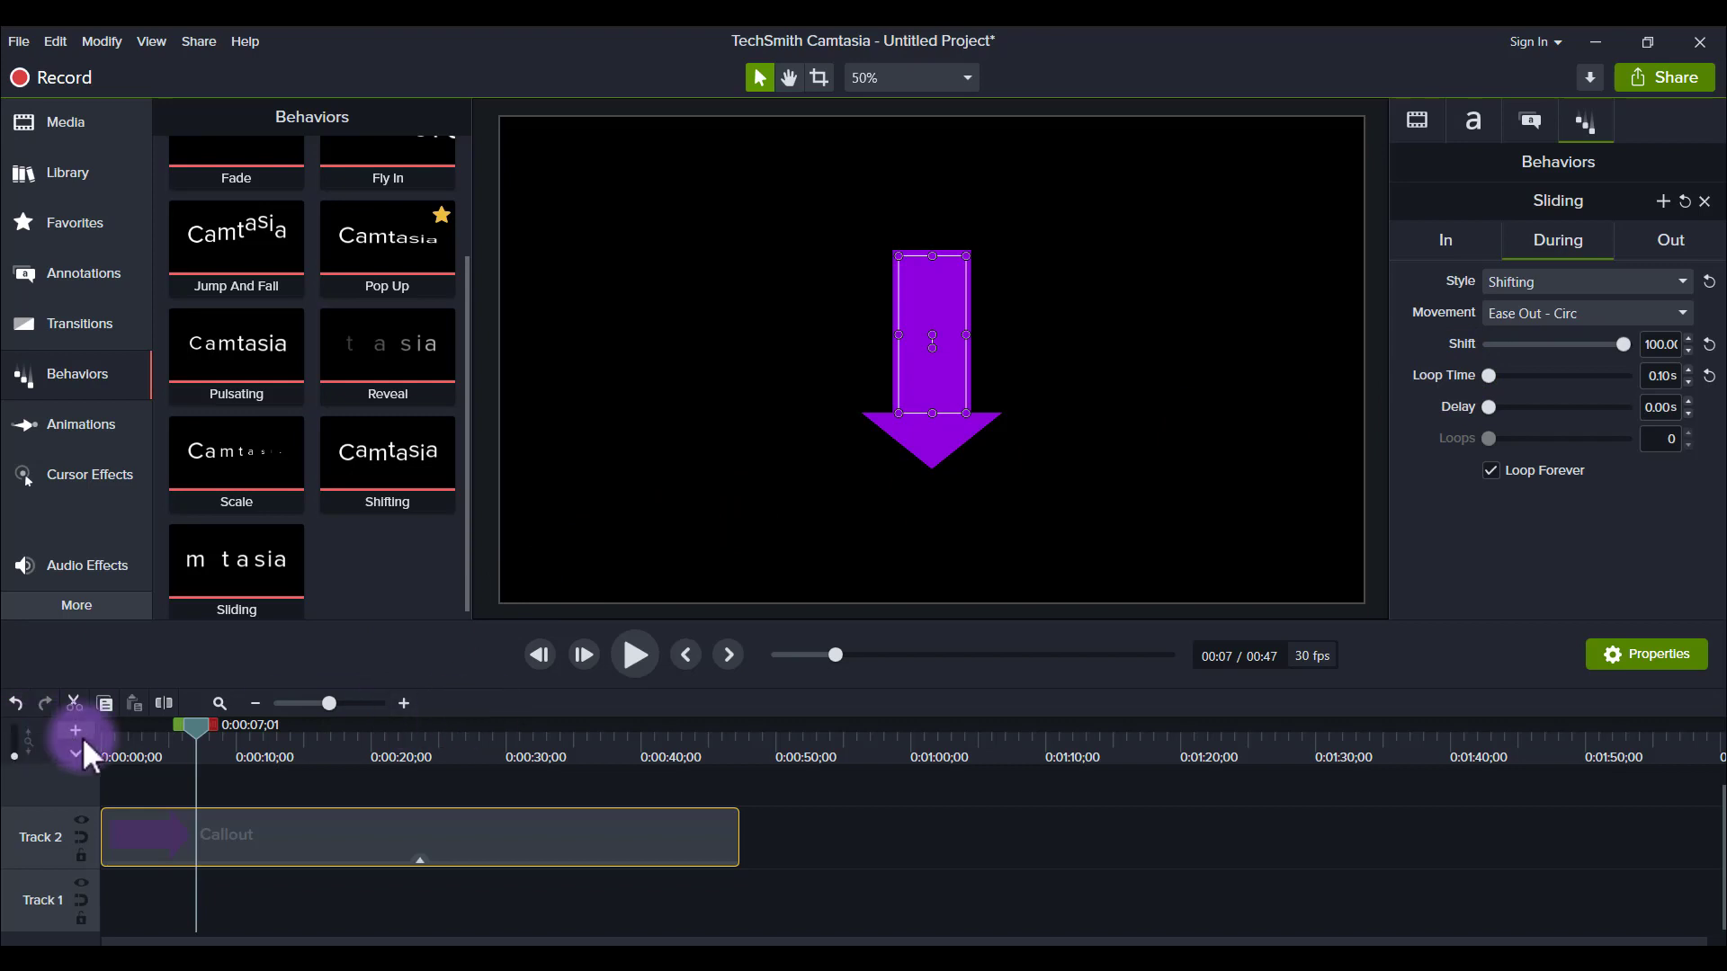
- Preview the arrow with 0.10 s and 0.62 s loop times
click(685, 654)
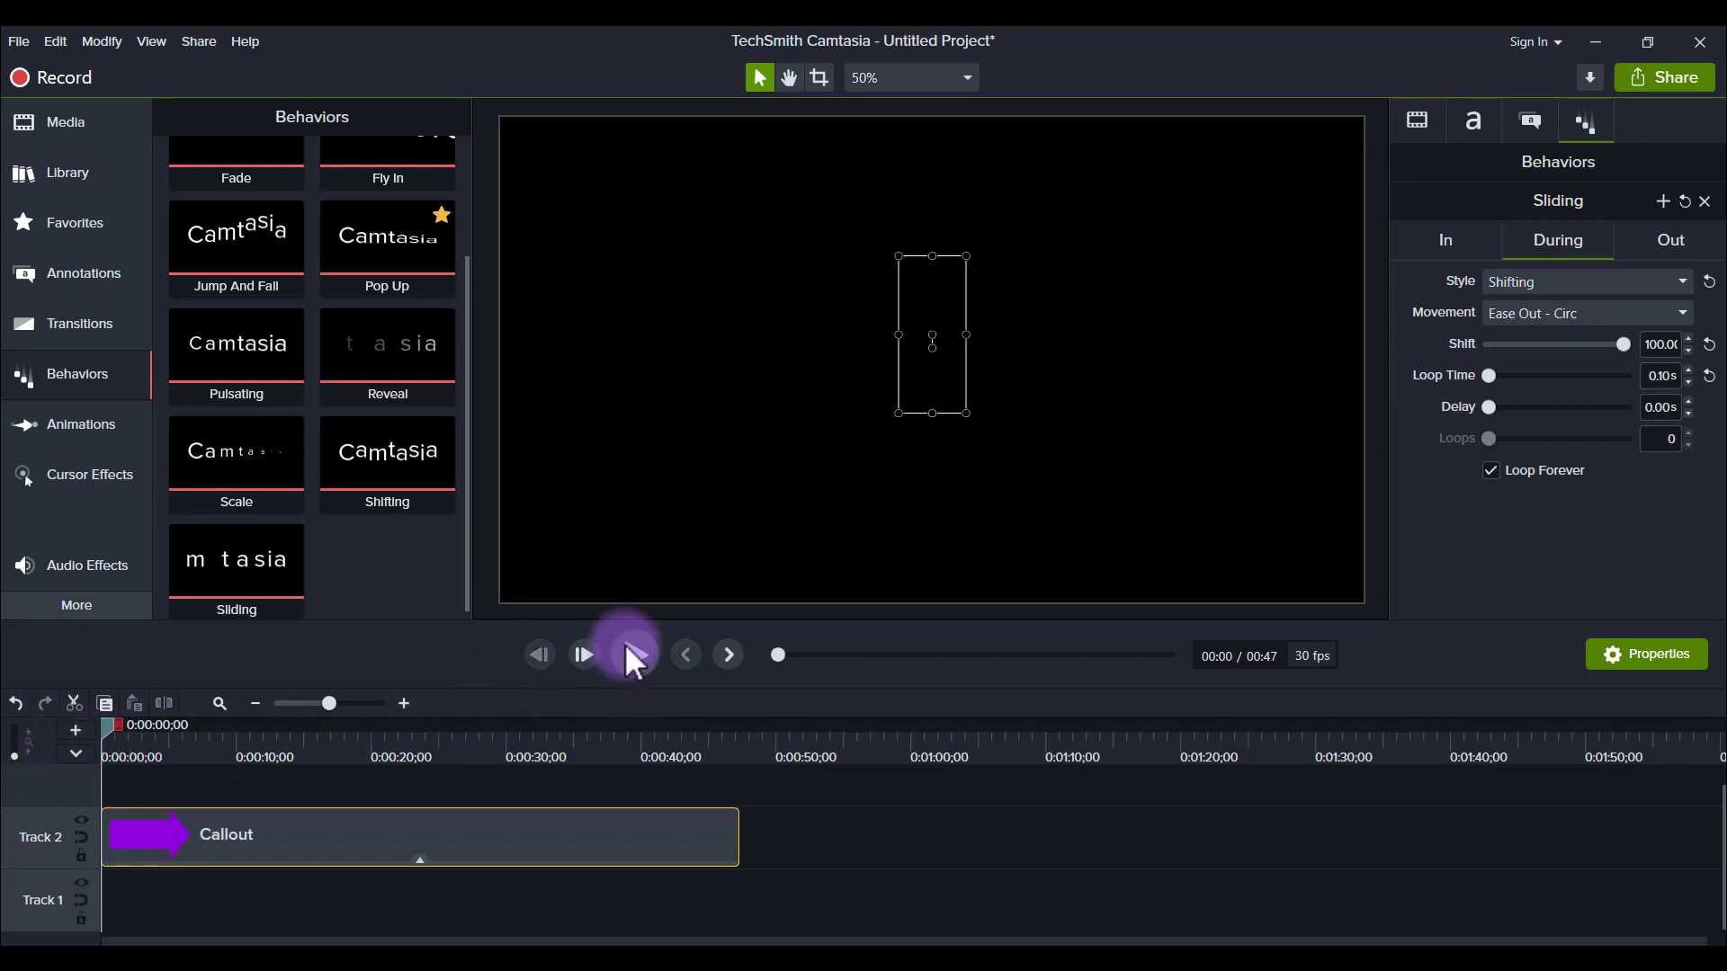
click(584, 654)
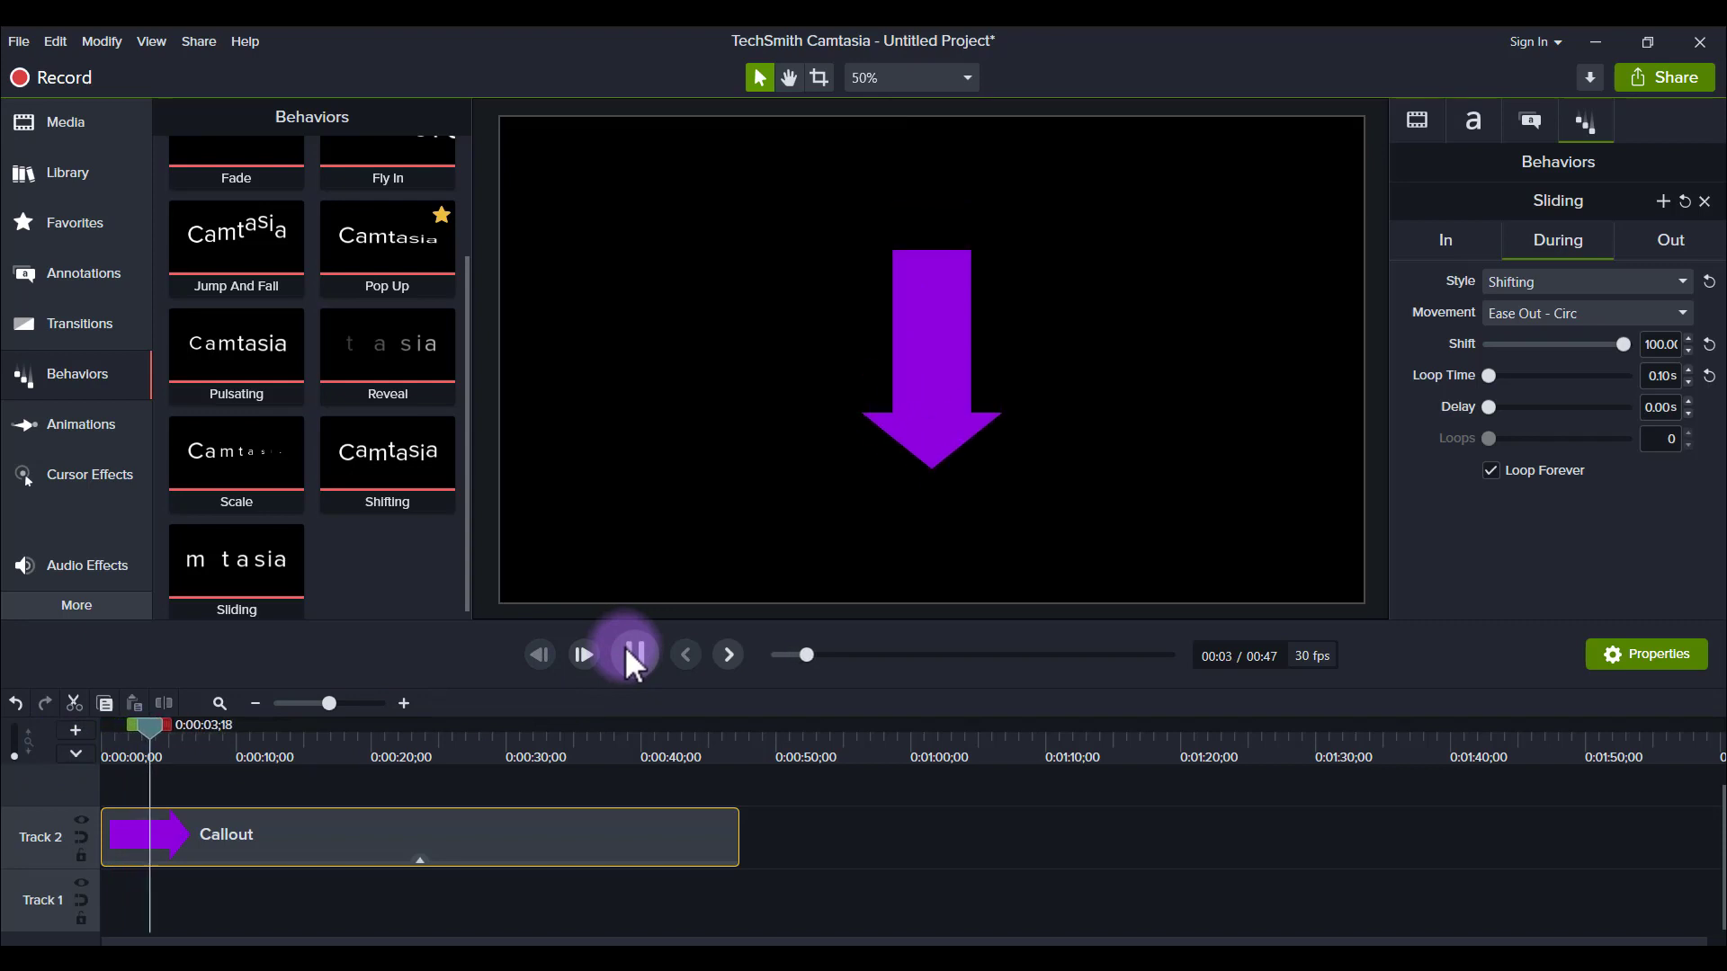
click(633, 654)
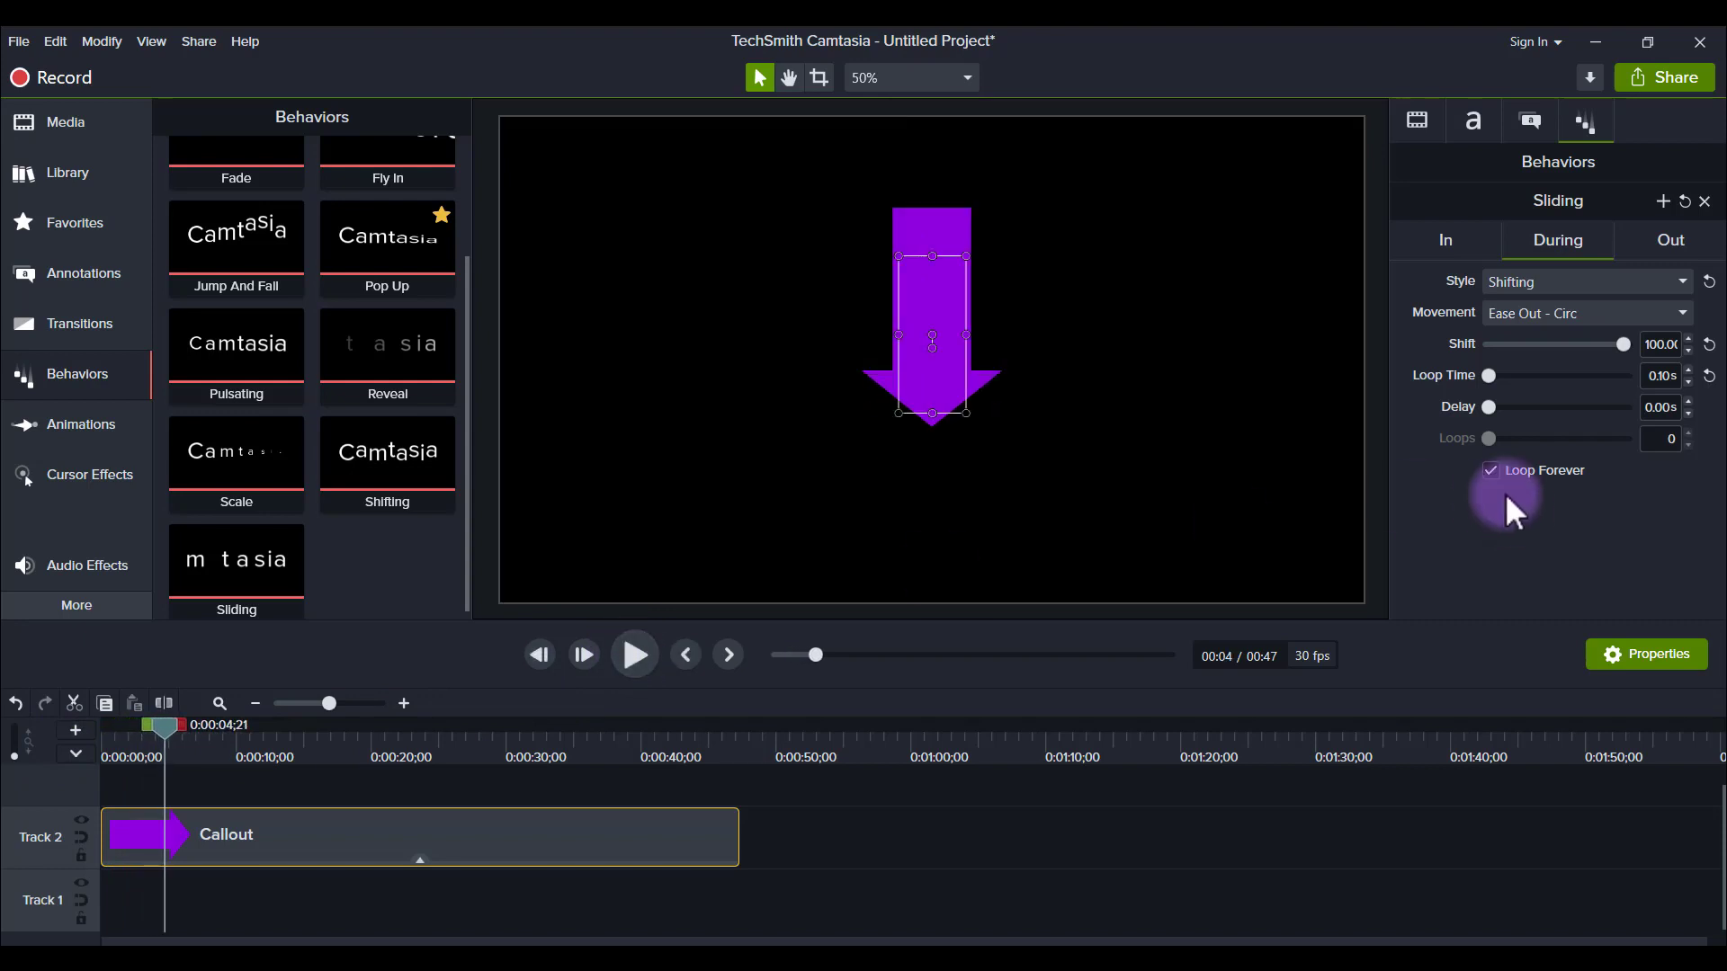
mouse_move(1500, 378)
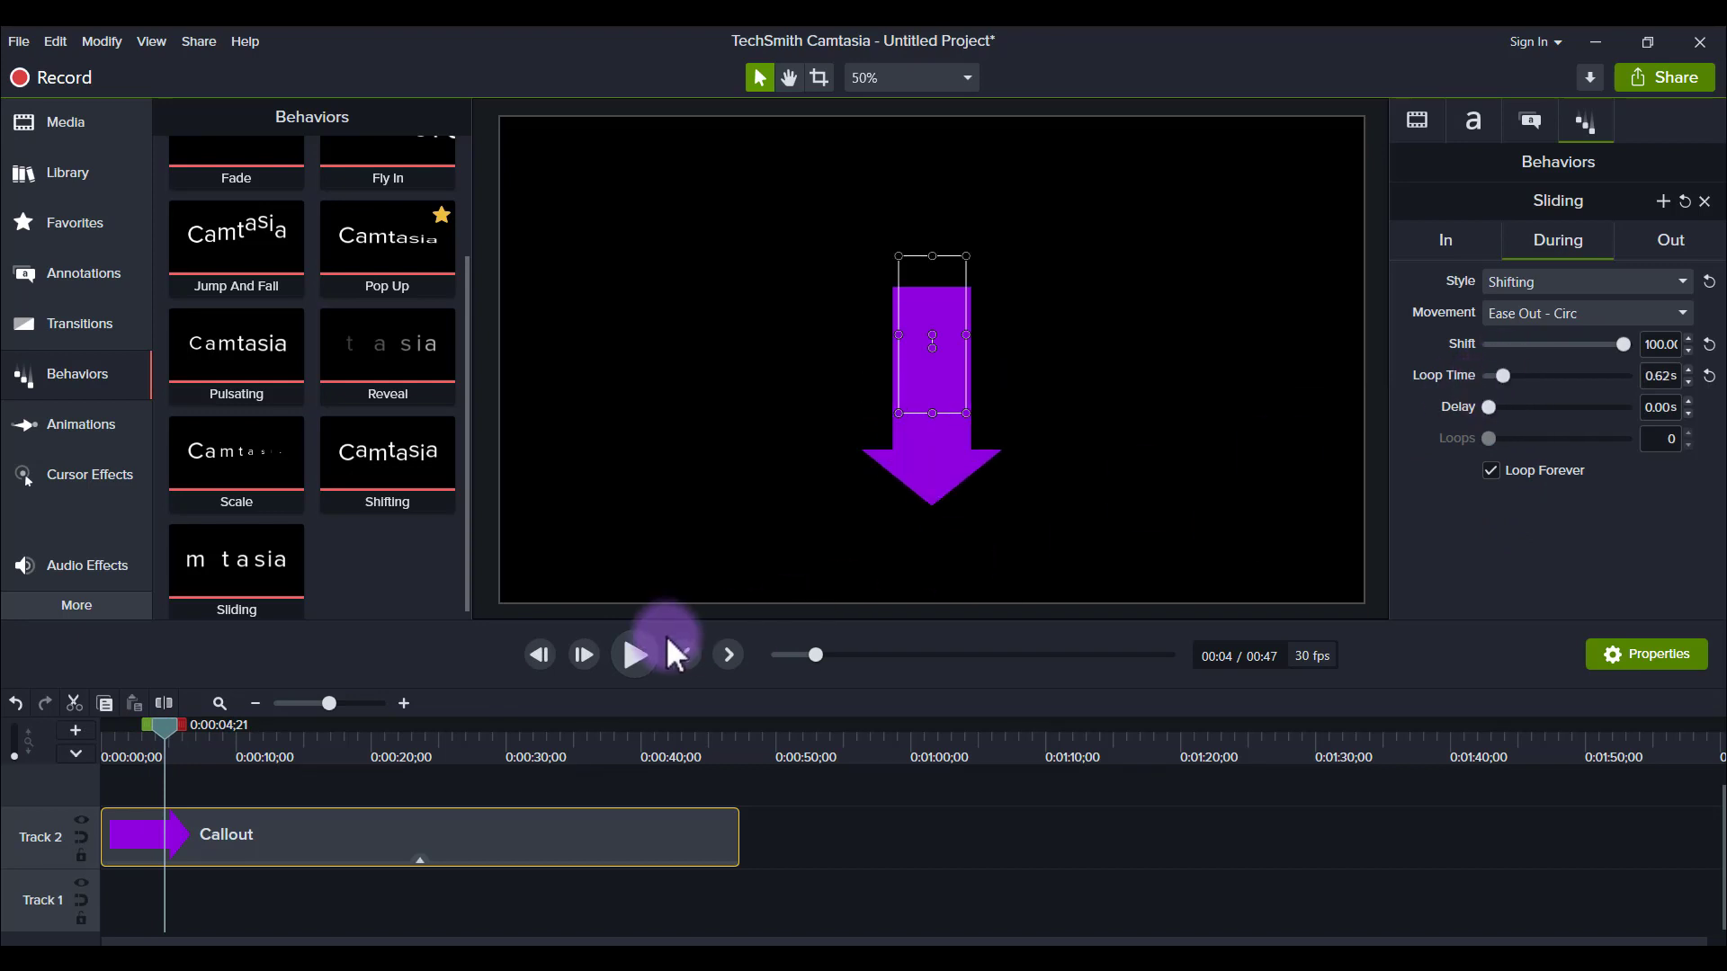
click(634, 654)
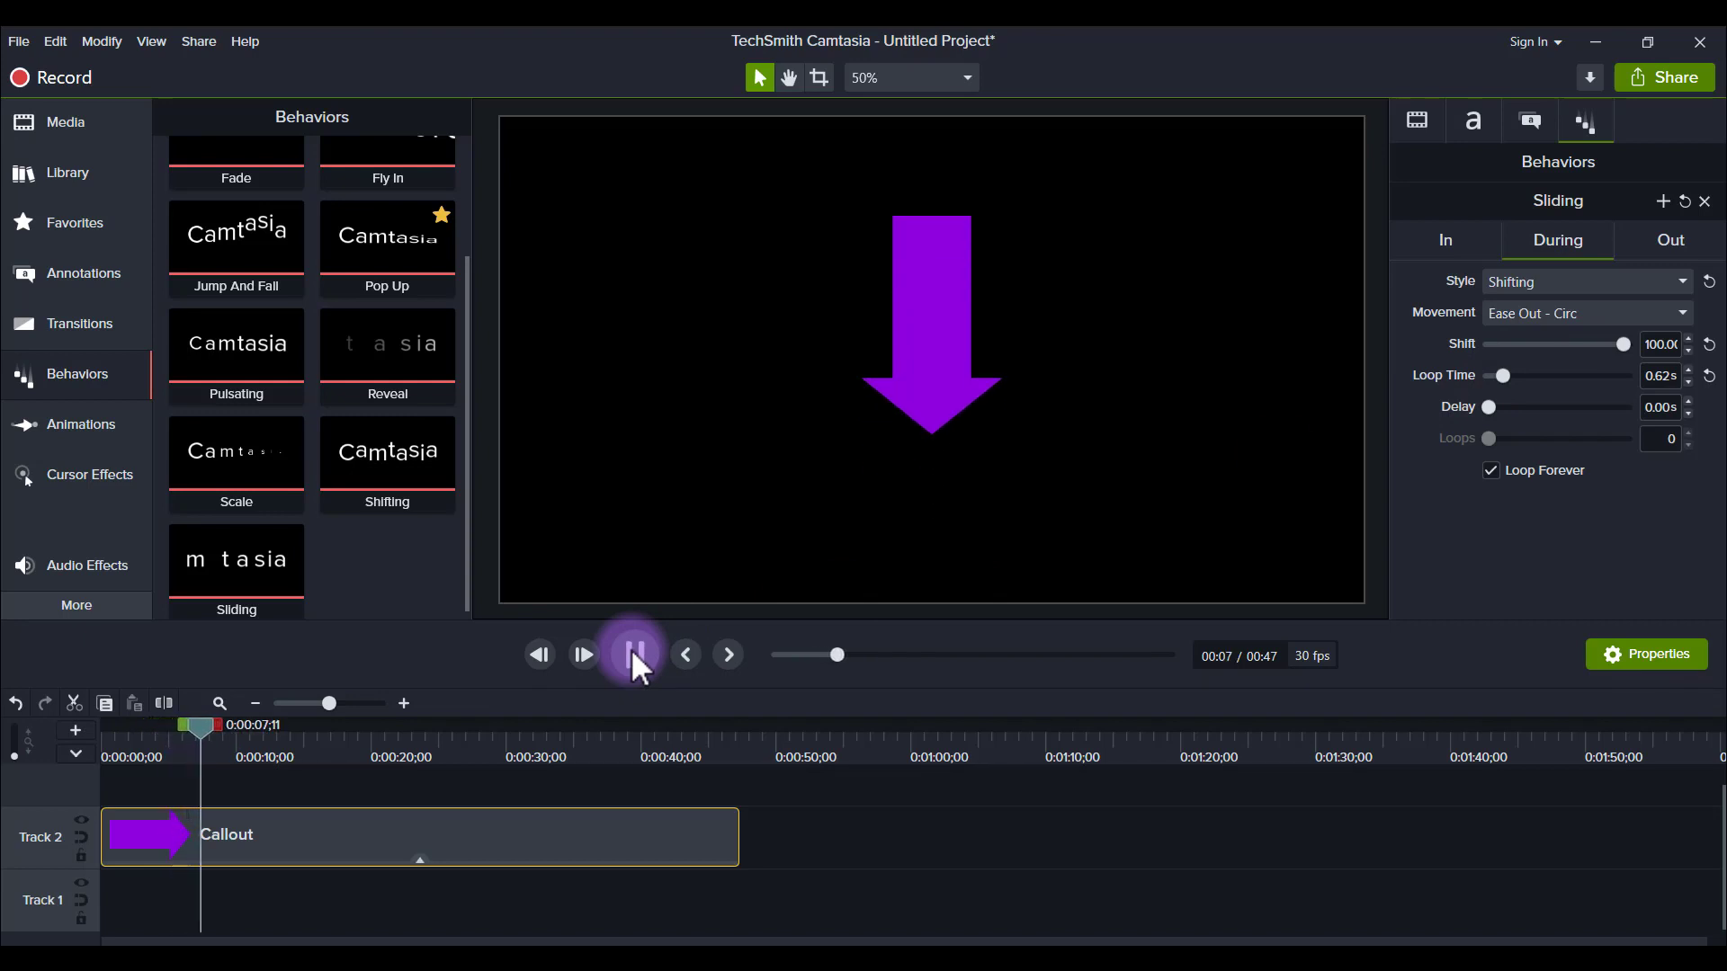
click(633, 654)
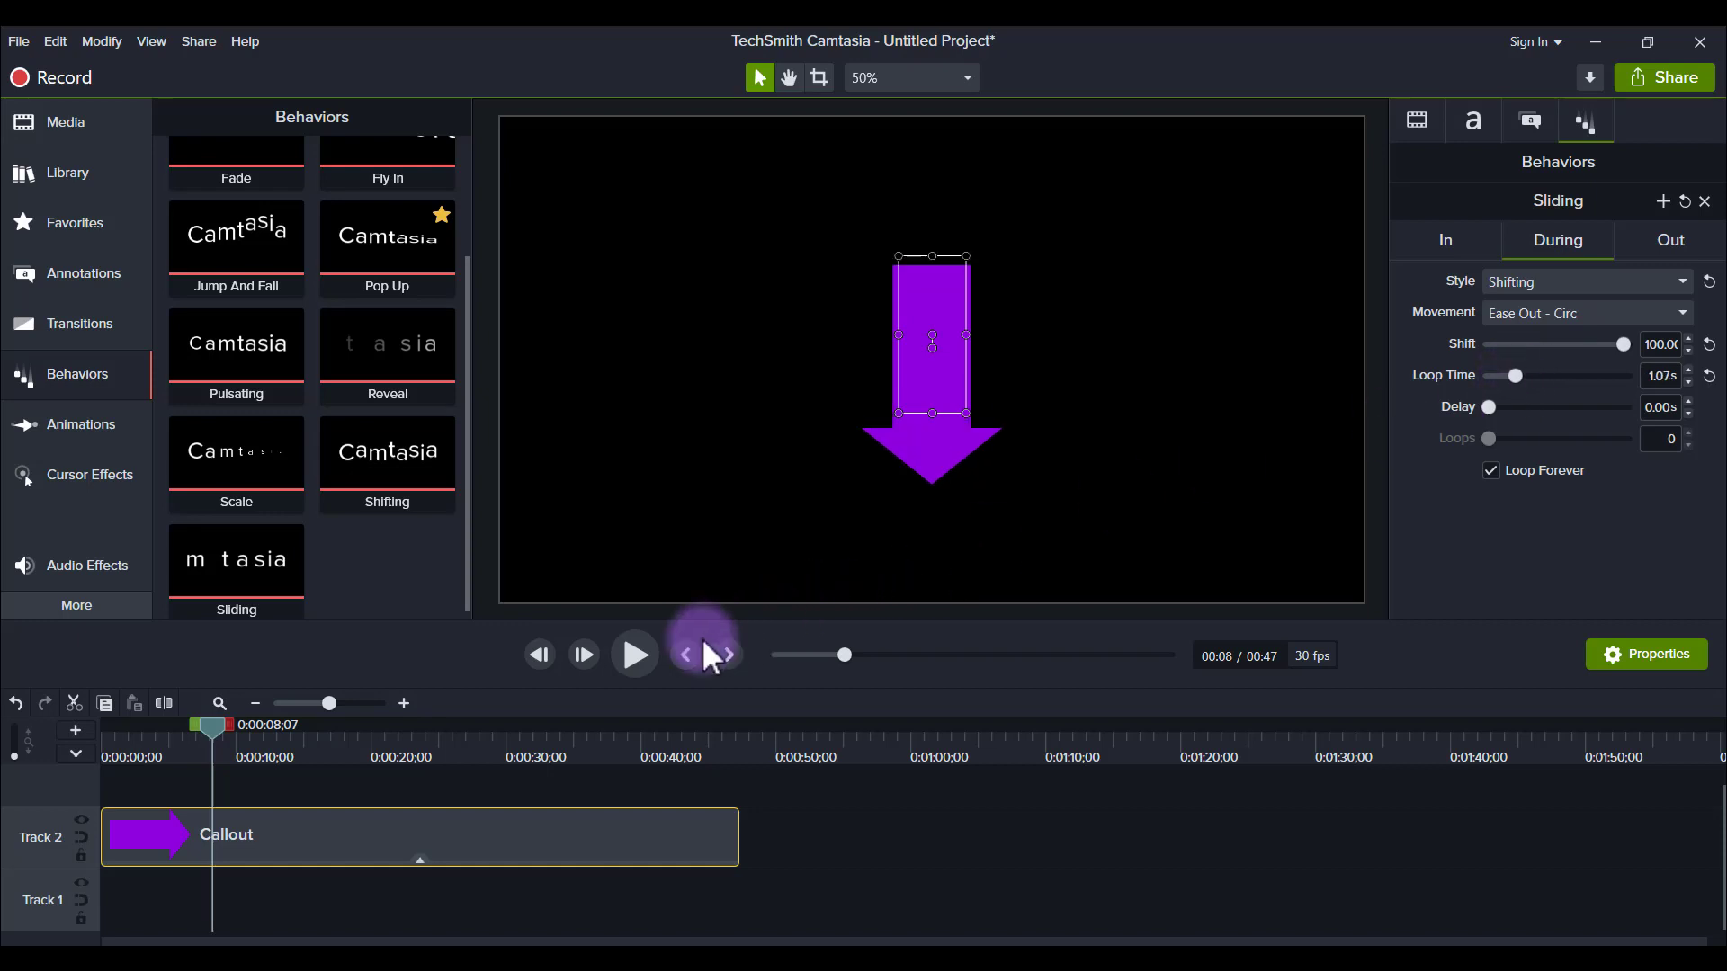
- Preview 1.07 s and final 0.61 s loop times, then show the Favorites library
click(633, 654)
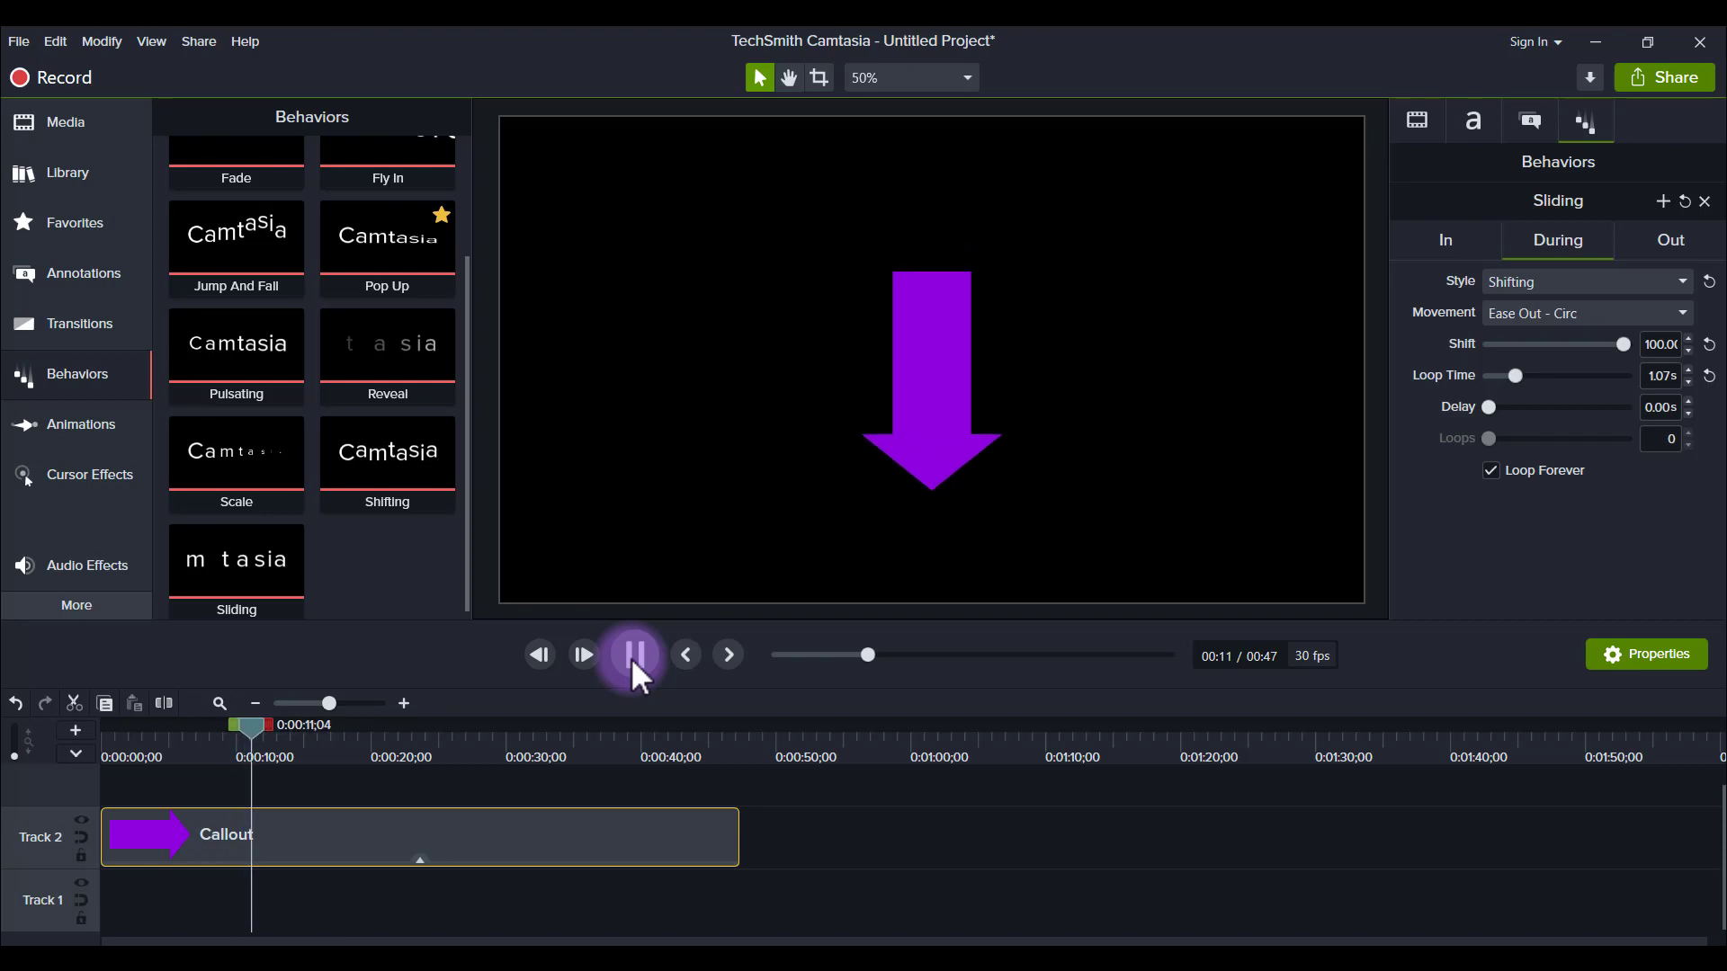
click(633, 654)
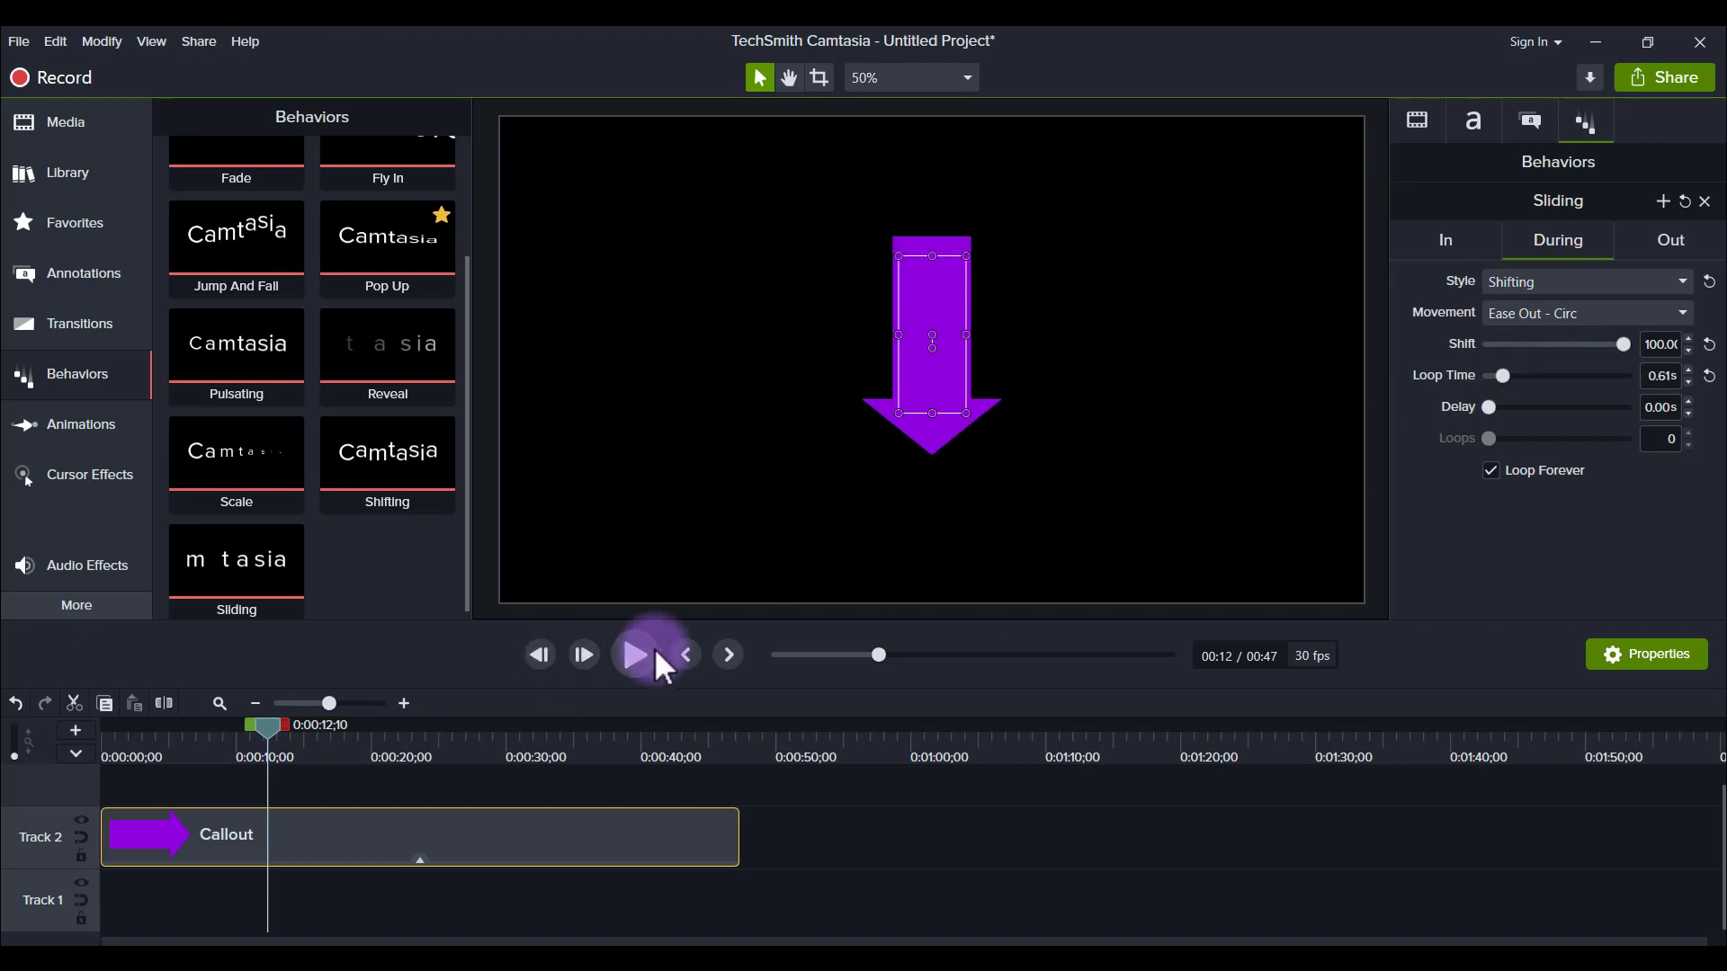
click(633, 654)
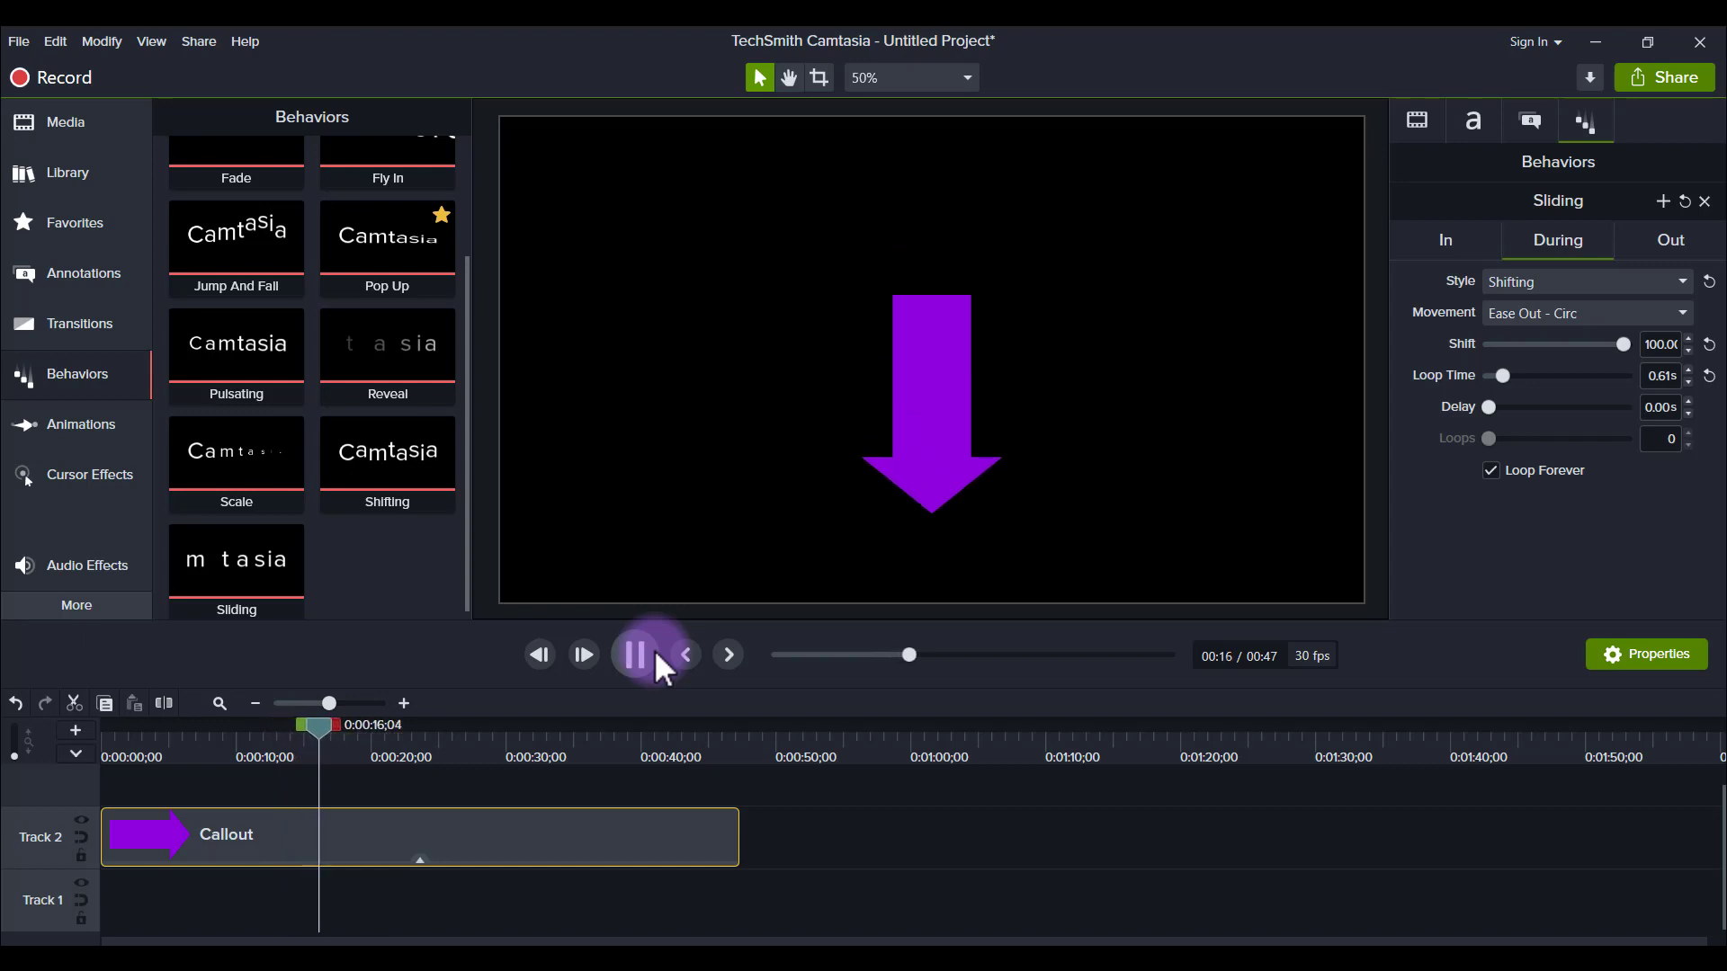
click(74, 222)
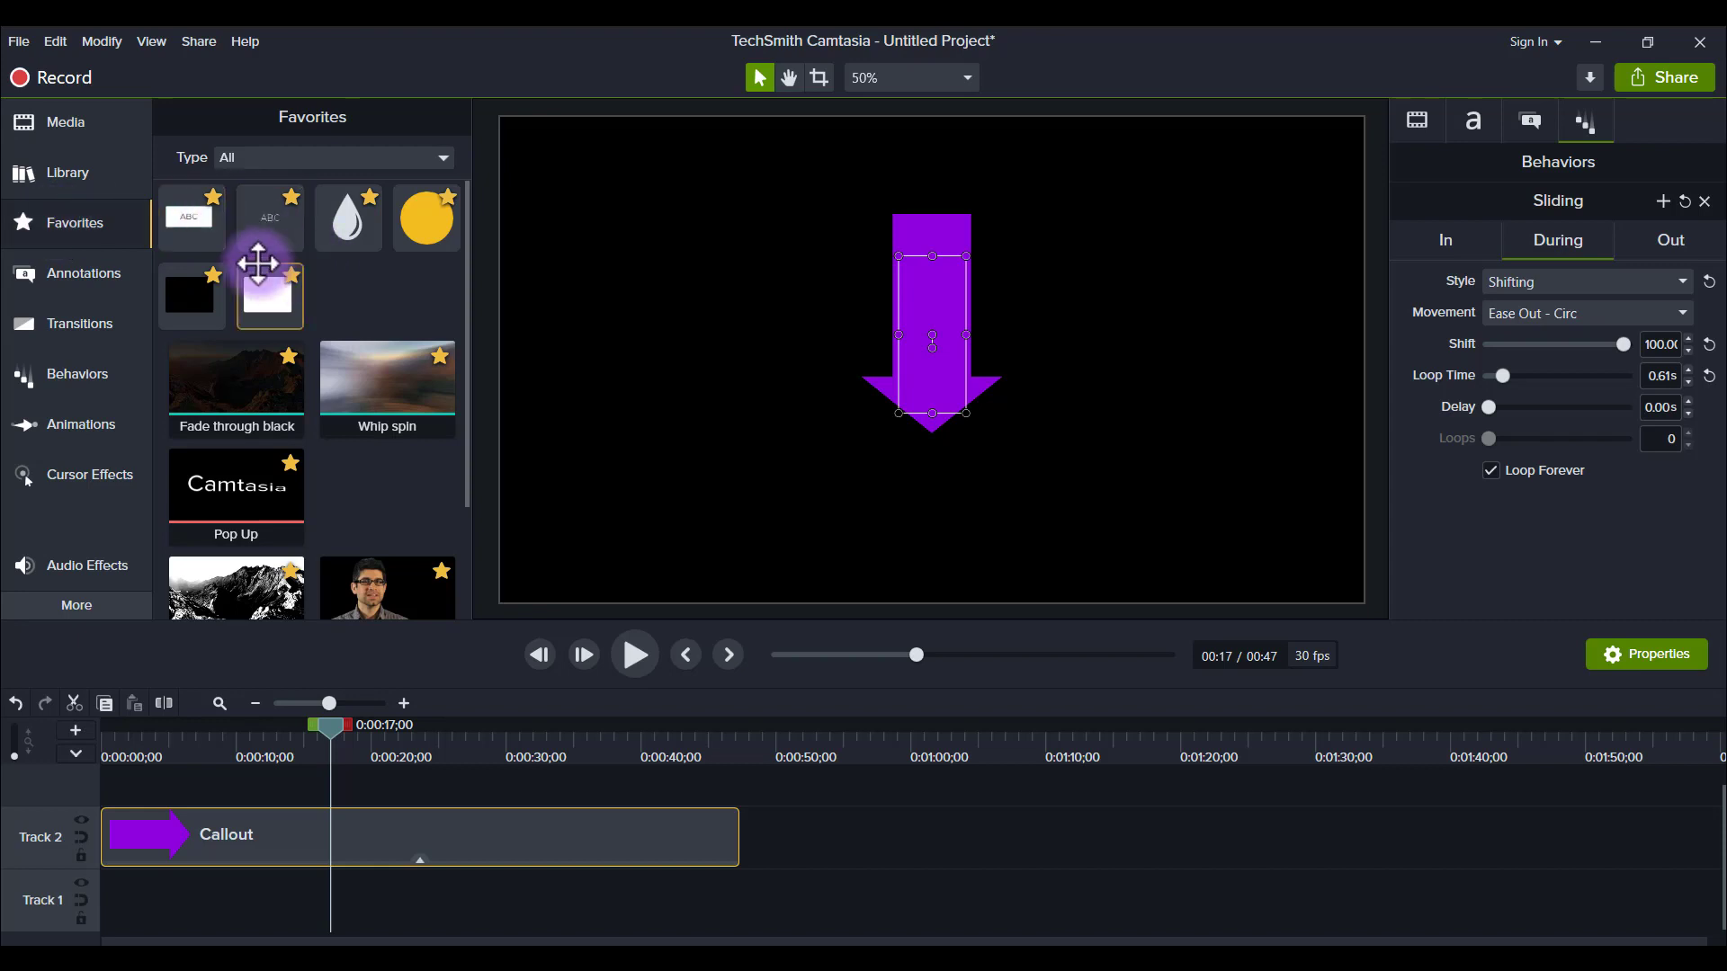
mouse_move(289, 210)
text(Chec)
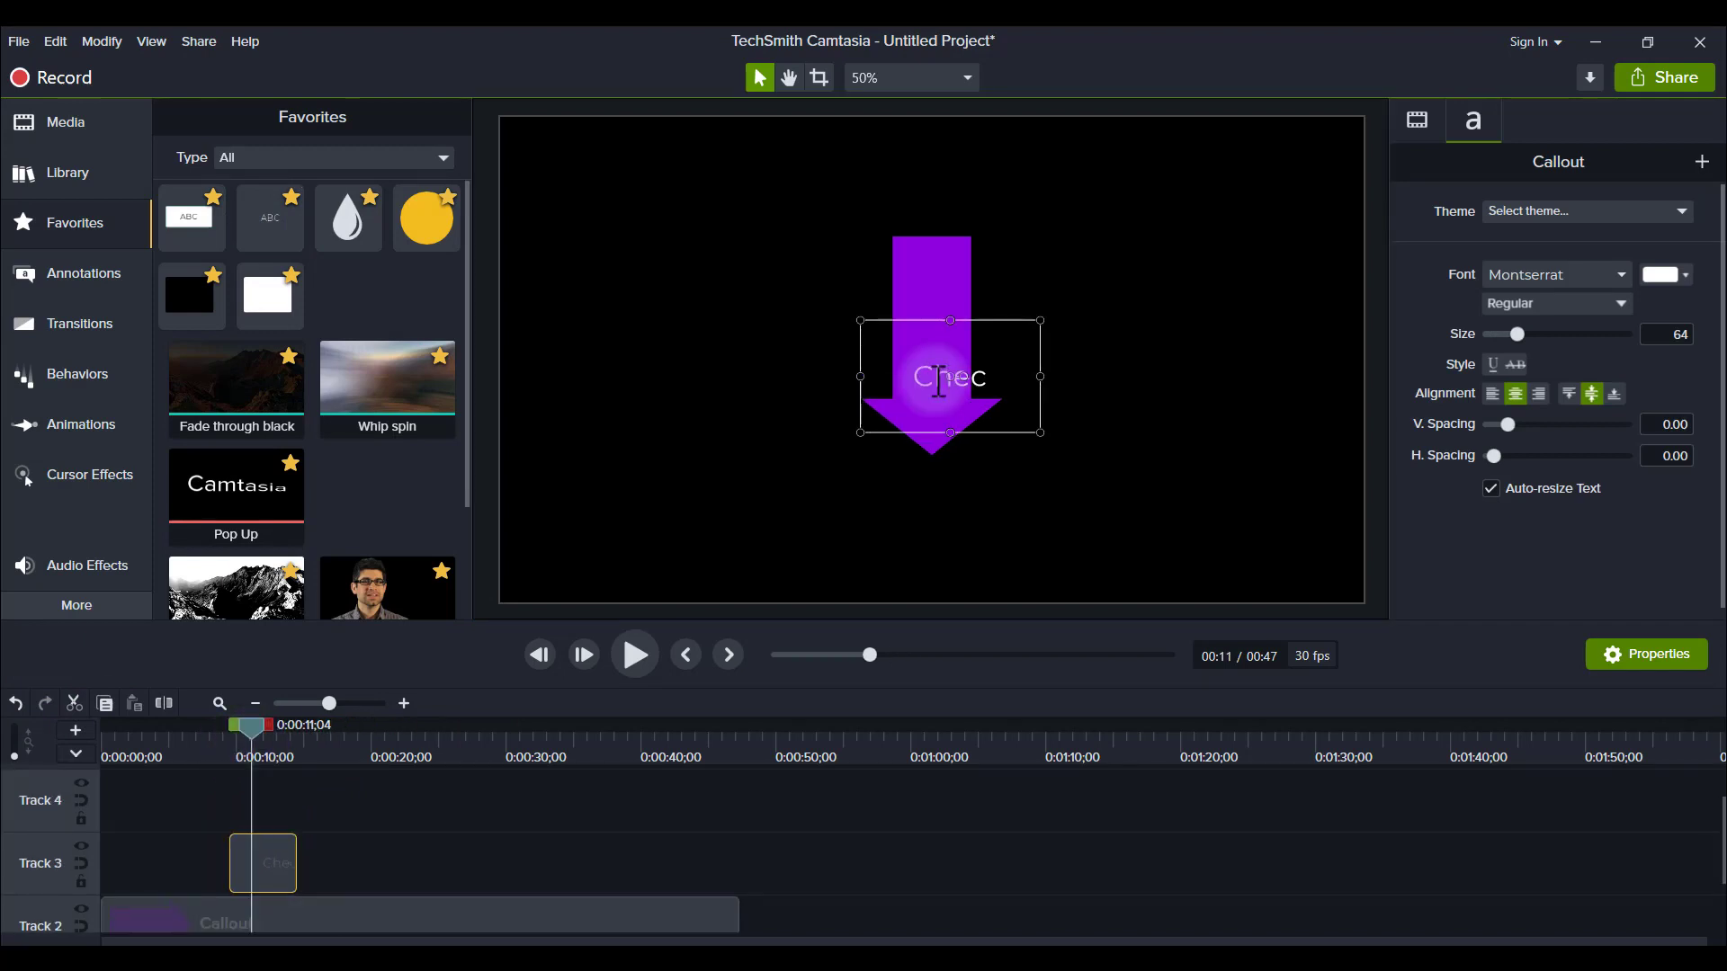
- Type the caption 'Check out the links in the descriptions below!' over the arrow
text(k out)
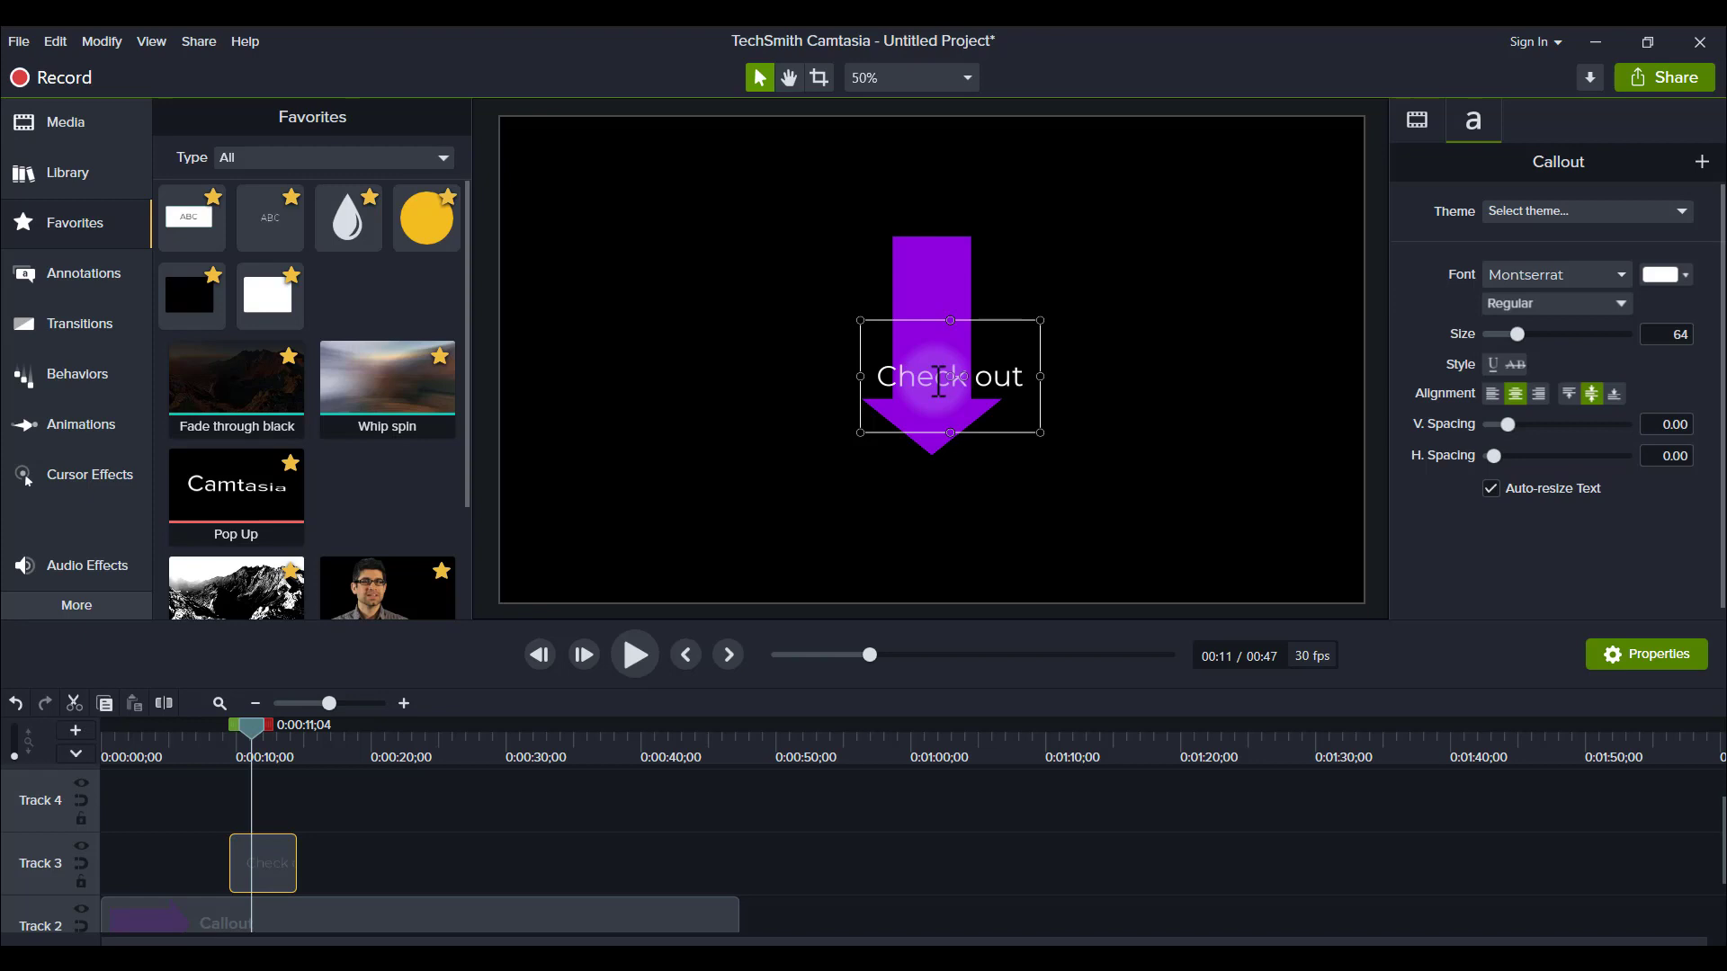
text(the links in the descriptions)
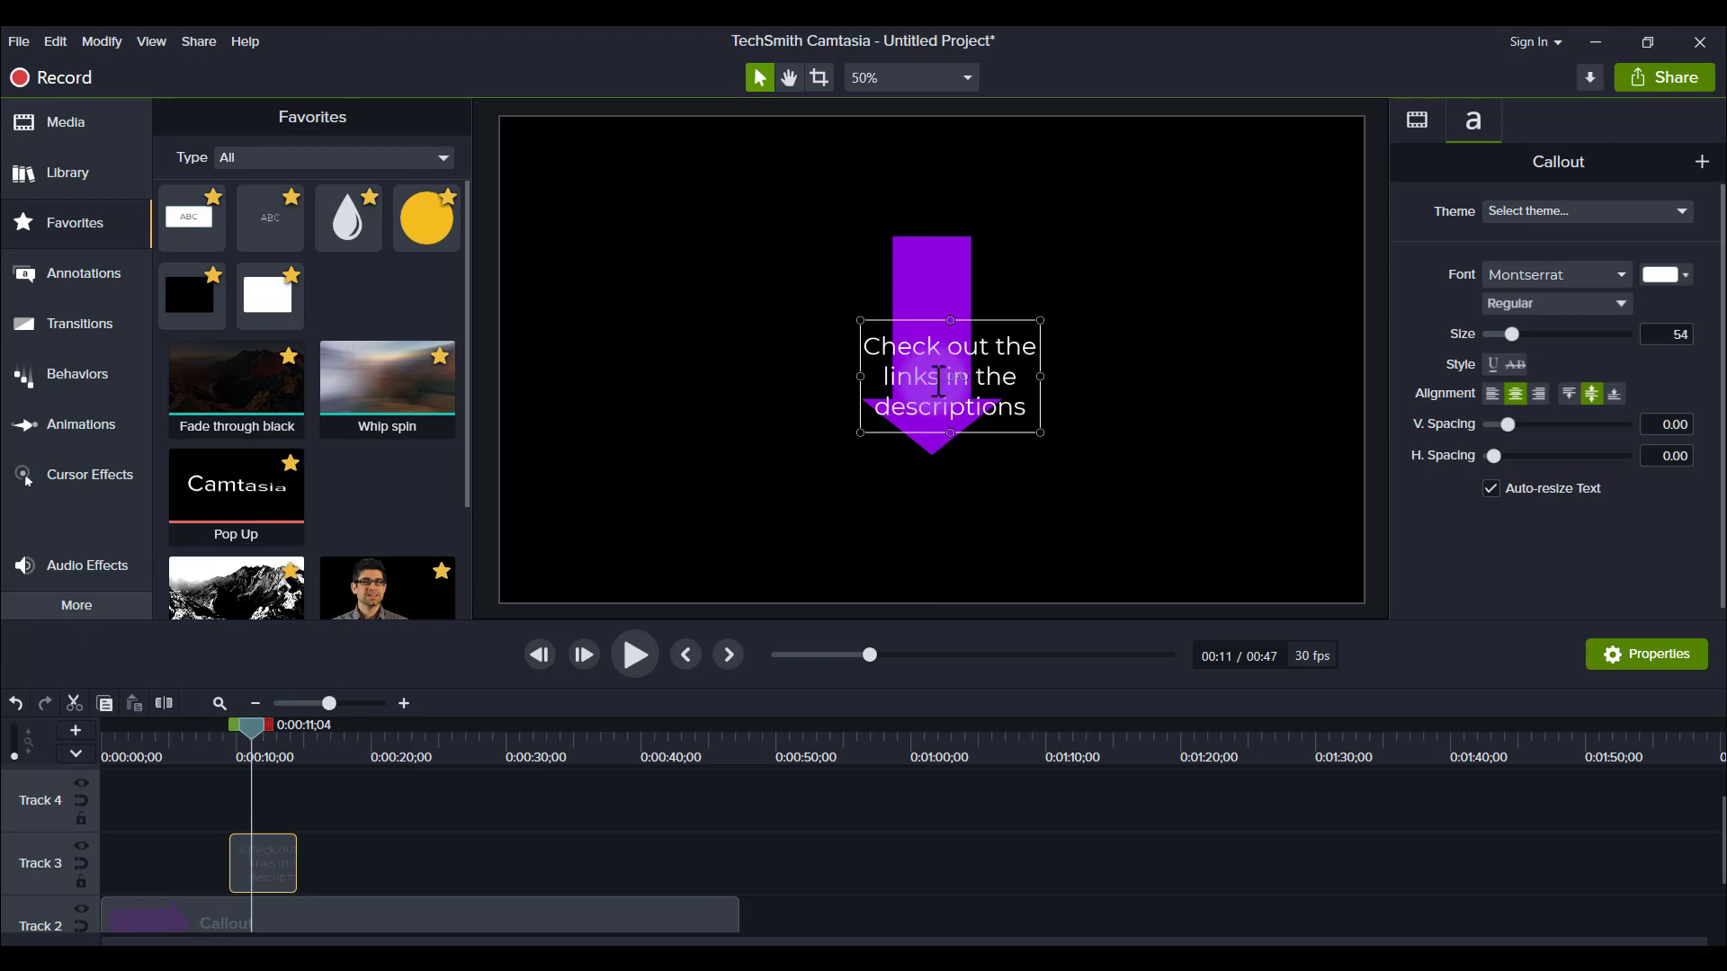
text(below!)
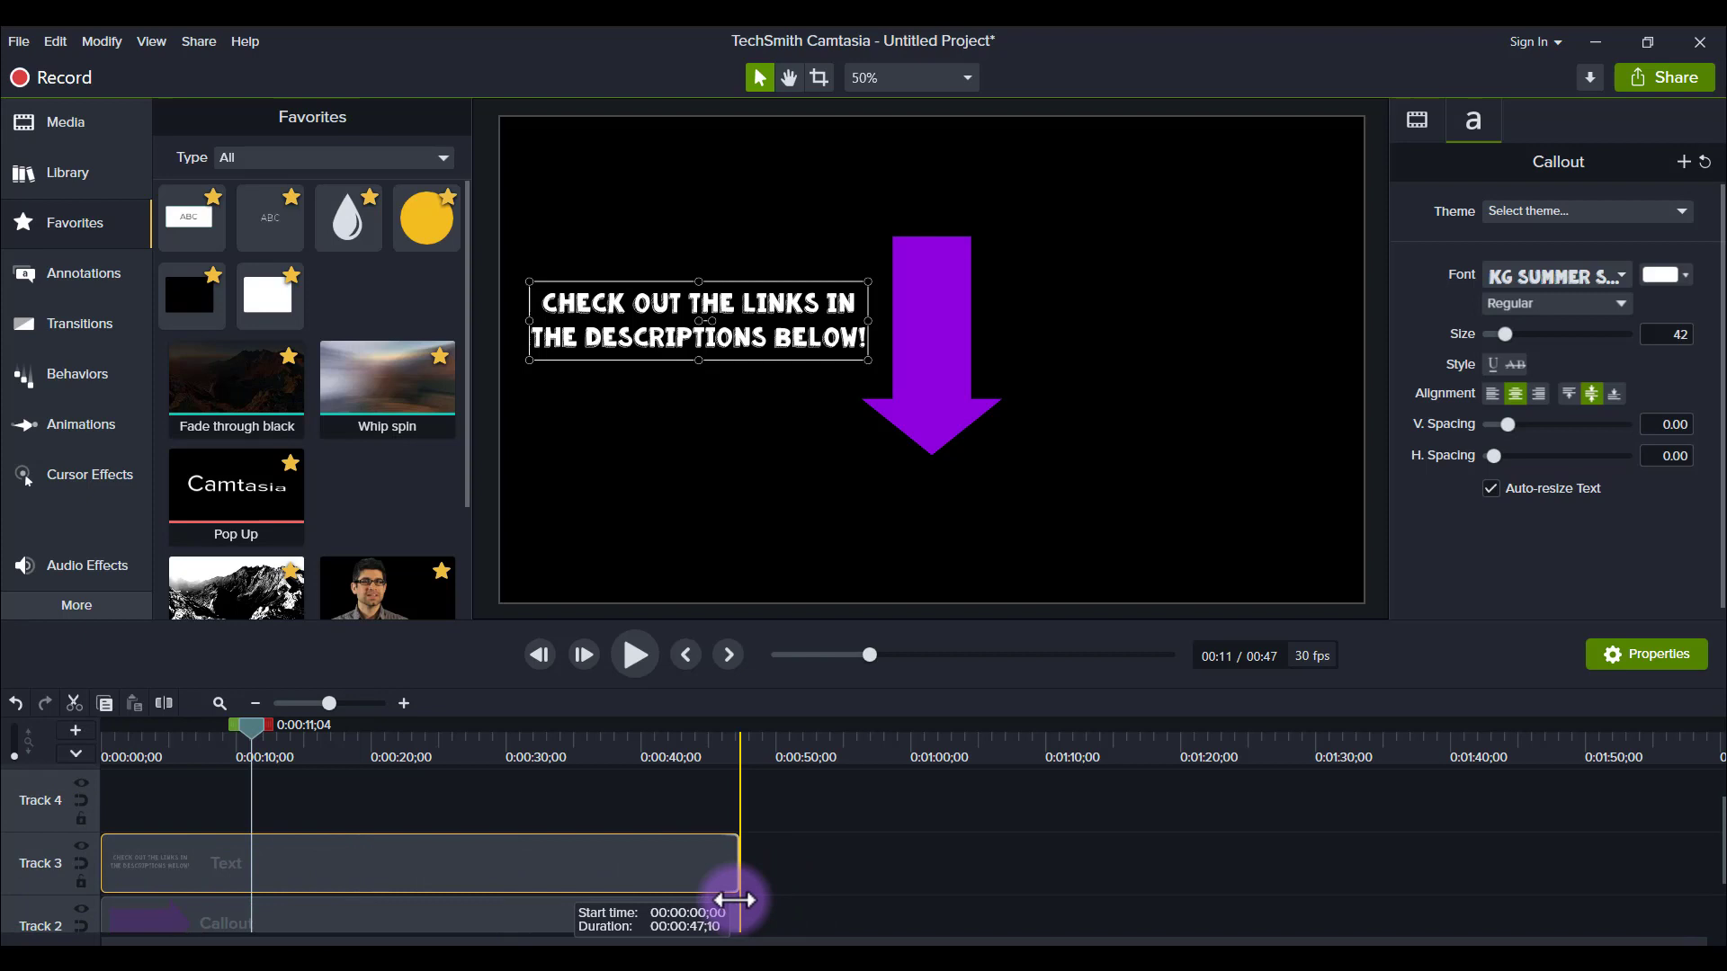
- Preview the animation from the start and select the purple arrow callout
click(633, 654)
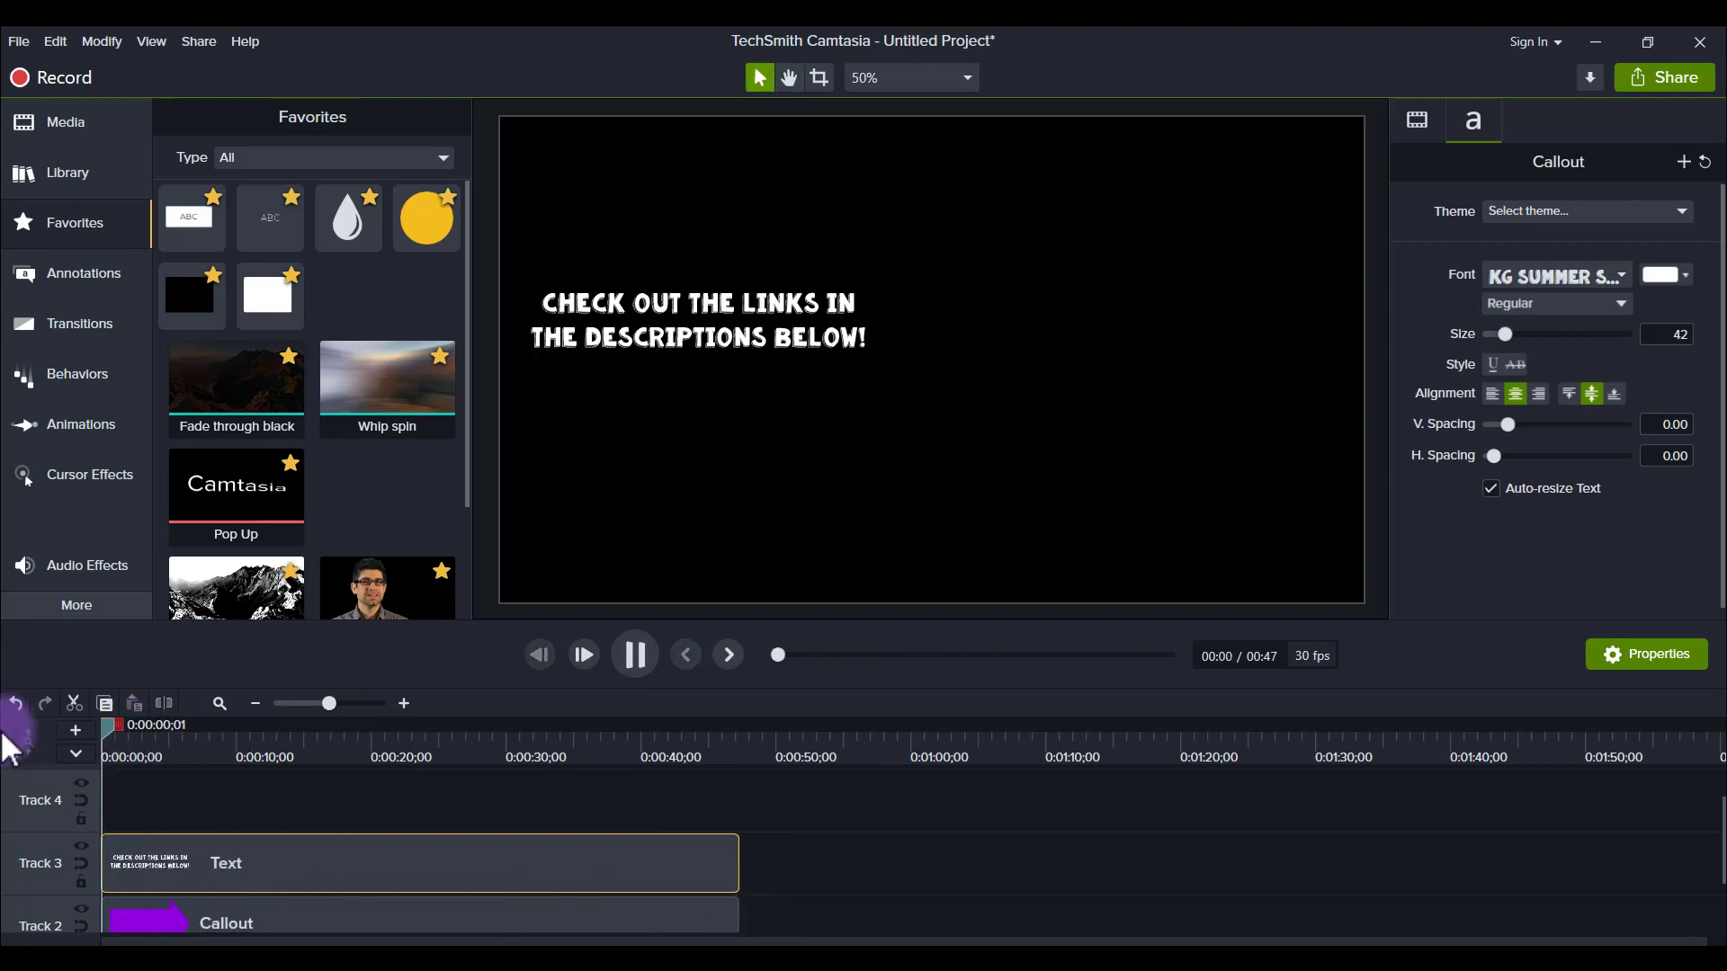
click(633, 654)
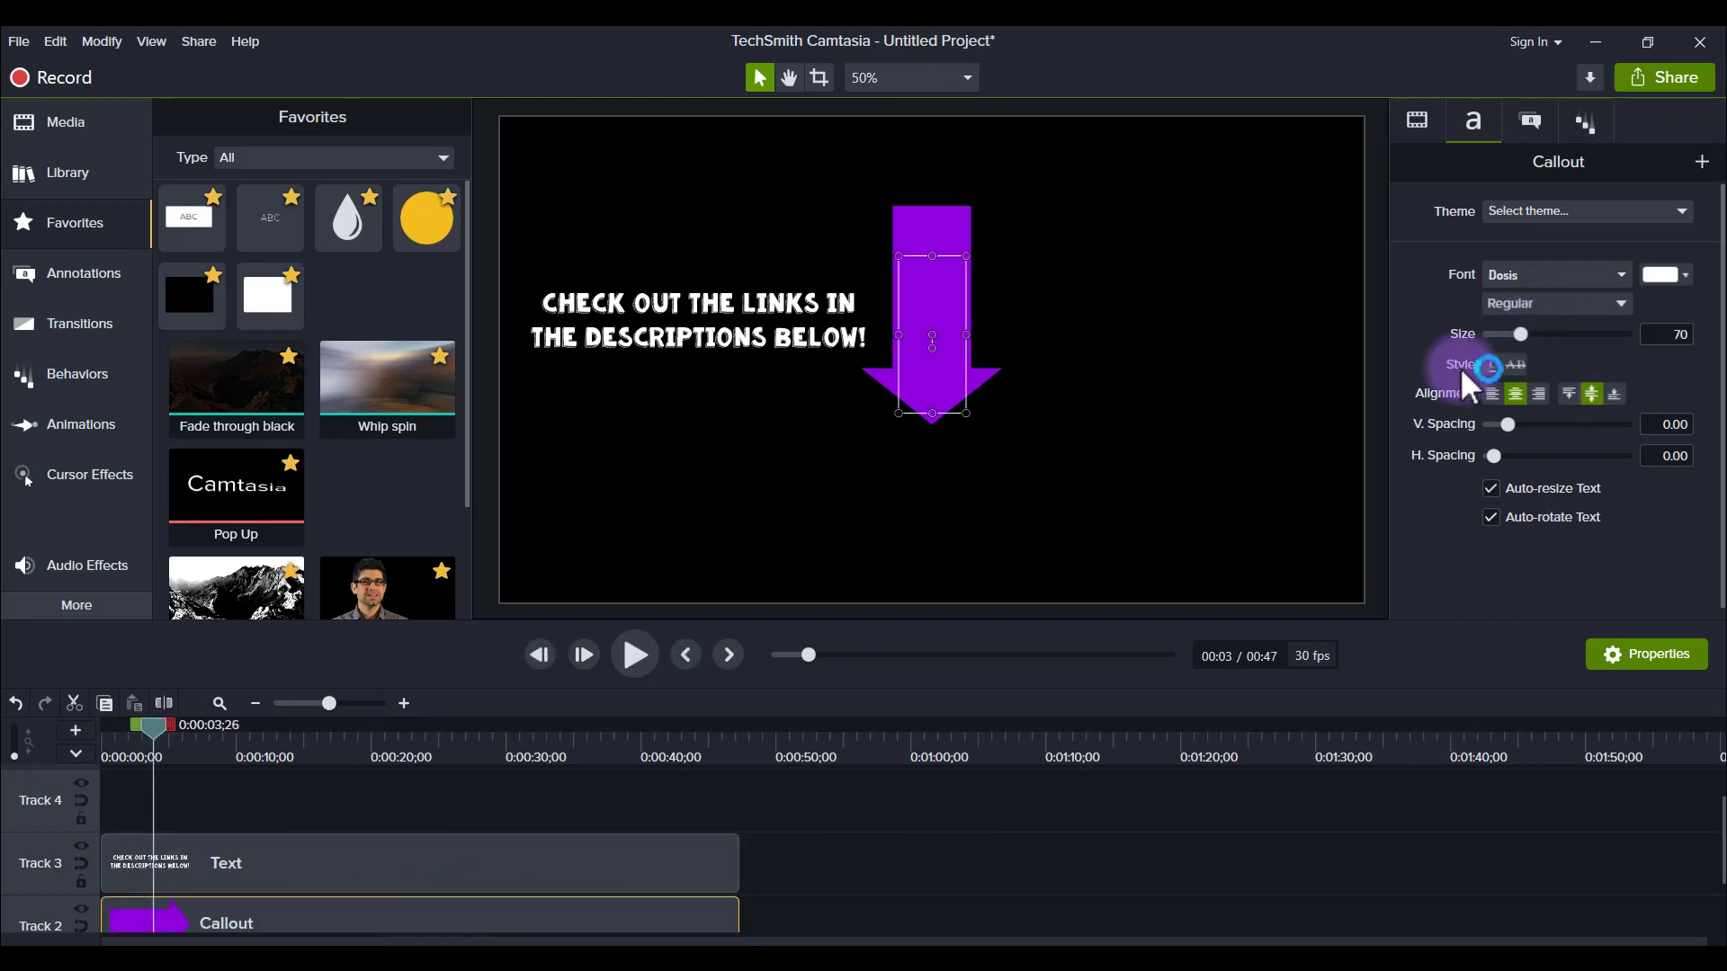
mouse_move(1584, 121)
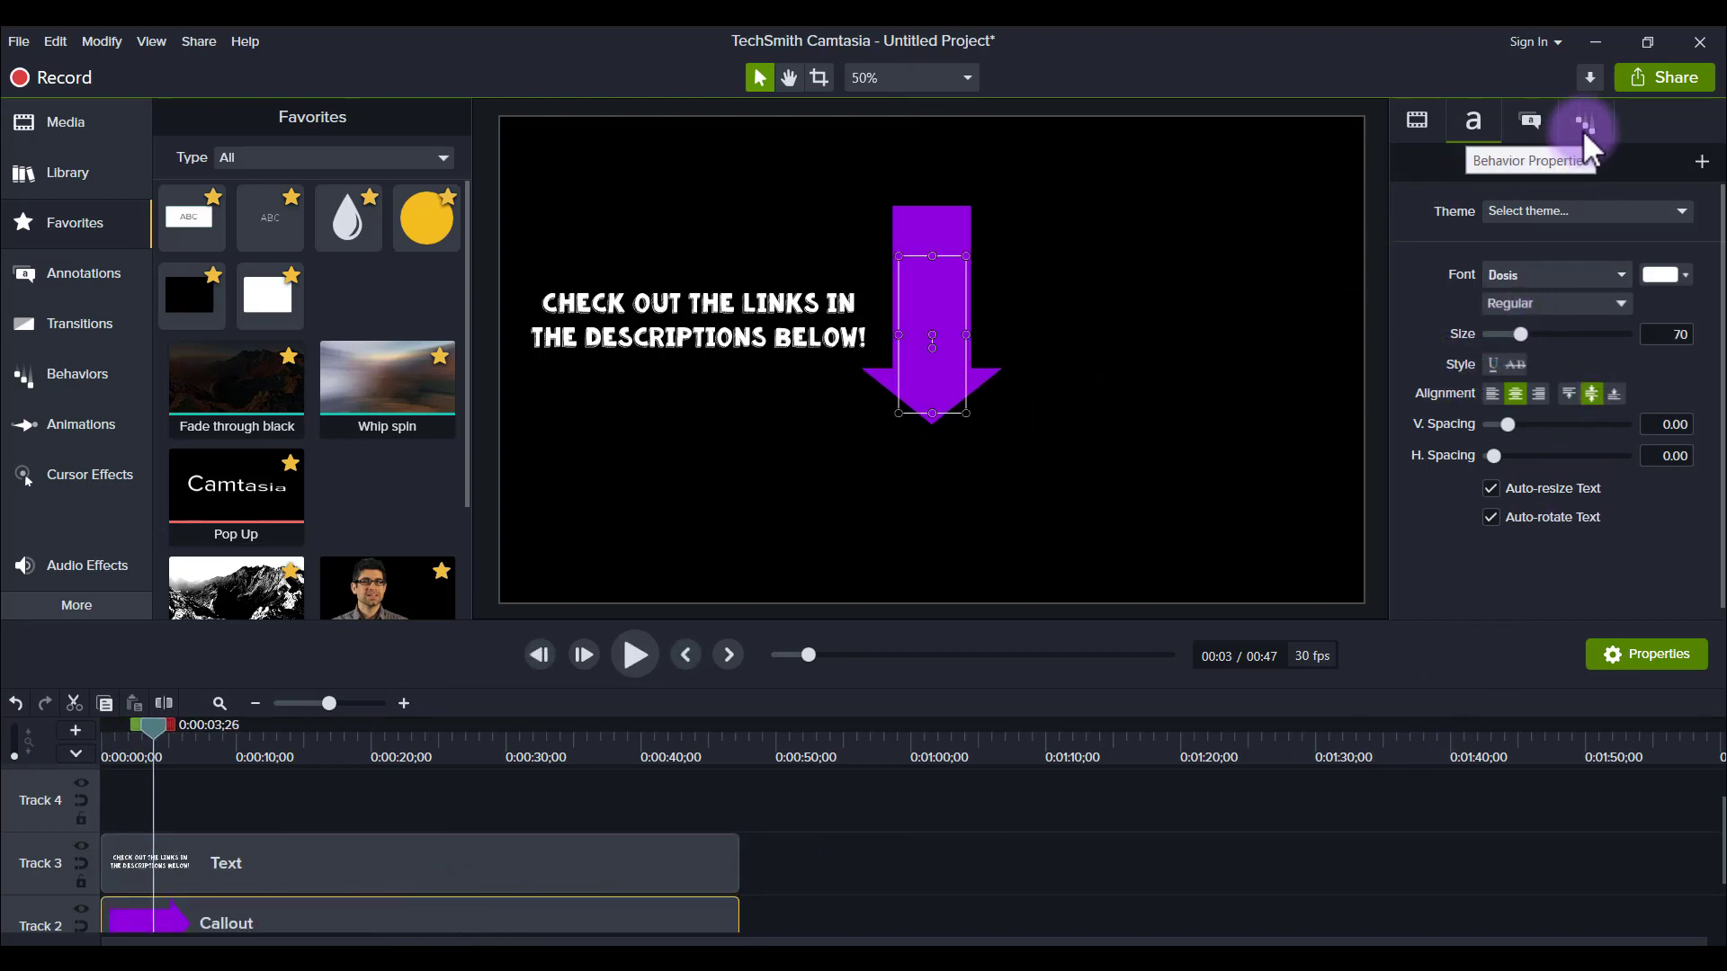
- Raise the arrow's During loop time from 0.61s to 0.74s in Behavior properties
click(1583, 121)
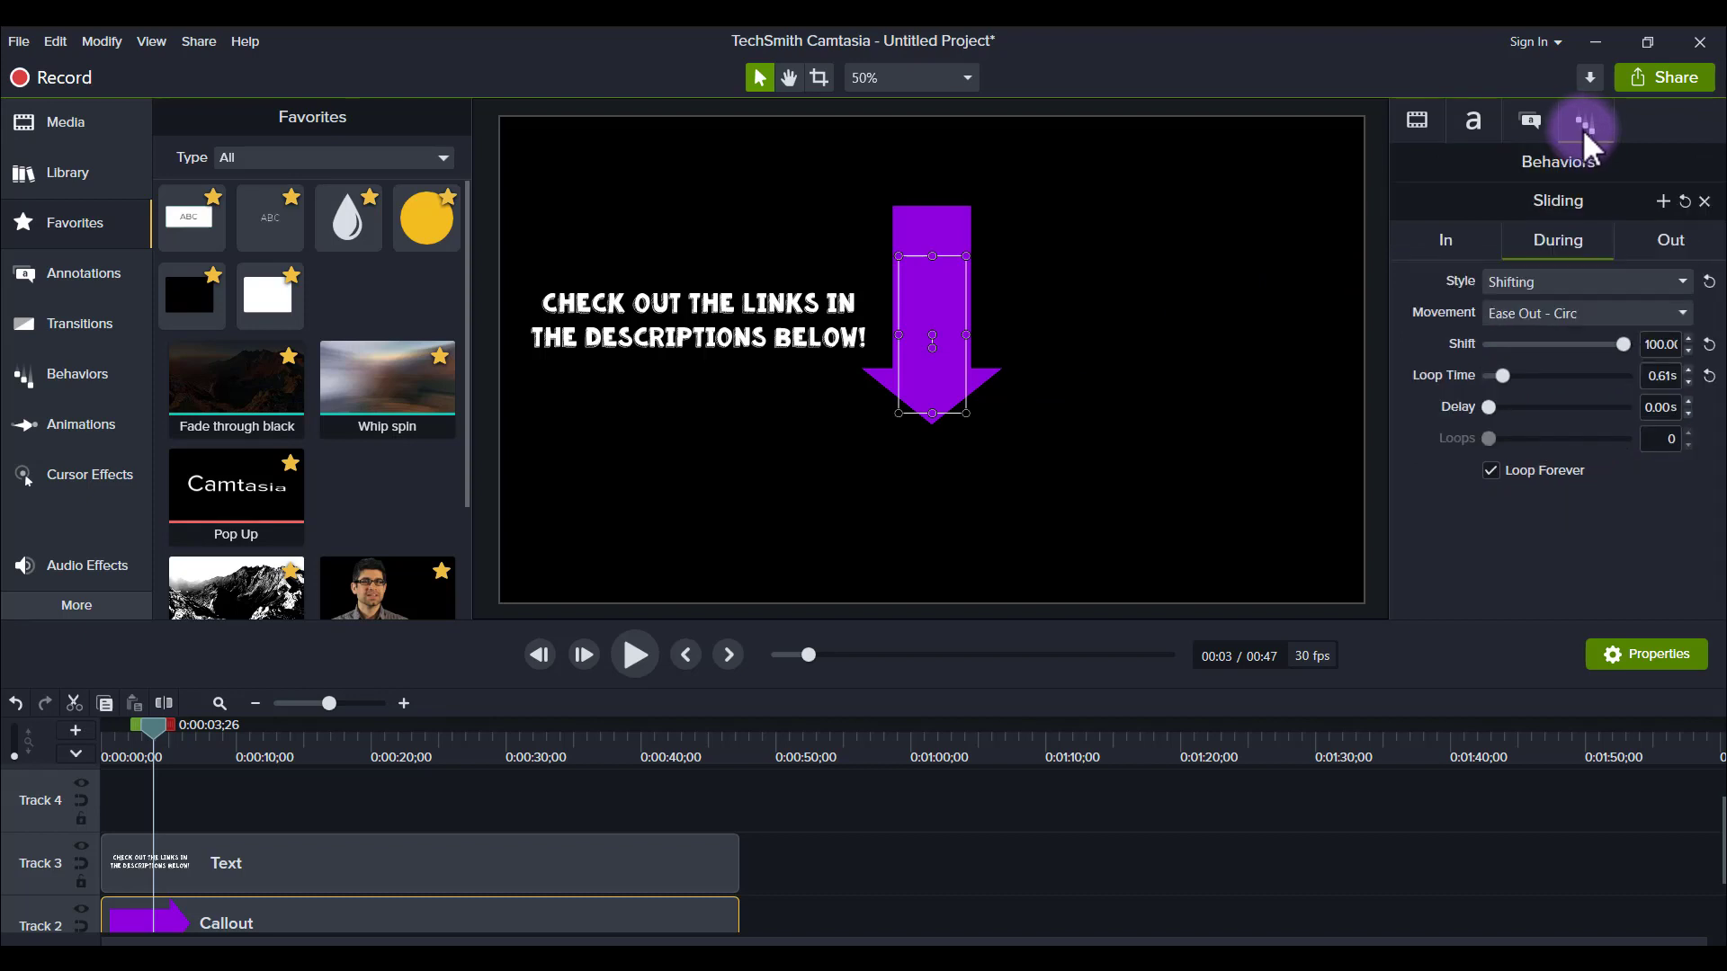
mouse_move(1547, 396)
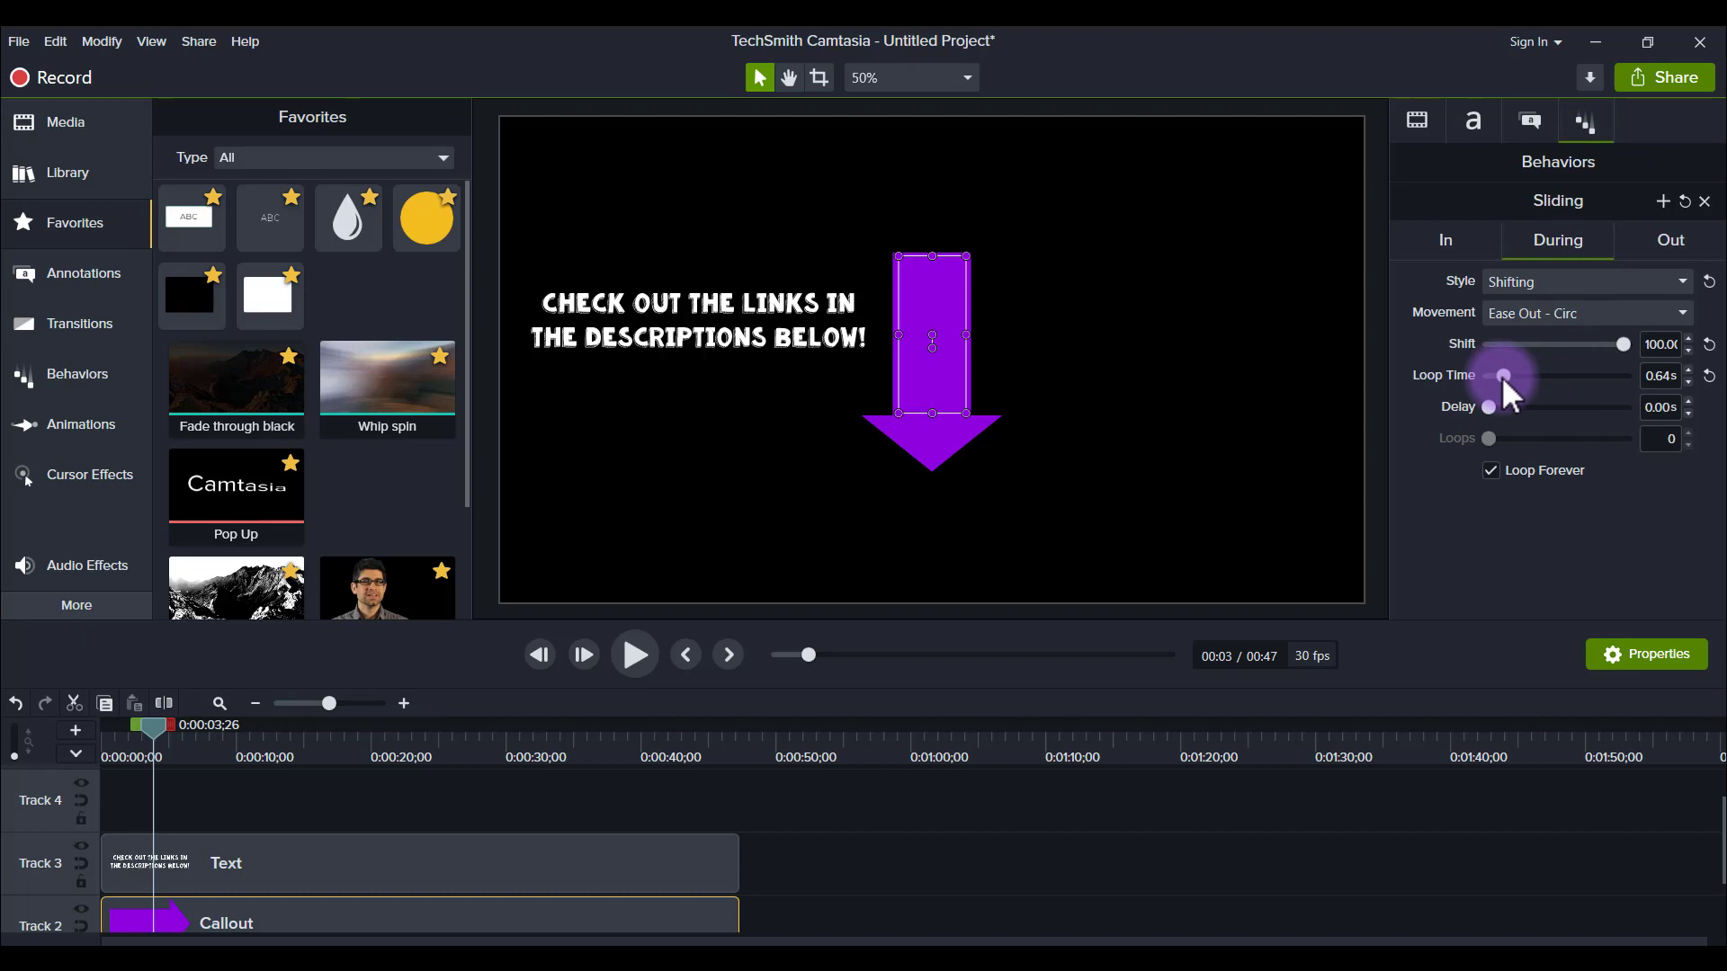
click(633, 654)
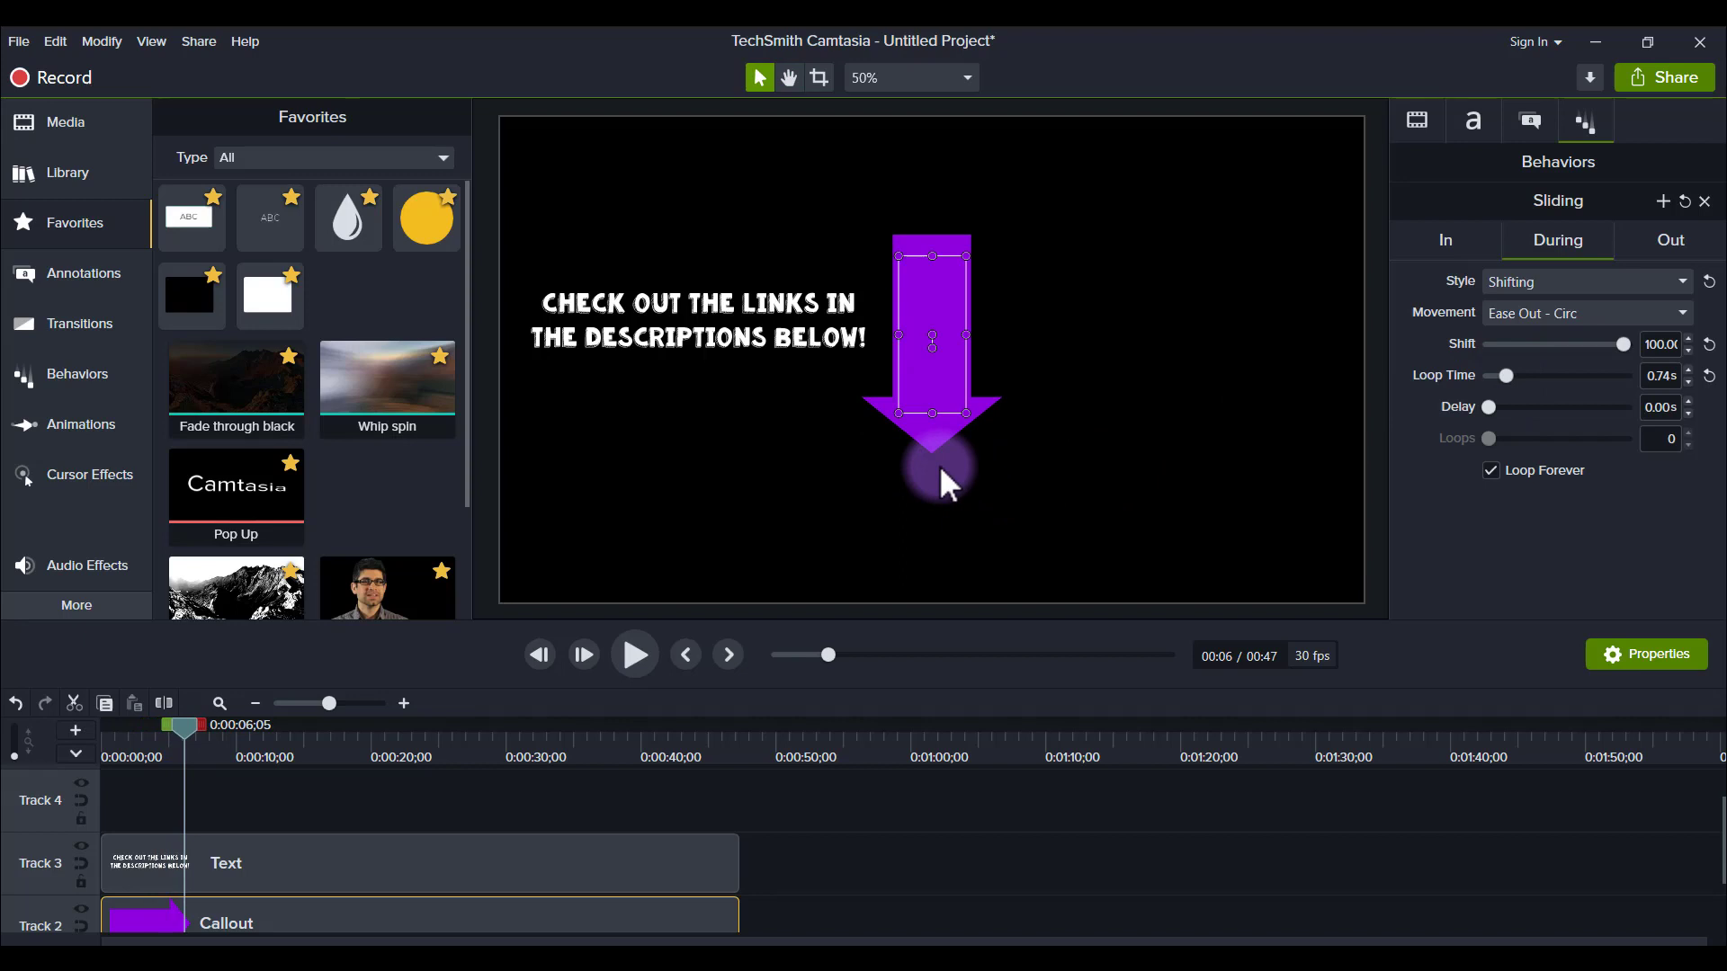
mouse_move(1669, 240)
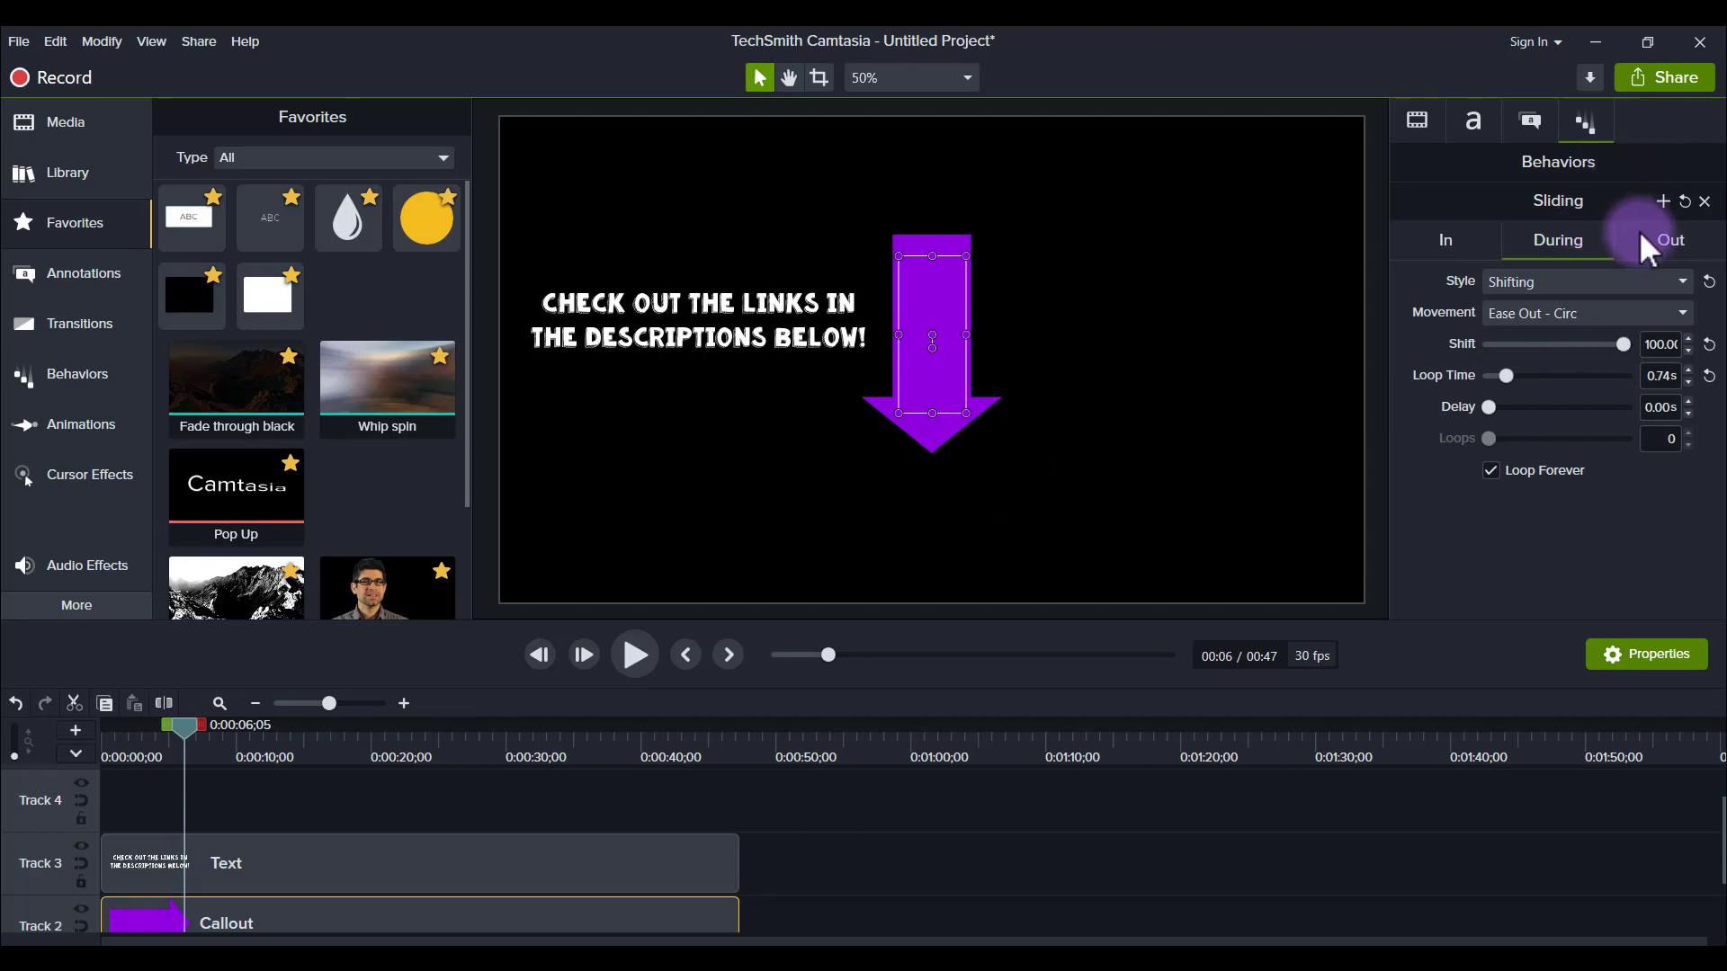
- Show the arrow's Out exit settings (Right) and preview the ending near 39 s
click(1668, 240)
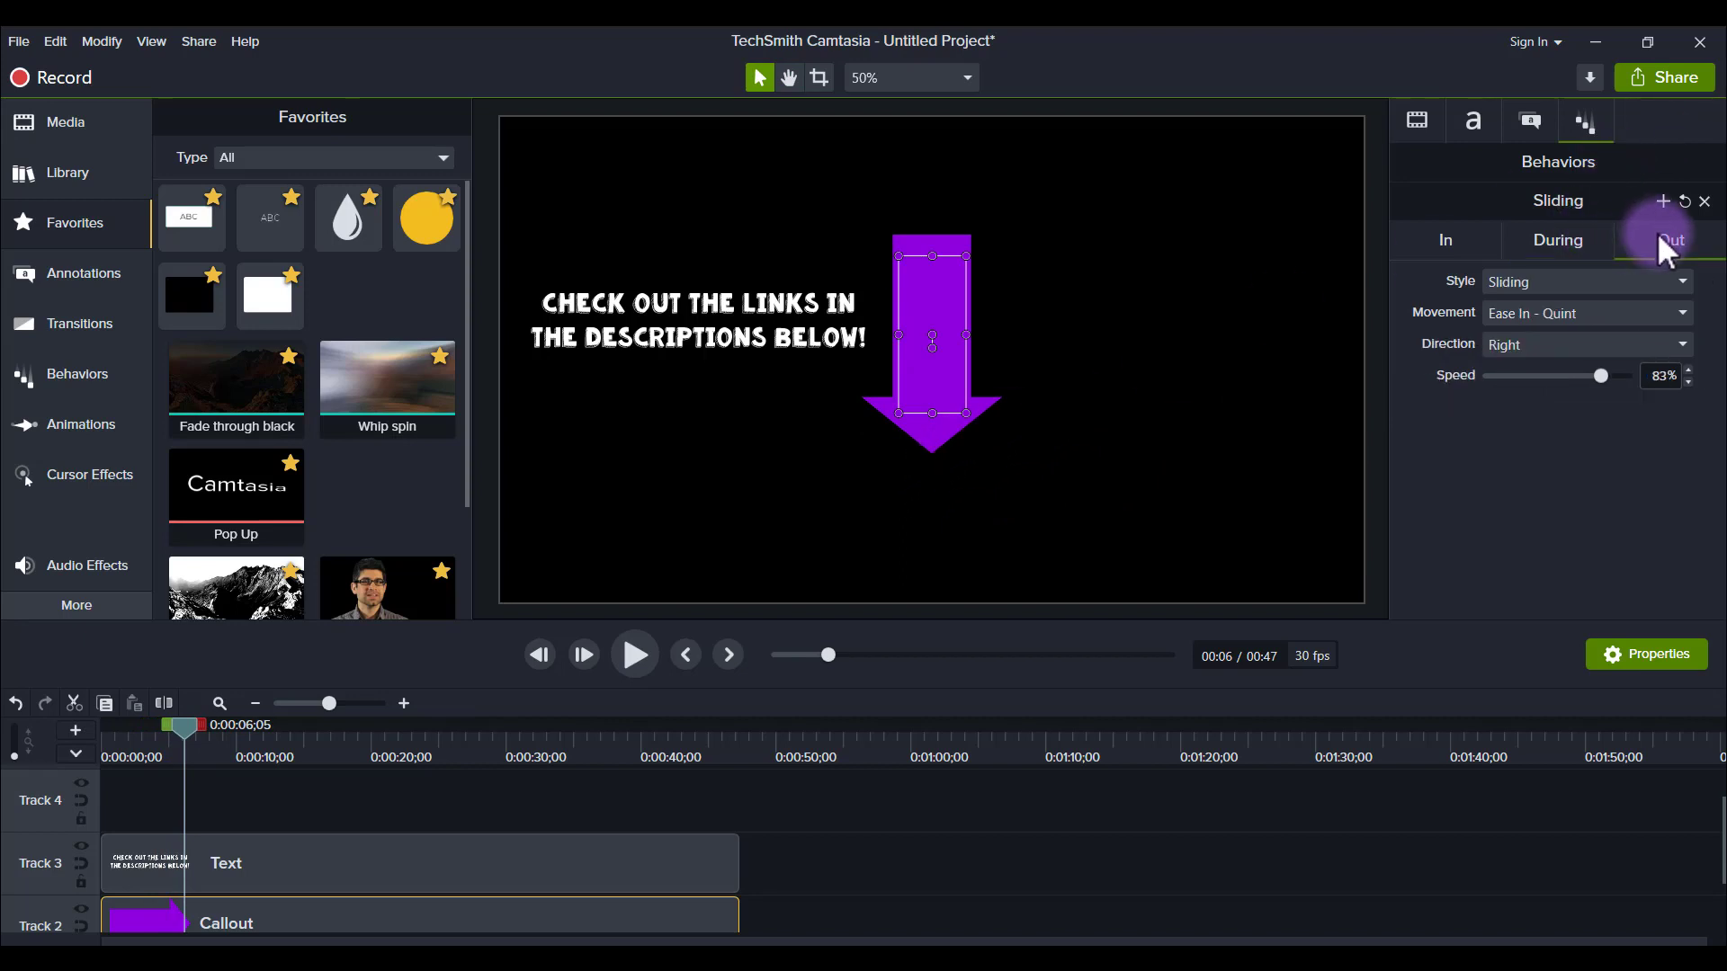
mouse_move(672, 756)
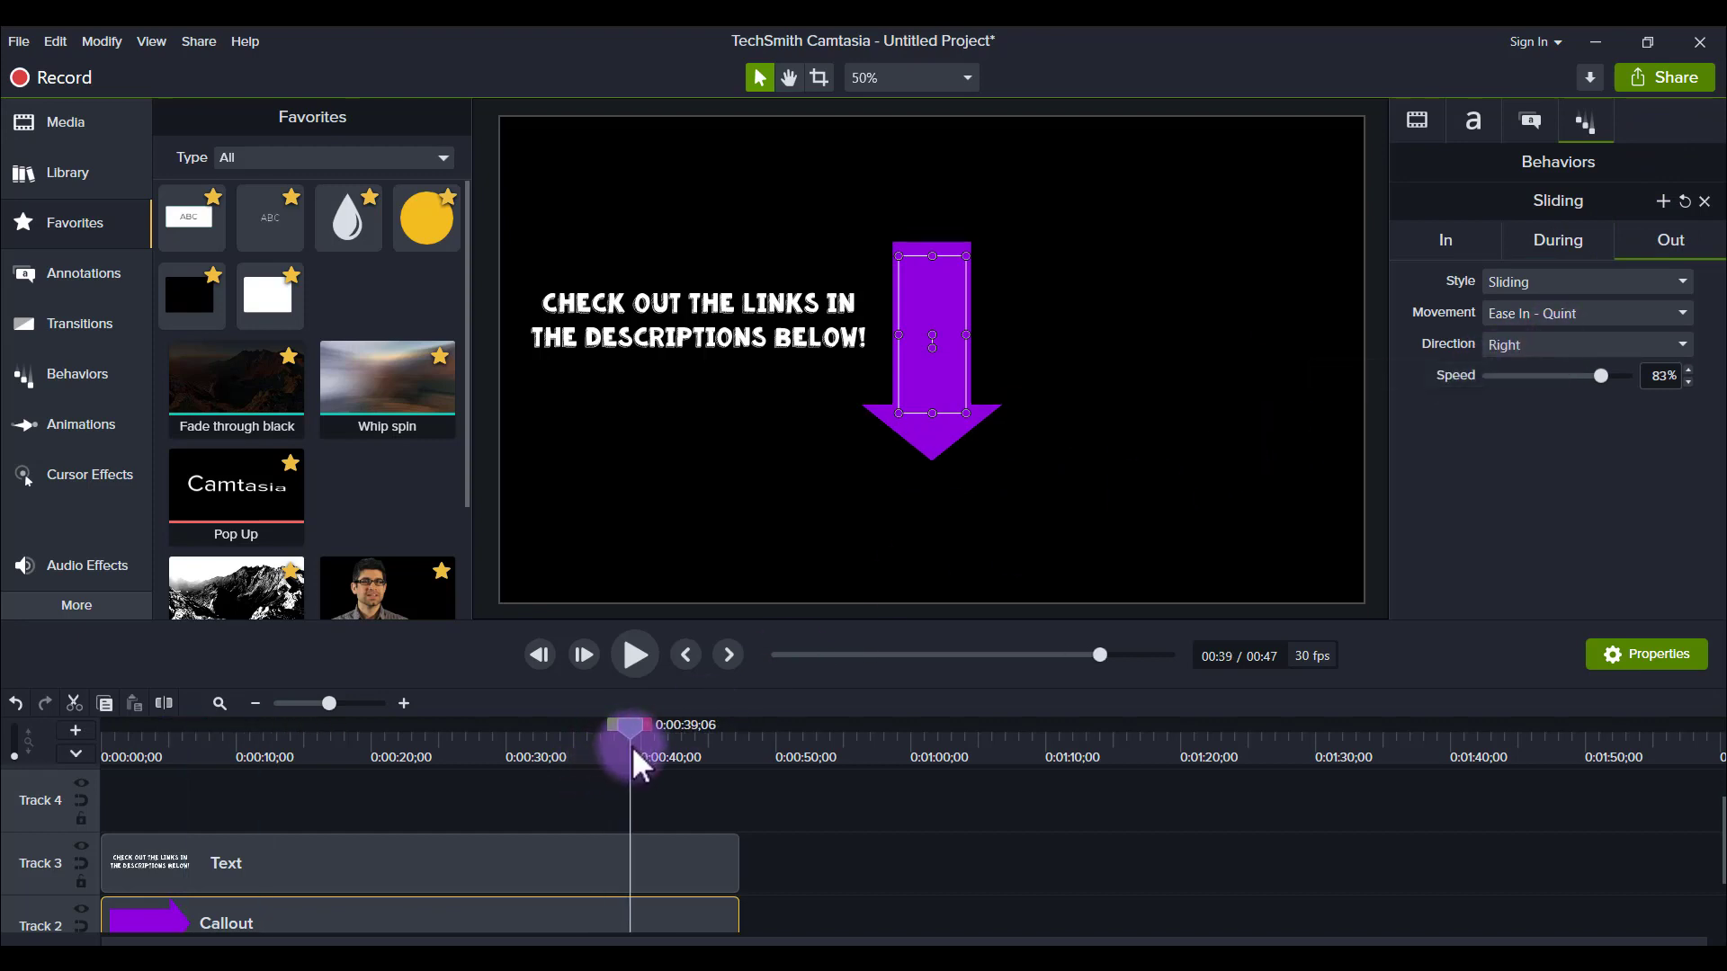
click(633, 654)
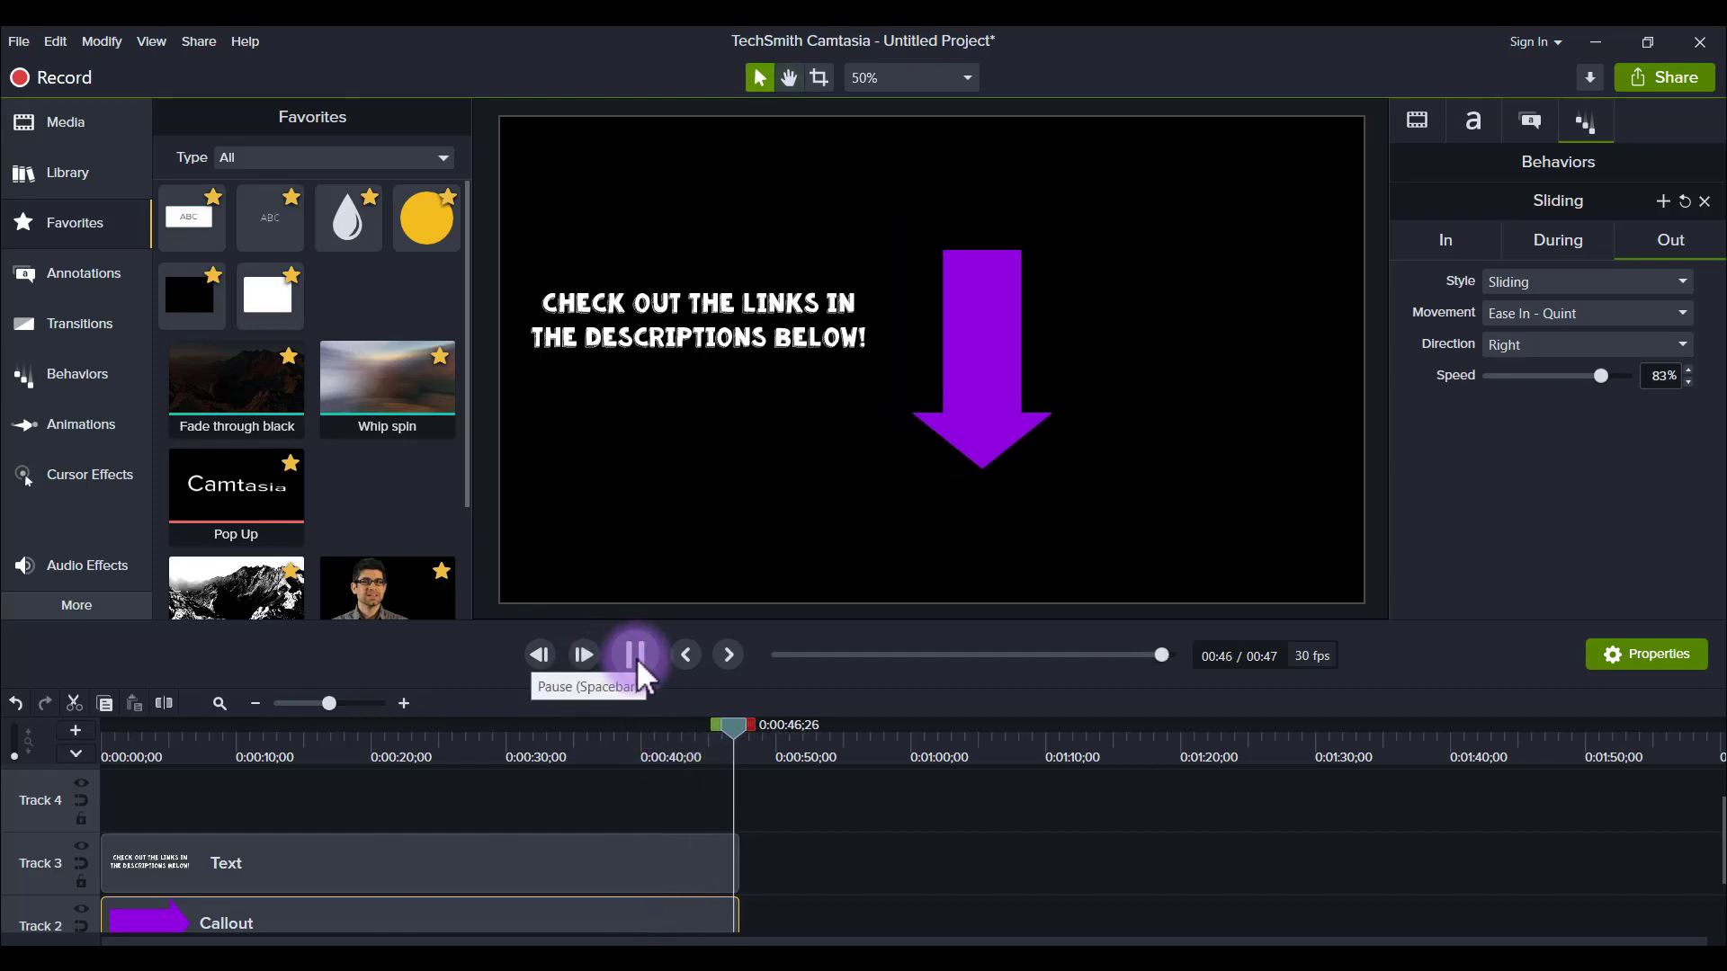
click(634, 654)
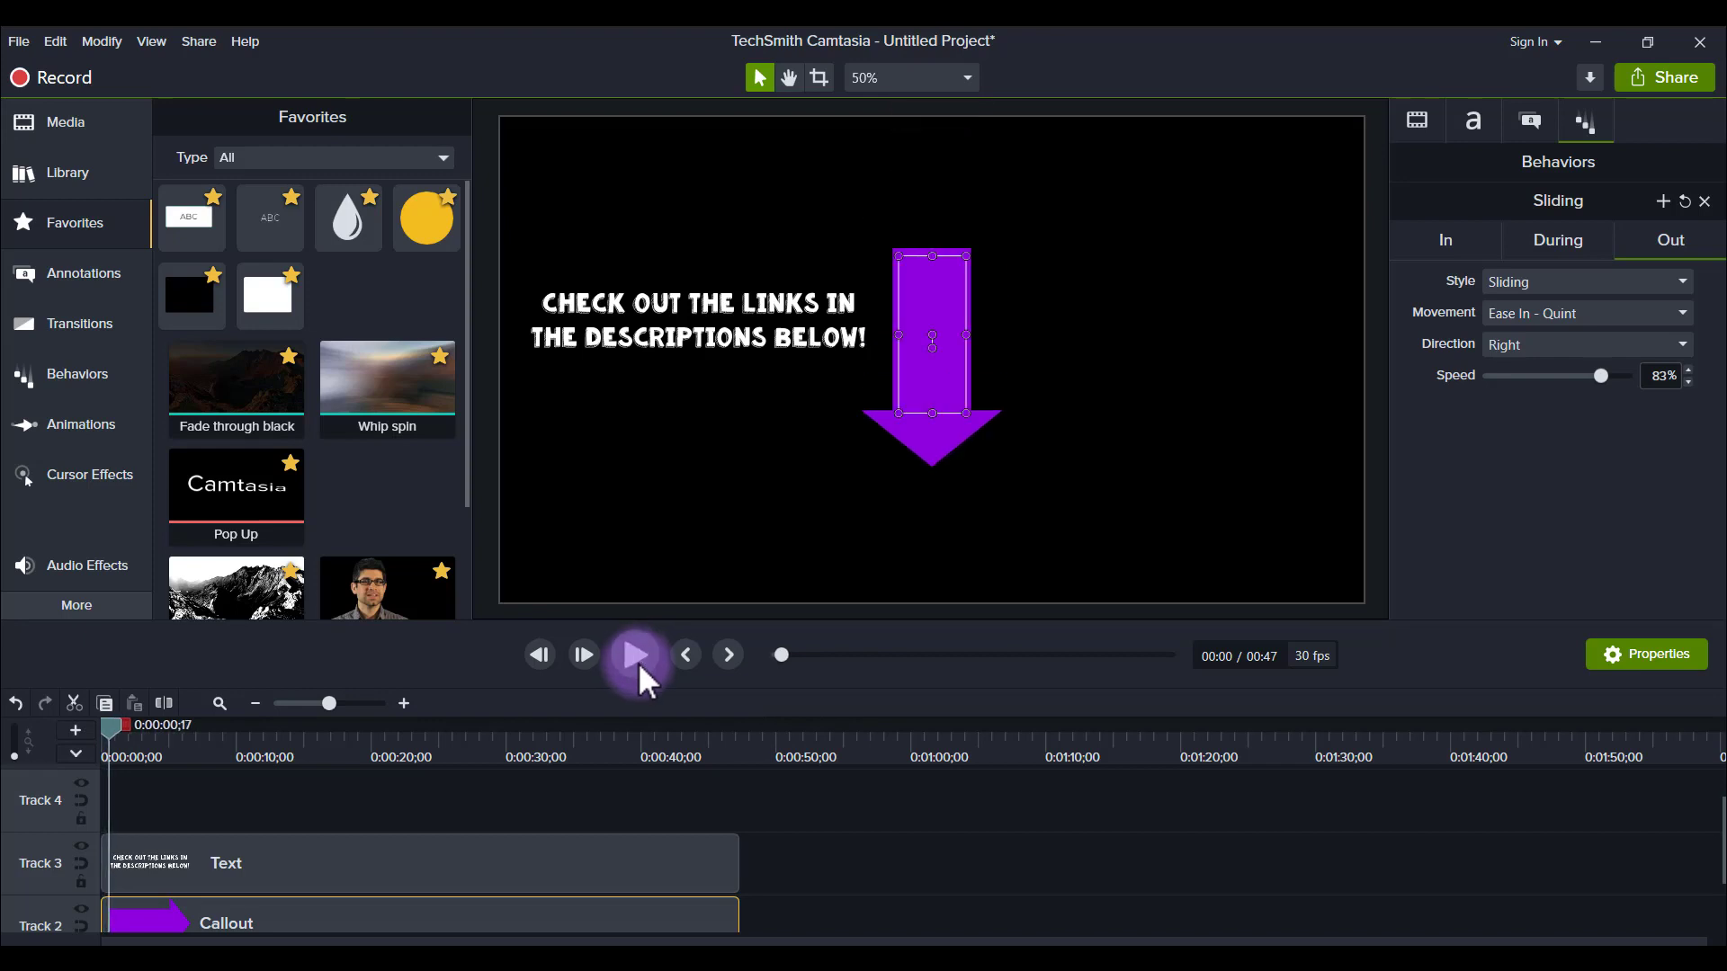
mouse_move(1553, 352)
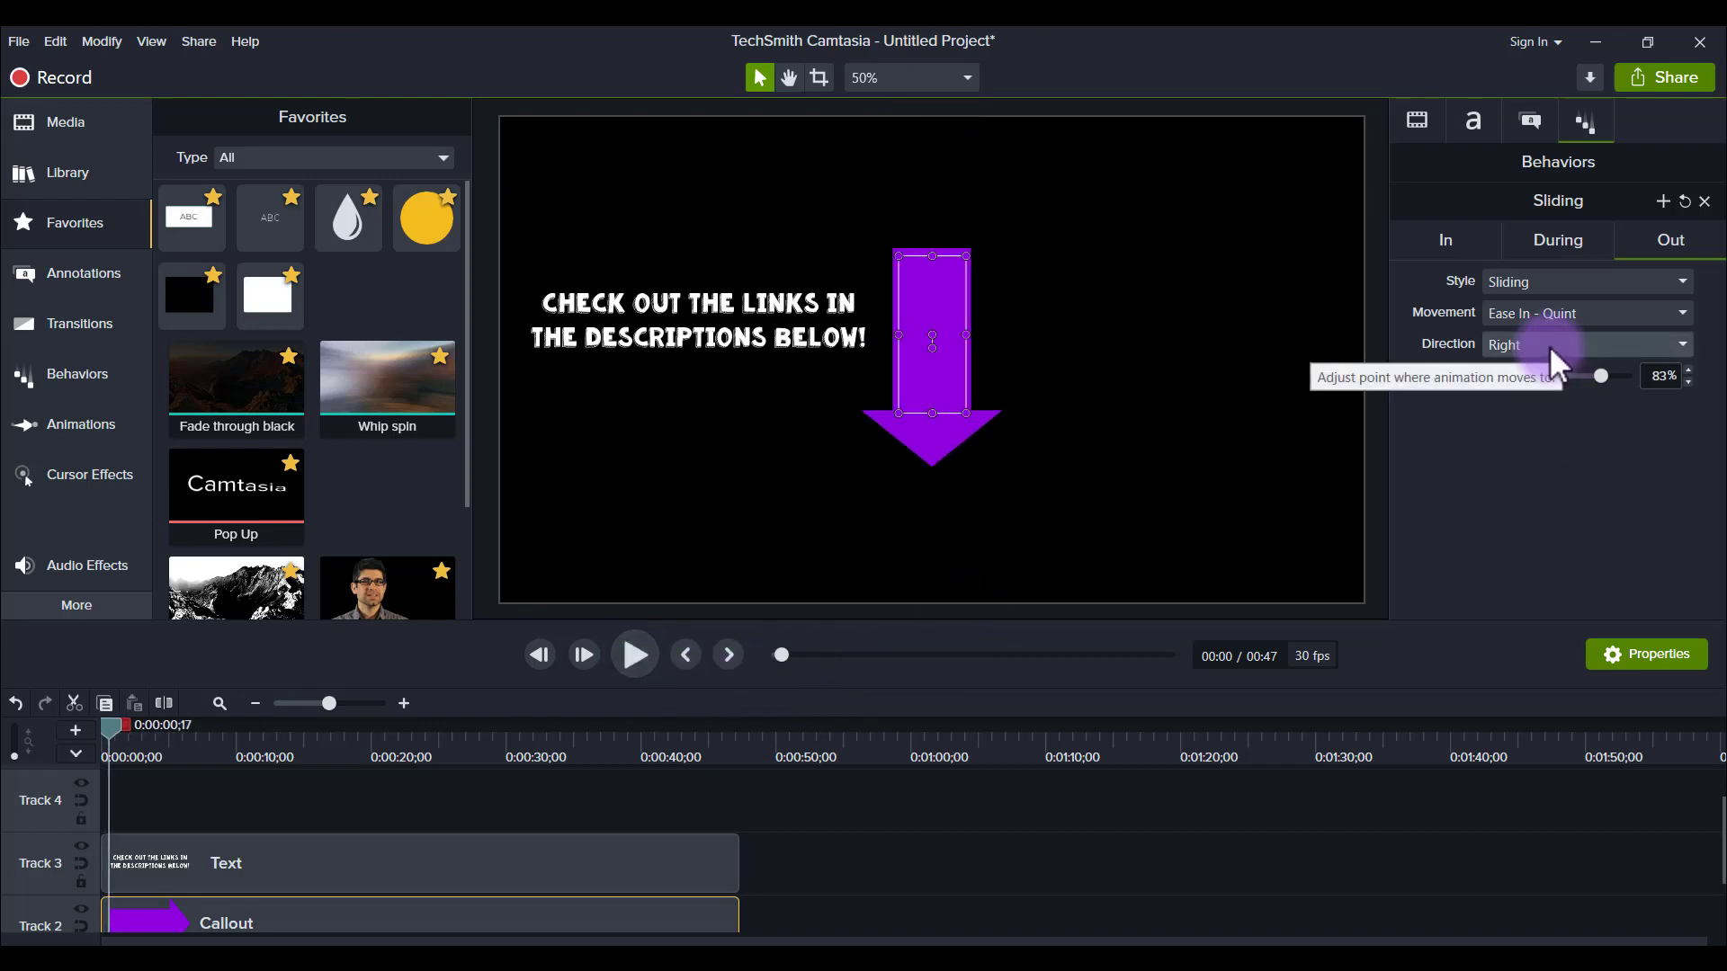
mouse_move(727, 738)
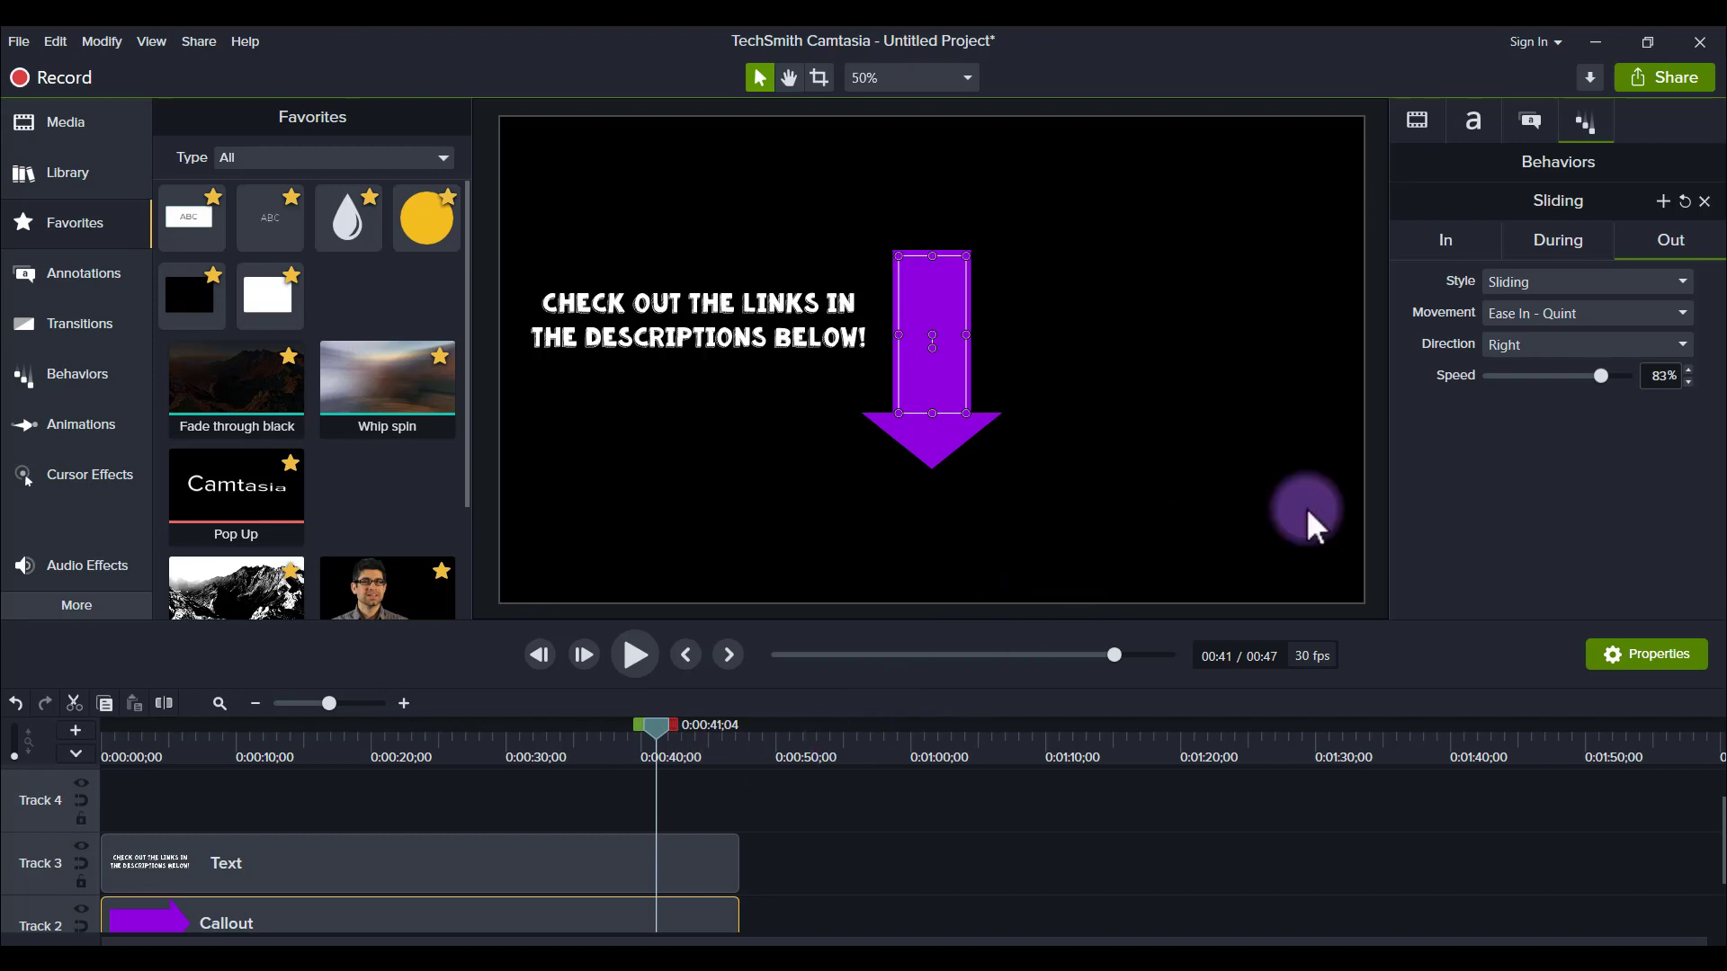
- Set the arrow's exit direction to Bottom and preview the new exit
click(1583, 343)
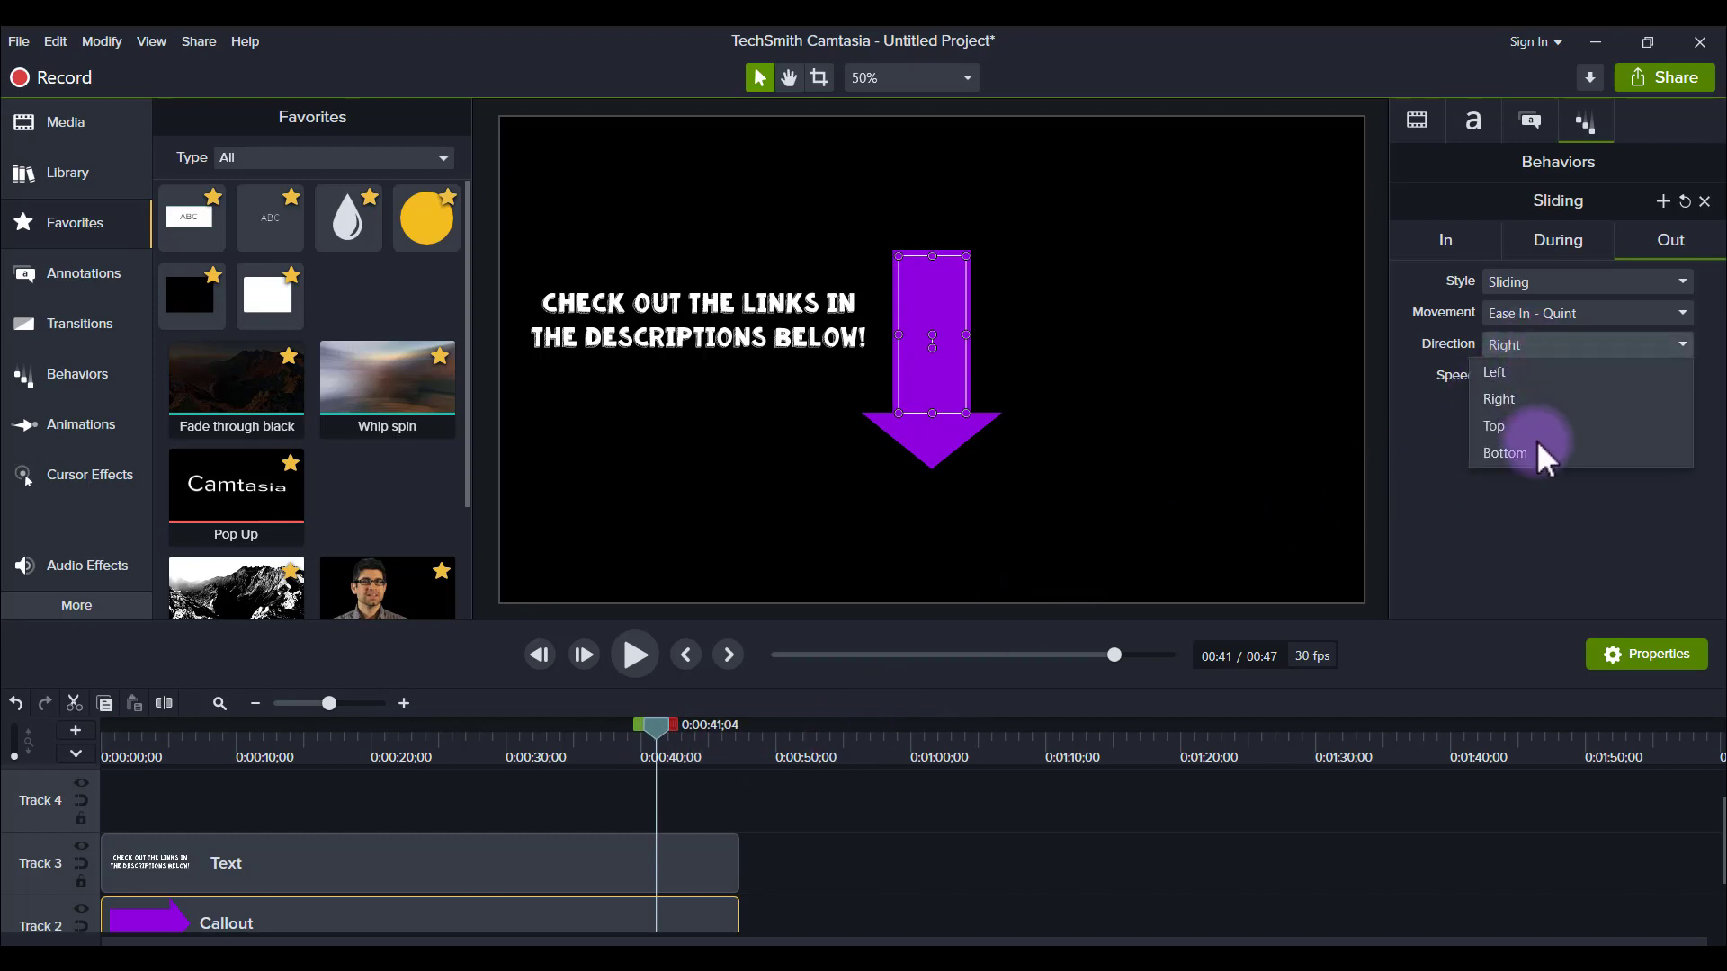
click(1506, 453)
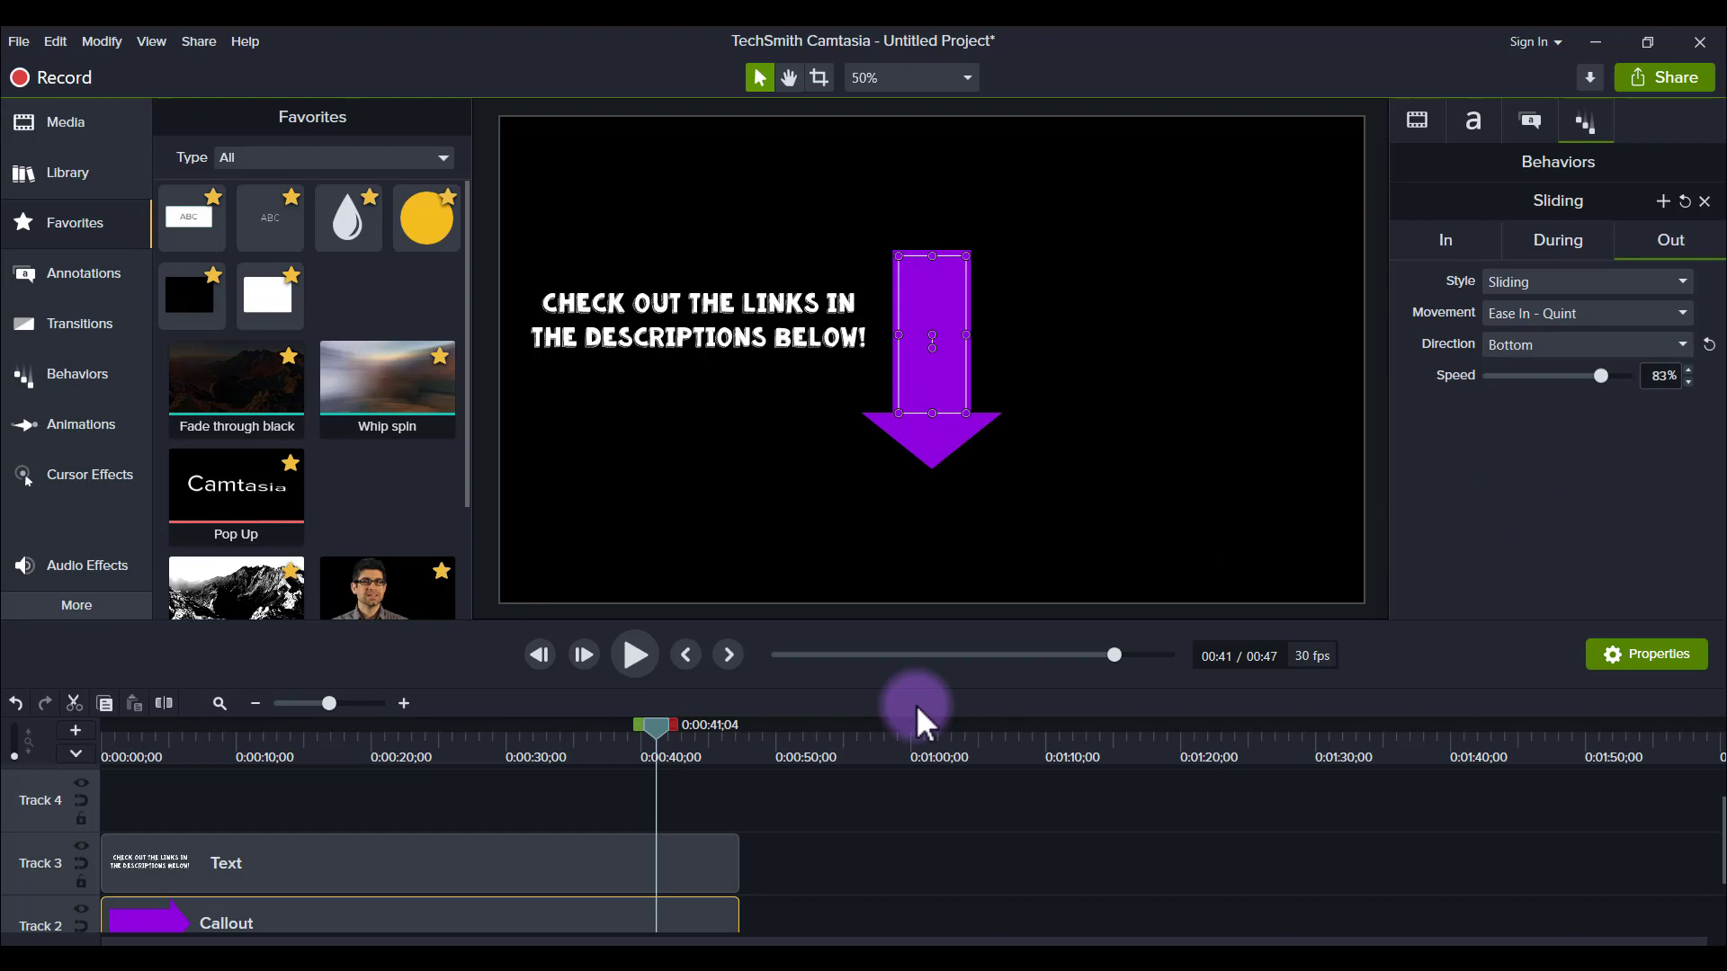
click(633, 654)
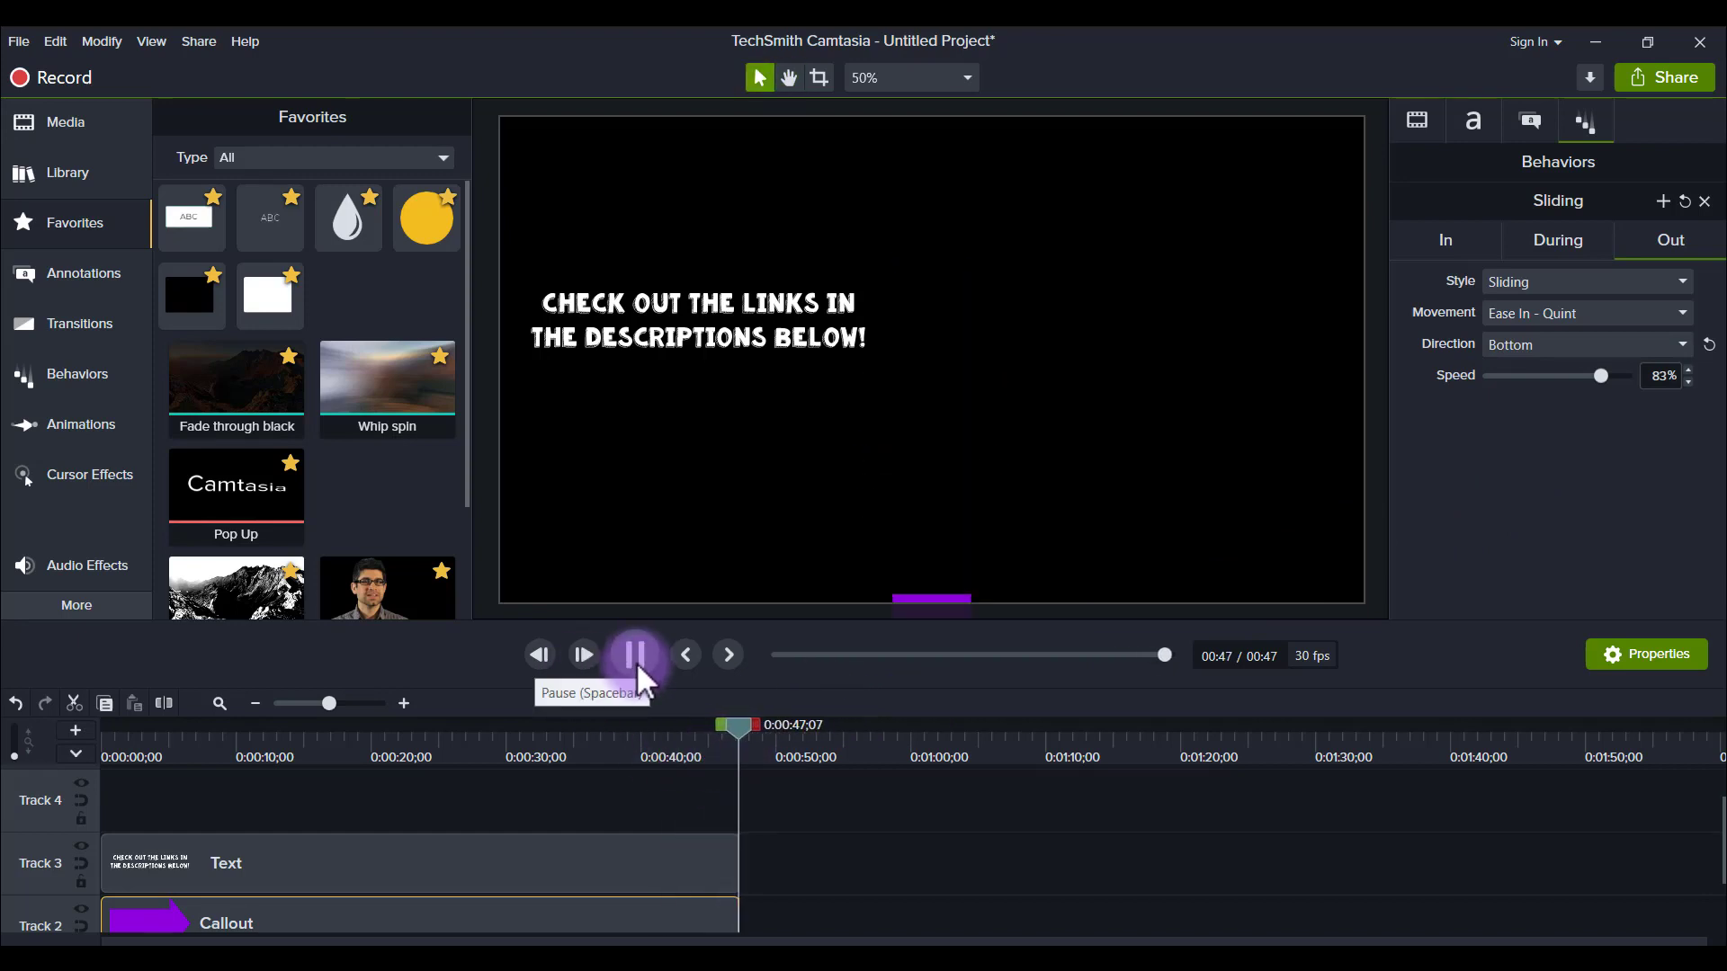
click(636, 654)
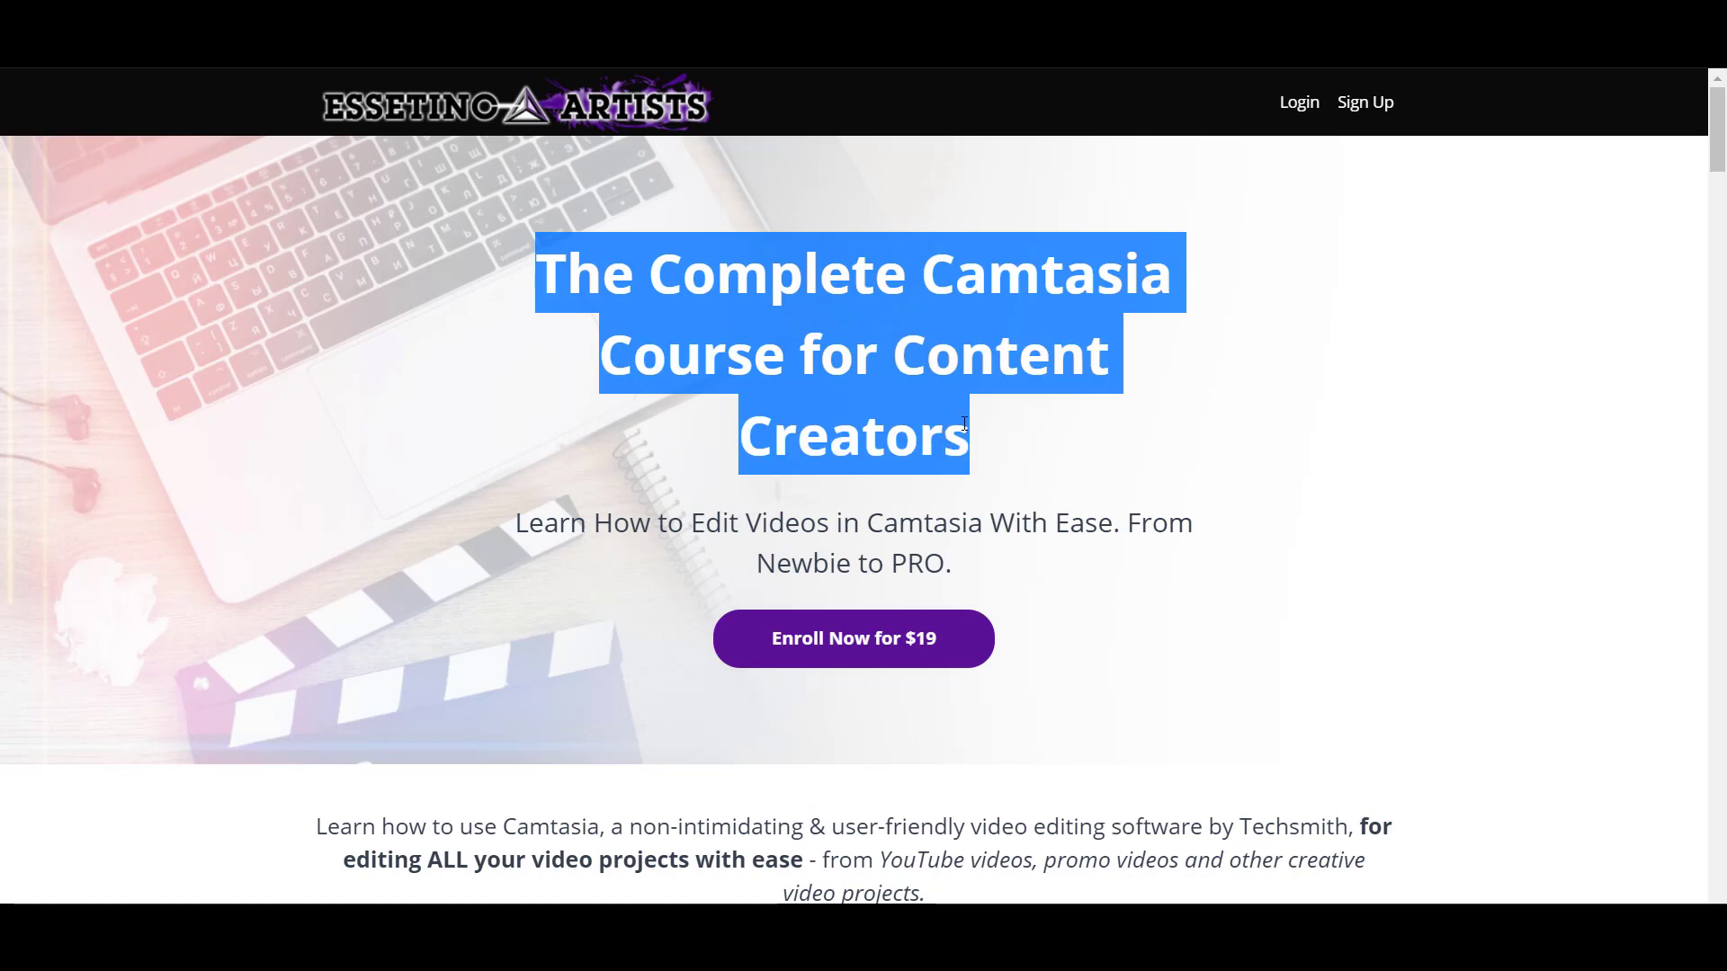
mouse_move(1006, 445)
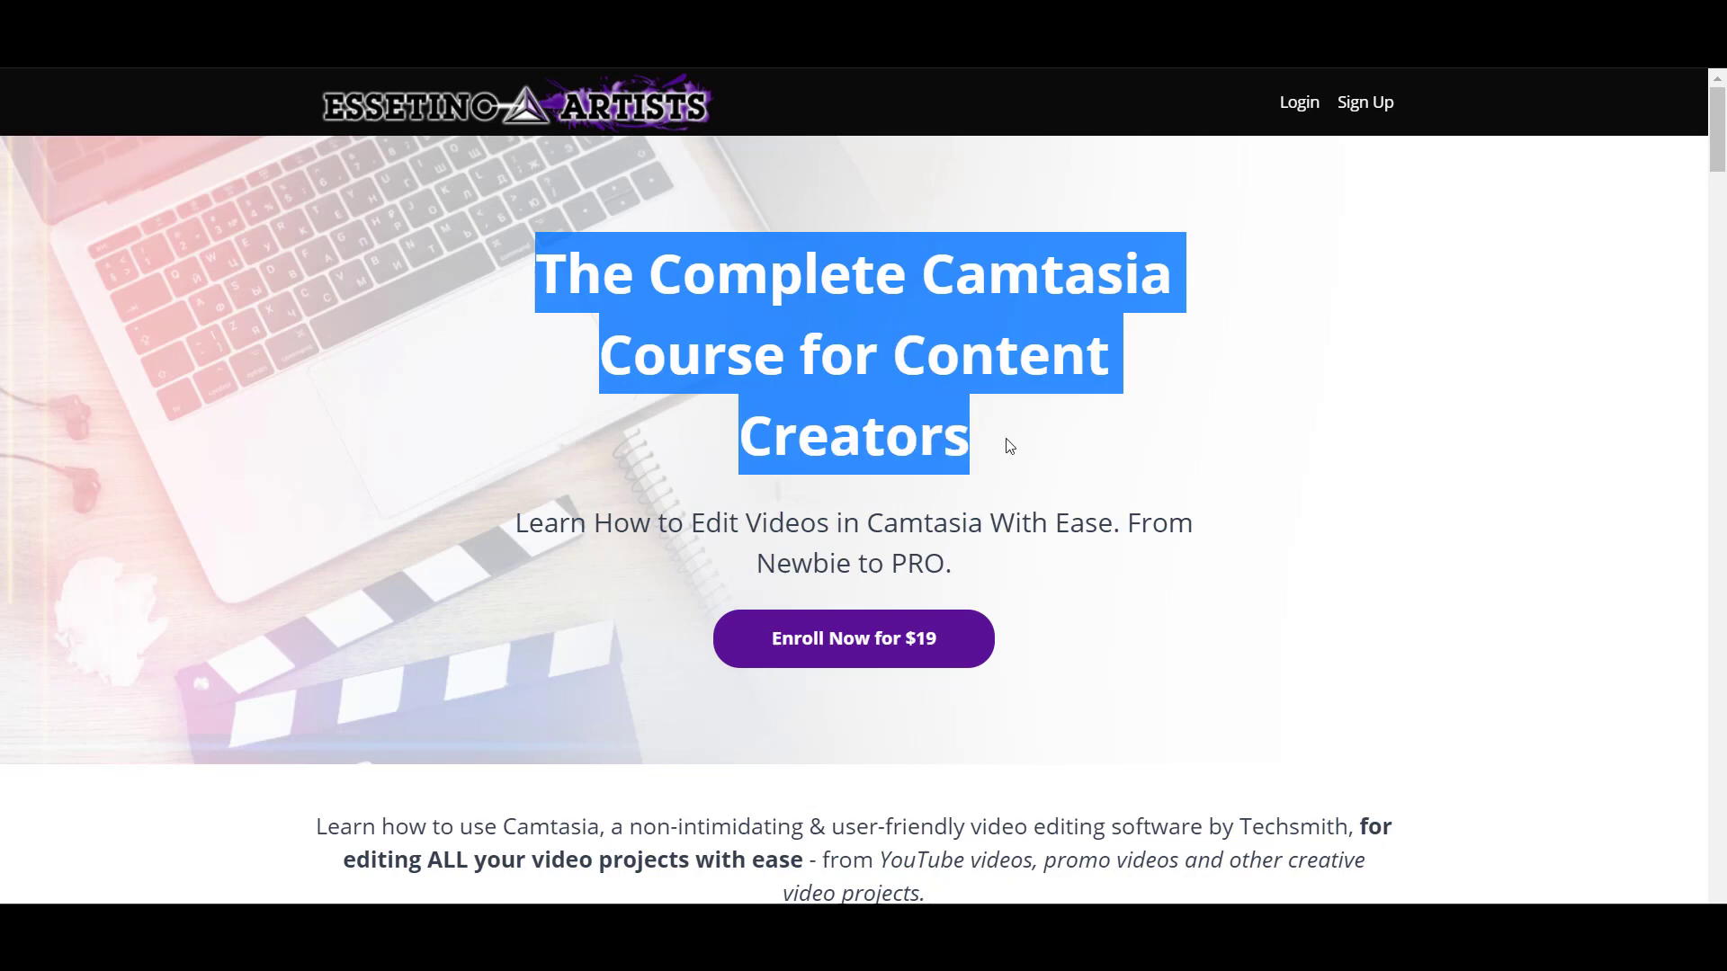
- Scroll down the Camtasia course page into the Course Curriculum lesson list
scroll(down, 3)
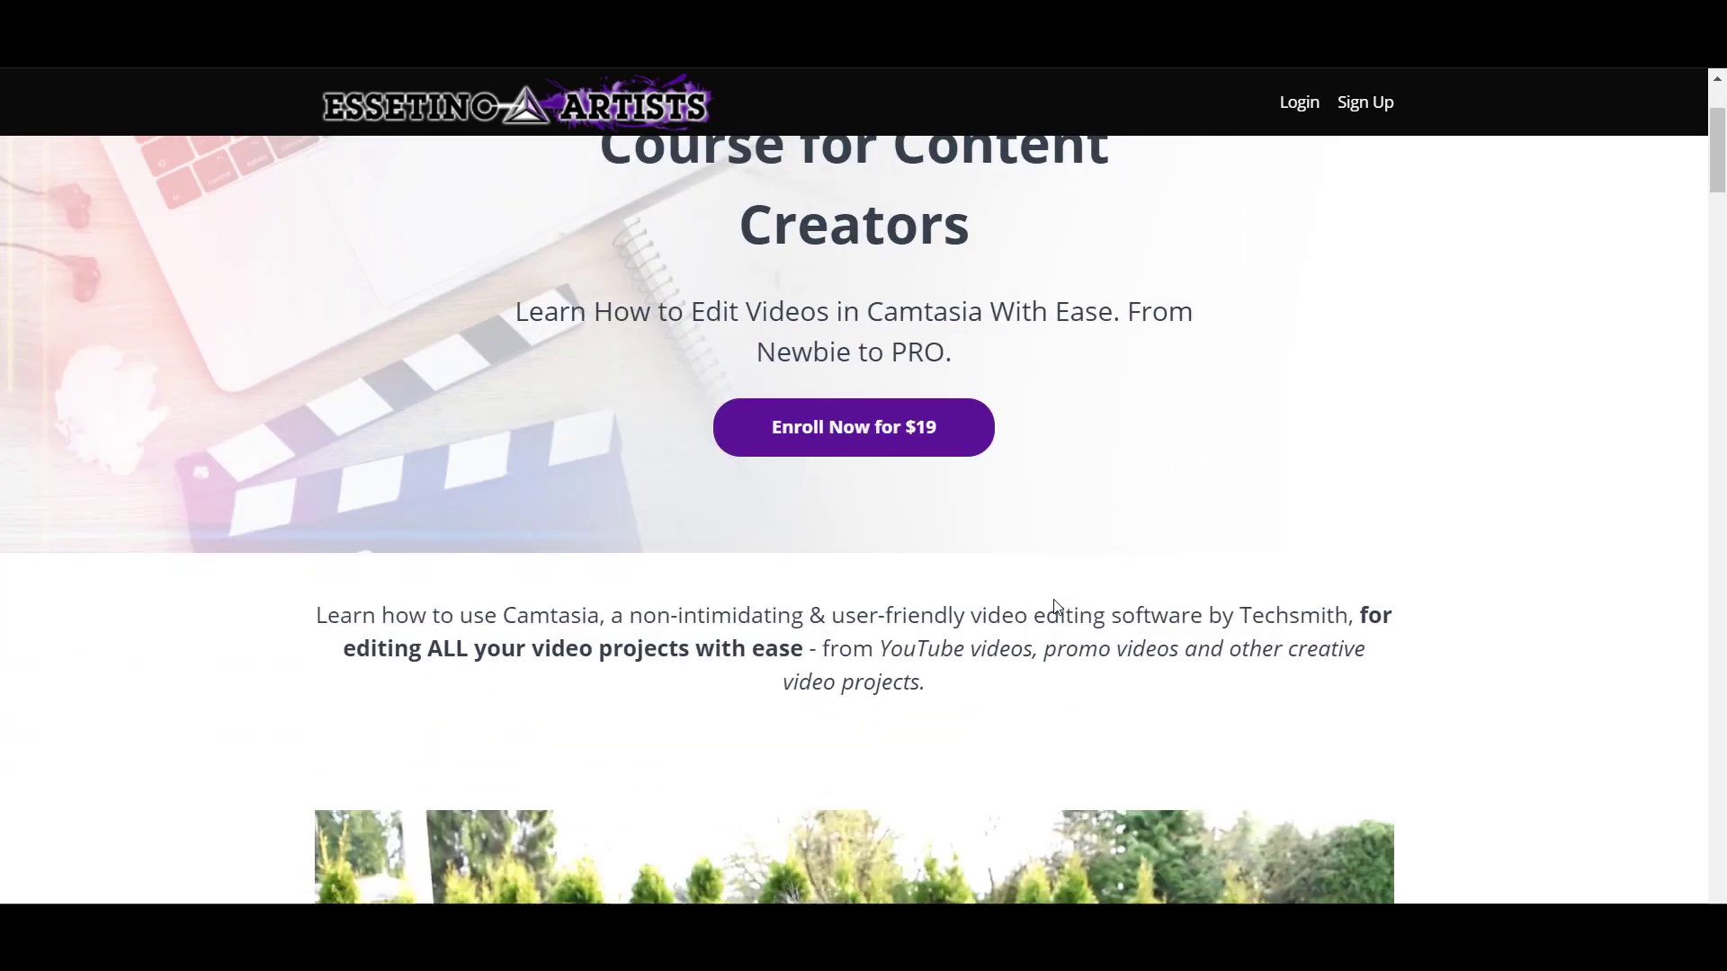
scroll(down, 3)
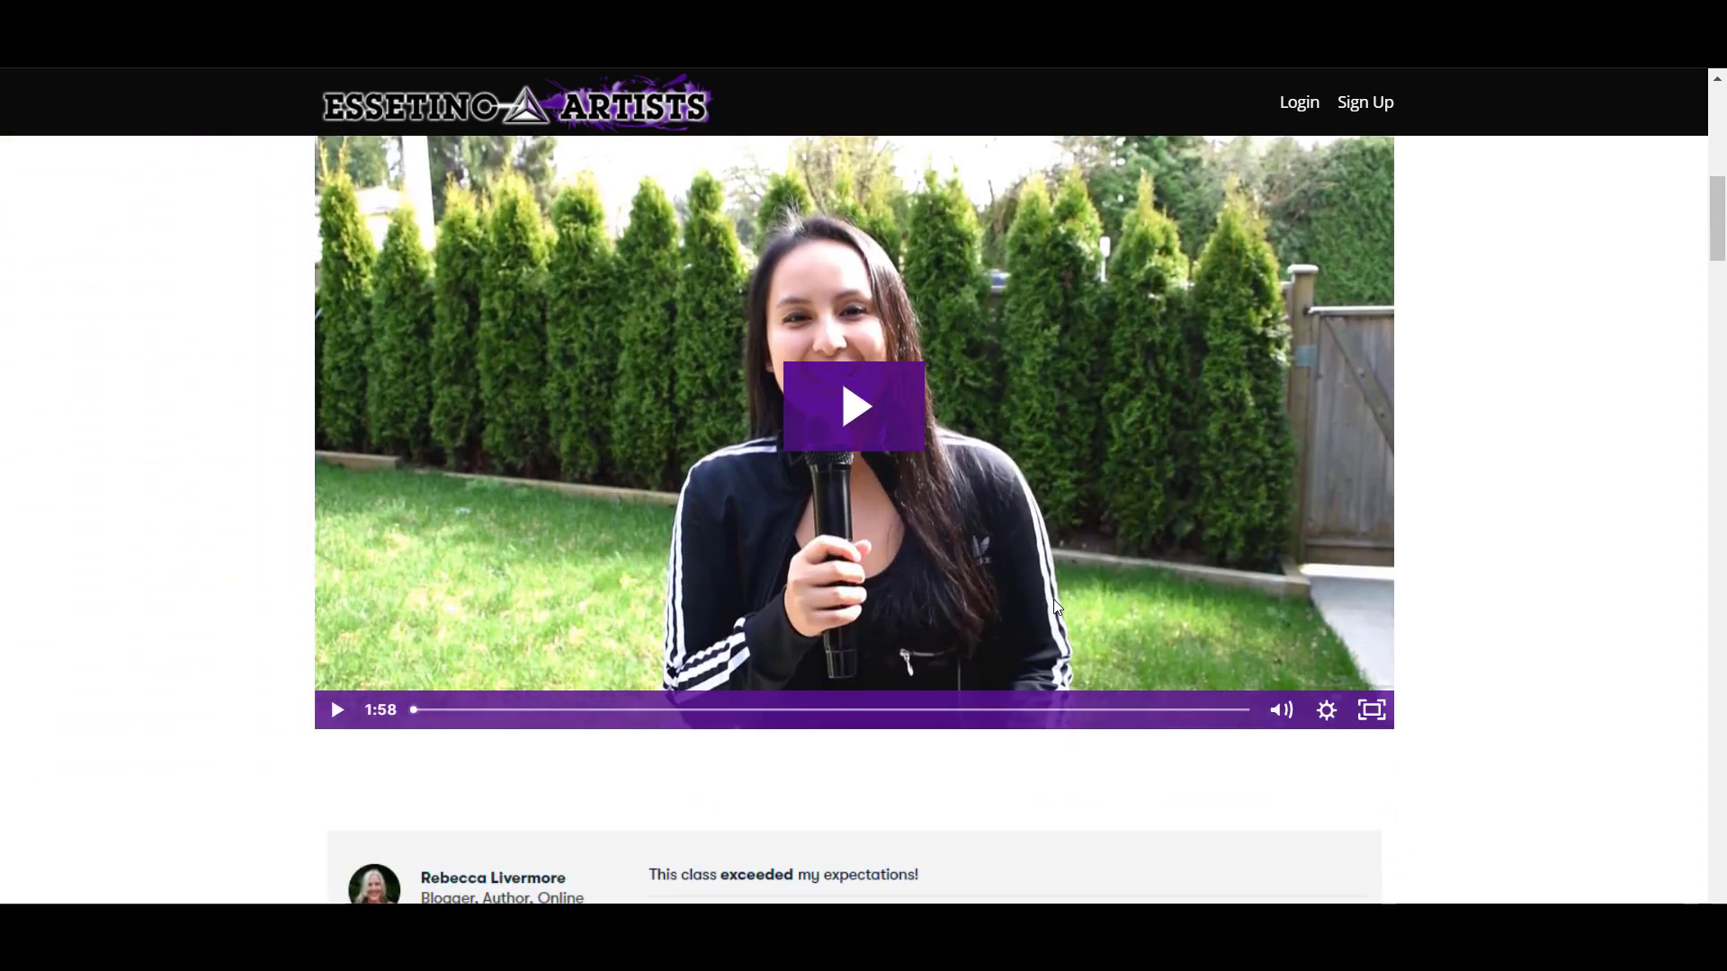
scroll(down, 3)
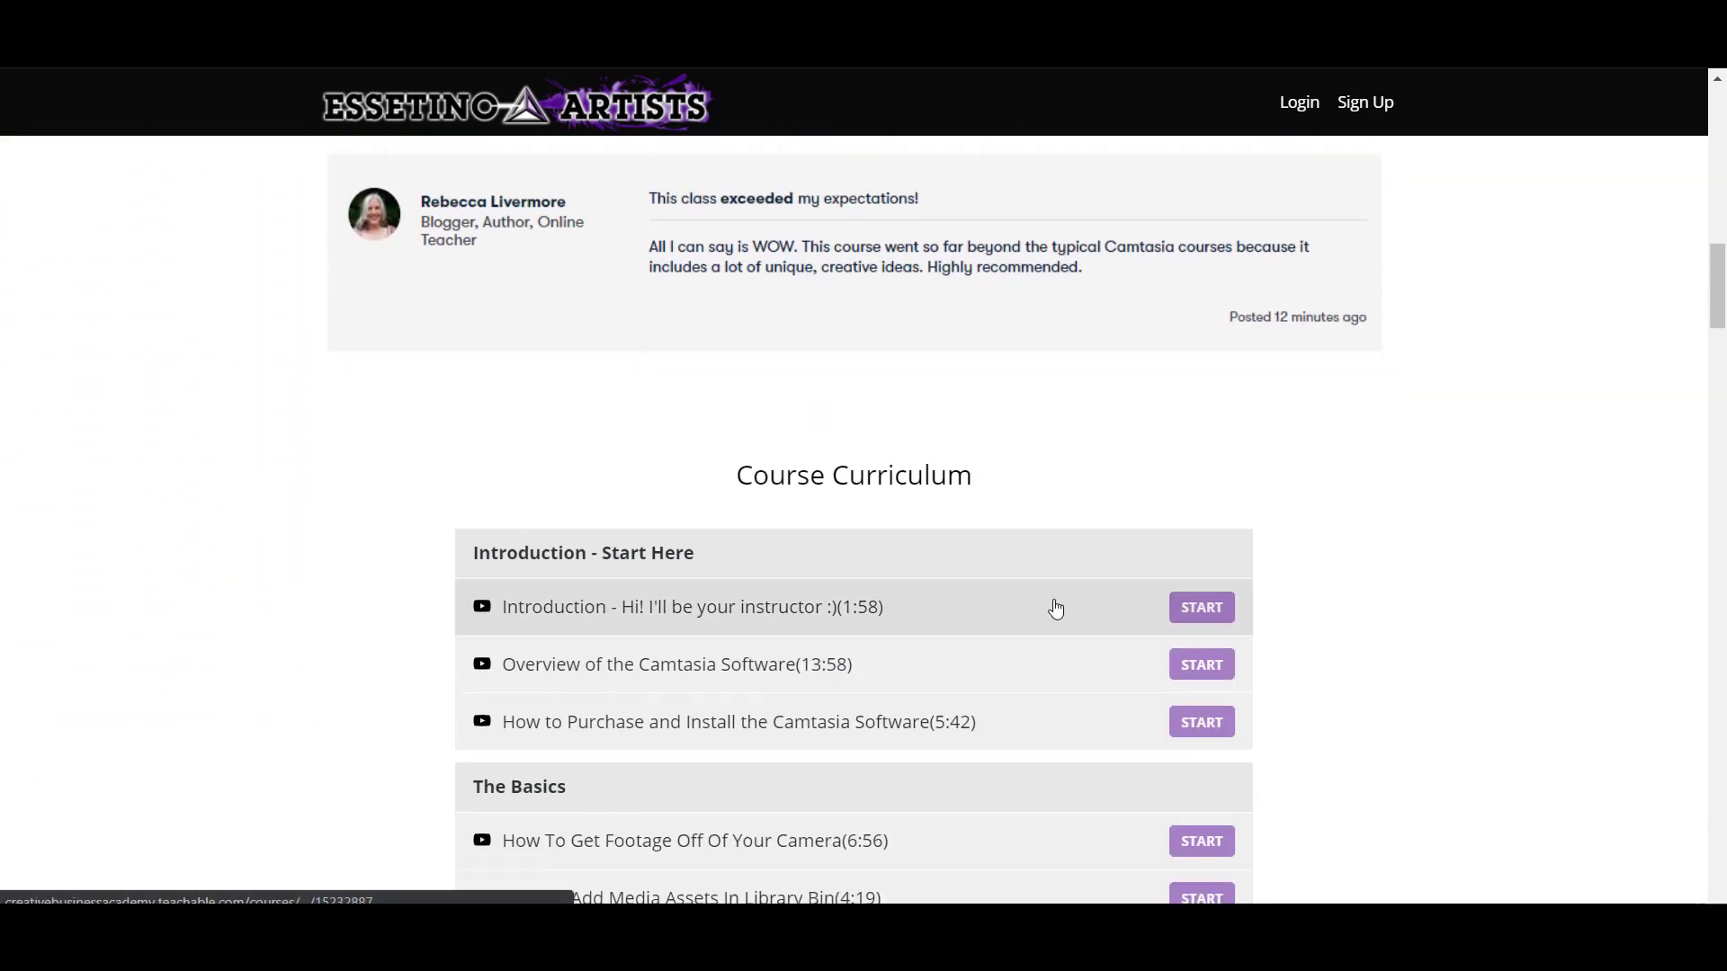
scroll(down, 3)
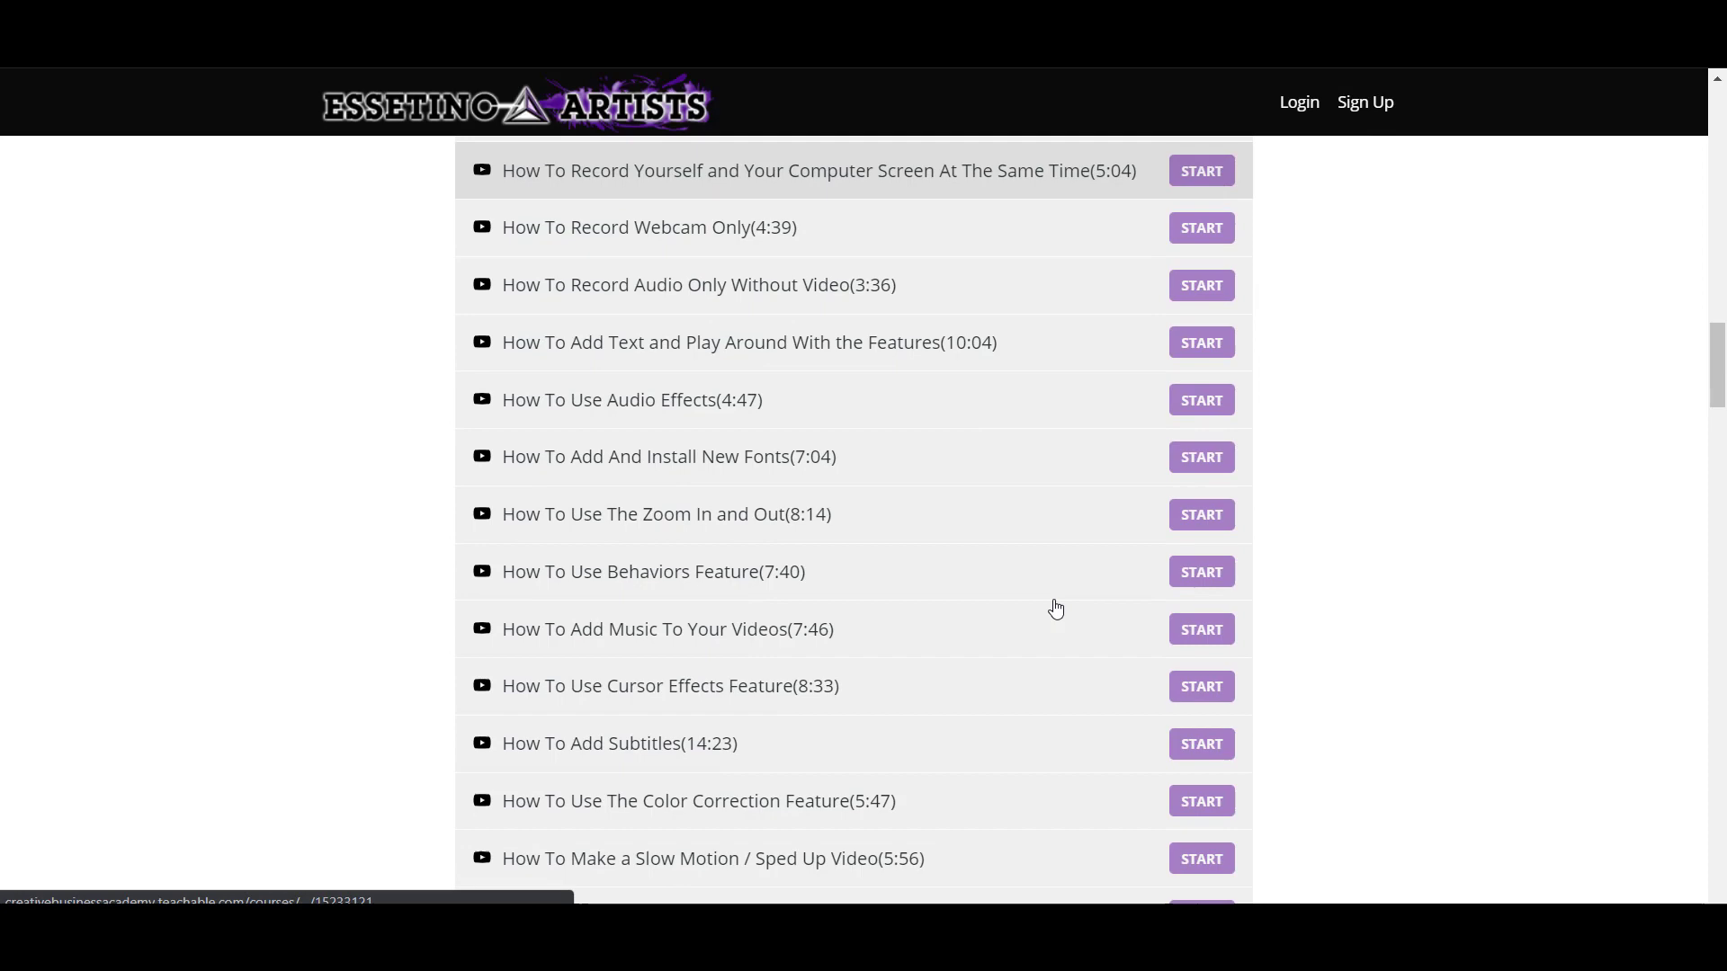
scroll(down, 3)
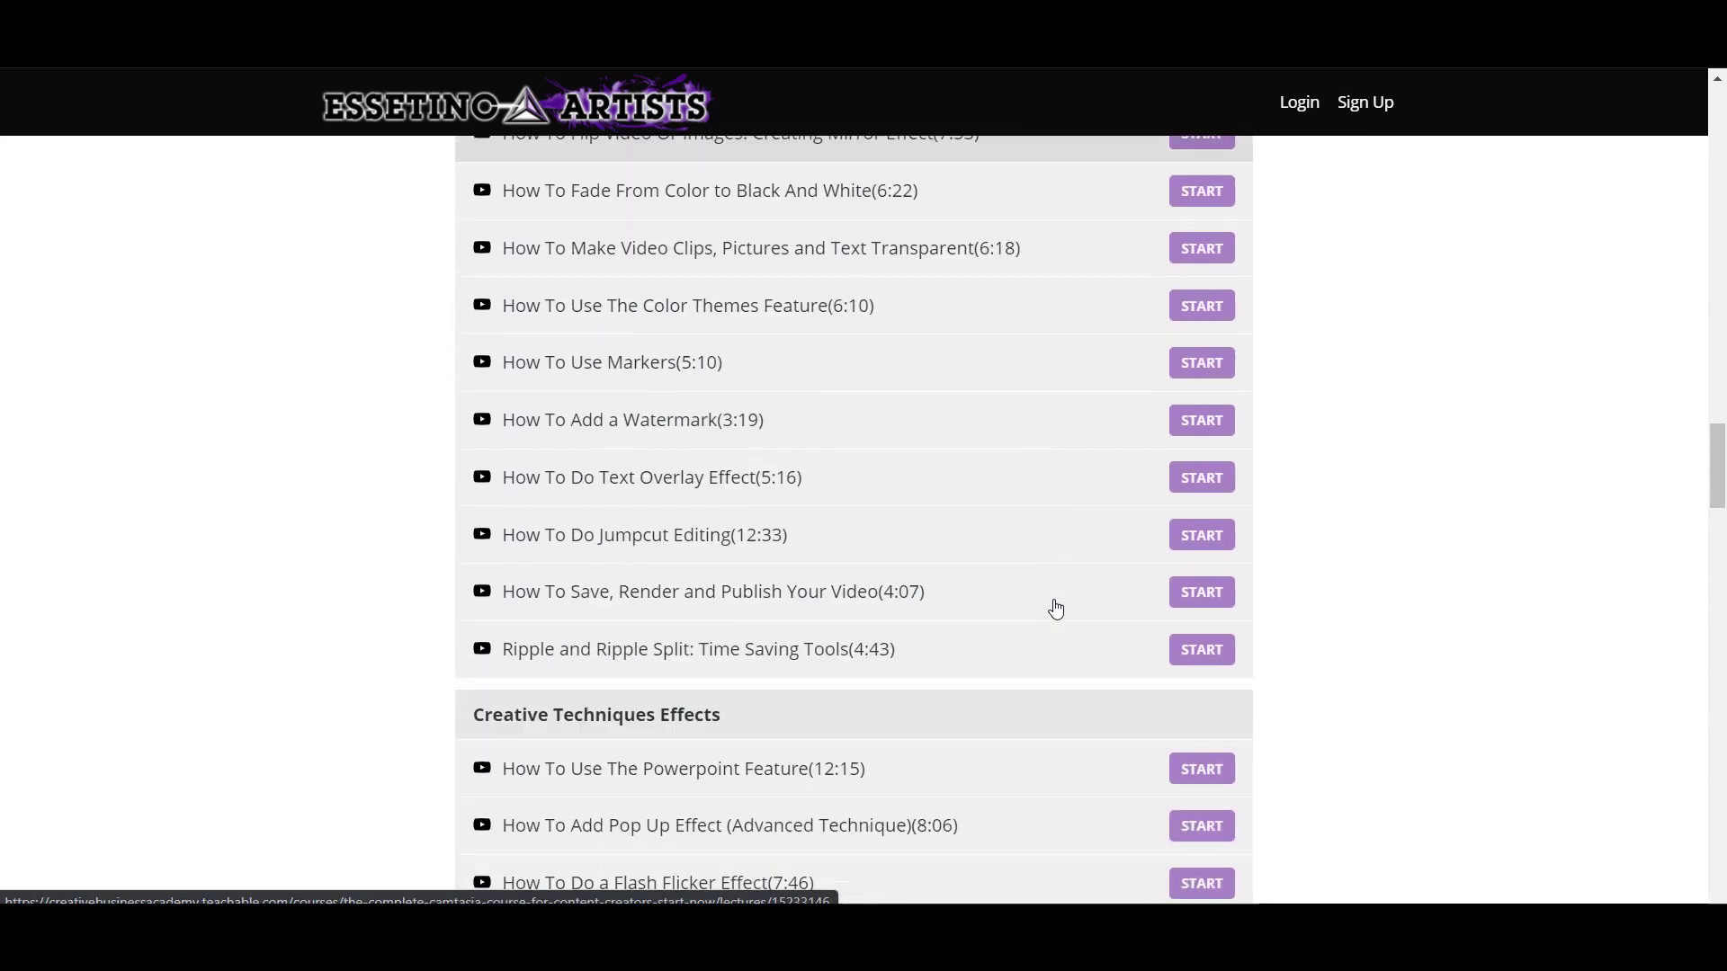